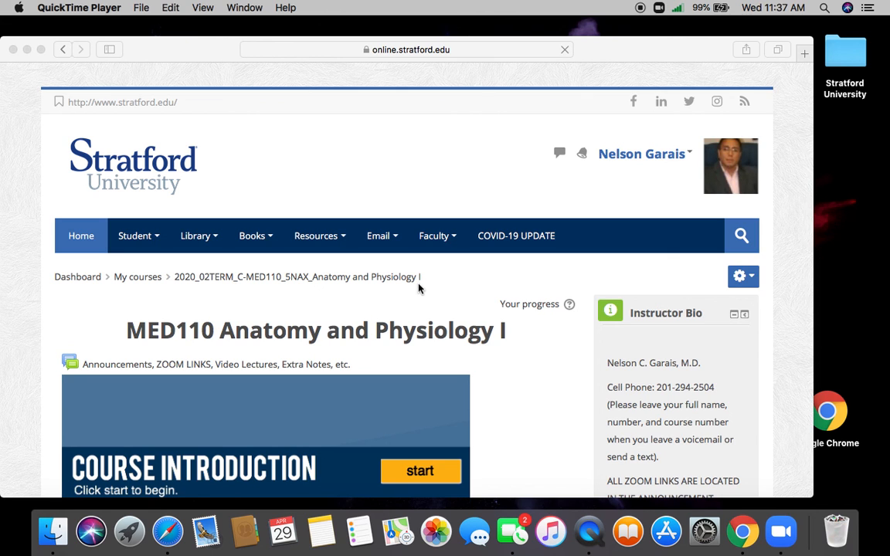
pyautogui.moveTo(395, 324)
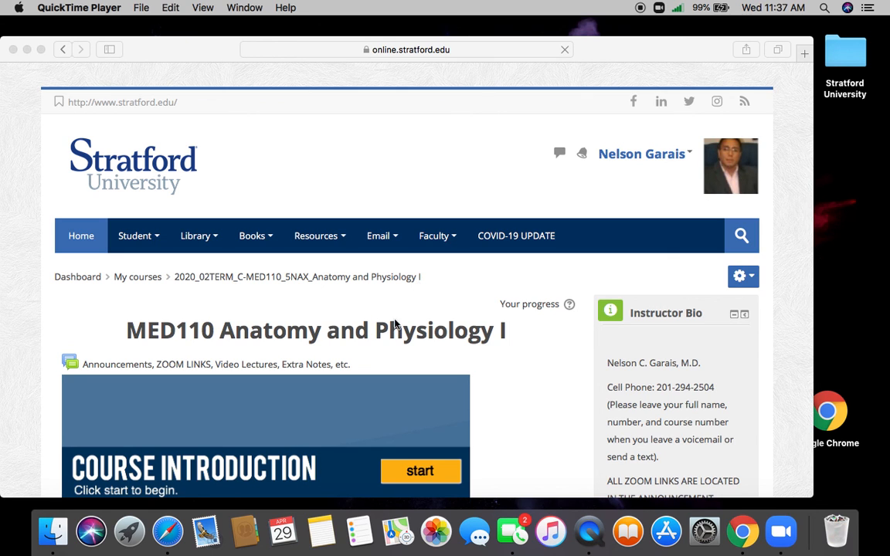
pyautogui.moveTo(501, 368)
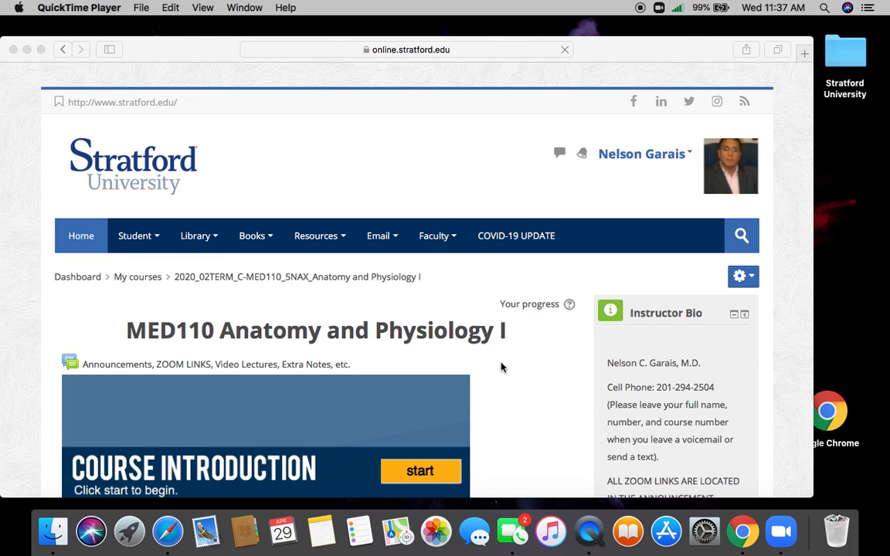
pyautogui.moveTo(507, 369)
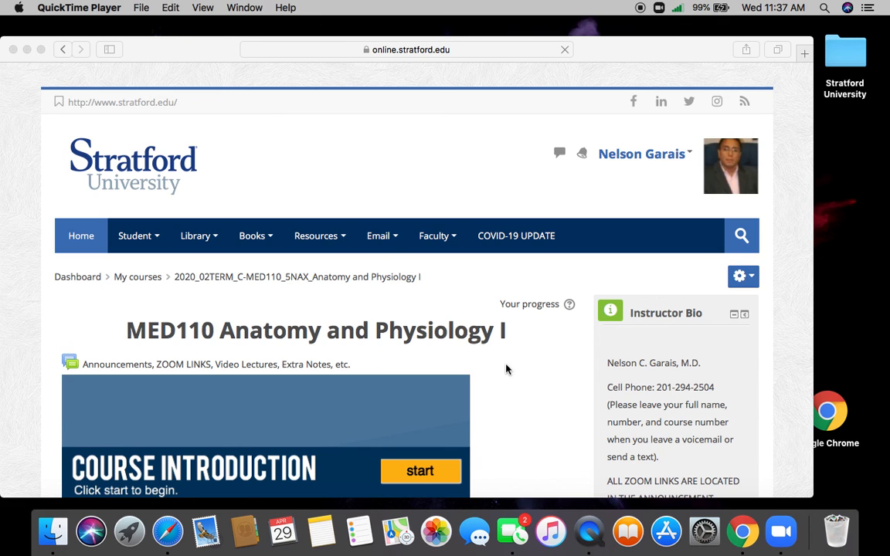
pyautogui.moveTo(528, 401)
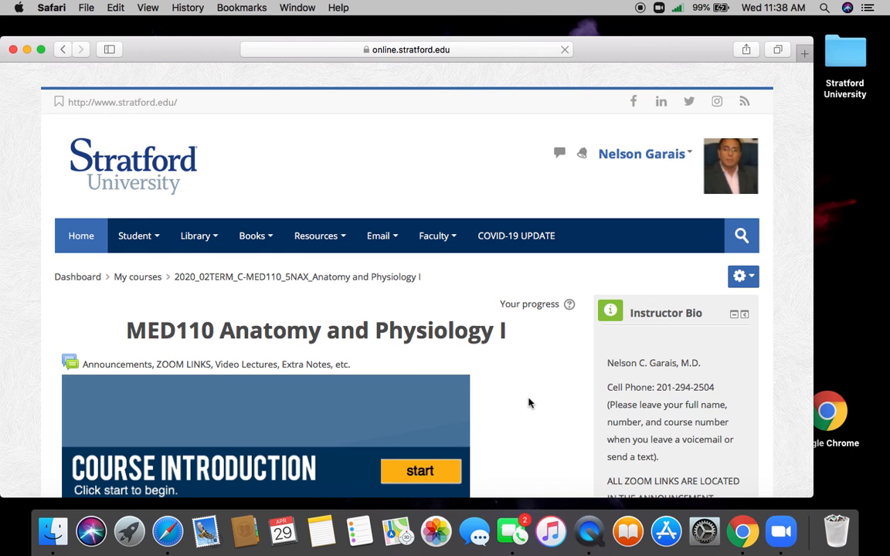
# Step: Go to the Announcements forum and open the Week 7 - Lecture Notes discussion
pyautogui.scroll(-3)
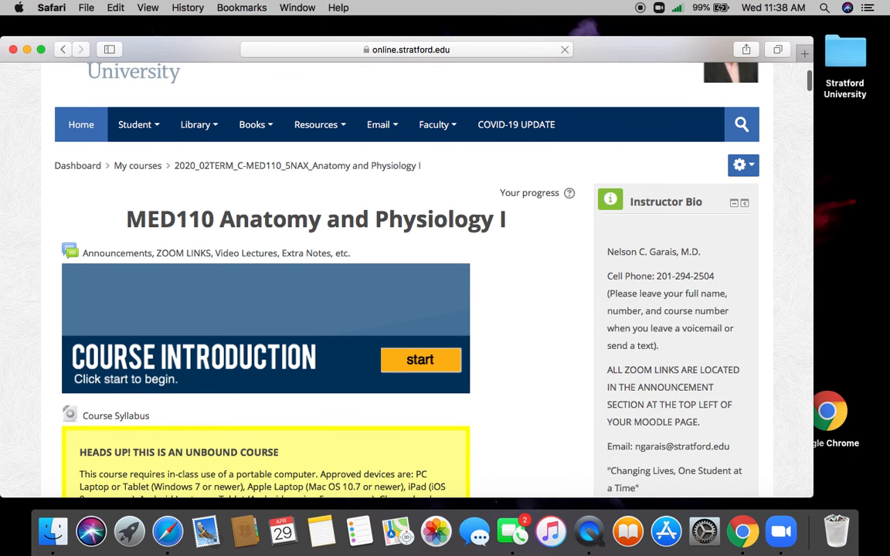
pyautogui.scroll(-3)
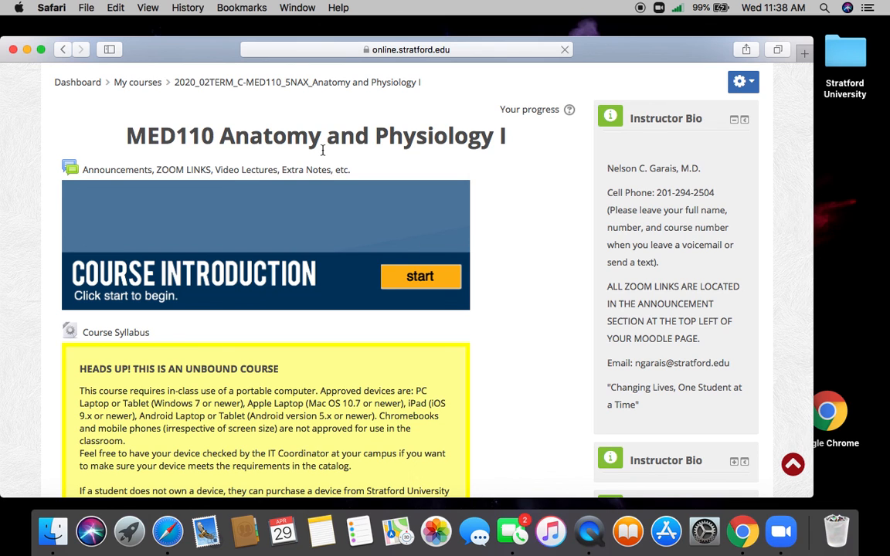
pyautogui.moveTo(307, 173)
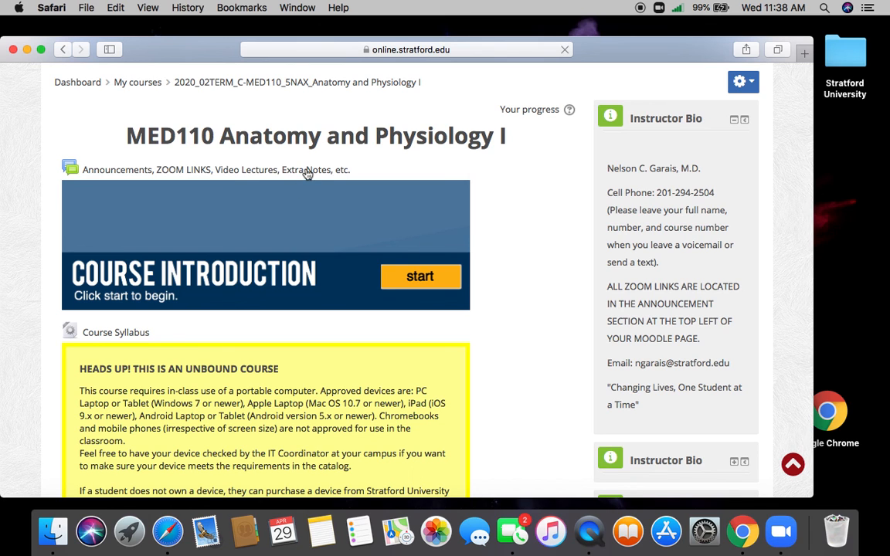
pyautogui.moveTo(516, 294)
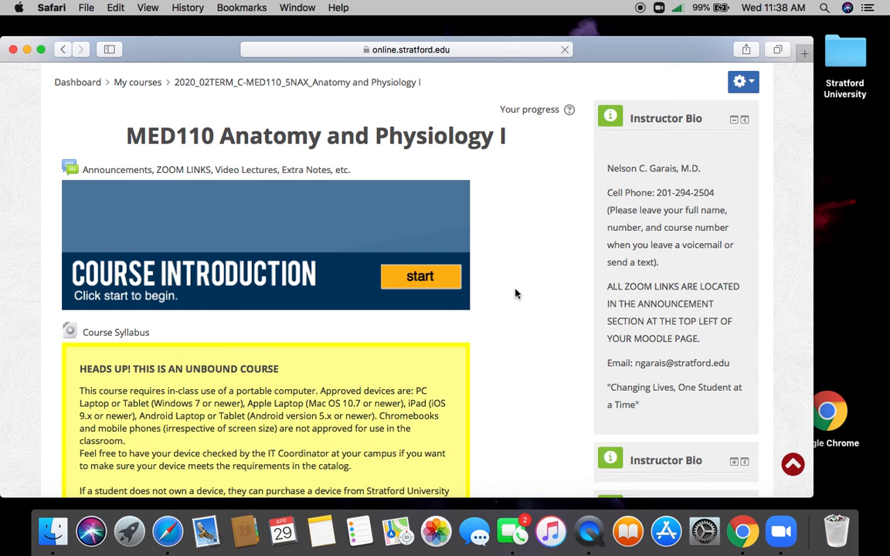
pyautogui.moveTo(261, 176)
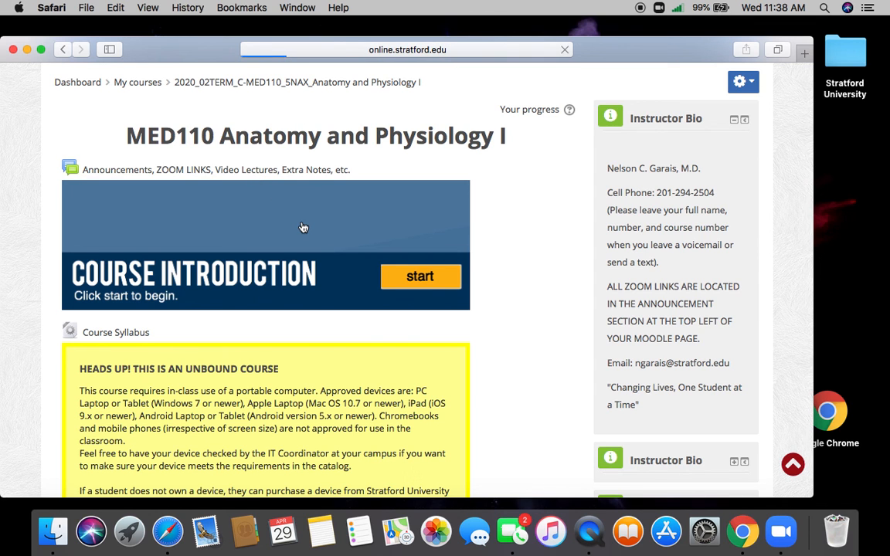
pyautogui.click(216, 168)
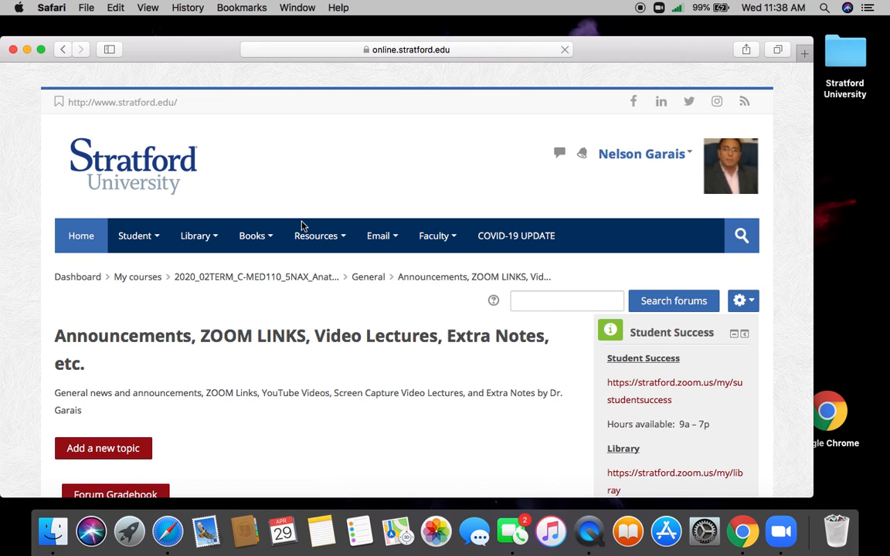
pyautogui.scroll(-3)
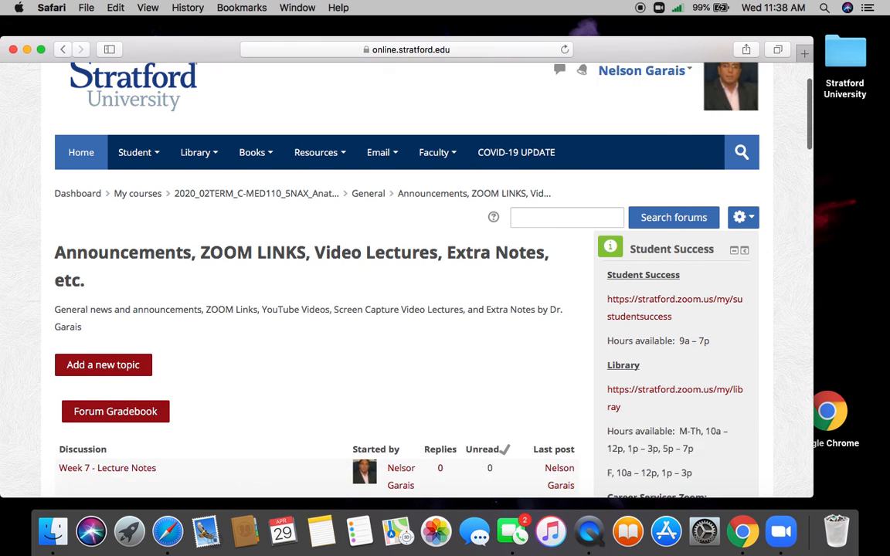
pyautogui.scroll(-3)
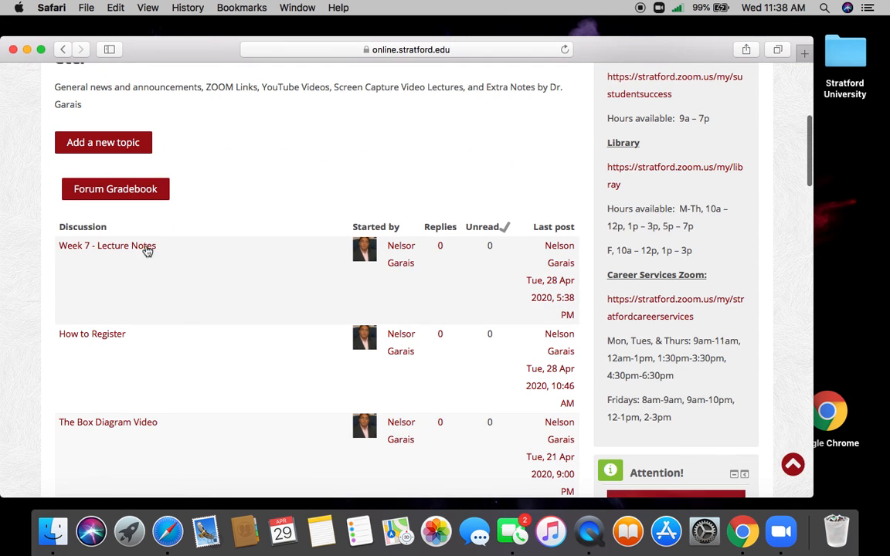
pyautogui.click(107, 245)
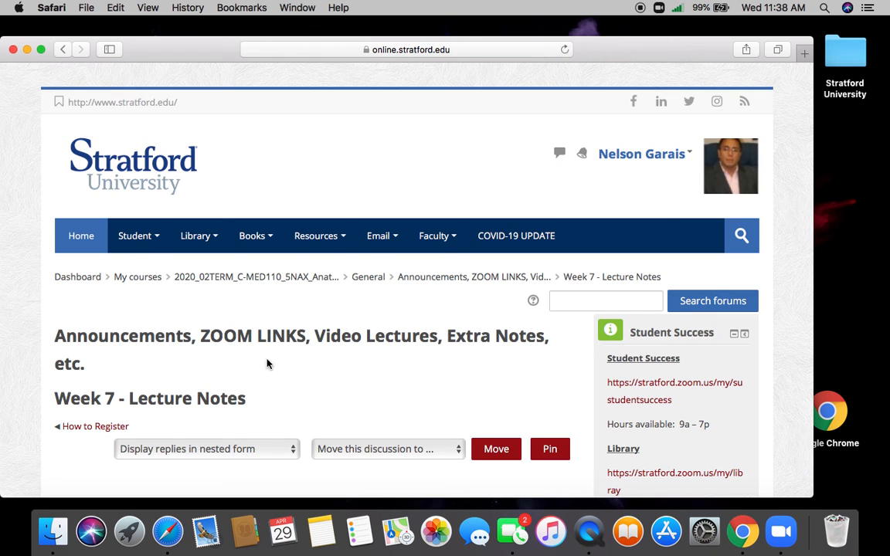
# Step: Download the Respiratory.docx attachment and show Safari's downloads list
pyautogui.scroll(-3)
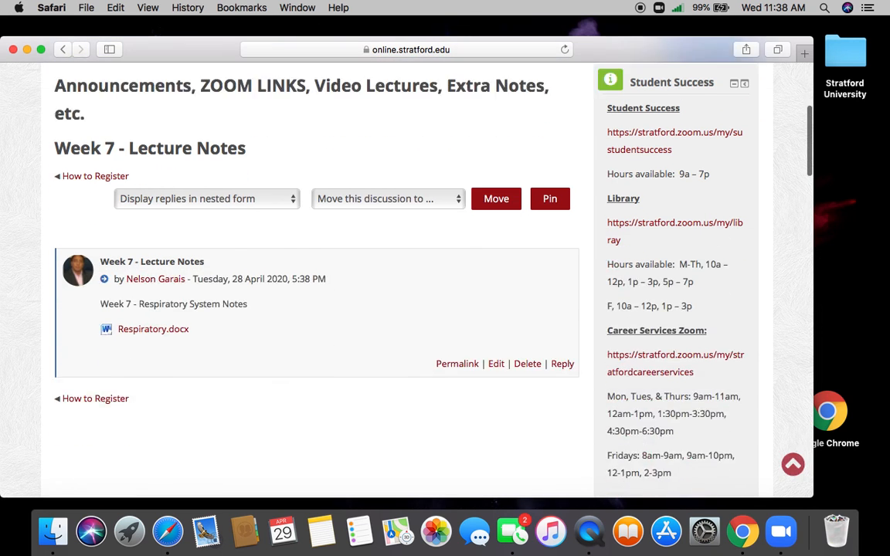
pyautogui.scroll(-3)
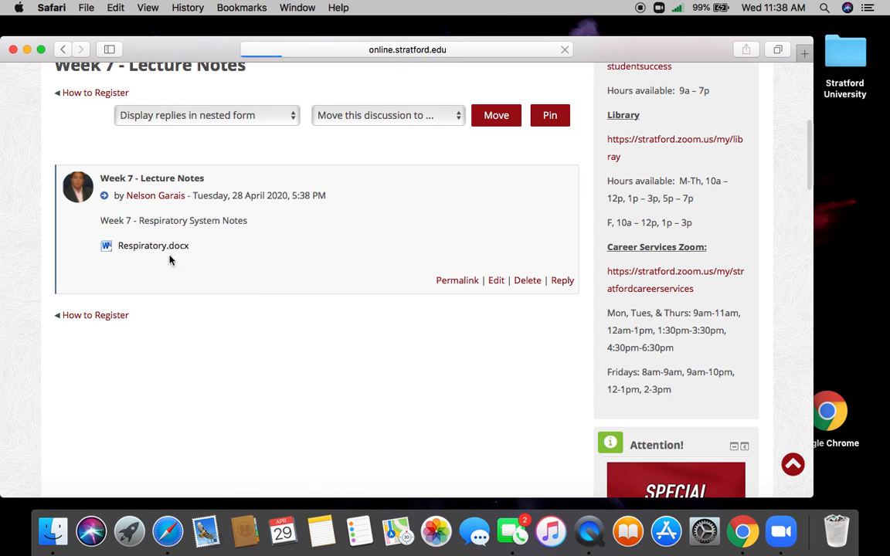
pyautogui.click(152, 244)
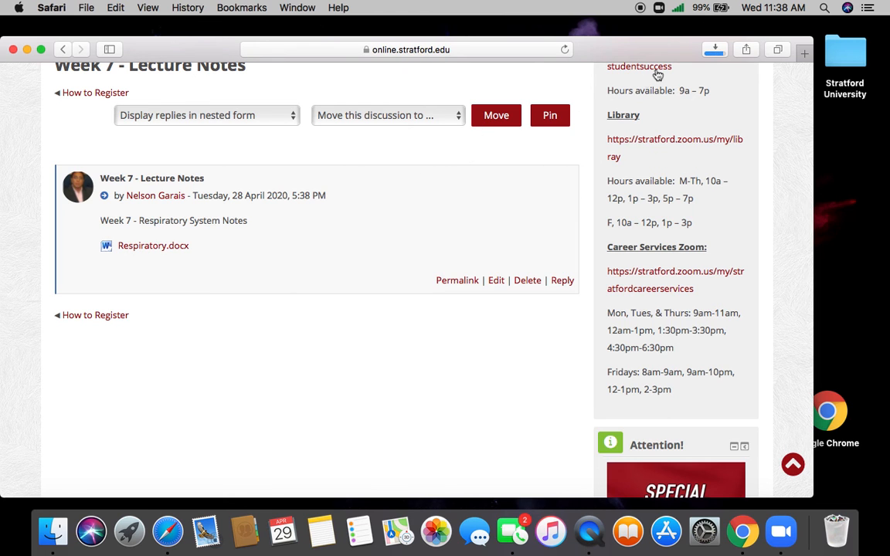
pyautogui.click(714, 50)
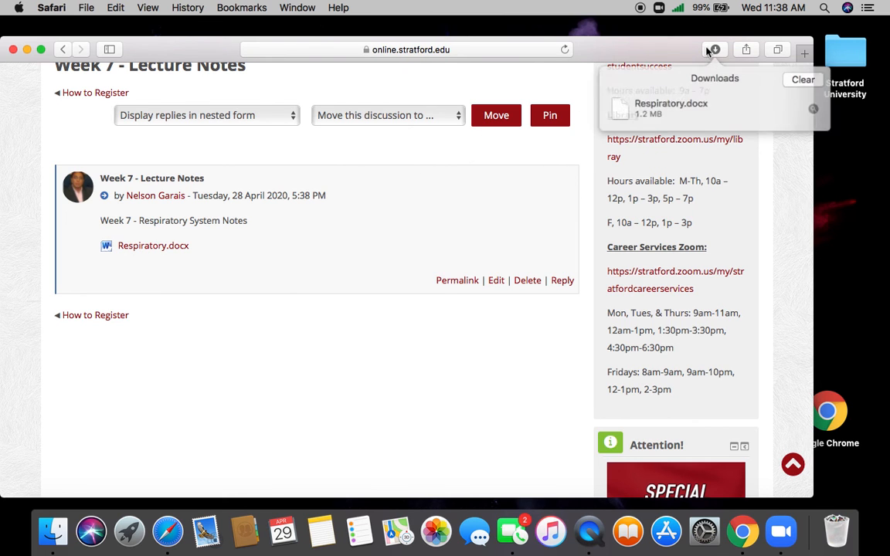
pyautogui.doubleClick(671, 106)
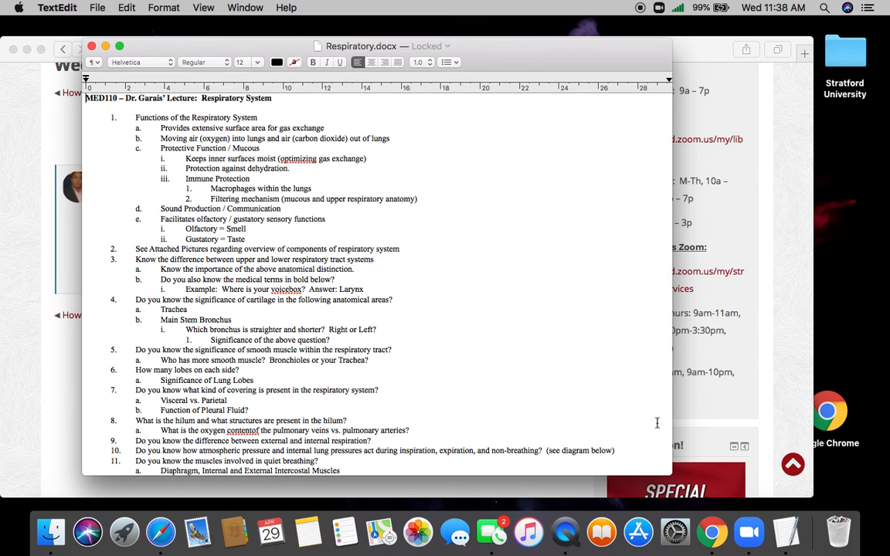
pyautogui.moveTo(541, 198)
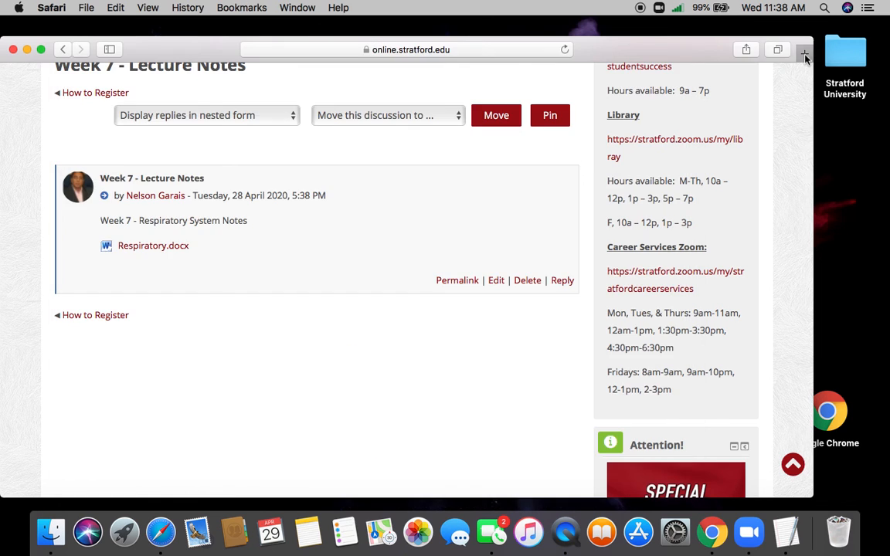
# Step: In a new tab, run a Google search for "respiratory system"
pyautogui.click(803, 49)
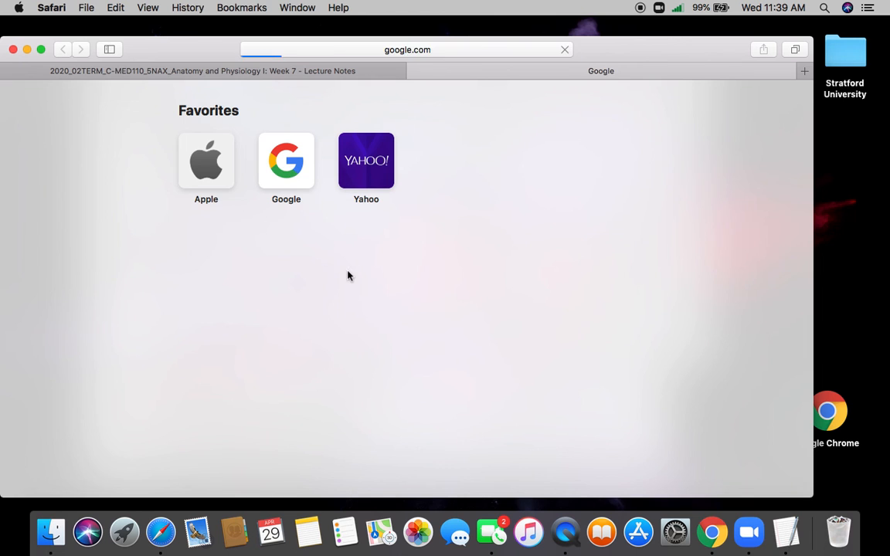
pyautogui.click(285, 160)
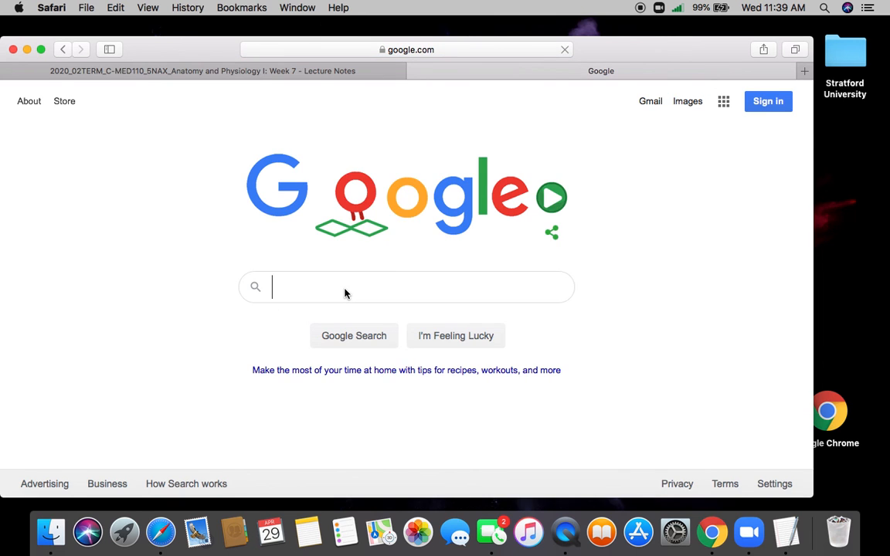
pyautogui.write('respiratory syysste')
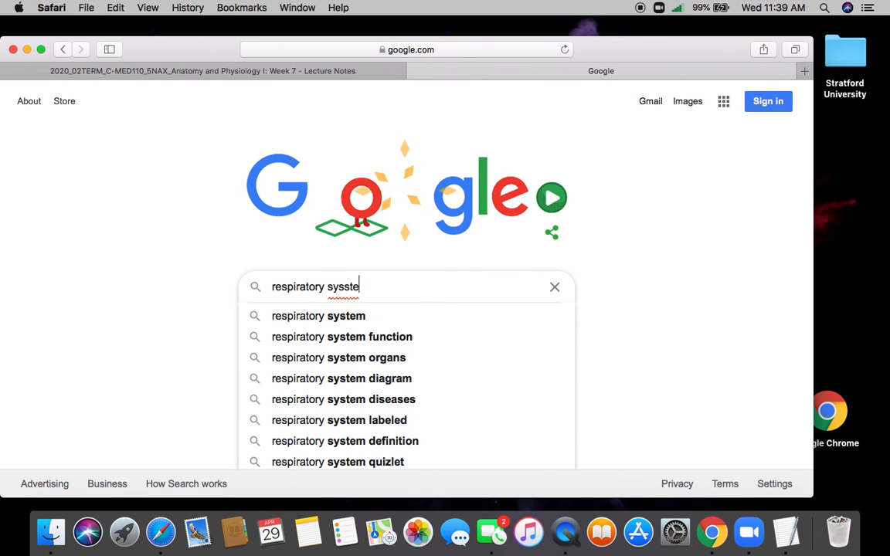
pyautogui.click(318, 315)
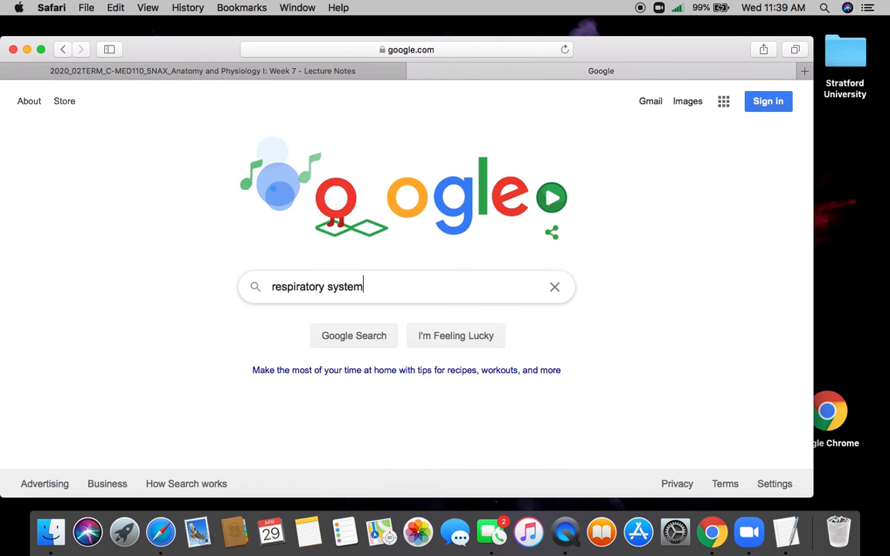
pyautogui.click(352, 335)
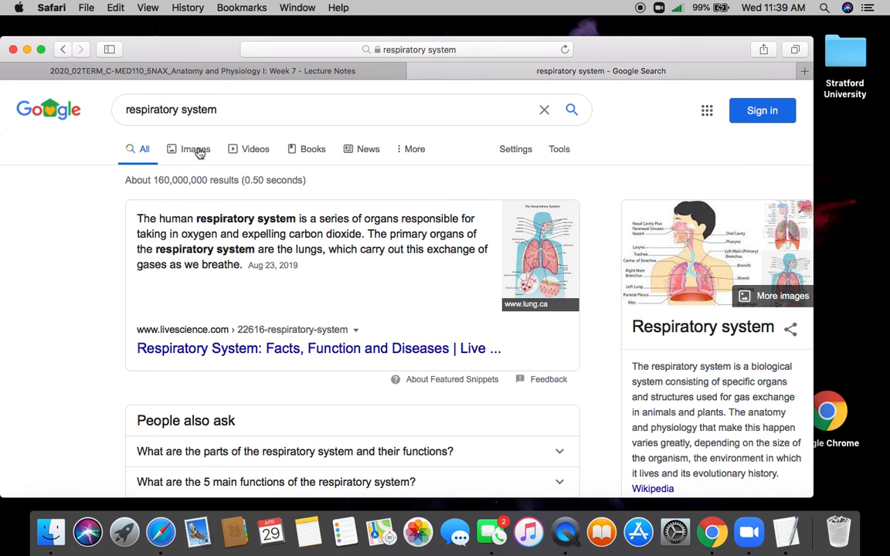
# Step: From image results, visit the Wikipedia page behind the respiratory system diagram
pyautogui.click(195, 148)
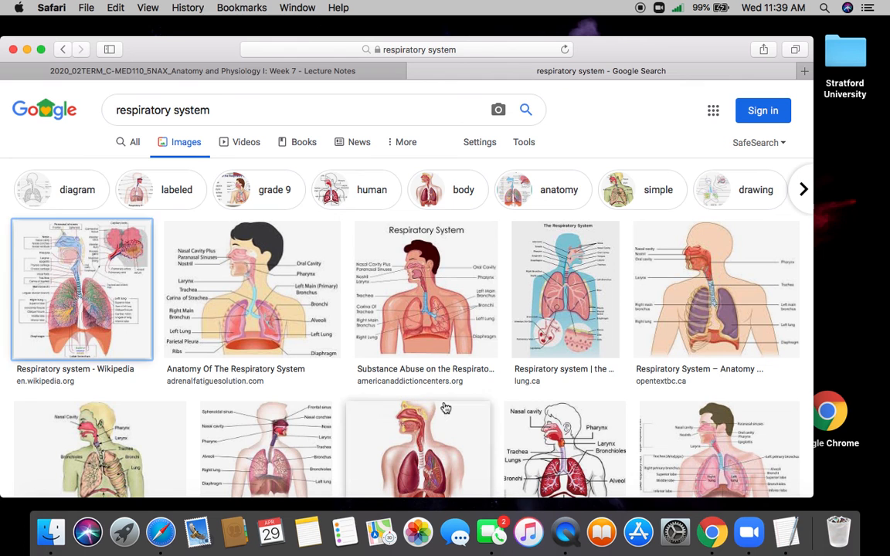
pyautogui.moveTo(99, 312)
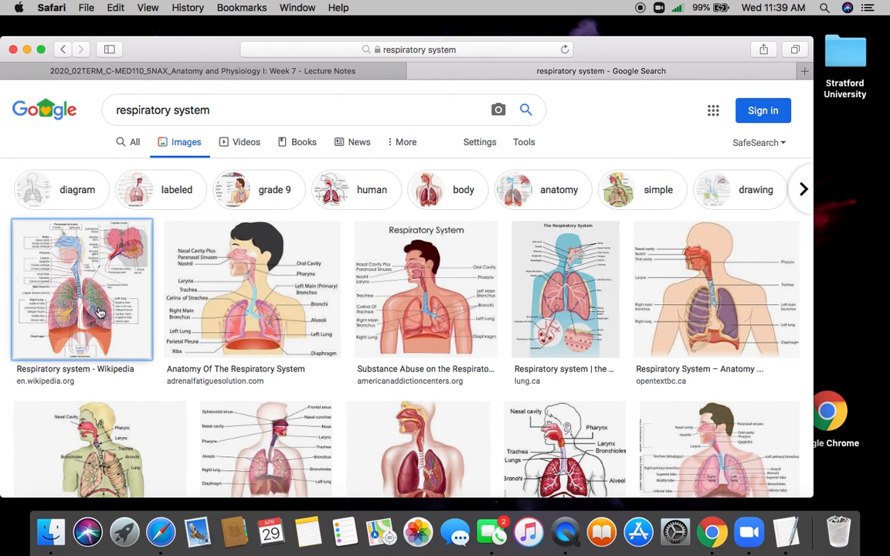
pyautogui.click(80, 290)
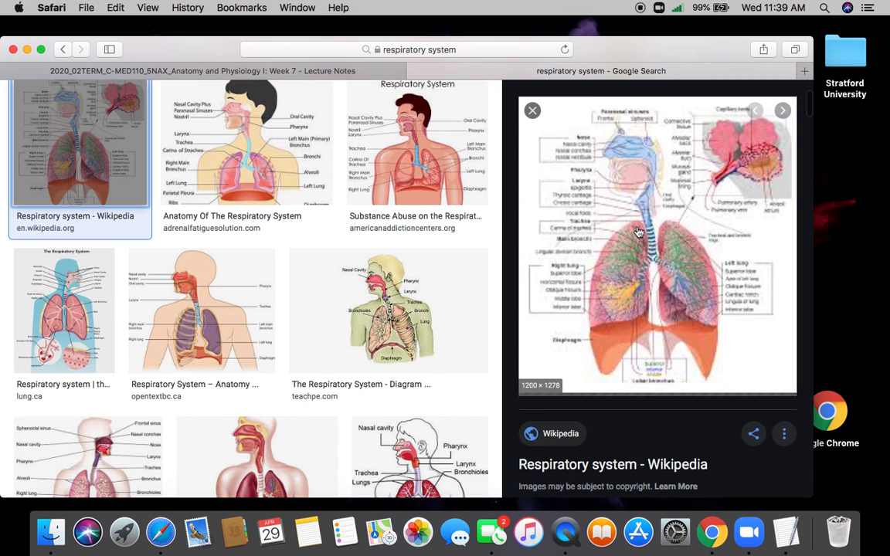
pyautogui.click(803, 71)
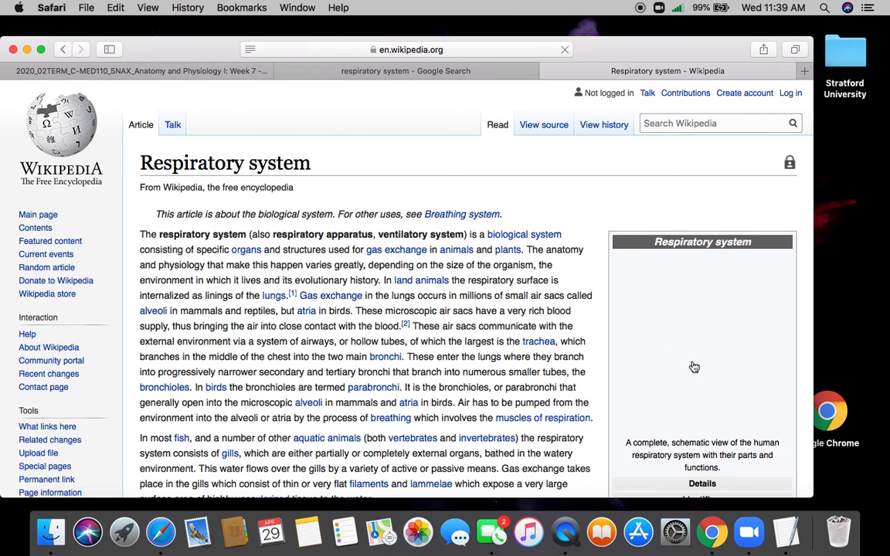
# Step: Enlarge the article's schematic respiratory system diagram in the media viewer
pyautogui.click(701, 340)
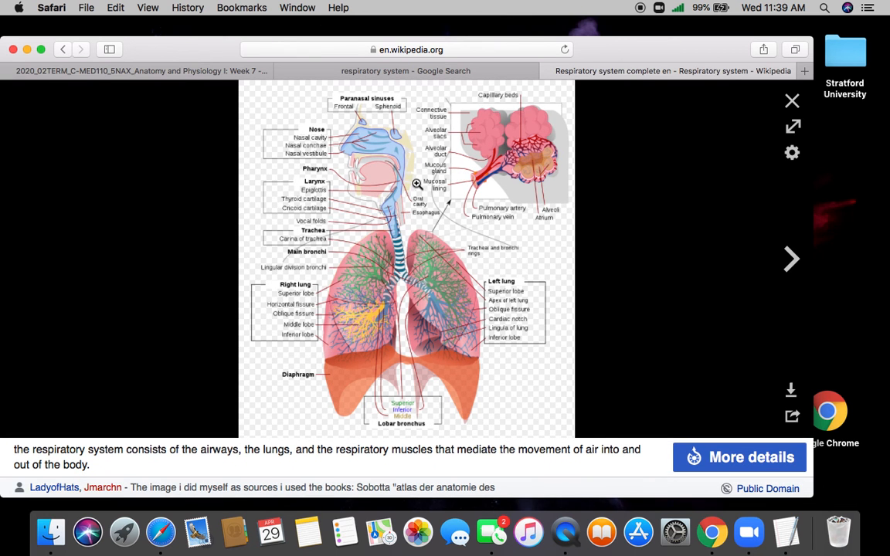
pyautogui.moveTo(356, 145)
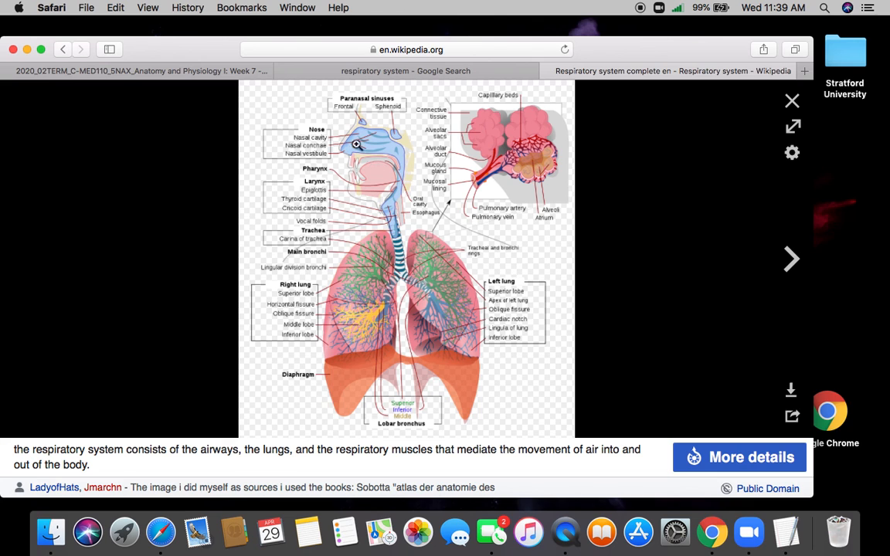
pyautogui.moveTo(373, 243)
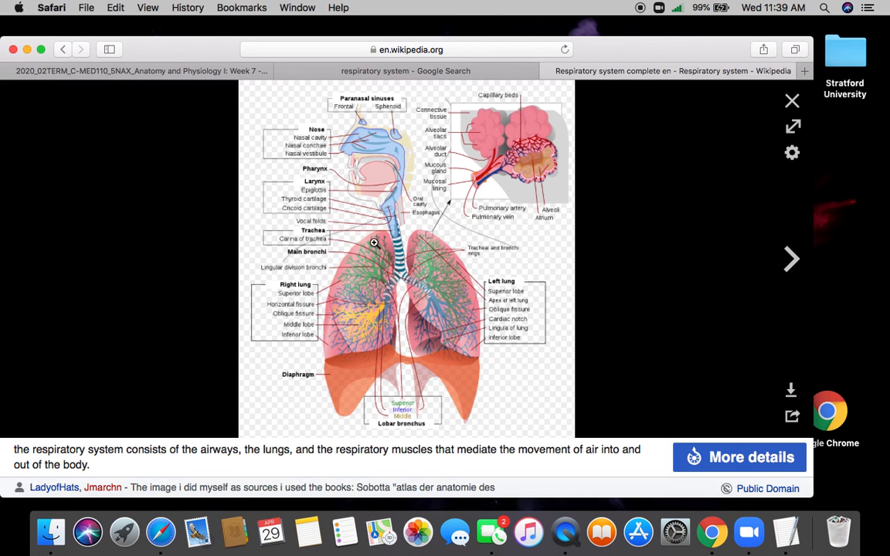
pyautogui.moveTo(400, 156)
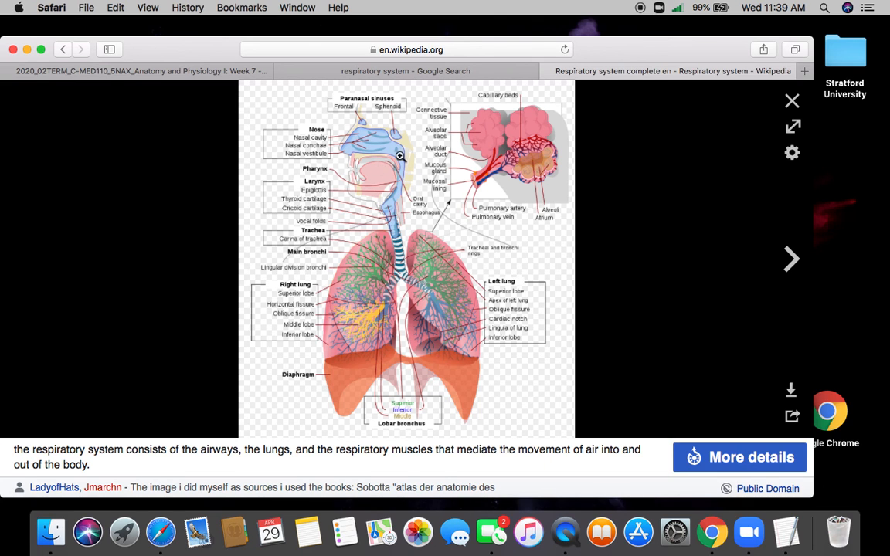
pyautogui.moveTo(419, 354)
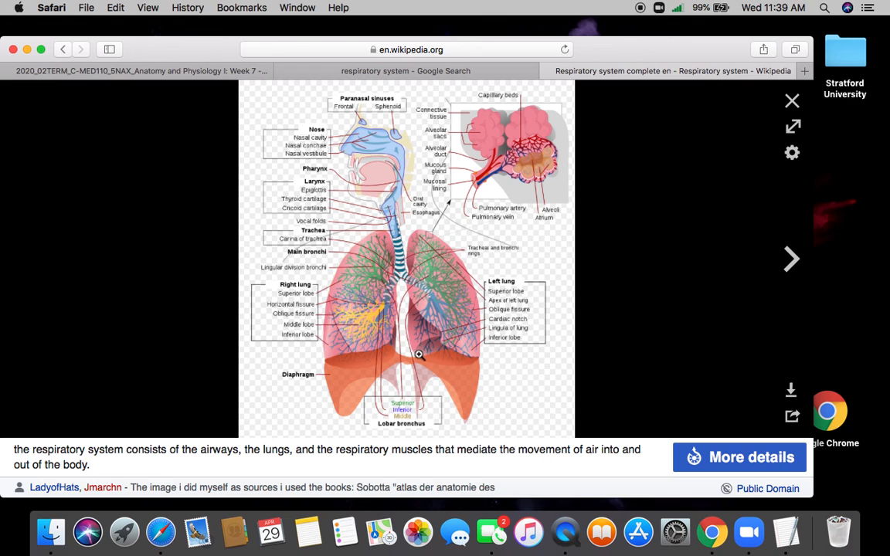
pyautogui.moveTo(394, 233)
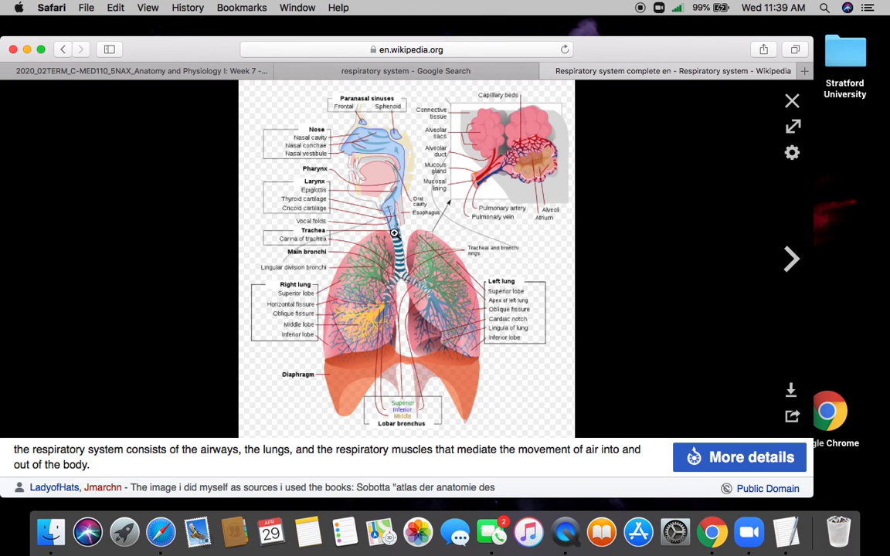
pyautogui.moveTo(454, 312)
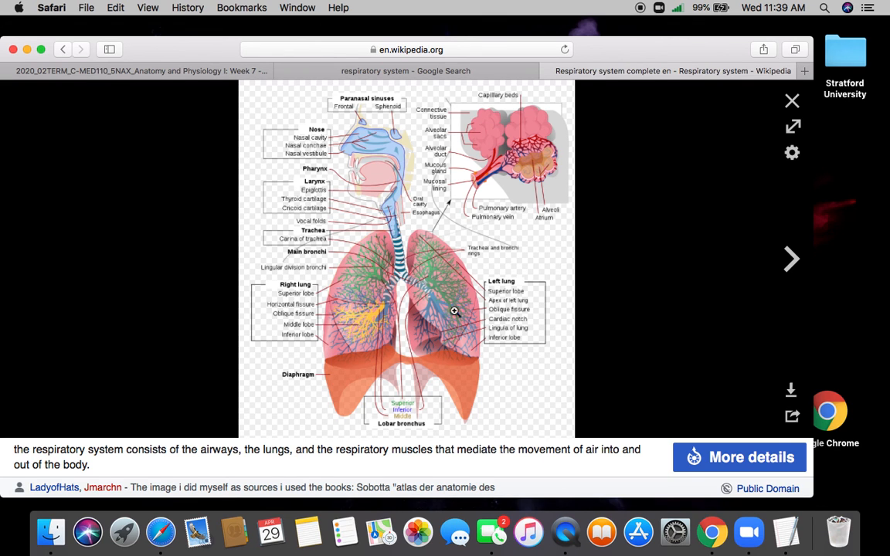
pyautogui.moveTo(340, 302)
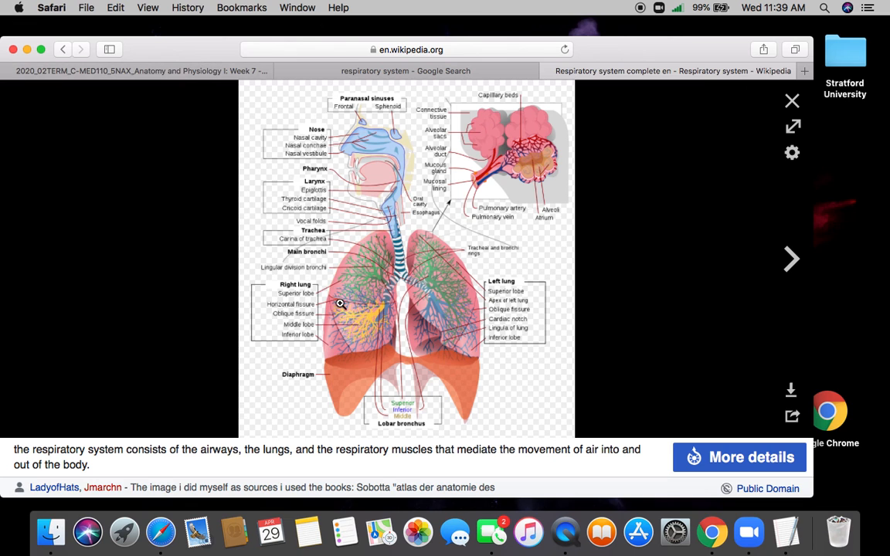
pyautogui.moveTo(463, 331)
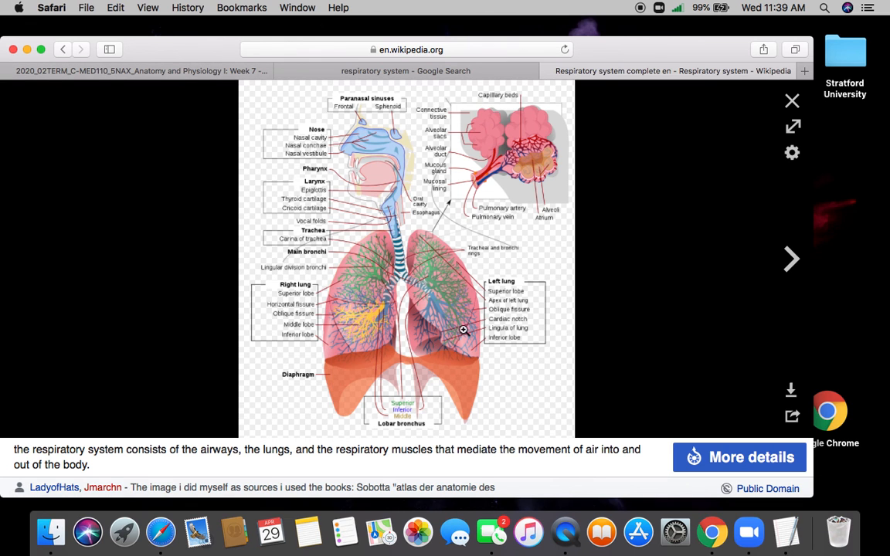
# Step: Open Respiratory.docx from the Moodle post in TextEdit, then return to the Wikipedia diagram
pyautogui.click(139, 71)
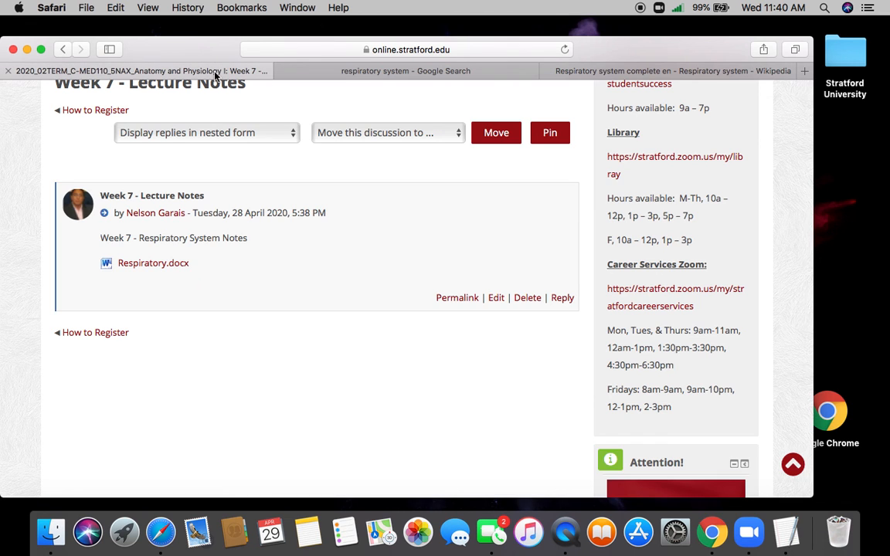
pyautogui.click(153, 263)
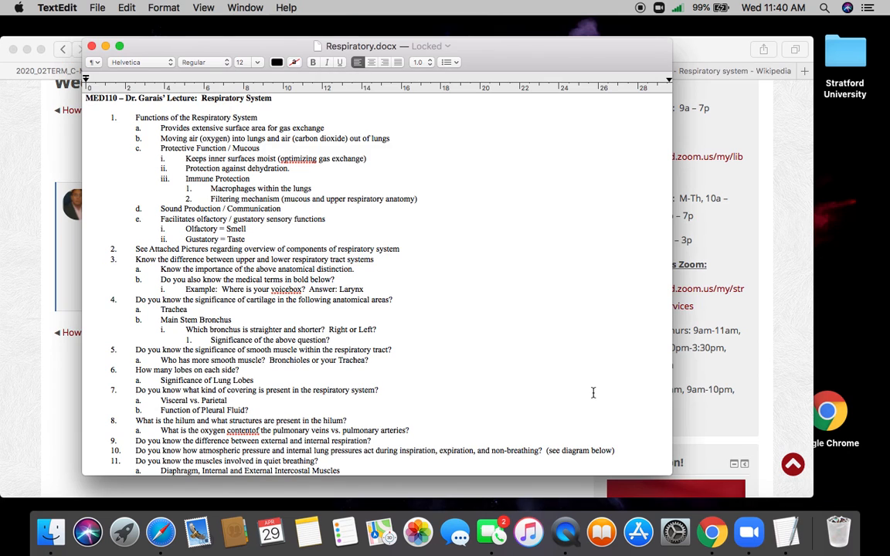
pyautogui.moveTo(525, 294)
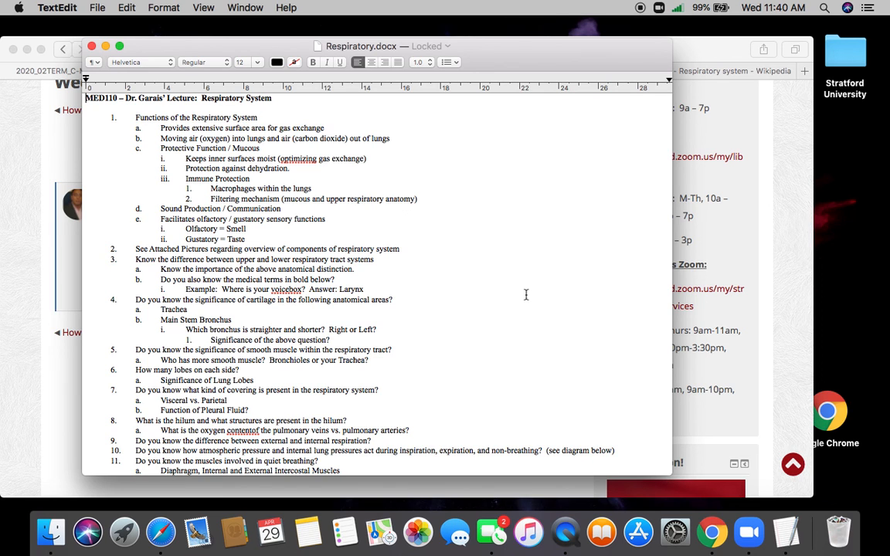
pyautogui.moveTo(386, 158)
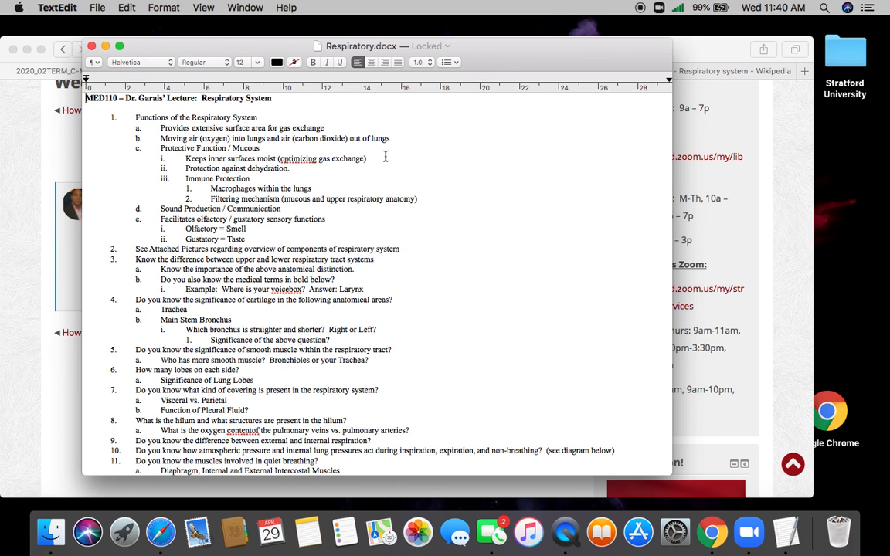
pyautogui.moveTo(391, 155)
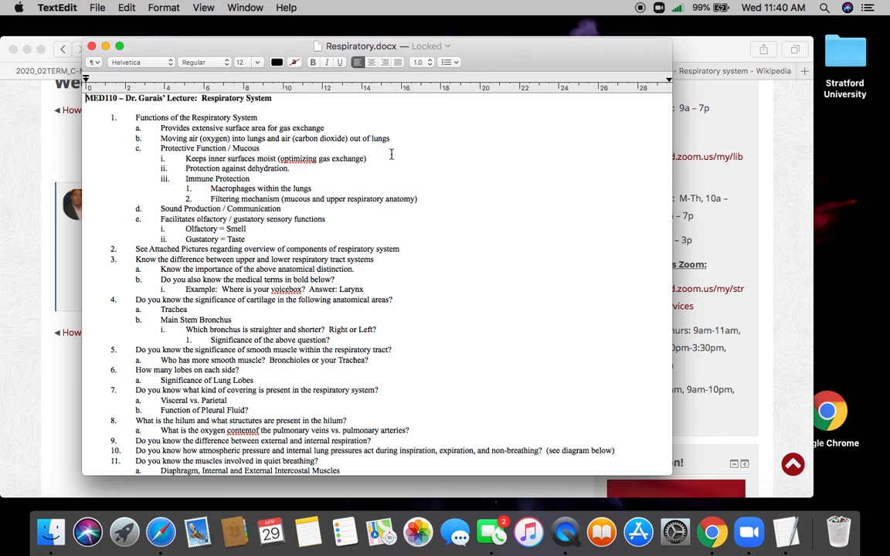
pyautogui.moveTo(400, 170)
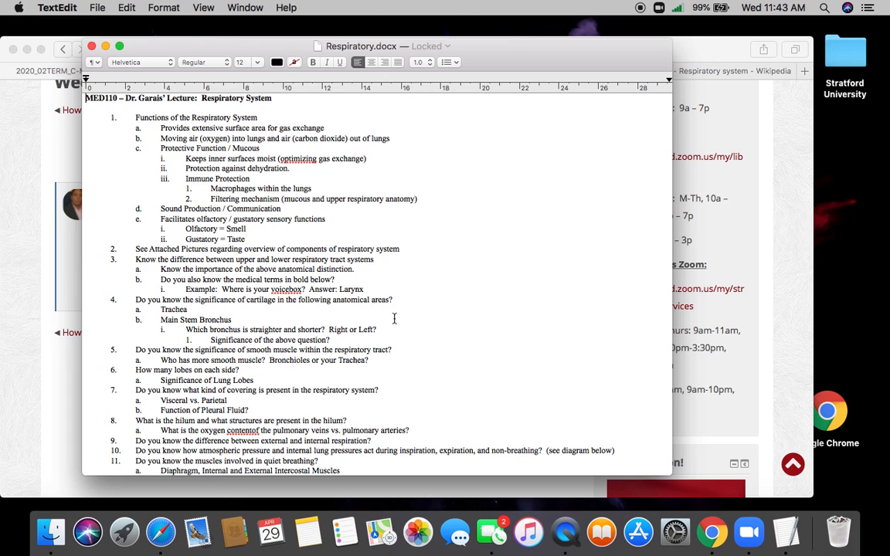
pyautogui.moveTo(371, 380)
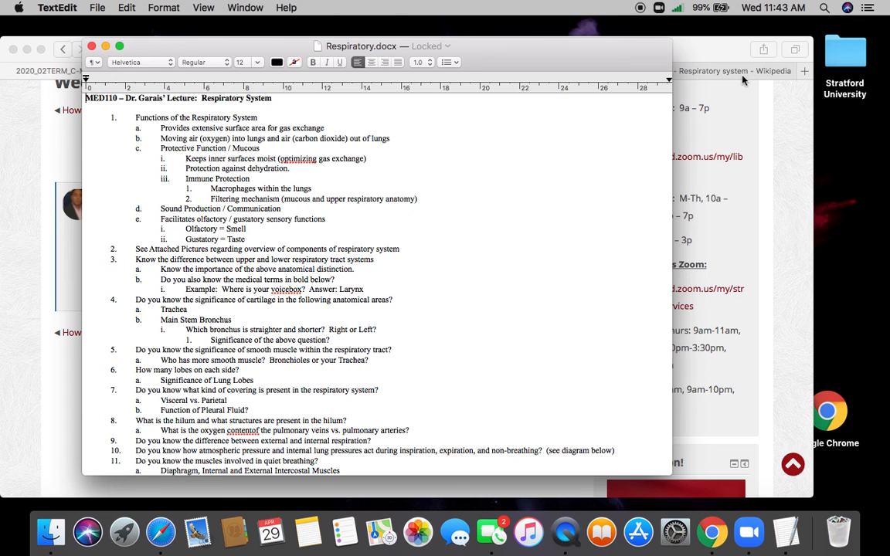
pyautogui.click(670, 72)
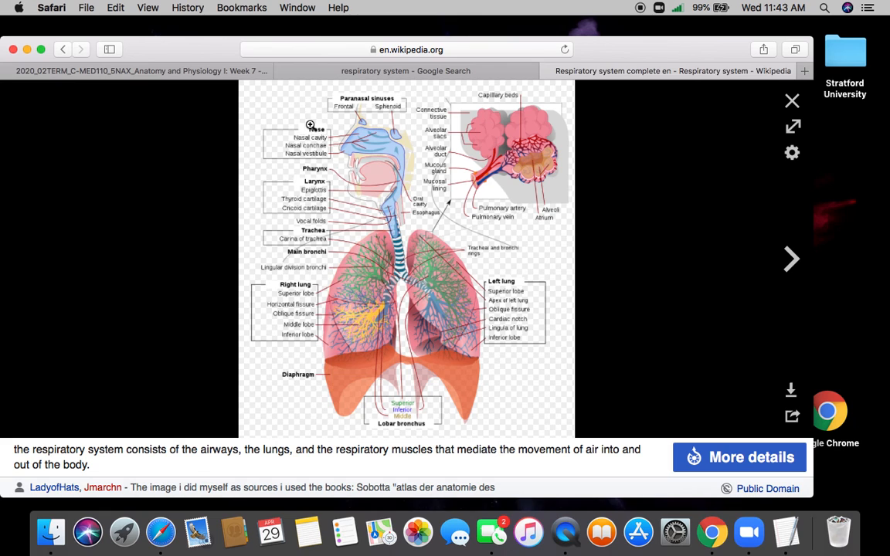
pyautogui.moveTo(340, 243)
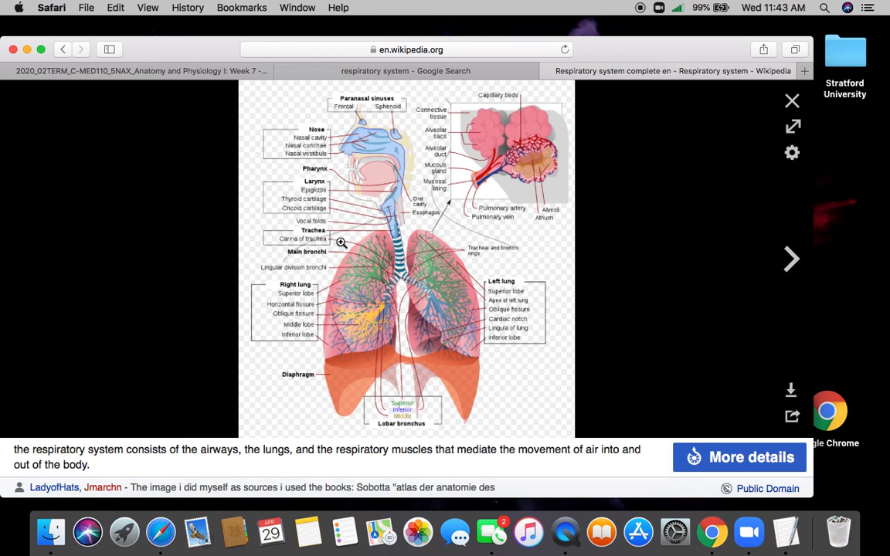
pyautogui.moveTo(464, 182)
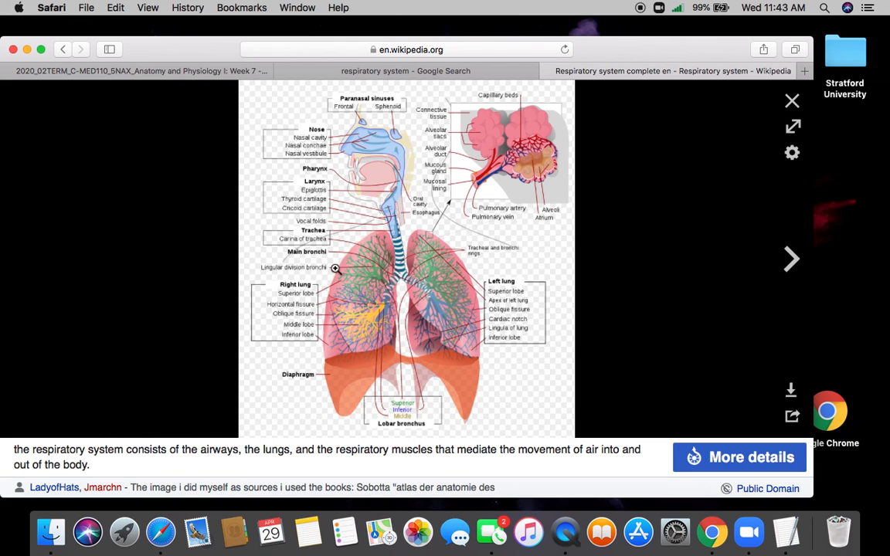
pyautogui.moveTo(392, 210)
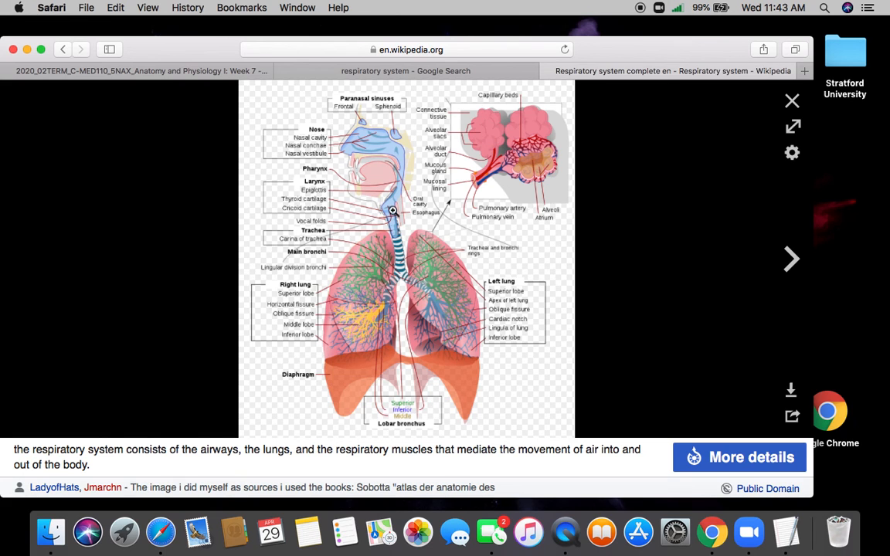
pyautogui.moveTo(399, 275)
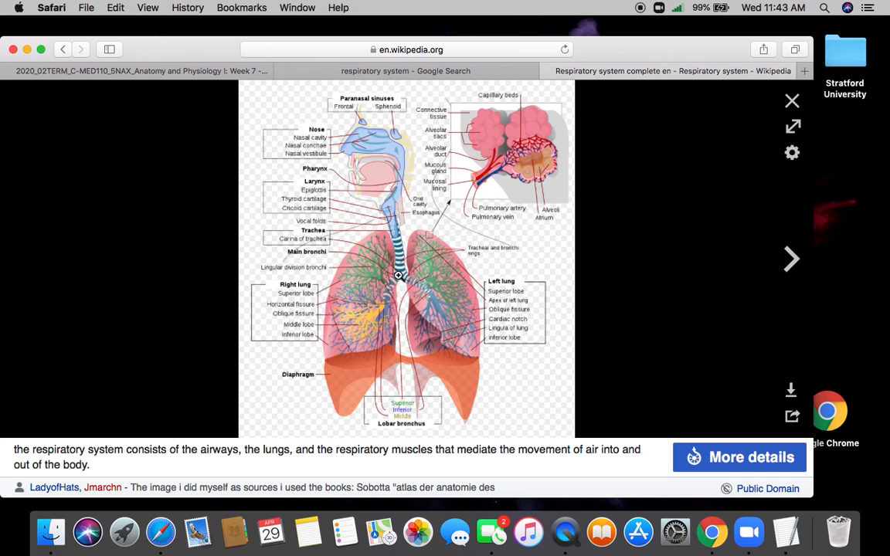
pyautogui.moveTo(501, 251)
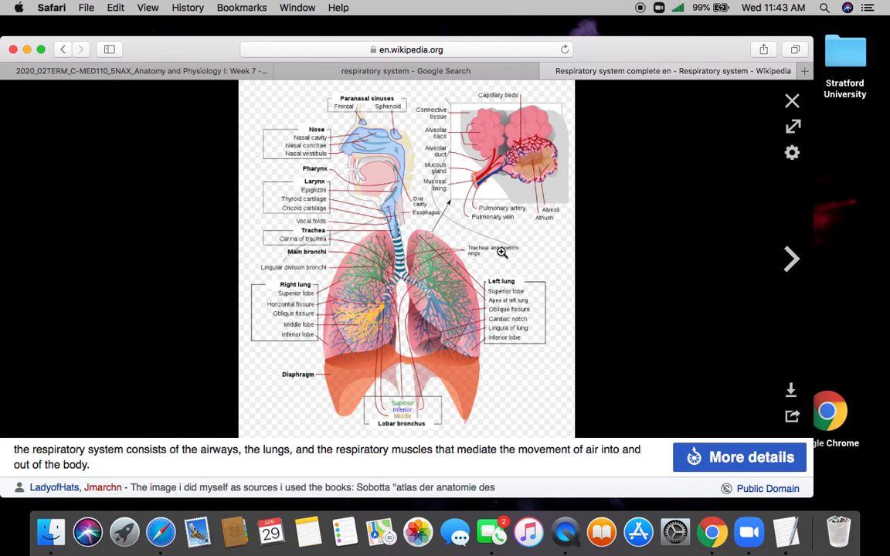
pyautogui.moveTo(328, 134)
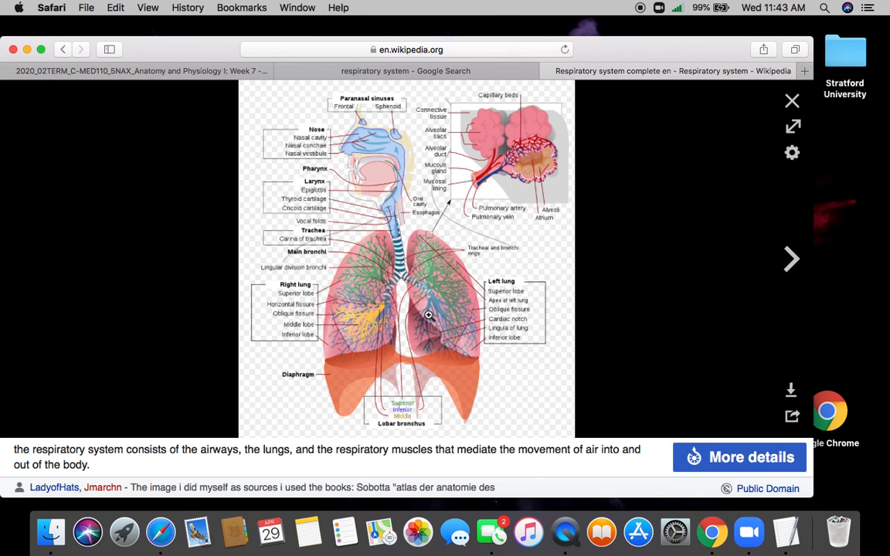
pyautogui.moveTo(241, 128)
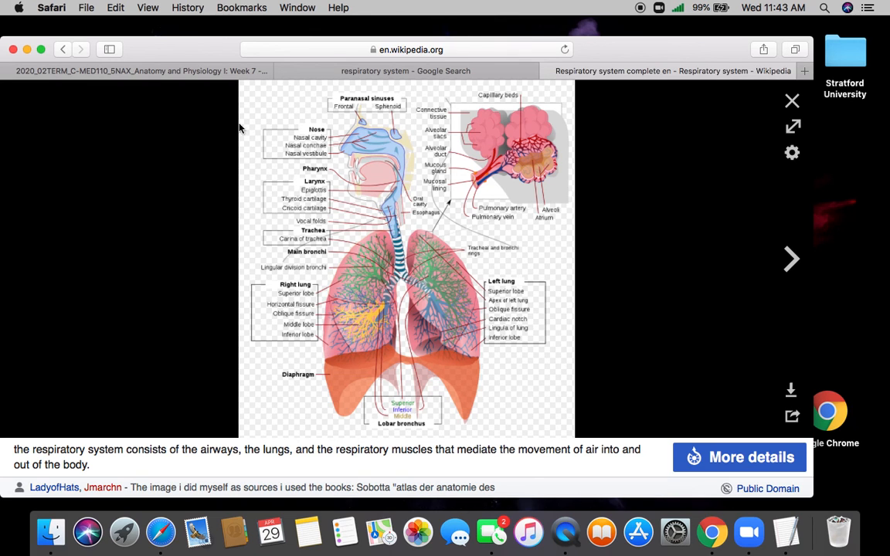
pyautogui.moveTo(415, 357)
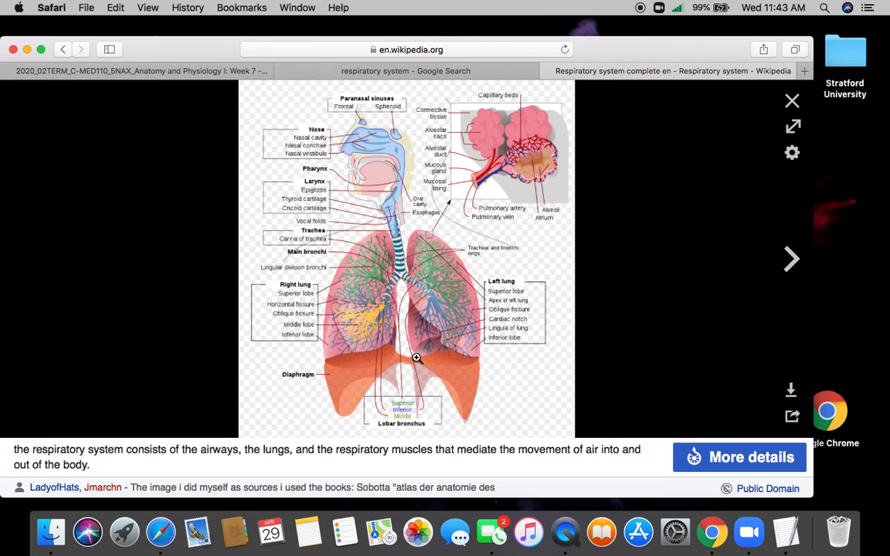
pyautogui.moveTo(329, 170)
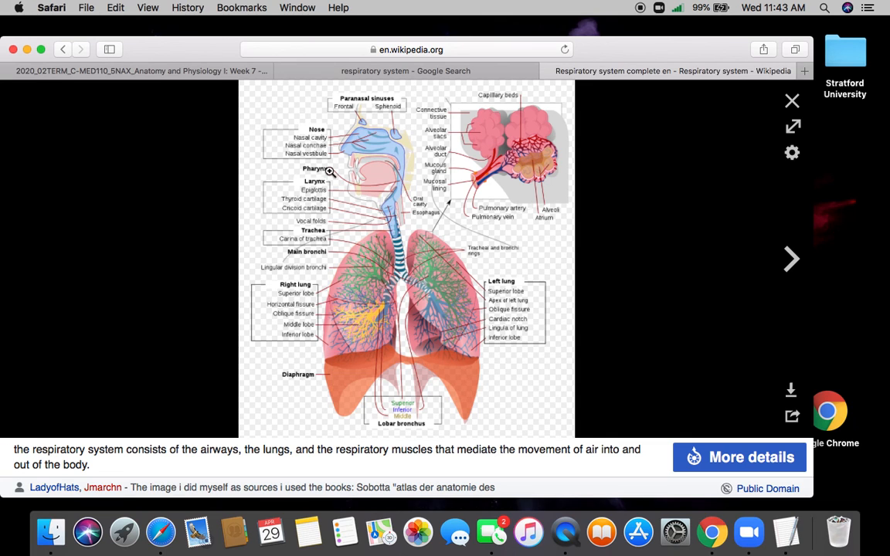
pyautogui.moveTo(353, 145)
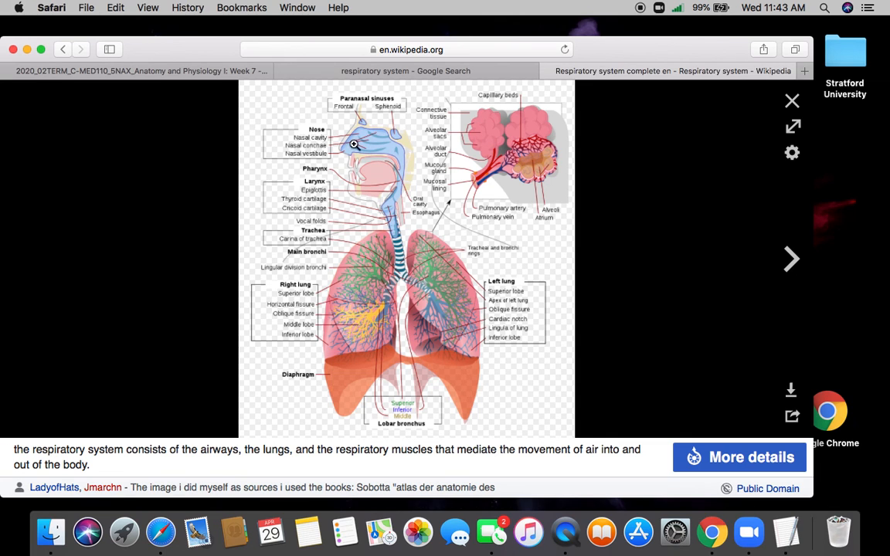
pyautogui.moveTo(349, 153)
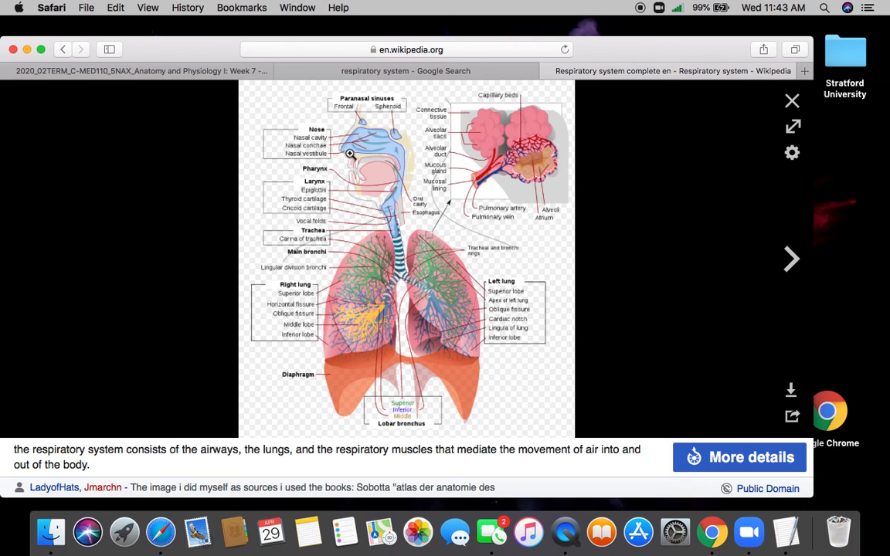
pyautogui.moveTo(367, 166)
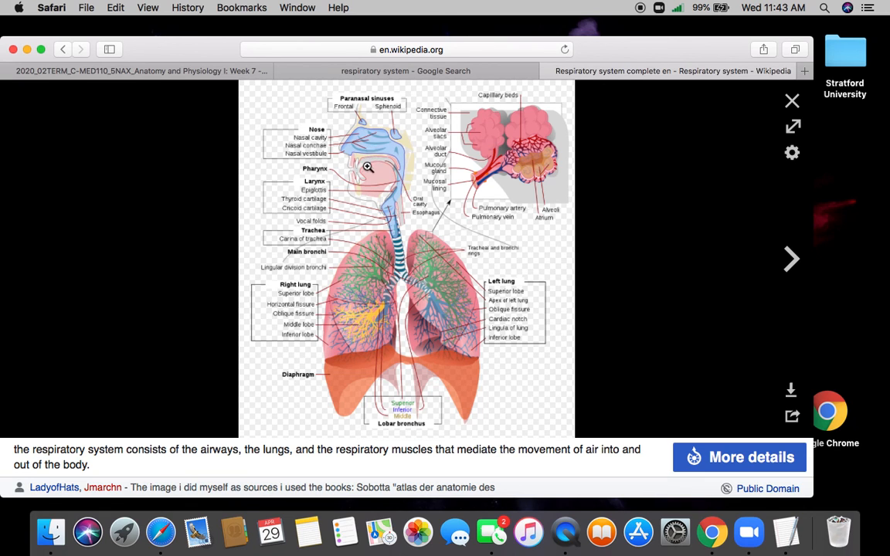
pyautogui.moveTo(361, 155)
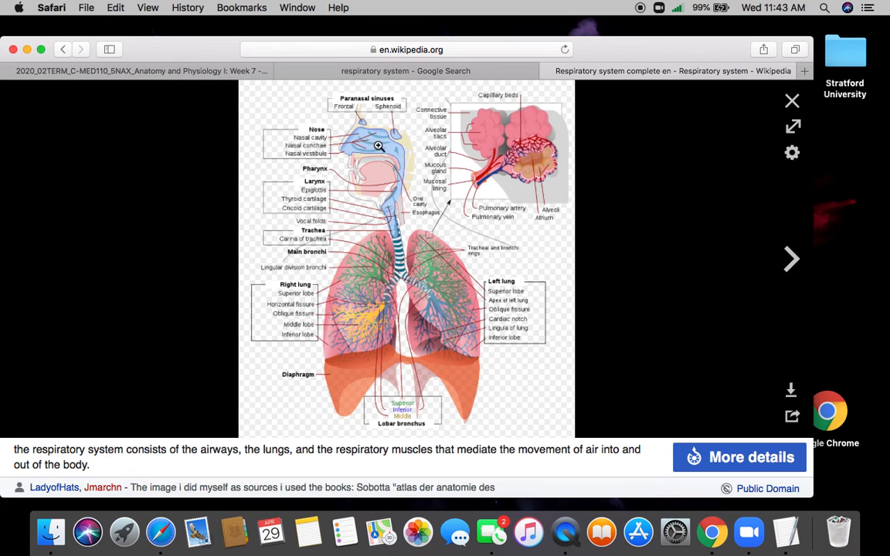
pyautogui.moveTo(383, 151)
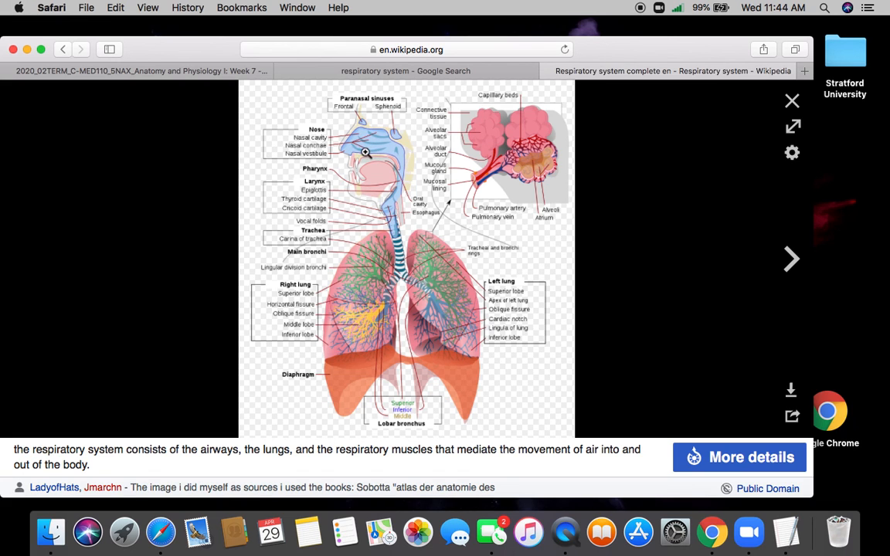
pyautogui.moveTo(368, 147)
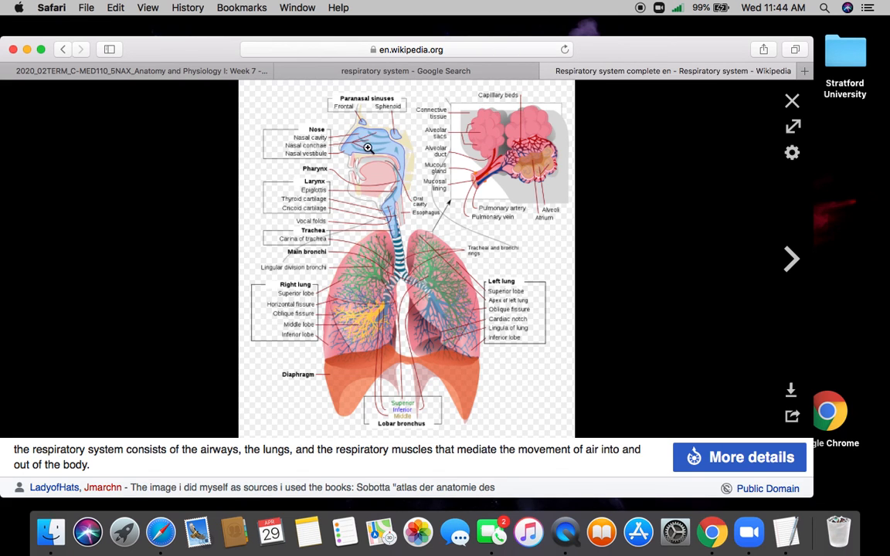
pyautogui.moveTo(379, 143)
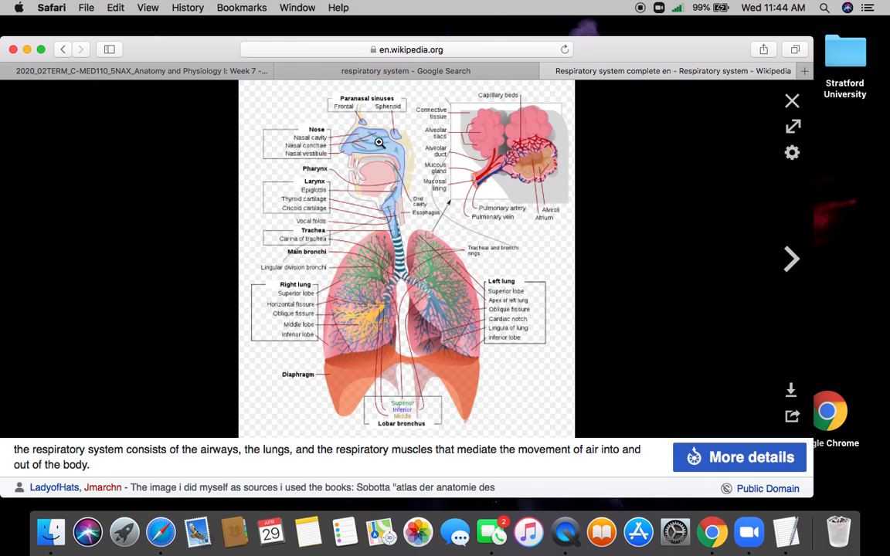
pyautogui.moveTo(367, 147)
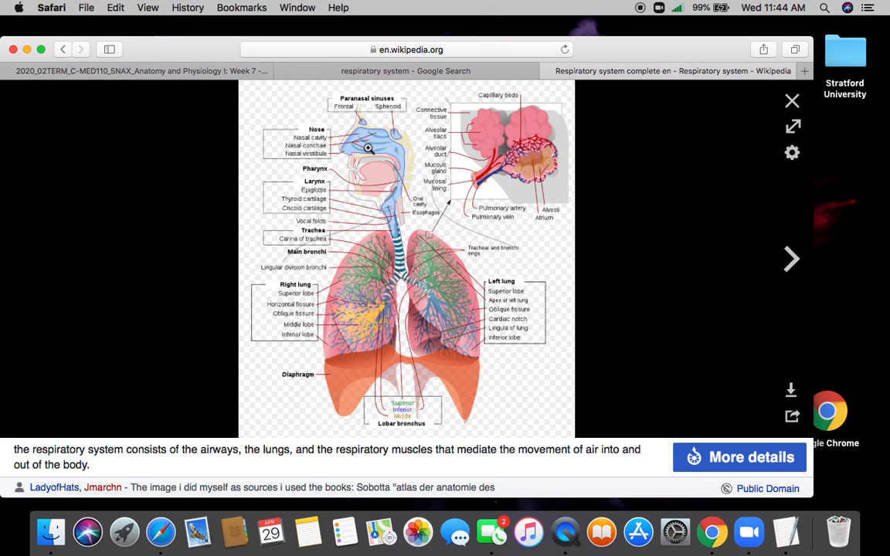
pyautogui.moveTo(377, 153)
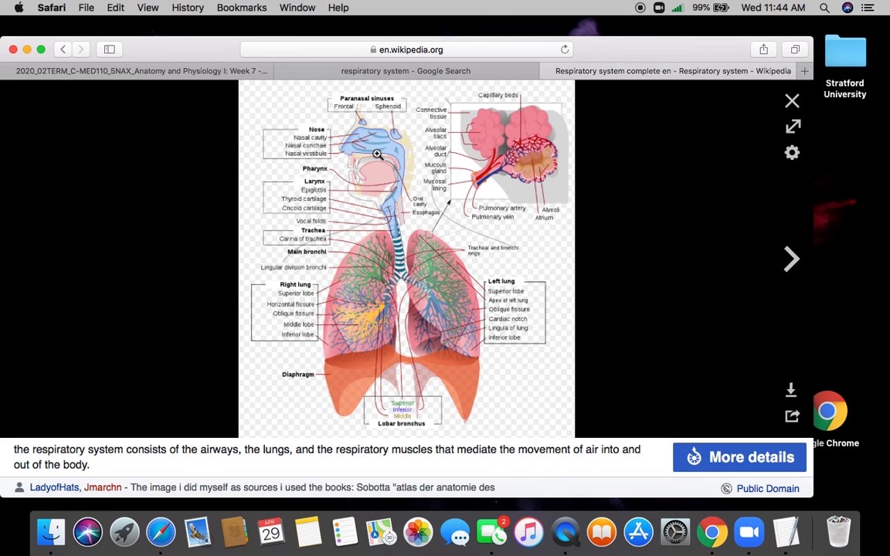
pyautogui.moveTo(366, 126)
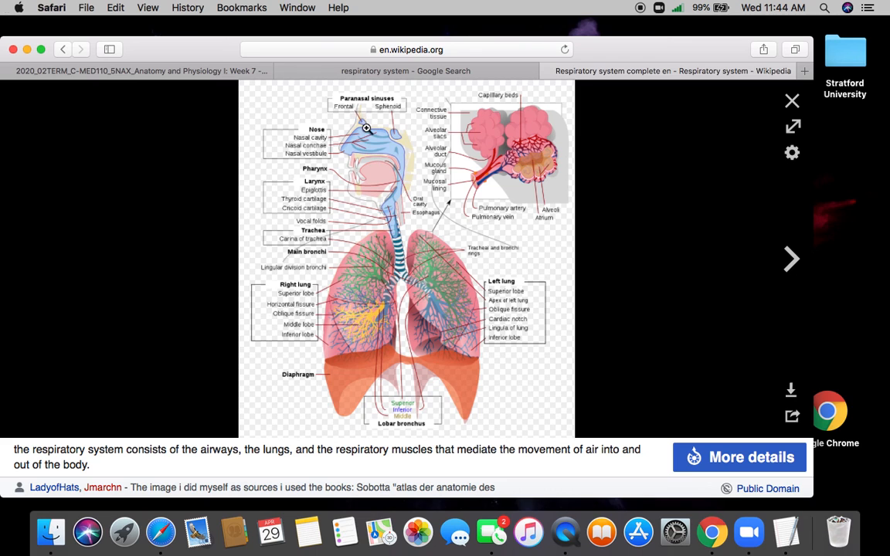
pyautogui.moveTo(368, 117)
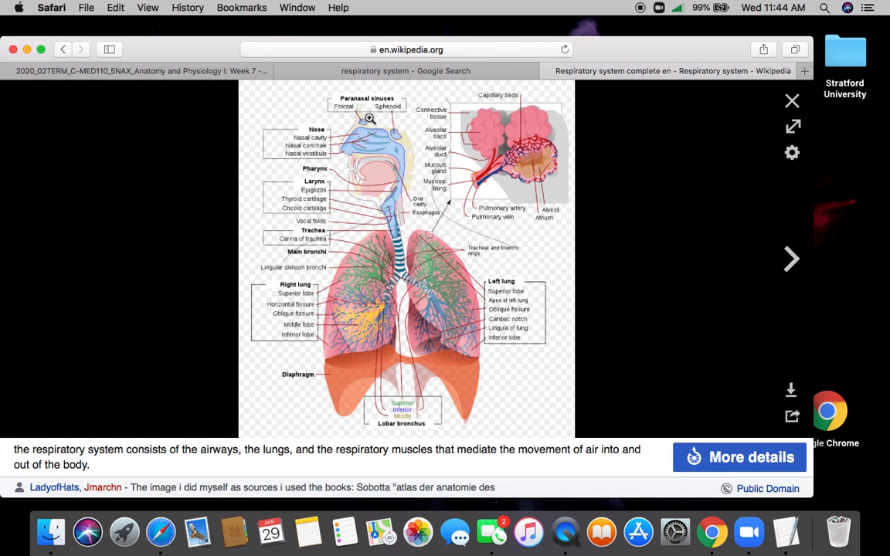
pyautogui.moveTo(371, 126)
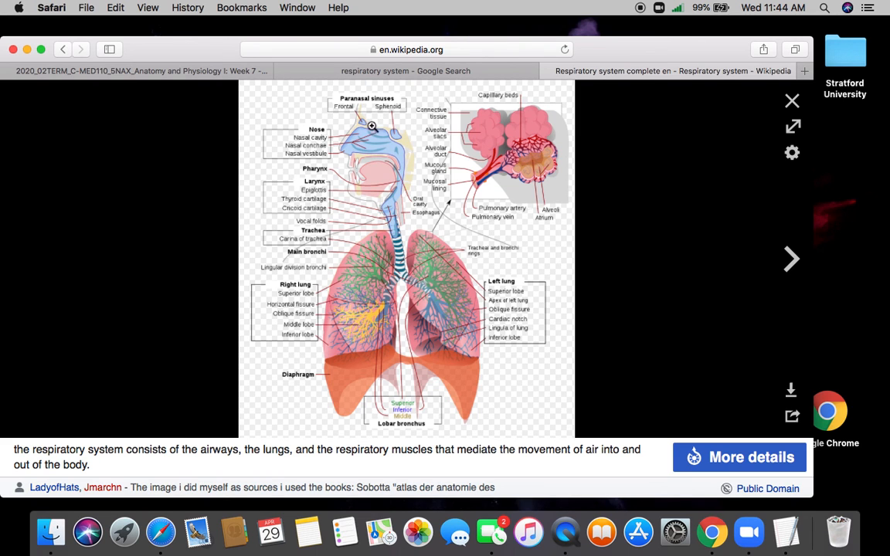
pyautogui.moveTo(398, 140)
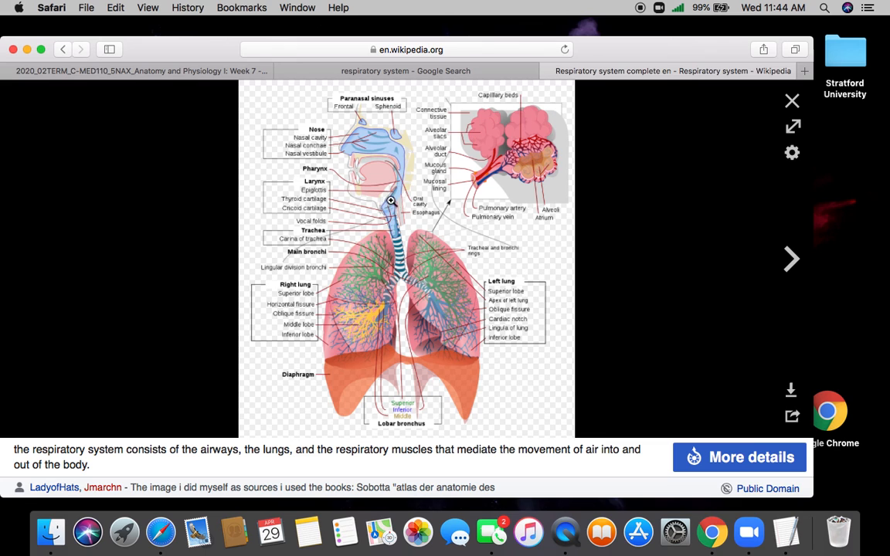
pyautogui.moveTo(400, 185)
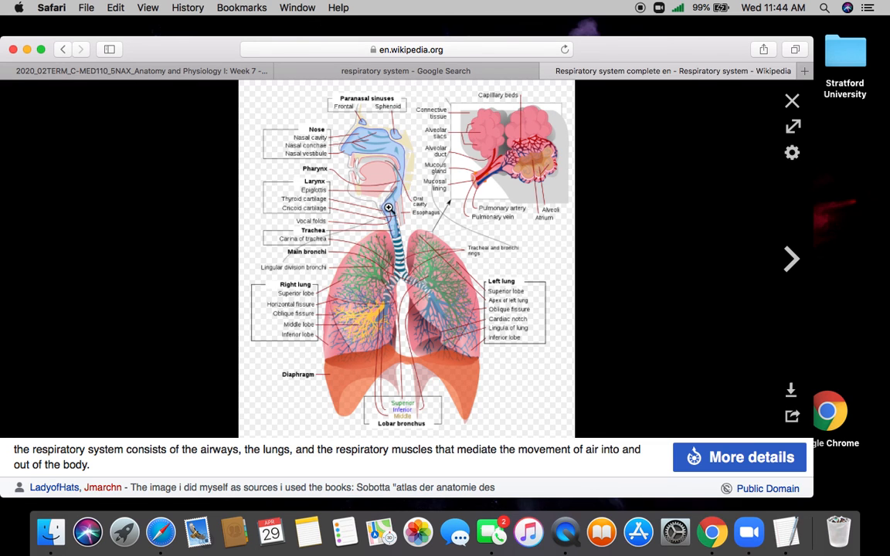
pyautogui.moveTo(391, 216)
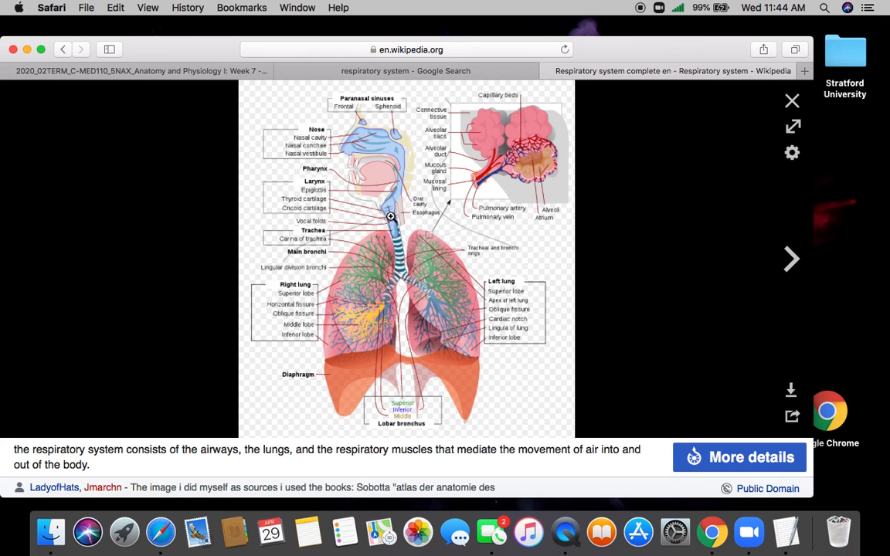
pyautogui.moveTo(392, 184)
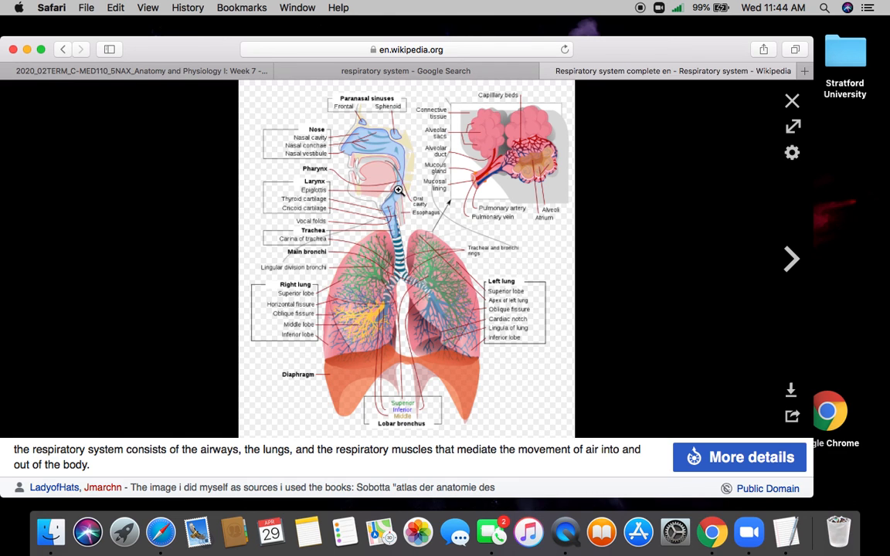
pyautogui.moveTo(399, 227)
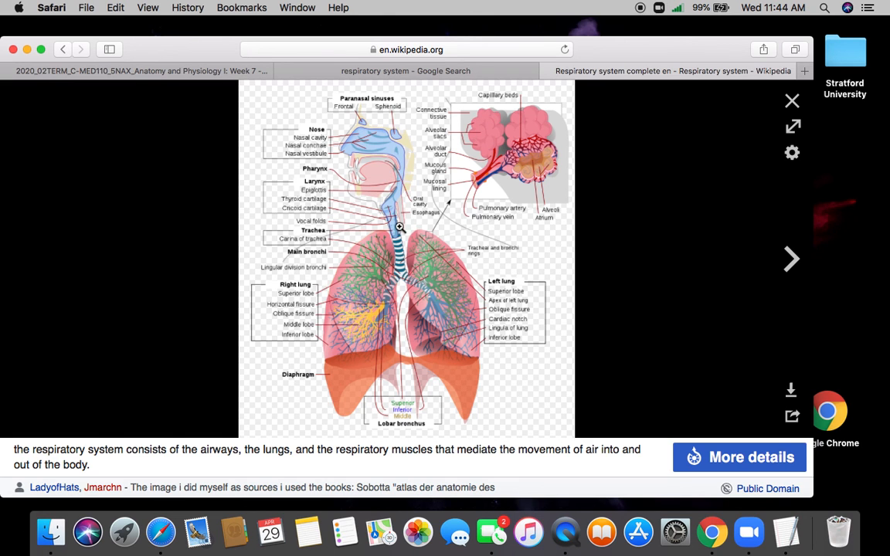
pyautogui.moveTo(401, 210)
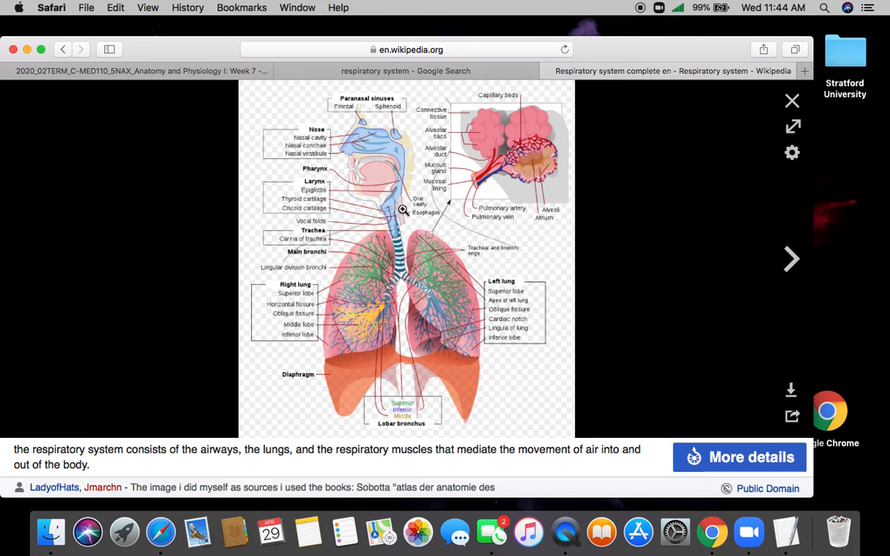
pyautogui.moveTo(389, 187)
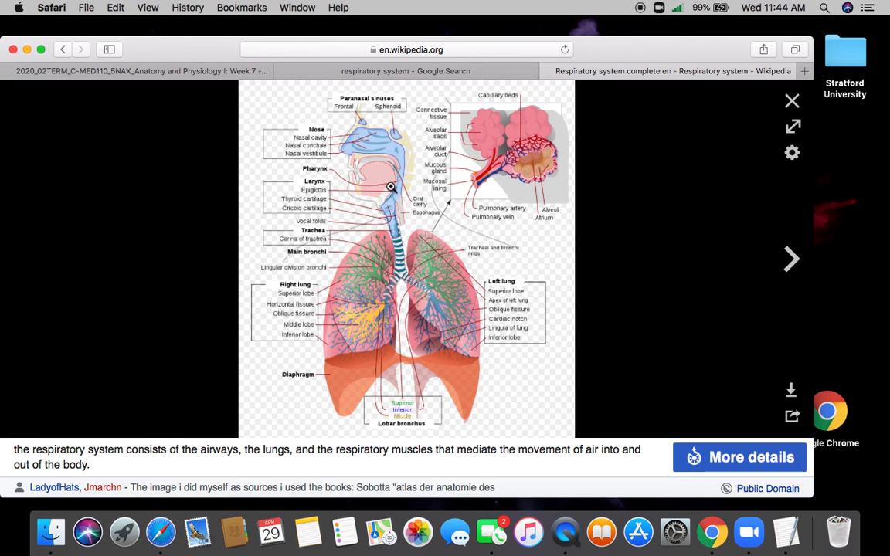
pyautogui.moveTo(395, 204)
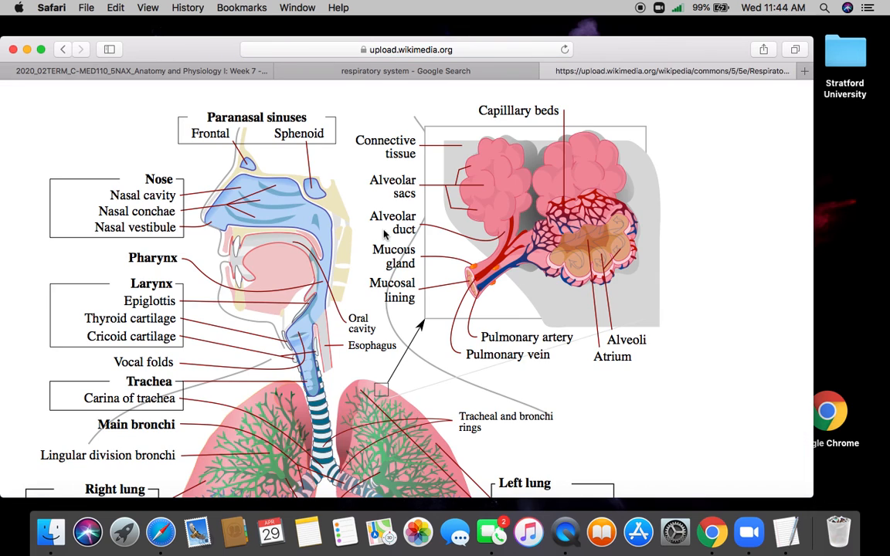
pyautogui.moveTo(276, 319)
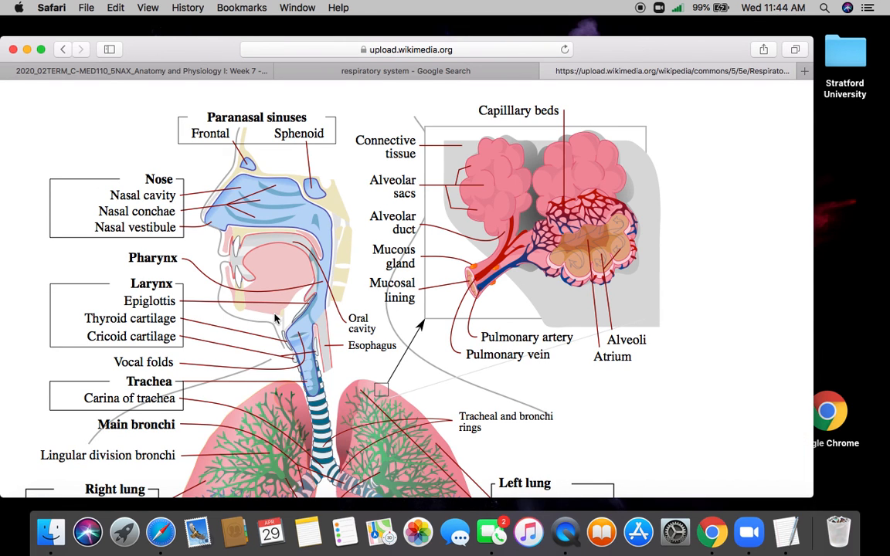
pyautogui.moveTo(238, 235)
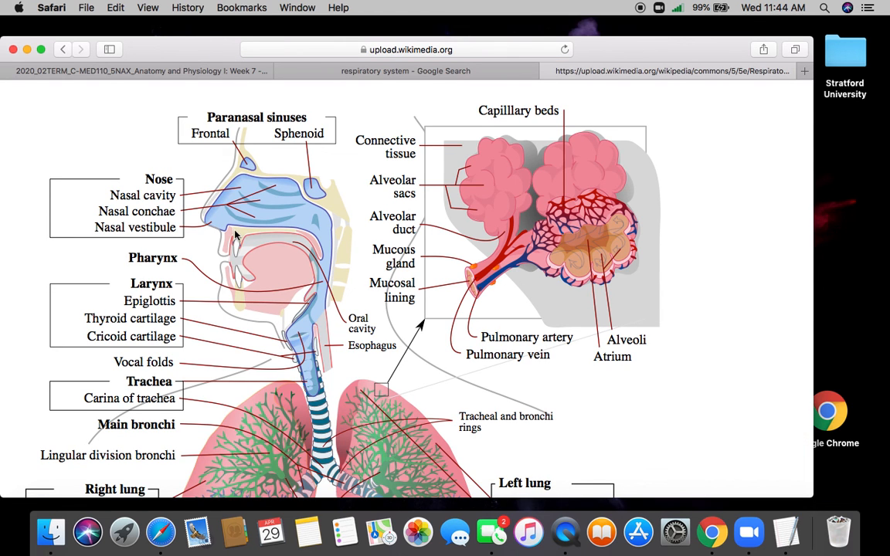
pyautogui.moveTo(321, 297)
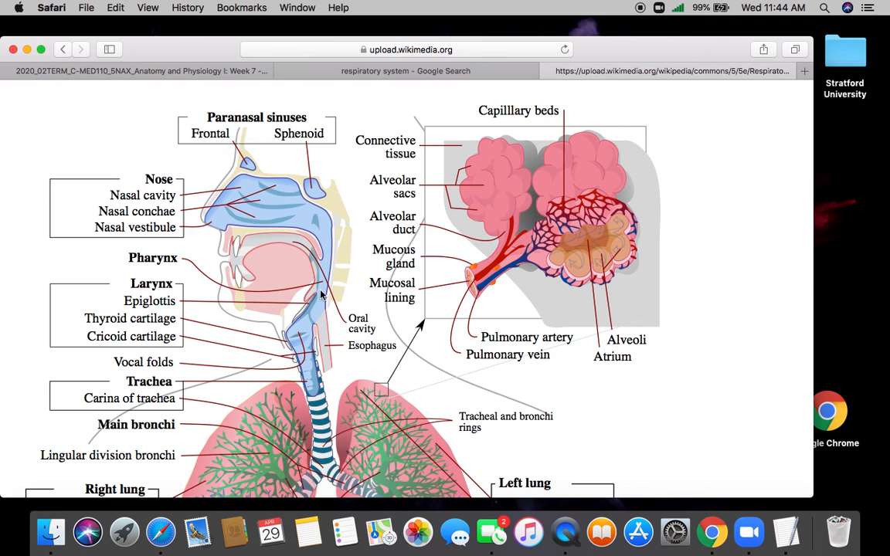
pyautogui.moveTo(315, 306)
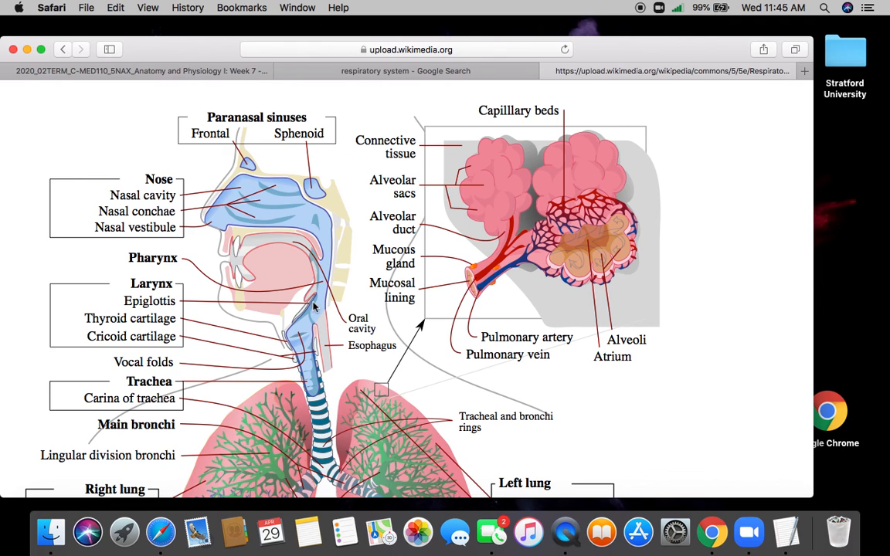
pyautogui.moveTo(323, 332)
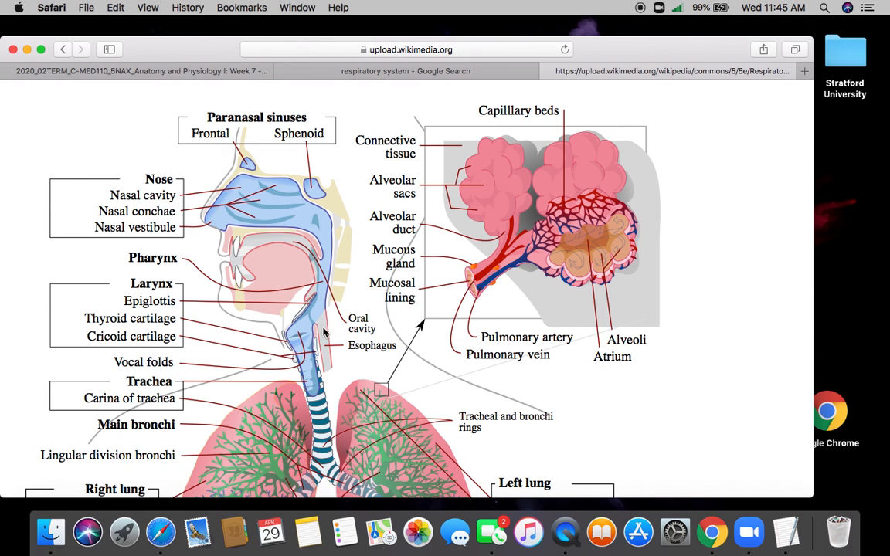
pyautogui.moveTo(328, 371)
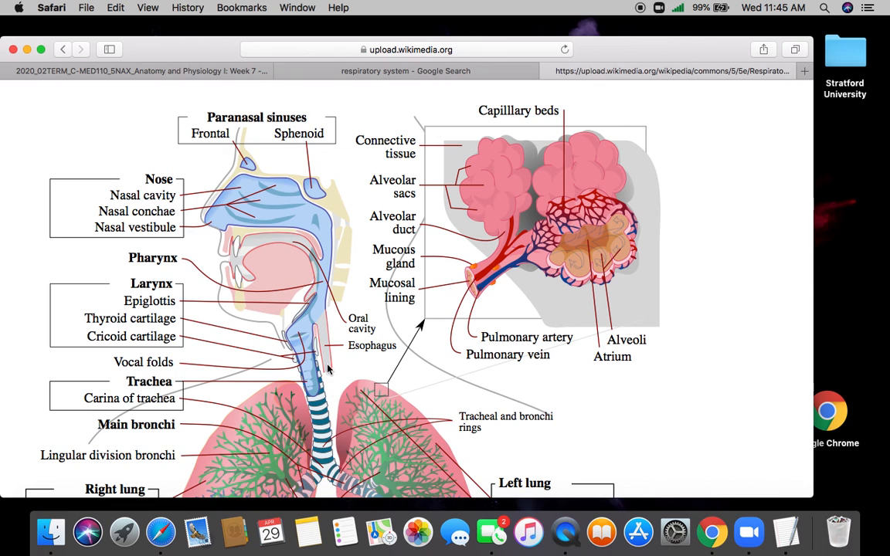
pyautogui.moveTo(320, 432)
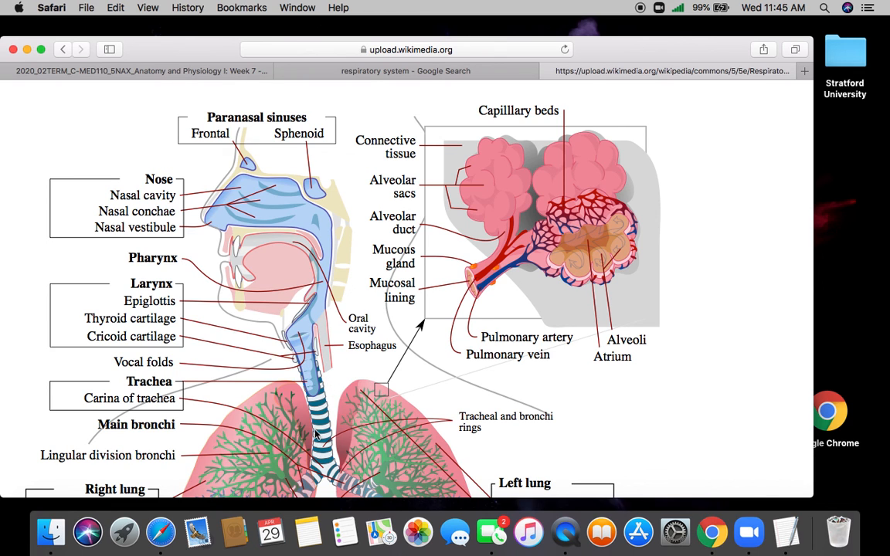
pyautogui.moveTo(318, 423)
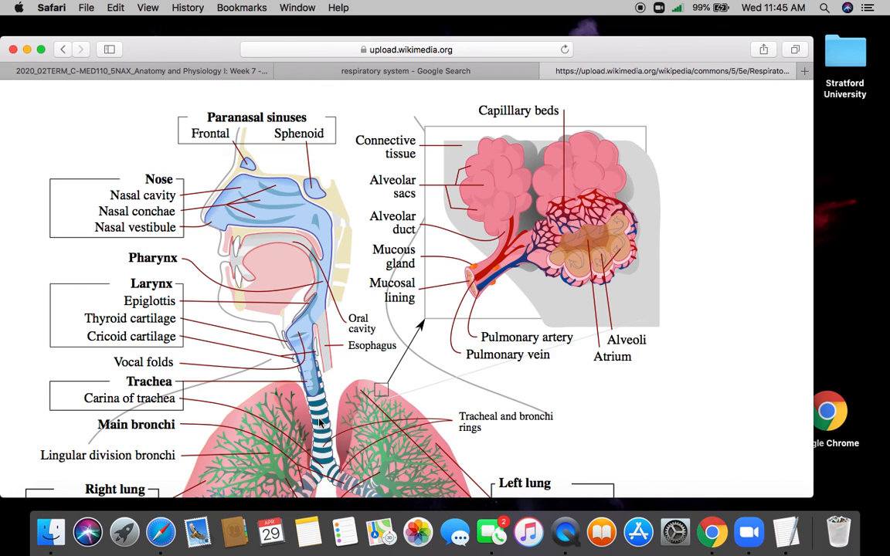
pyautogui.moveTo(317, 413)
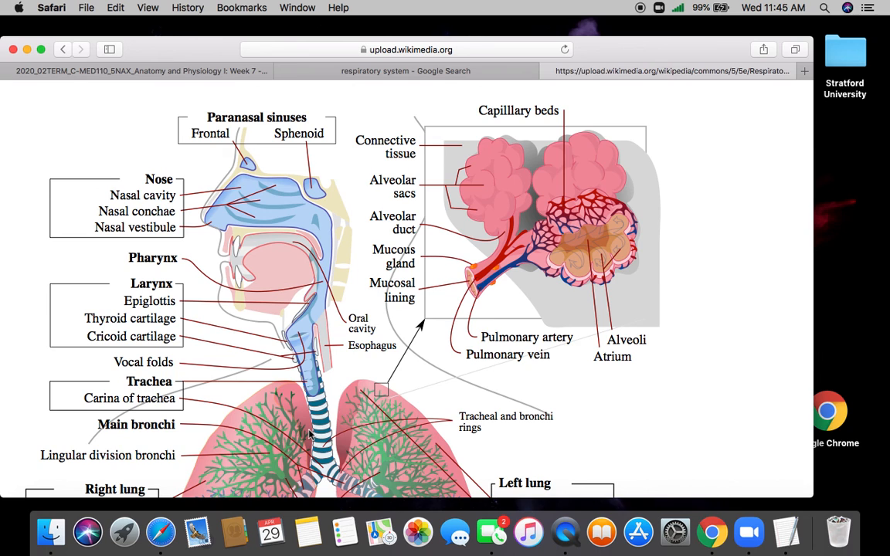
pyautogui.moveTo(328, 371)
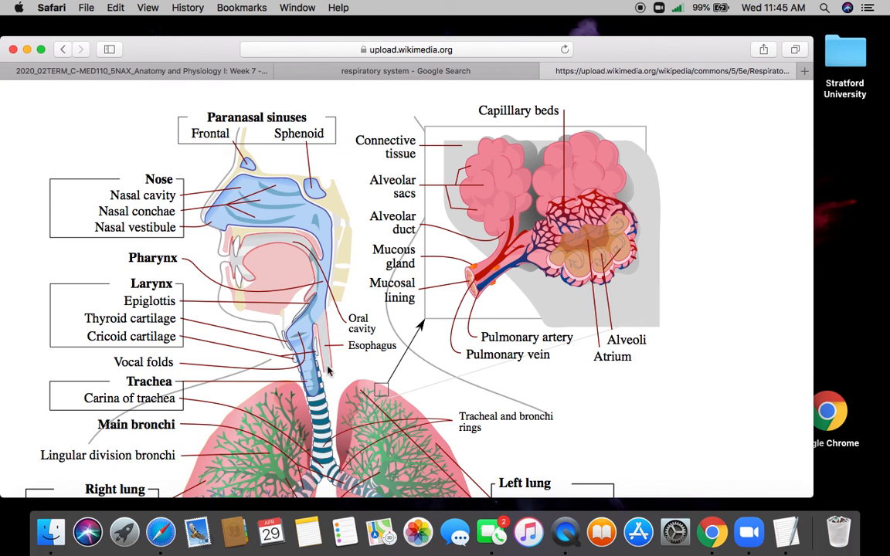
pyautogui.moveTo(321, 408)
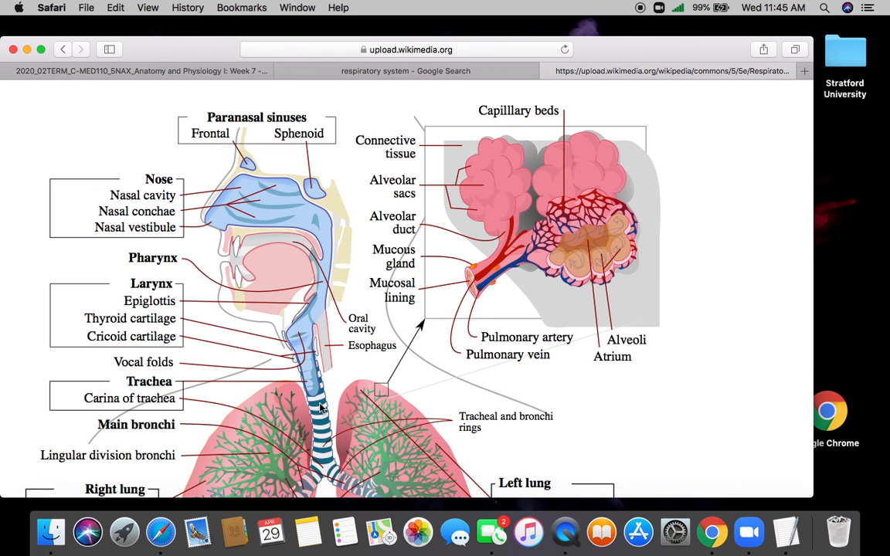
pyautogui.moveTo(324, 340)
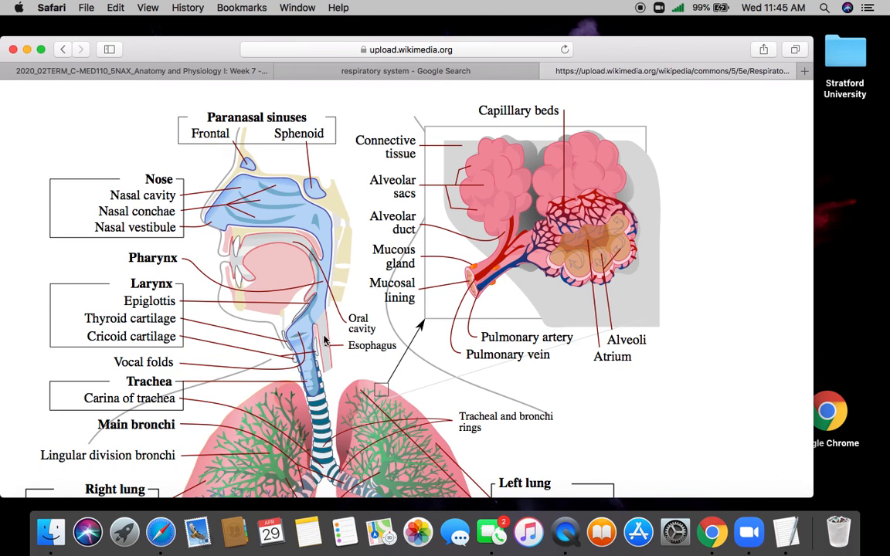
pyautogui.moveTo(325, 386)
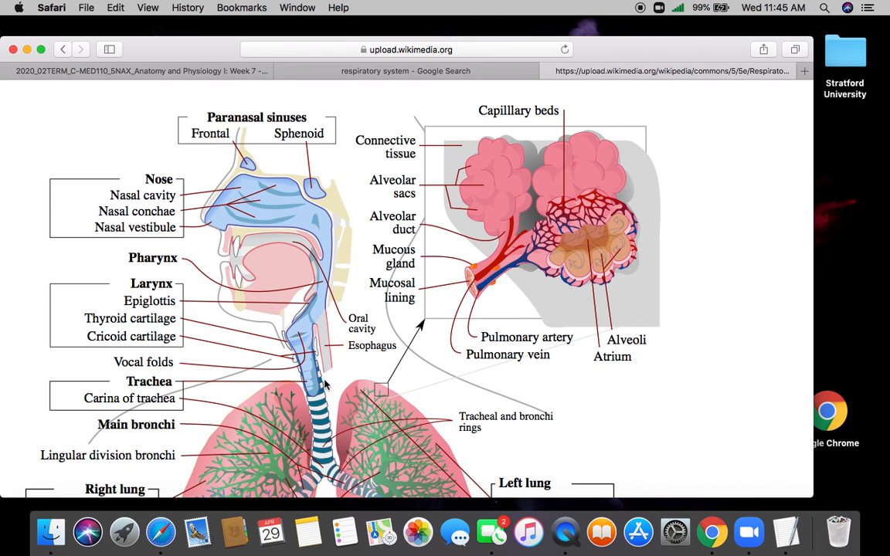
pyautogui.moveTo(330, 369)
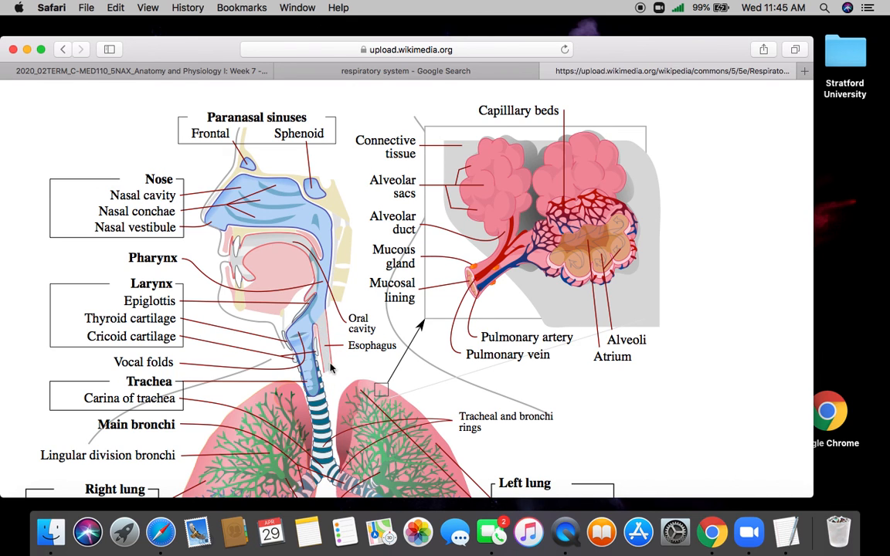
pyautogui.moveTo(331, 389)
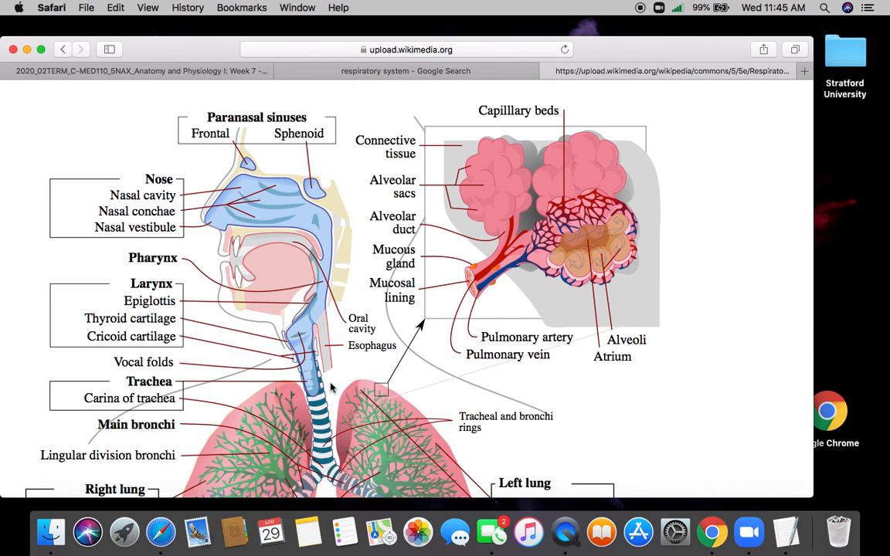
pyautogui.moveTo(575, 369)
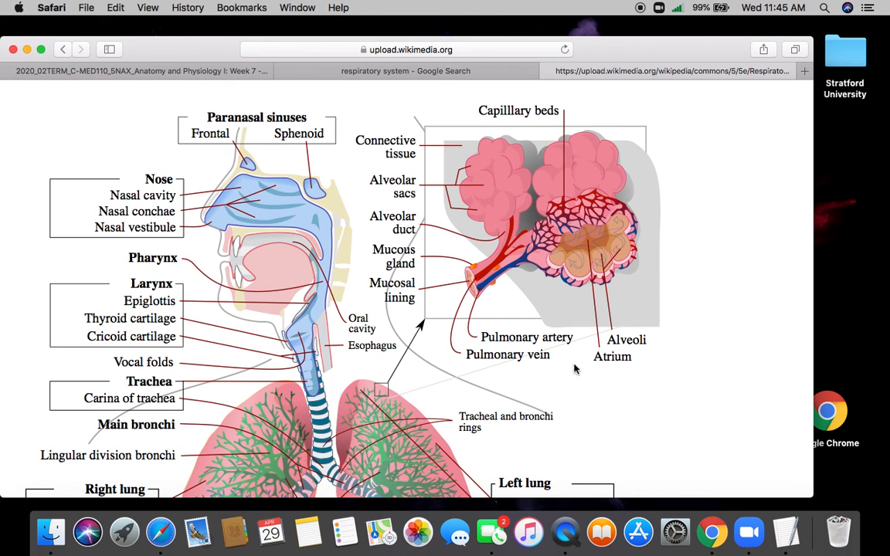
# Step: Scroll the full-size diagram down to the lung lobes, fissures and main bronchi labels
pyautogui.scroll(-3)
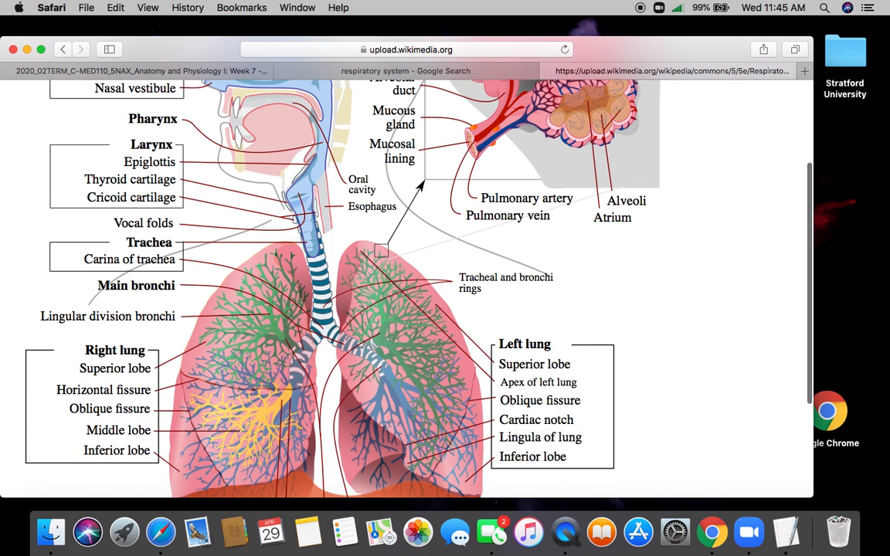
pyautogui.scroll(-3)
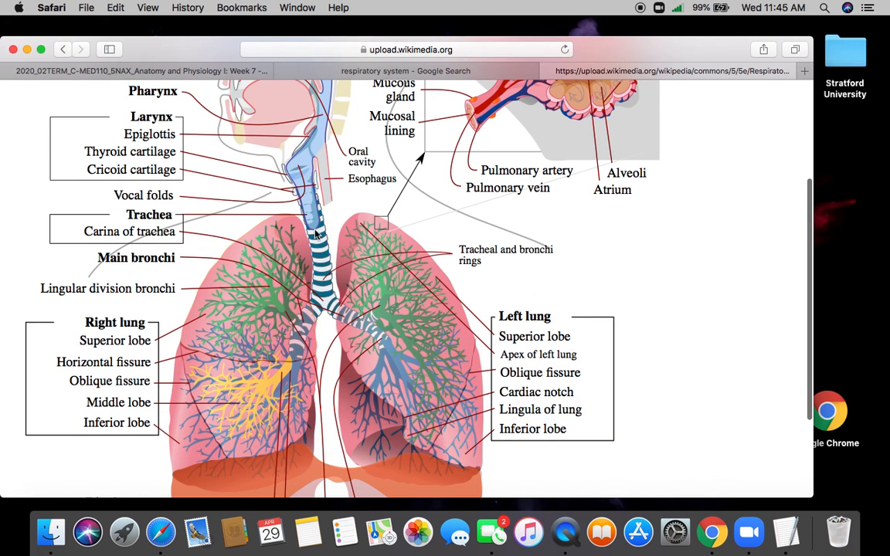
pyautogui.moveTo(309, 311)
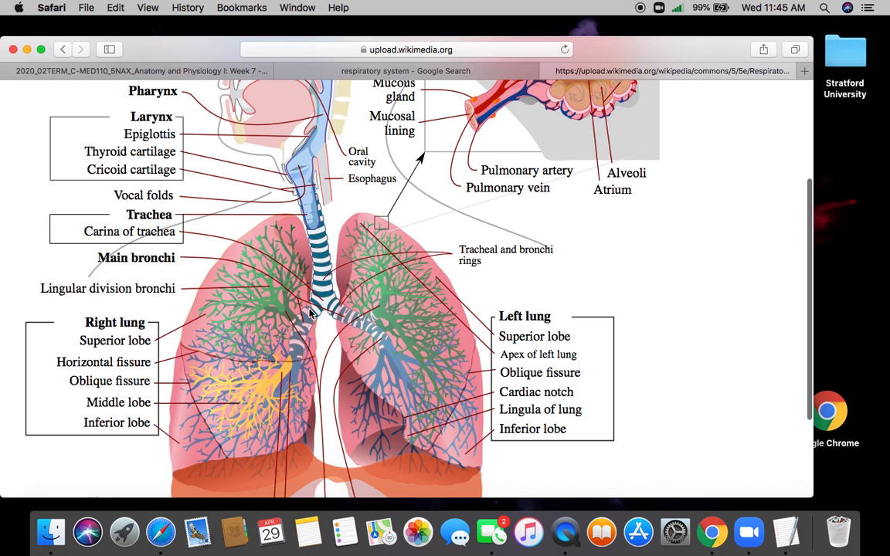
pyautogui.moveTo(340, 301)
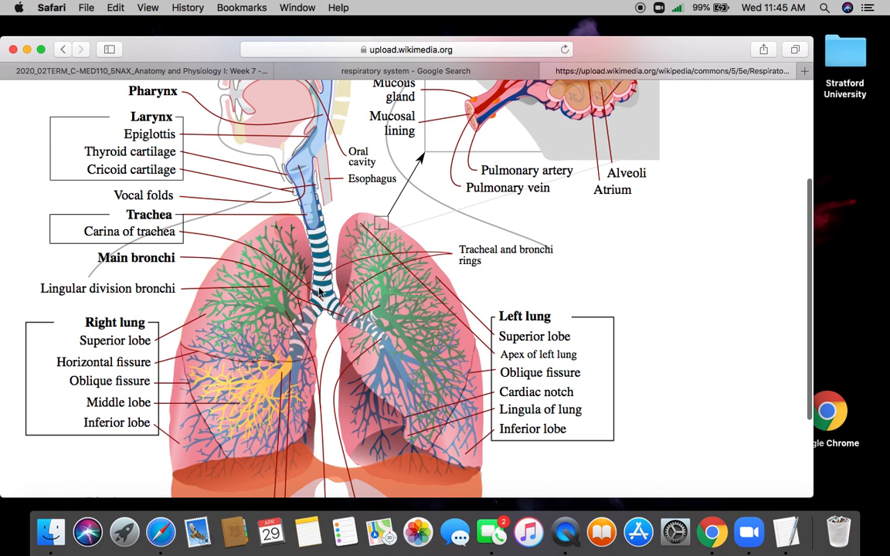
pyautogui.moveTo(317, 285)
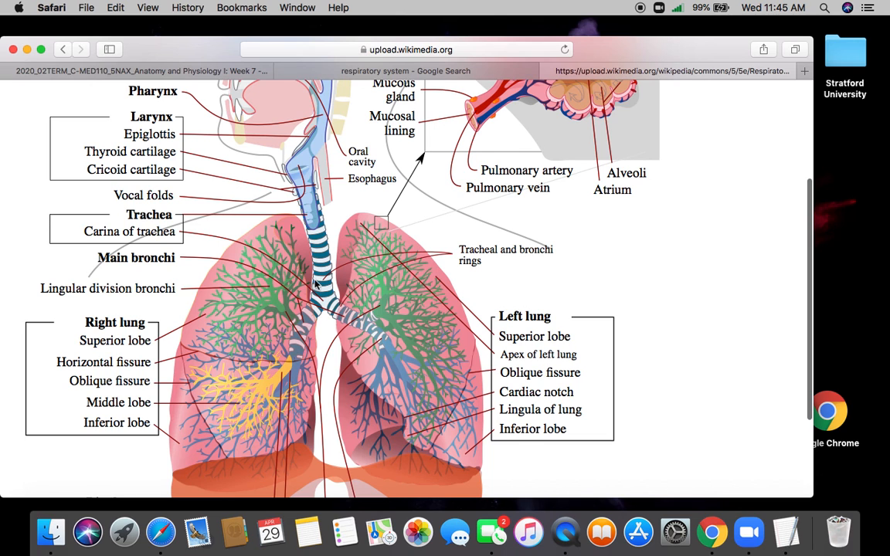
pyautogui.moveTo(295, 361)
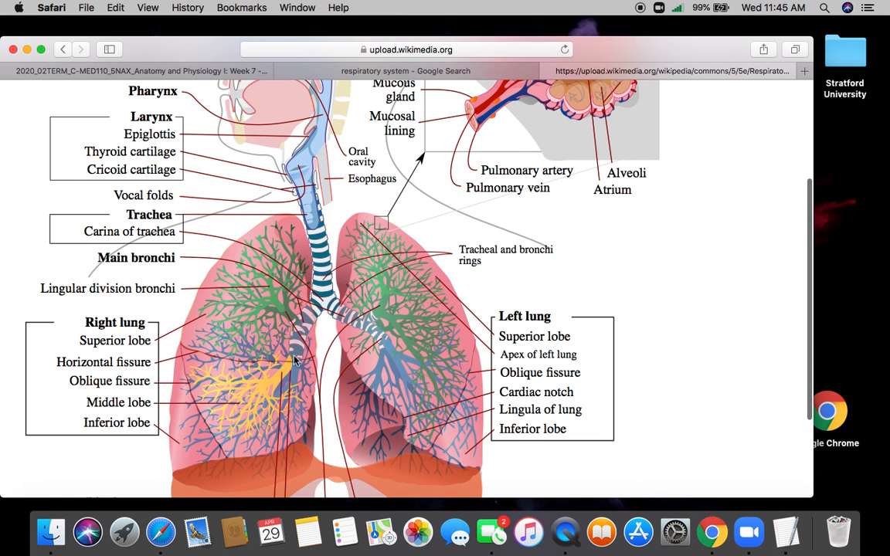
pyautogui.moveTo(255, 367)
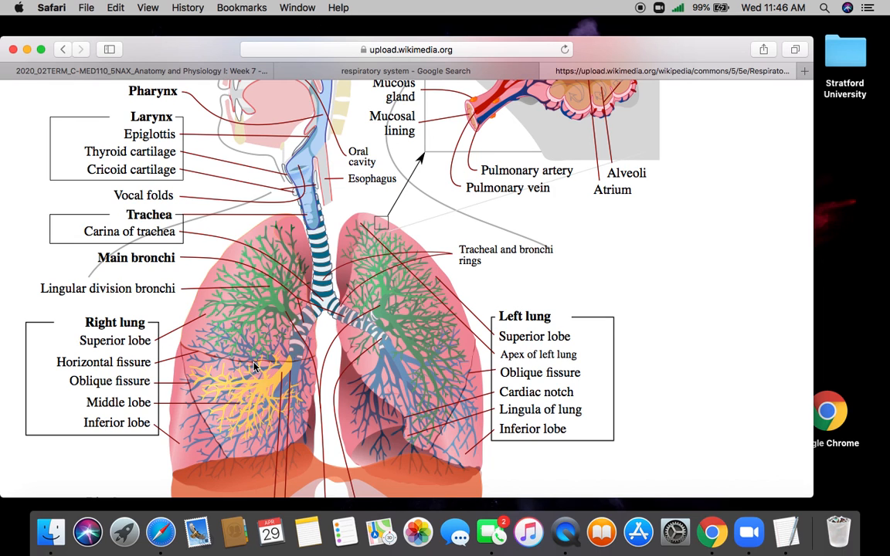
pyautogui.moveTo(321, 296)
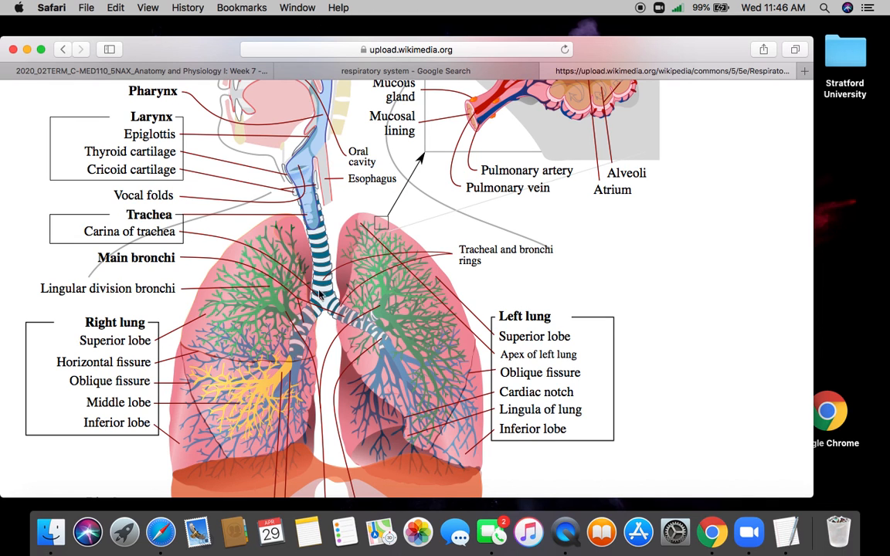
pyautogui.moveTo(323, 306)
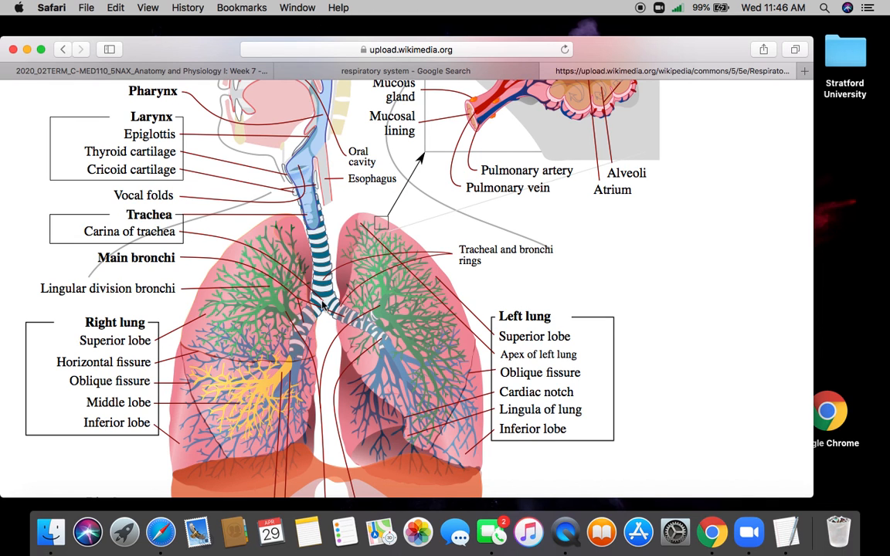
pyautogui.moveTo(339, 324)
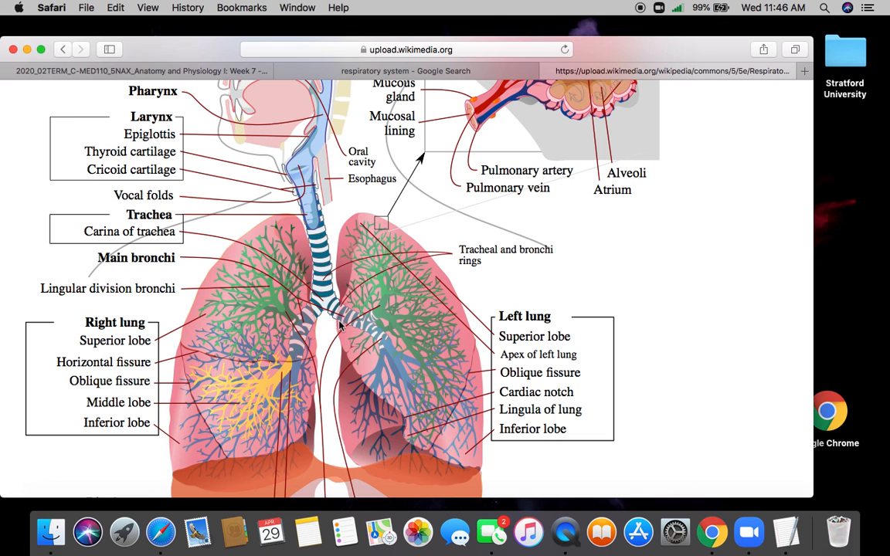
pyautogui.moveTo(316, 318)
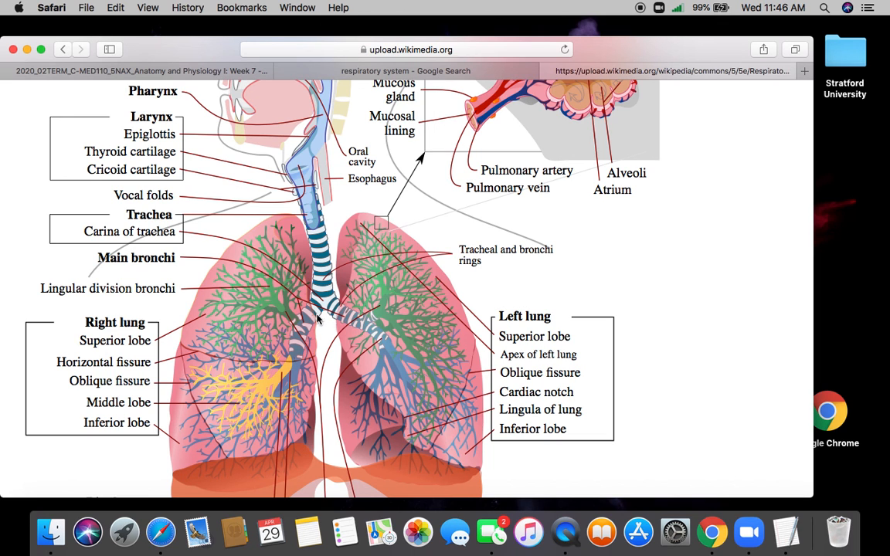
pyautogui.moveTo(310, 312)
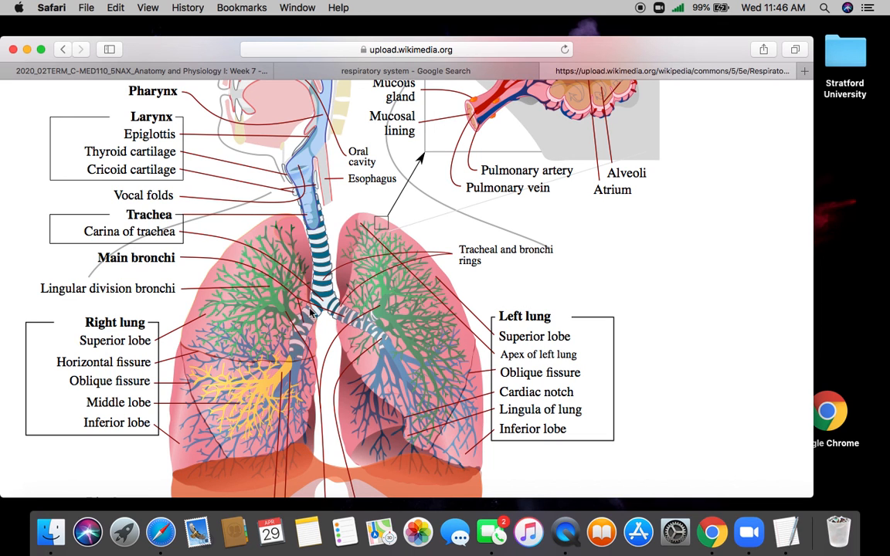
pyautogui.moveTo(311, 326)
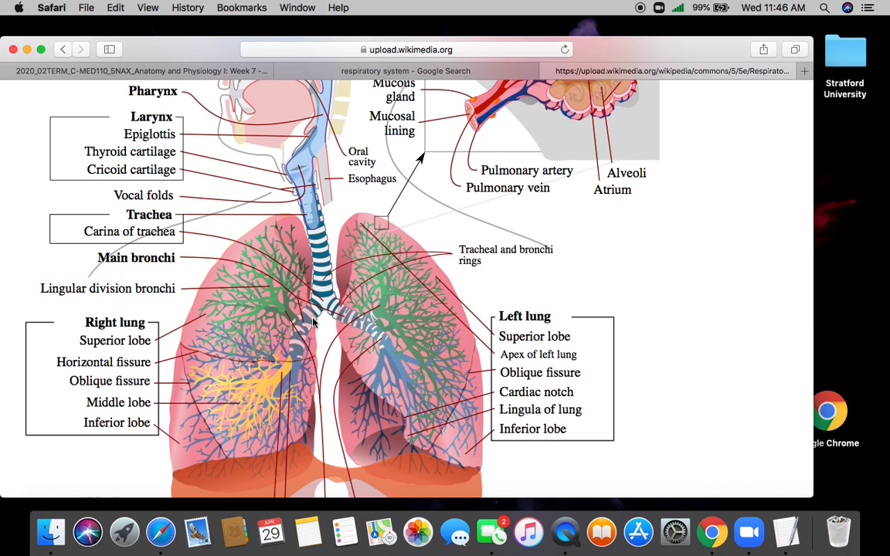
pyautogui.moveTo(300, 175)
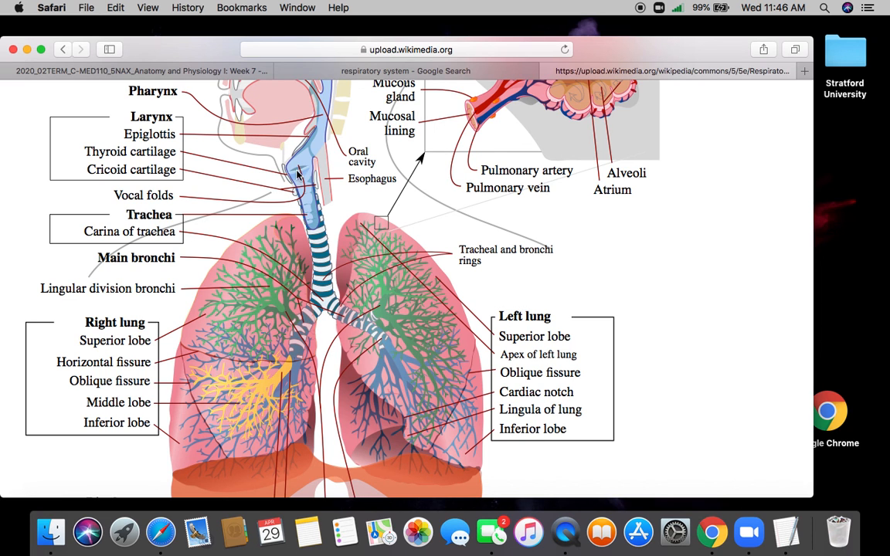
pyautogui.moveTo(327, 296)
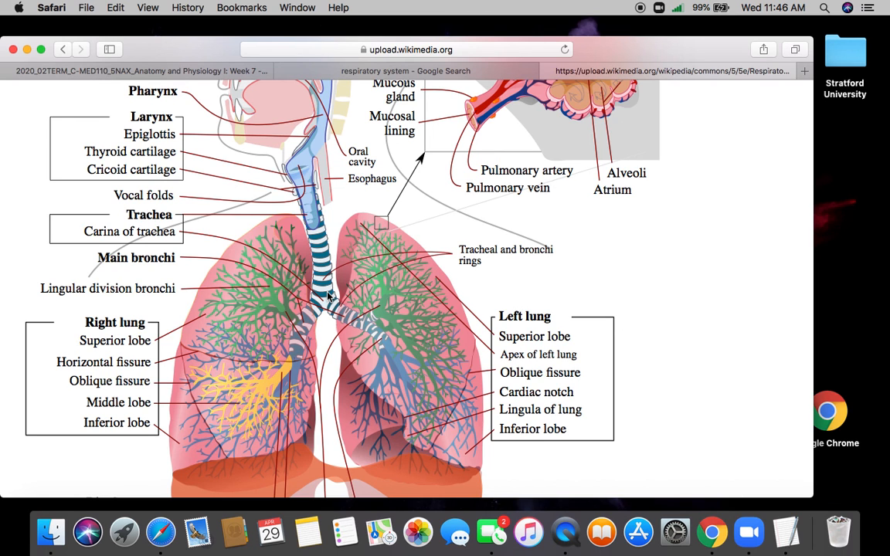
pyautogui.moveTo(309, 316)
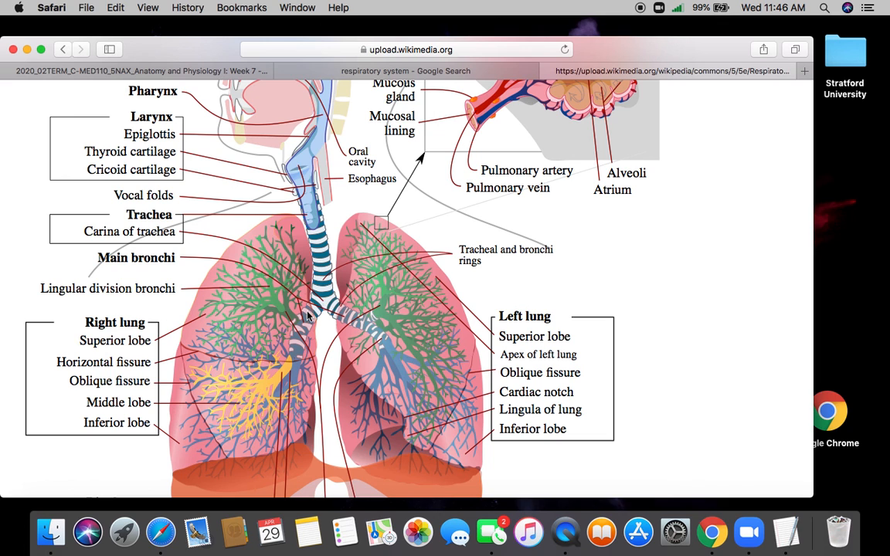
pyautogui.moveTo(325, 312)
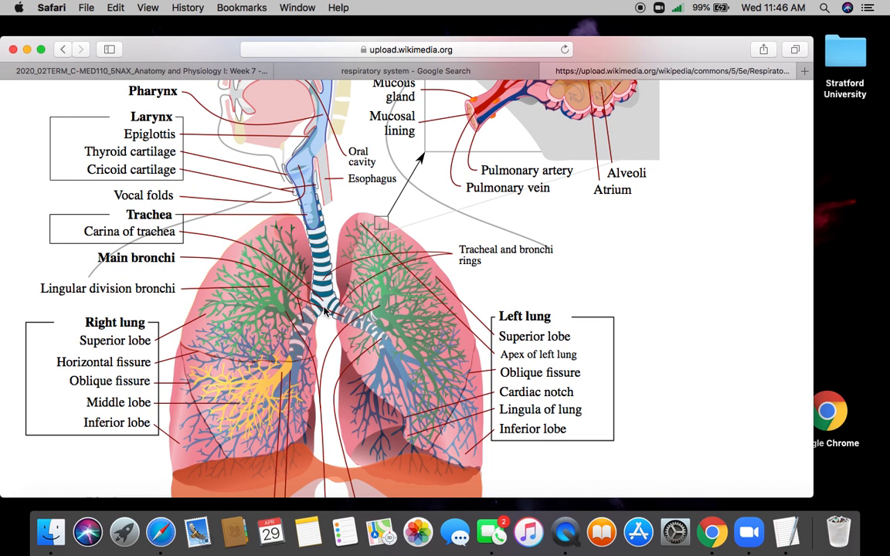
pyautogui.moveTo(303, 332)
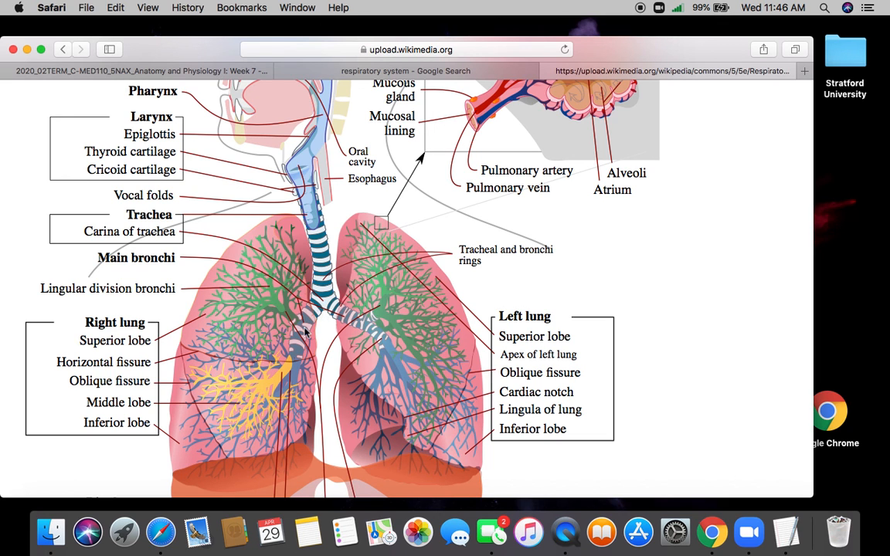
pyautogui.moveTo(306, 324)
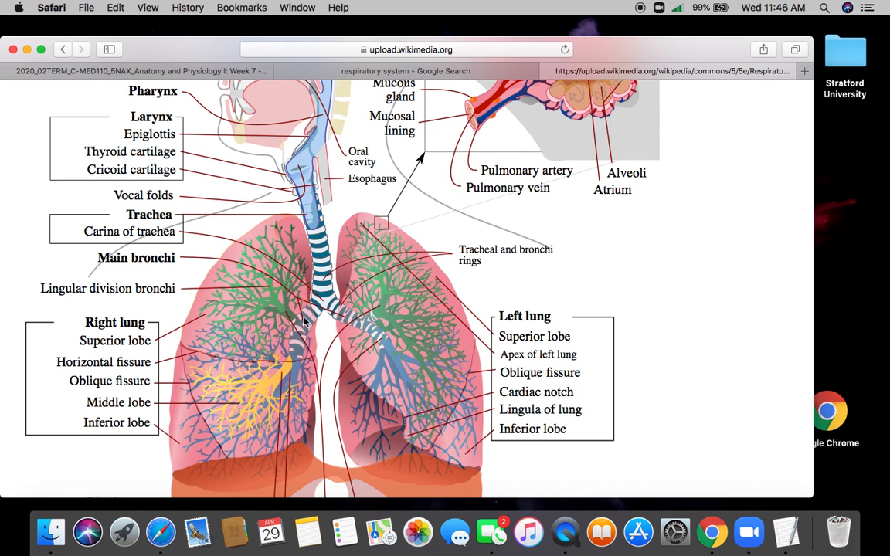
pyautogui.moveTo(301, 336)
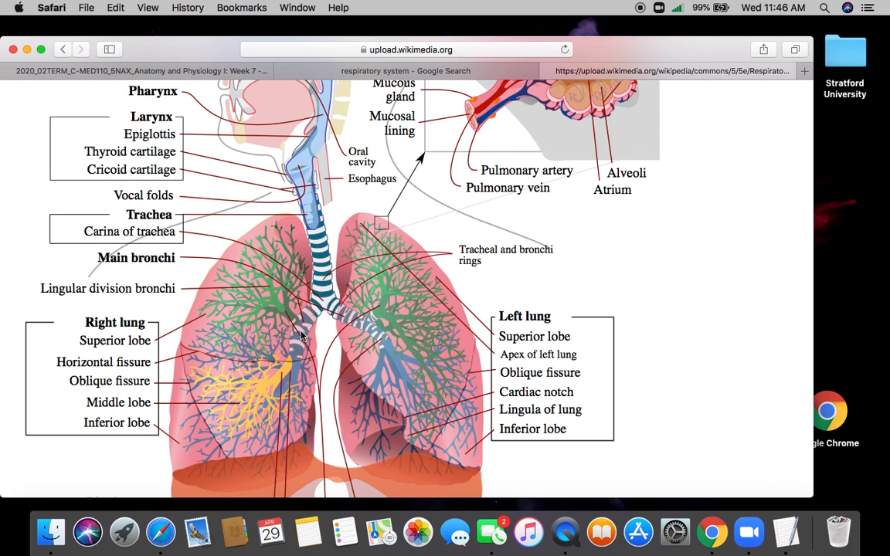
pyautogui.moveTo(235, 408)
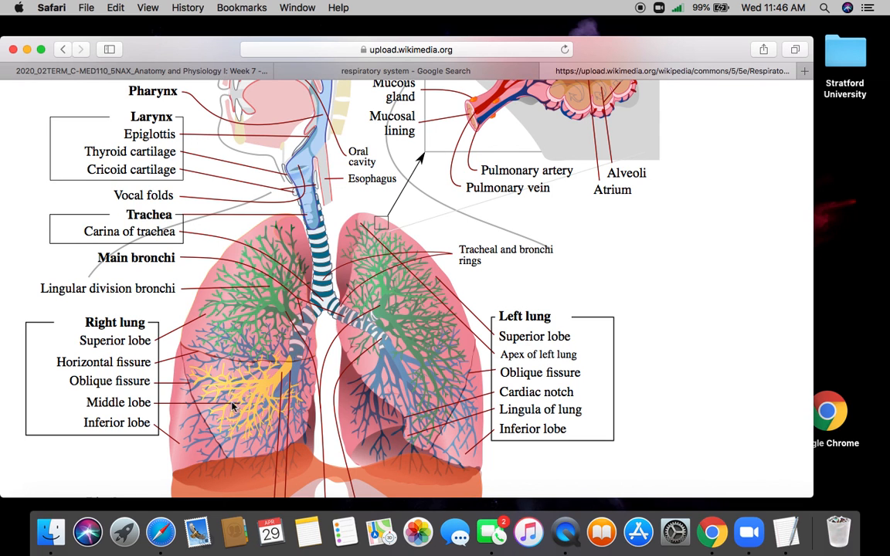
pyautogui.moveTo(349, 322)
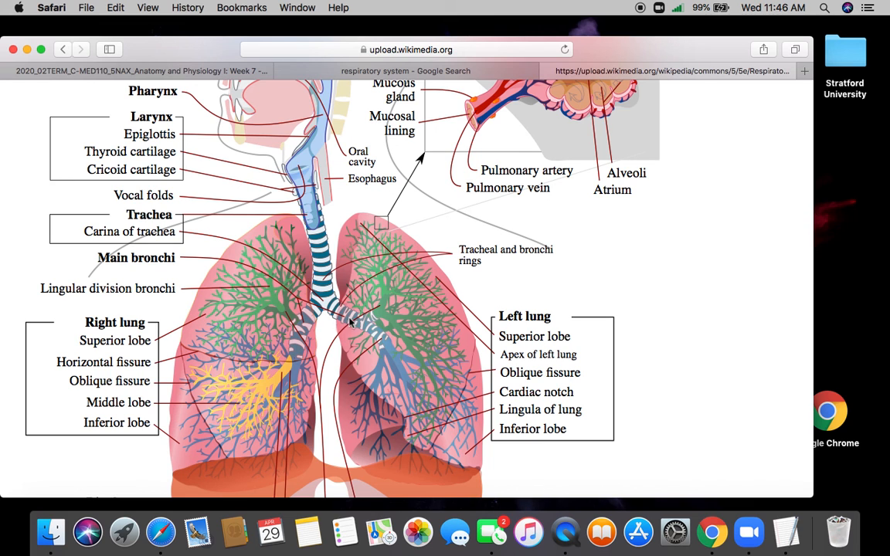
pyautogui.moveTo(348, 316)
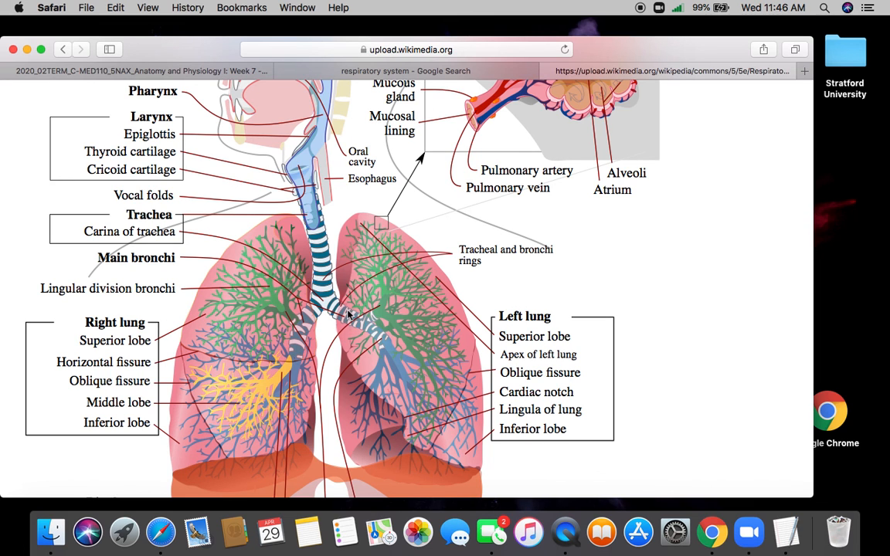
pyautogui.moveTo(357, 322)
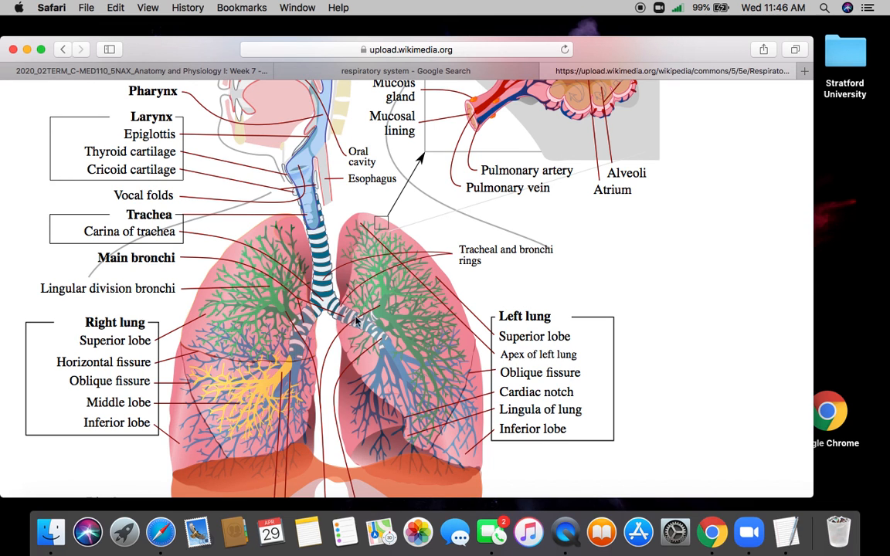
pyautogui.moveTo(293, 383)
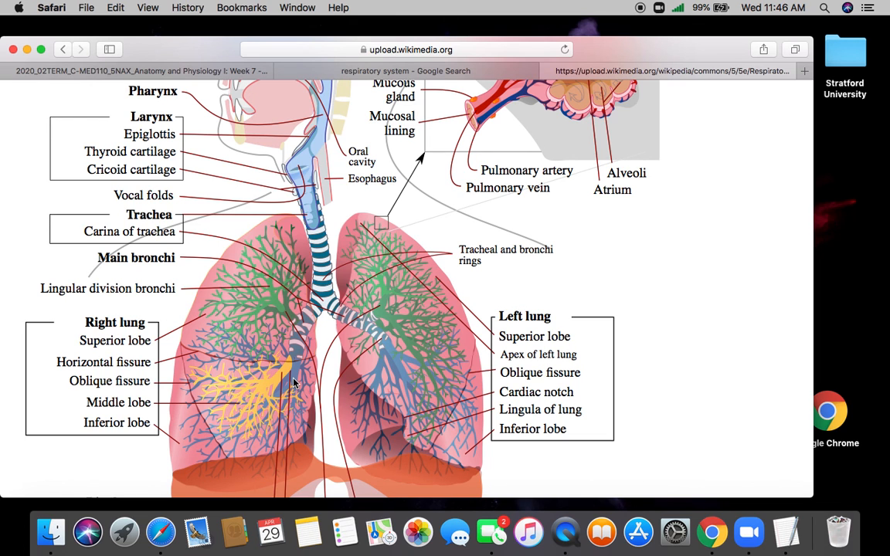
pyautogui.moveTo(299, 380)
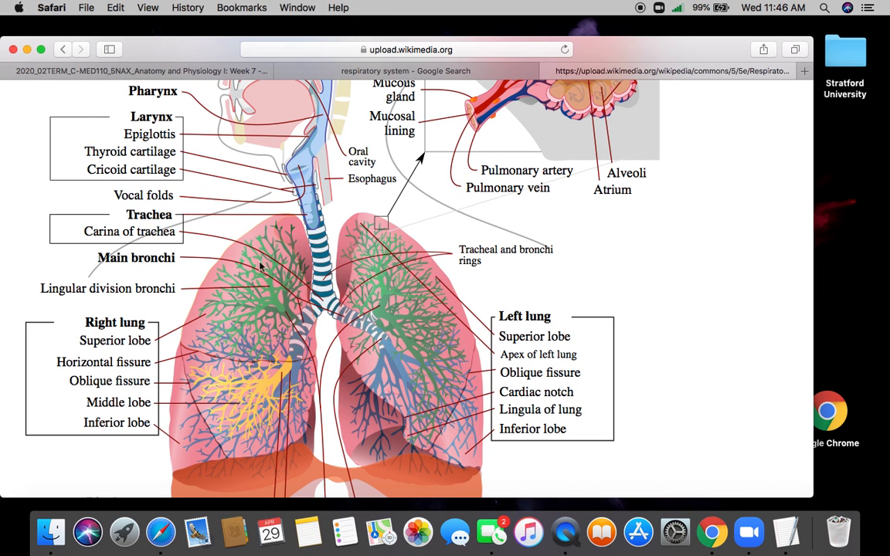
pyautogui.moveTo(294, 297)
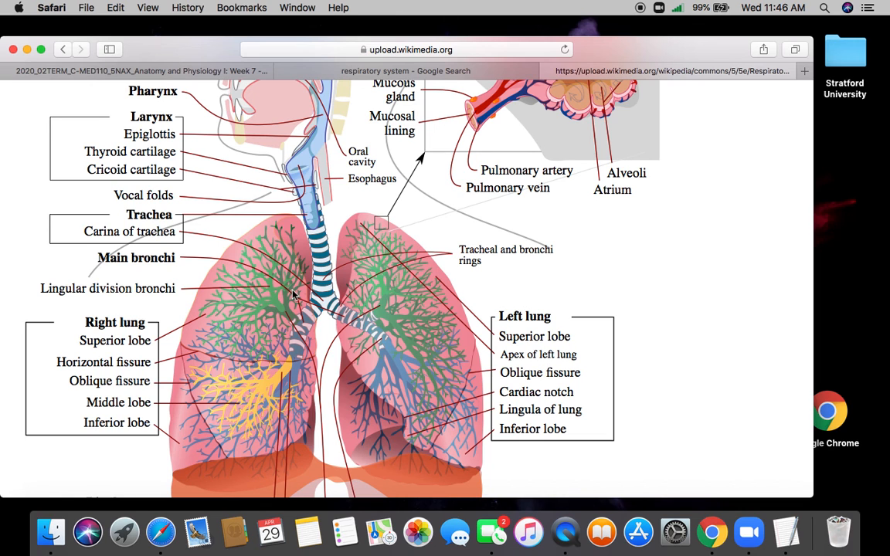
pyautogui.moveTo(248, 394)
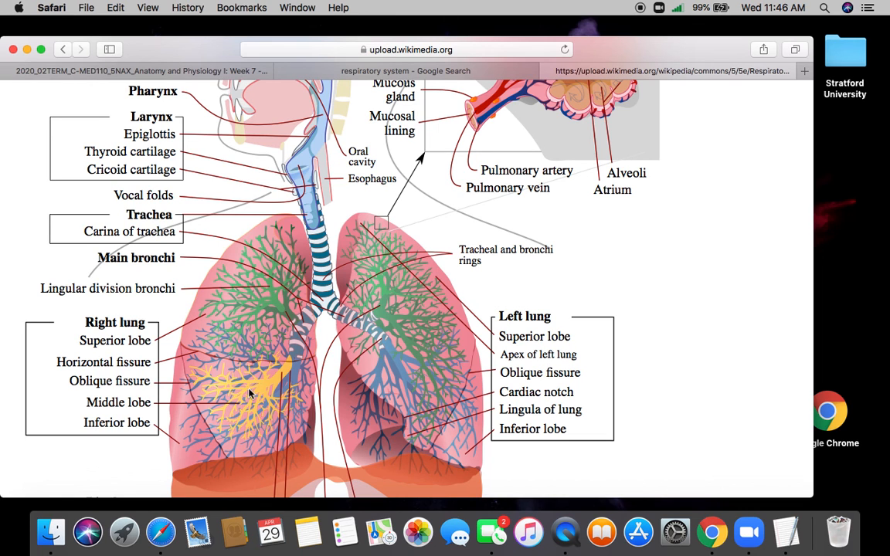
pyautogui.moveTo(179, 451)
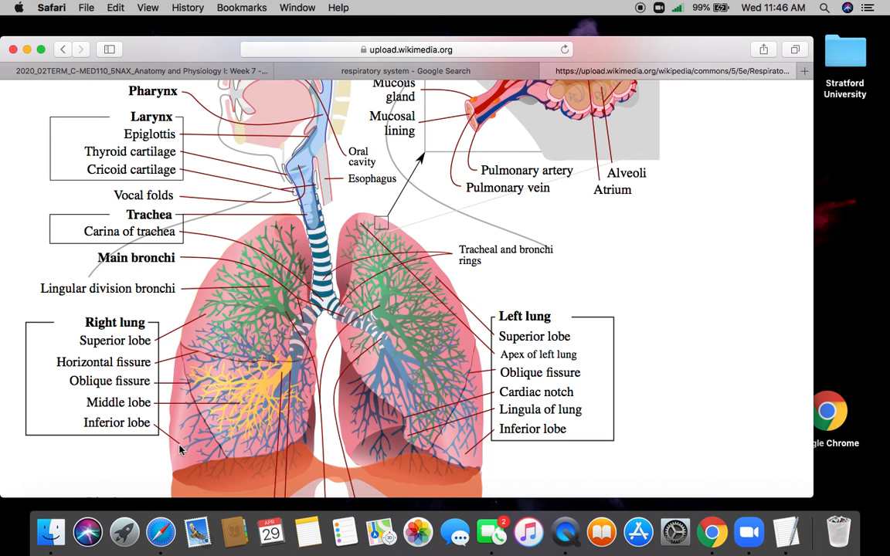
pyautogui.moveTo(199, 340)
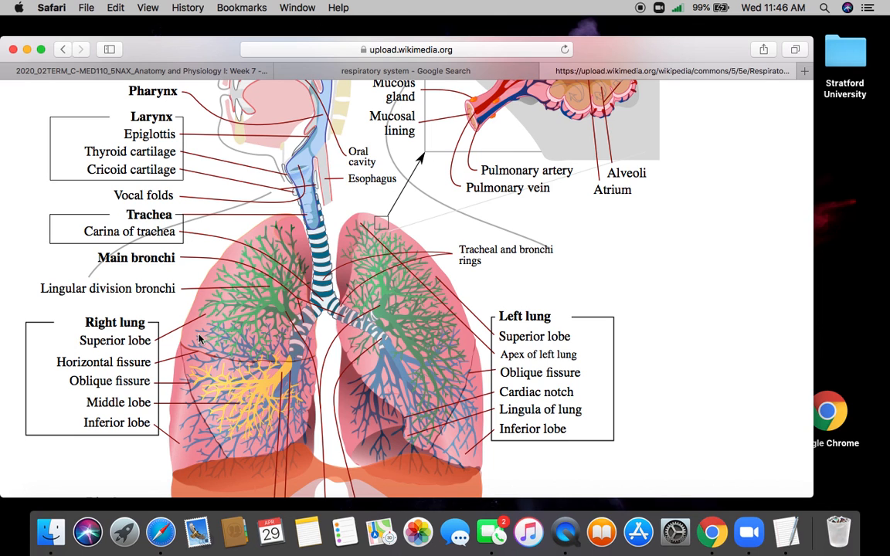
pyautogui.moveTo(246, 408)
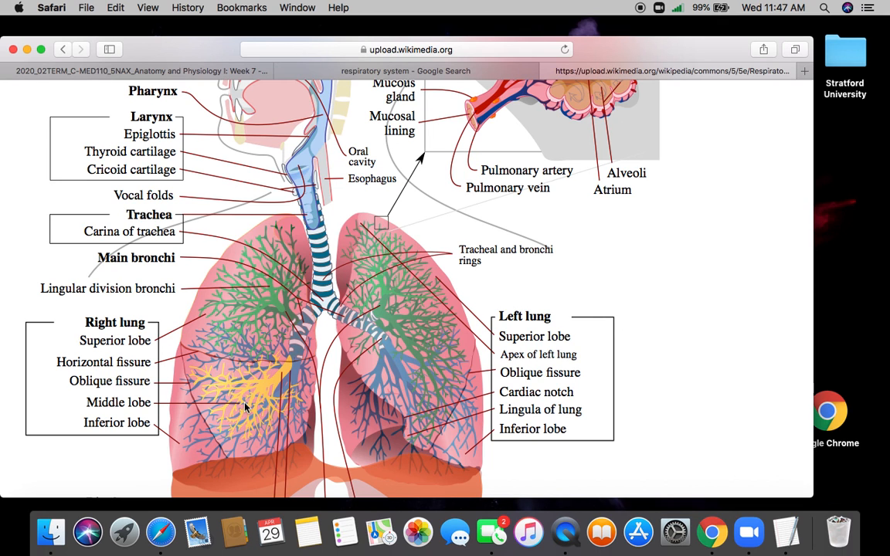
pyautogui.moveTo(213, 448)
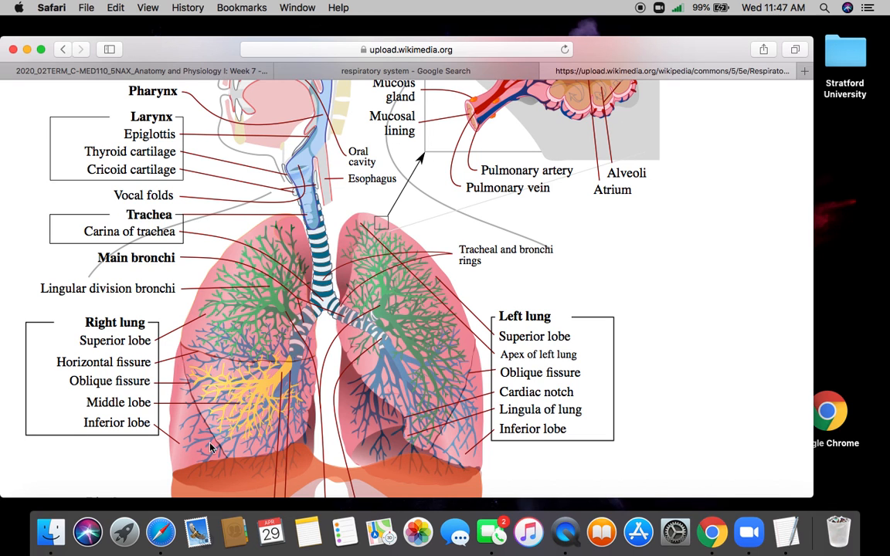
pyautogui.moveTo(264, 355)
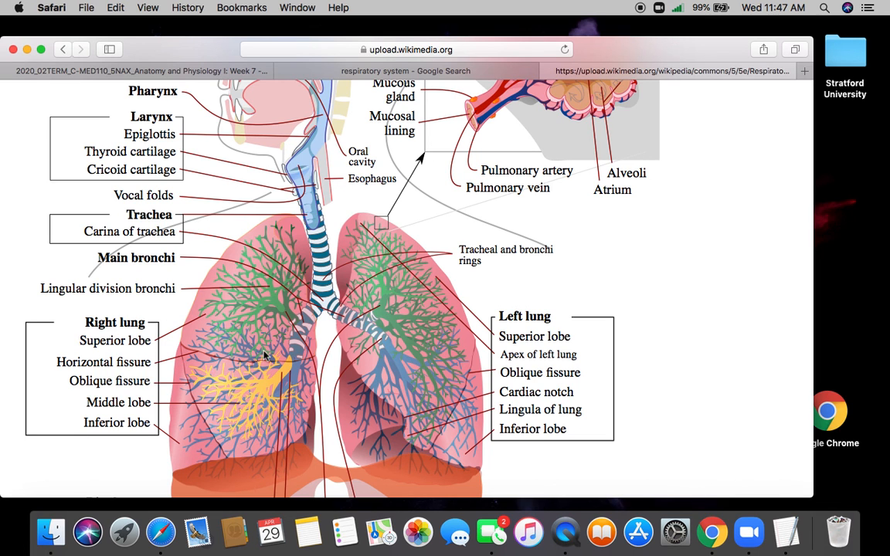
pyautogui.moveTo(238, 392)
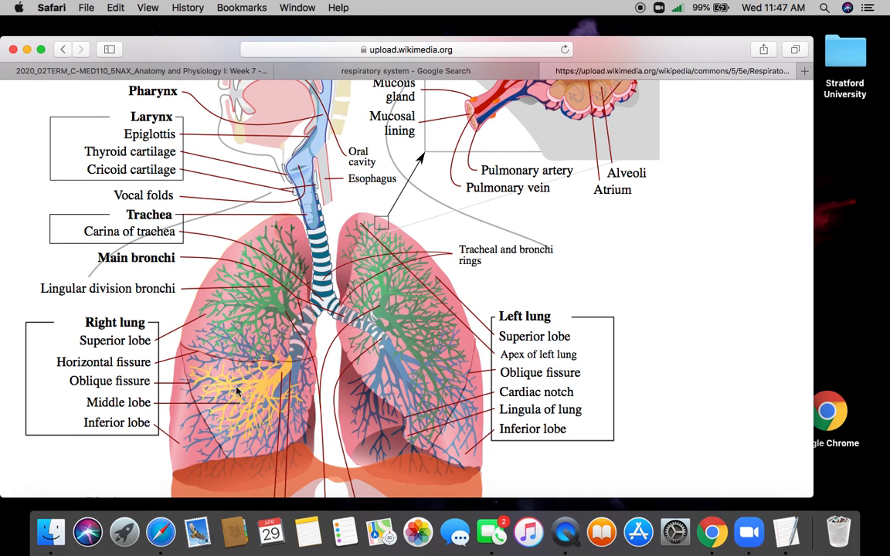
pyautogui.moveTo(250, 429)
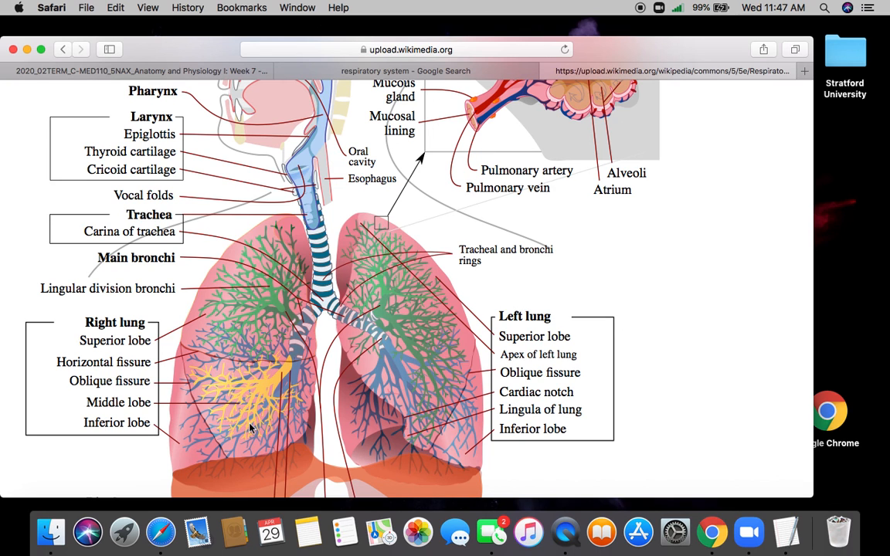
pyautogui.moveTo(247, 410)
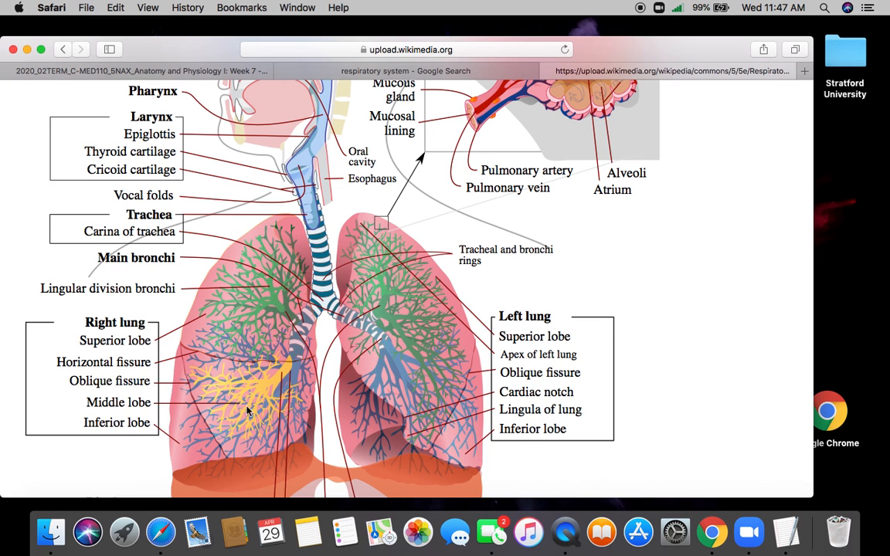
pyautogui.moveTo(340, 312)
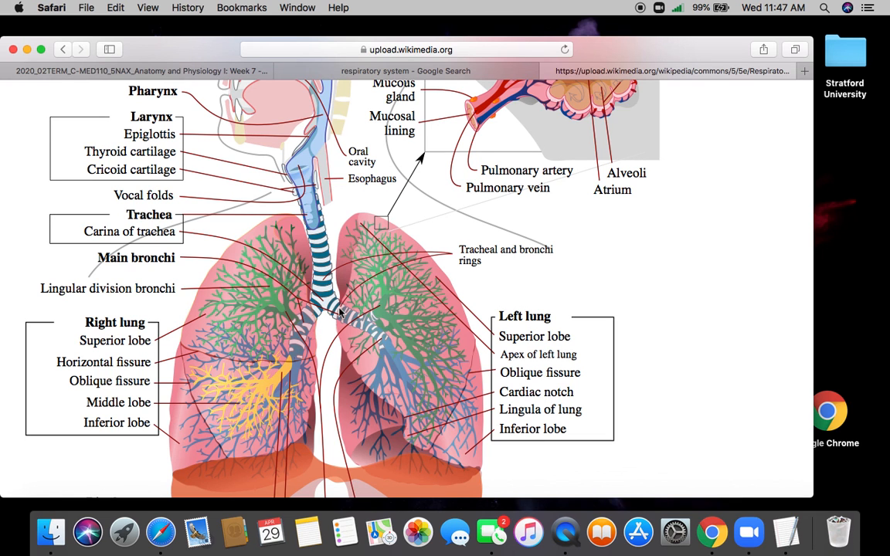
pyautogui.moveTo(618, 232)
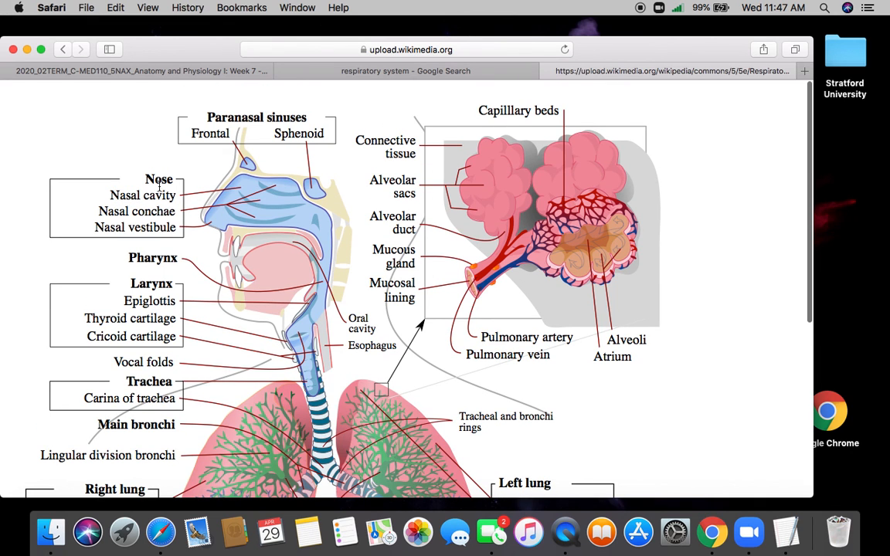
pyautogui.moveTo(248, 215)
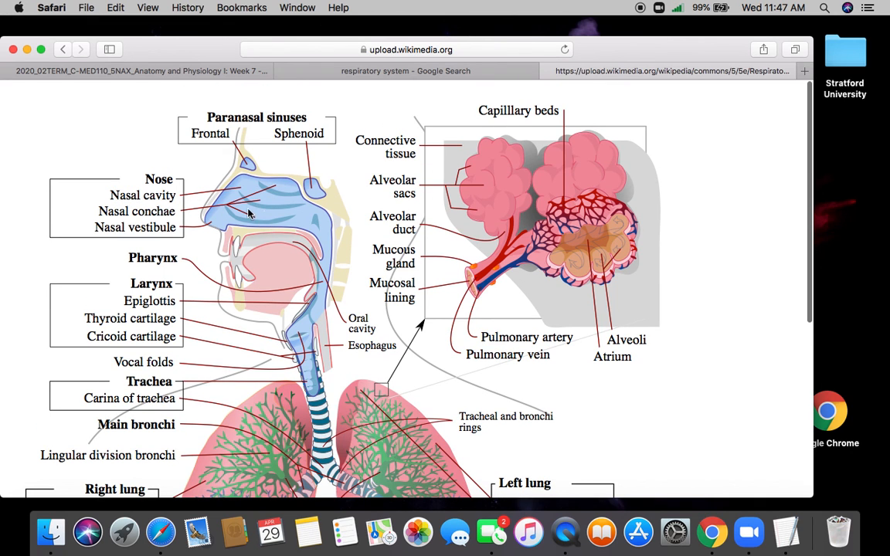
pyautogui.moveTo(307, 170)
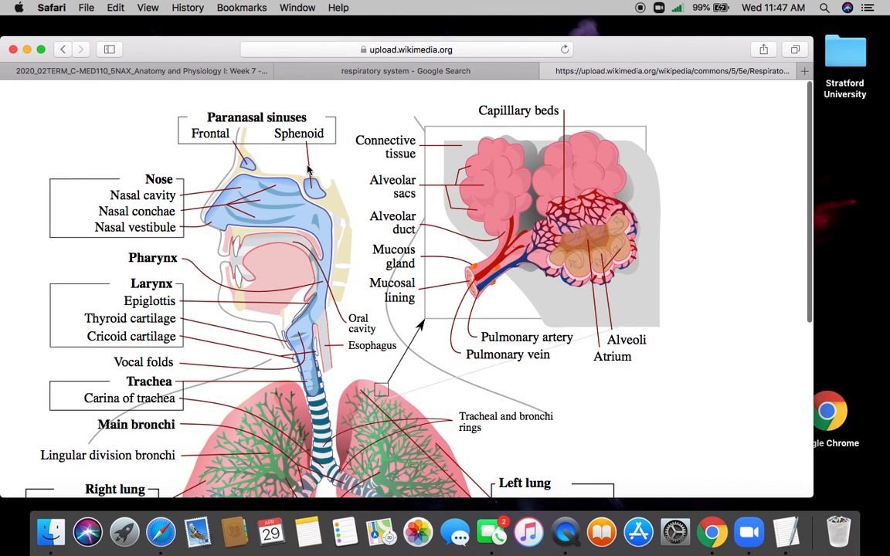
pyautogui.moveTo(261, 210)
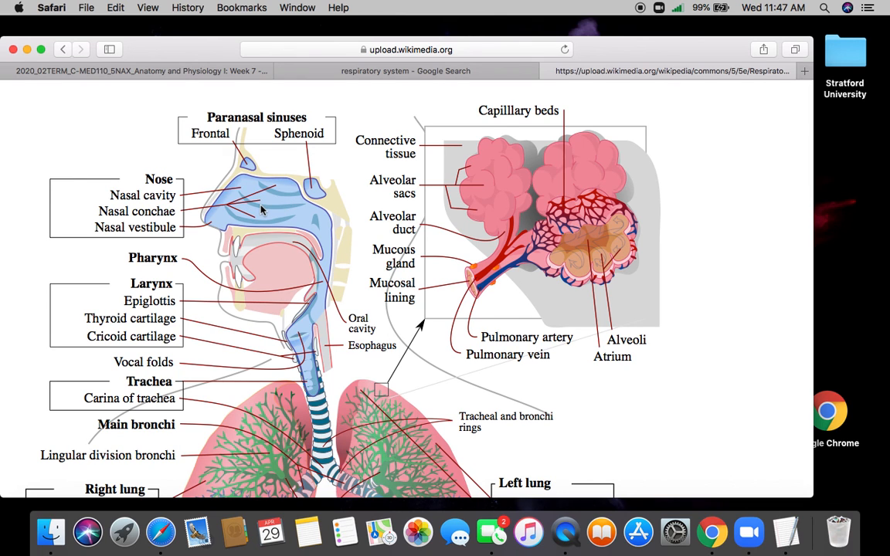
pyautogui.moveTo(231, 244)
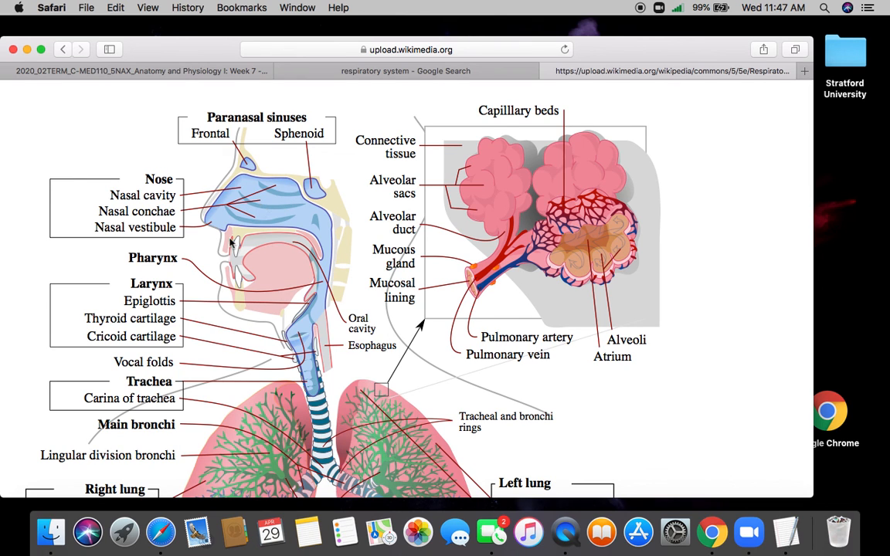
pyautogui.moveTo(312, 278)
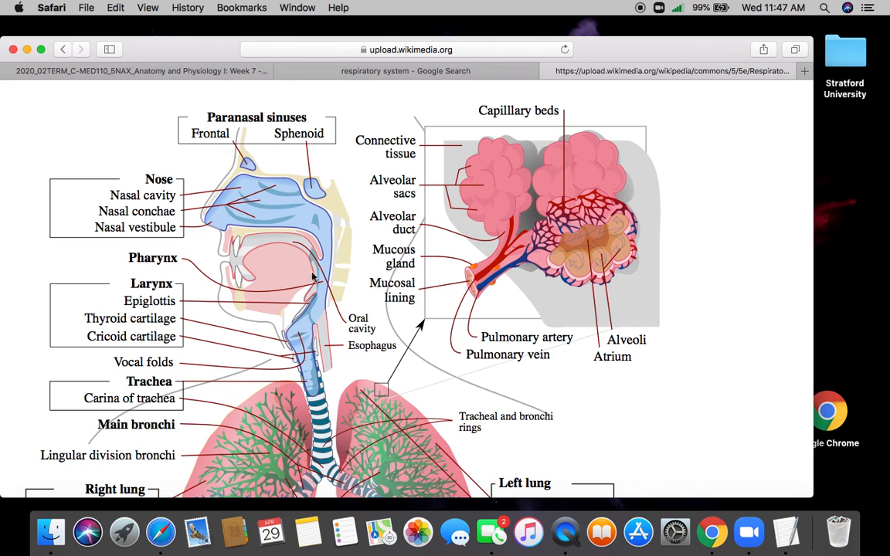
pyautogui.moveTo(281, 324)
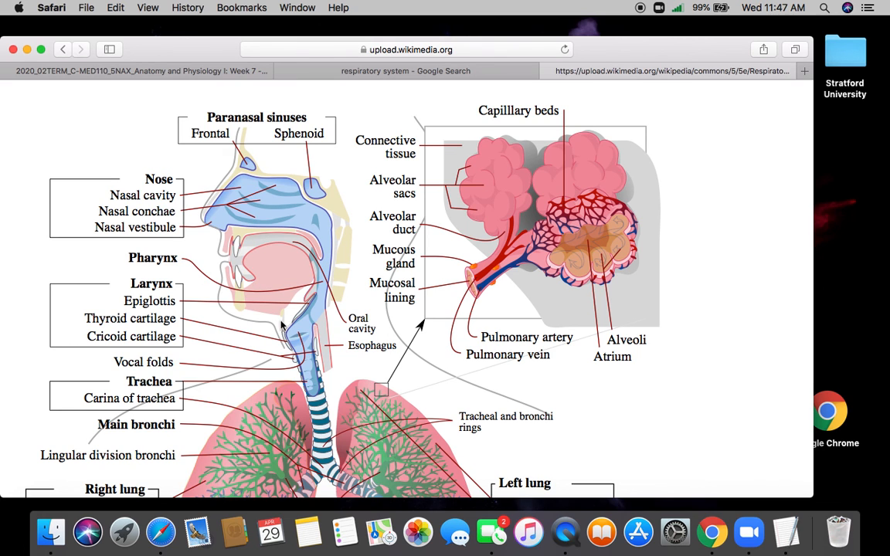
pyautogui.moveTo(269, 335)
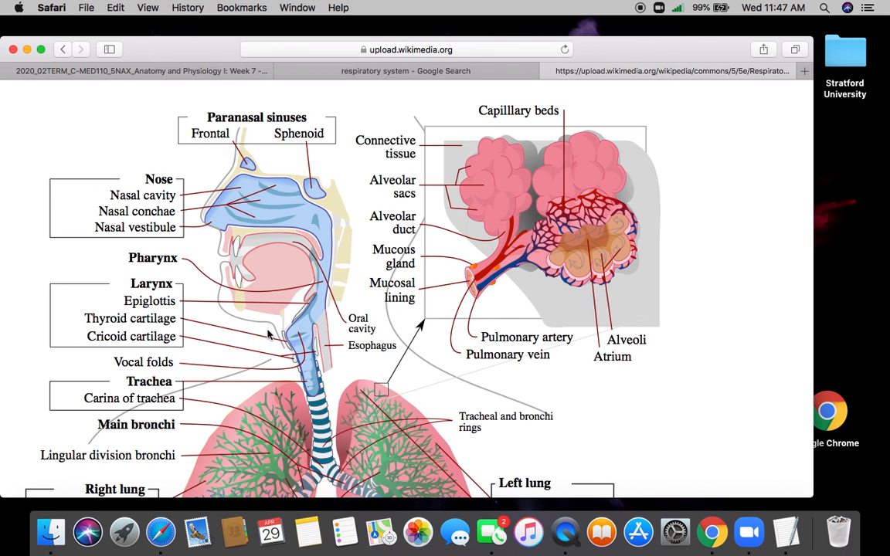
pyautogui.moveTo(228, 354)
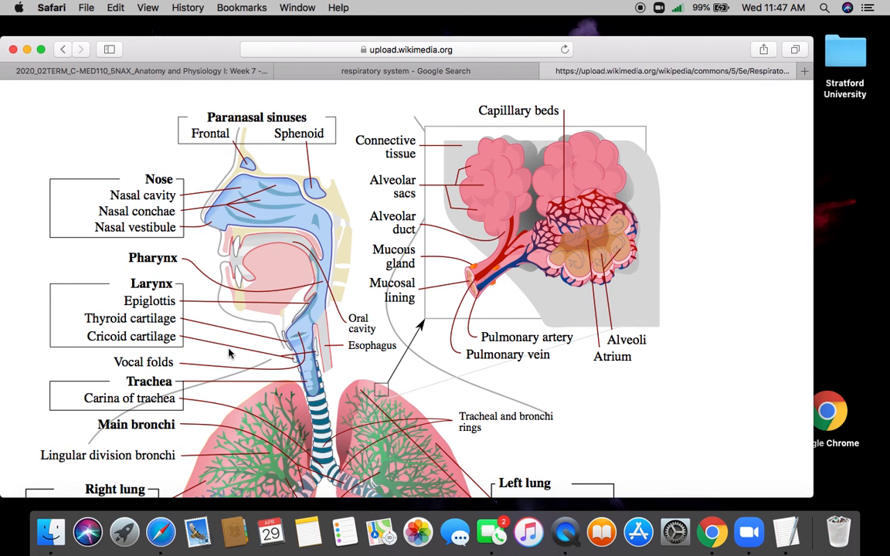
# Step: Scroll down to the trachea, main bronchi and both lungs' lobes and fissures
pyautogui.scroll(-3)
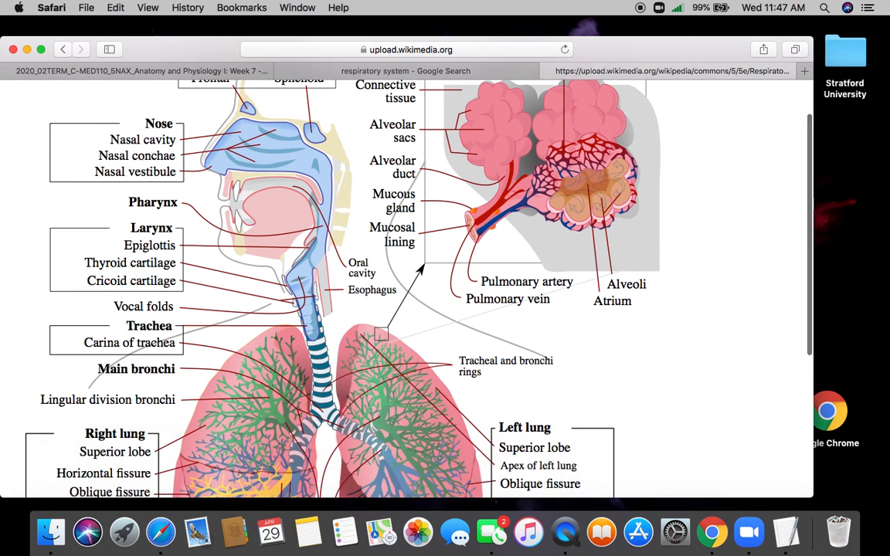
pyautogui.scroll(-3)
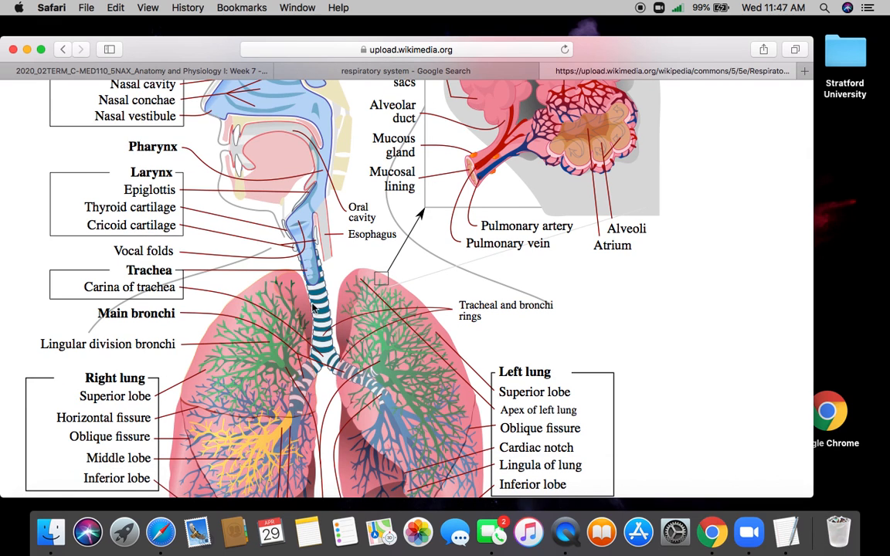
pyautogui.moveTo(244, 367)
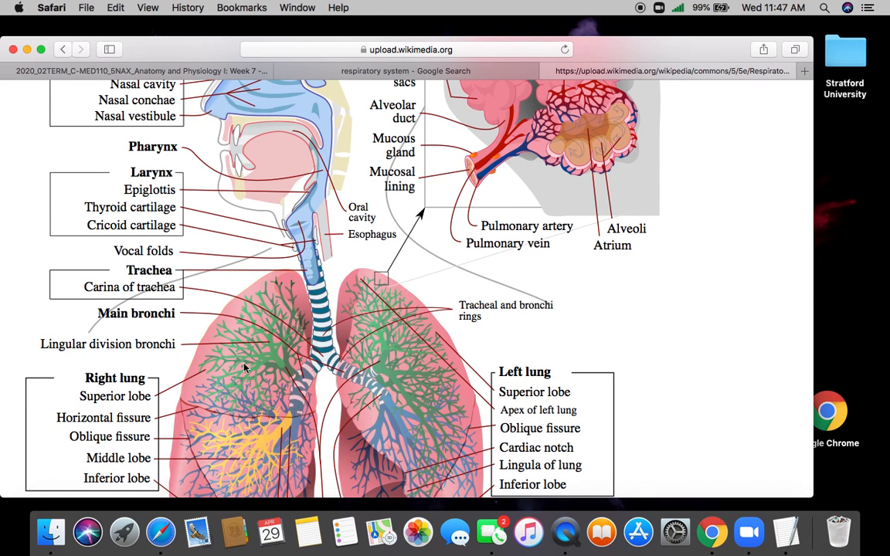
pyautogui.moveTo(315, 246)
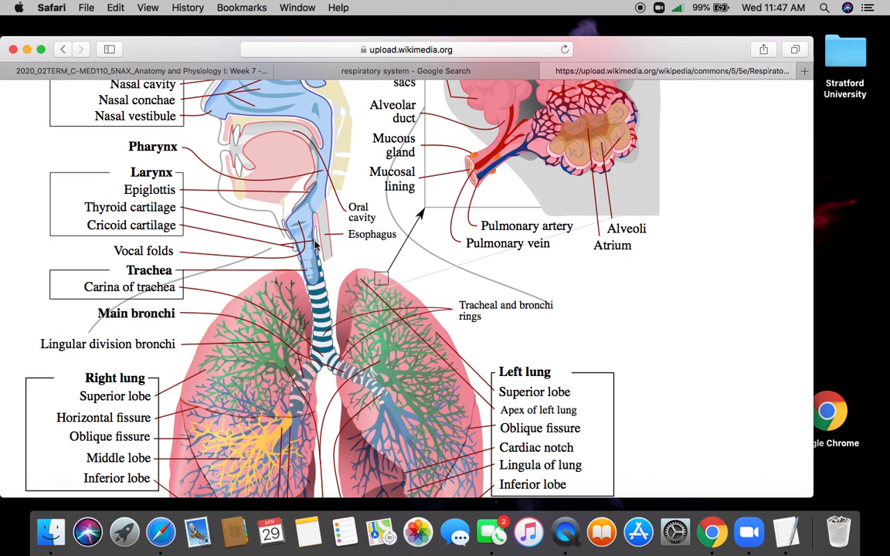
pyautogui.moveTo(278, 309)
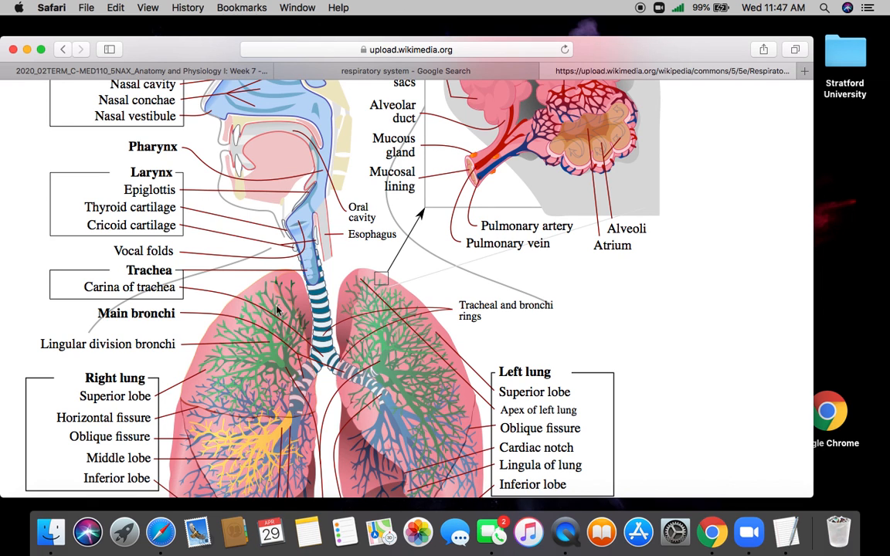
pyautogui.moveTo(308, 531)
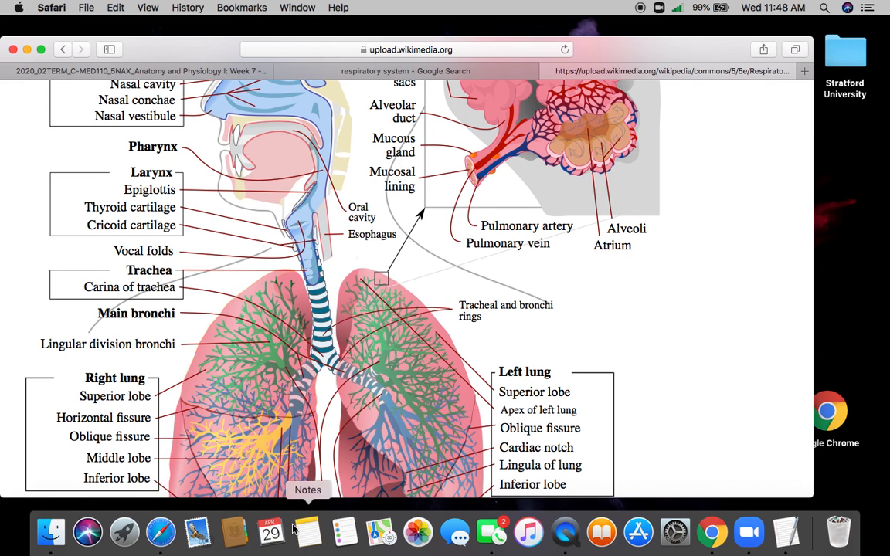
pyautogui.moveTo(701, 355)
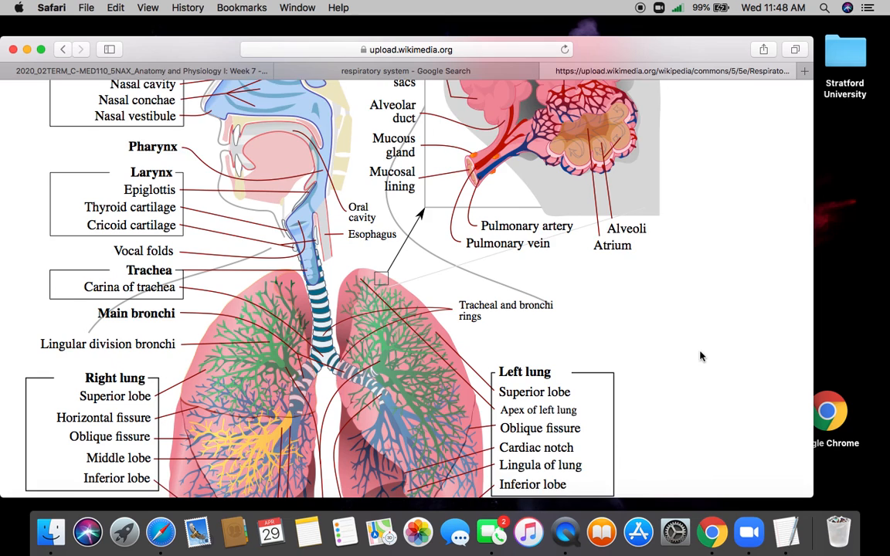
pyautogui.scroll(-3)
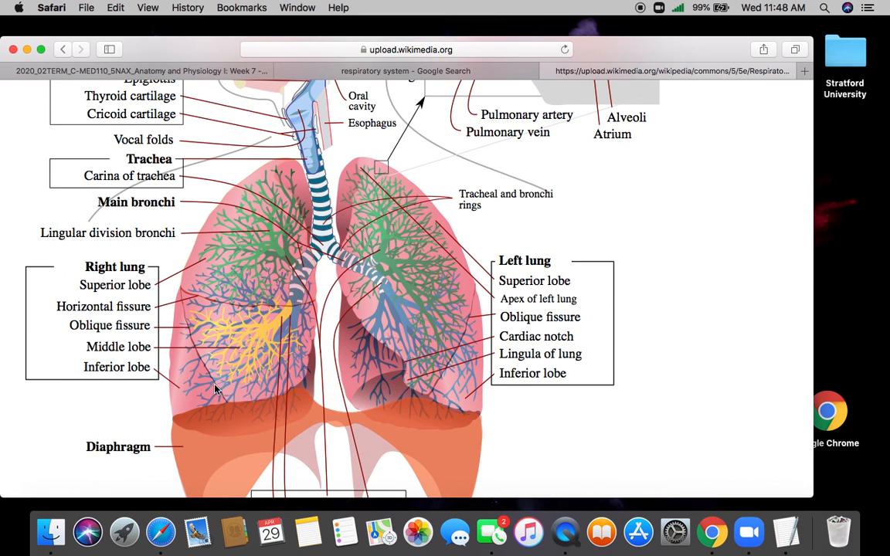
pyautogui.moveTo(244, 259)
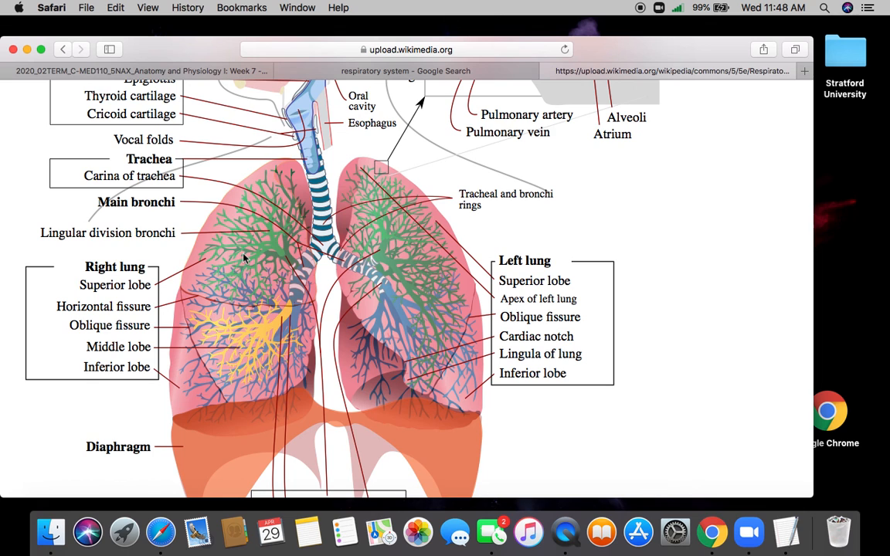
pyautogui.moveTo(244, 352)
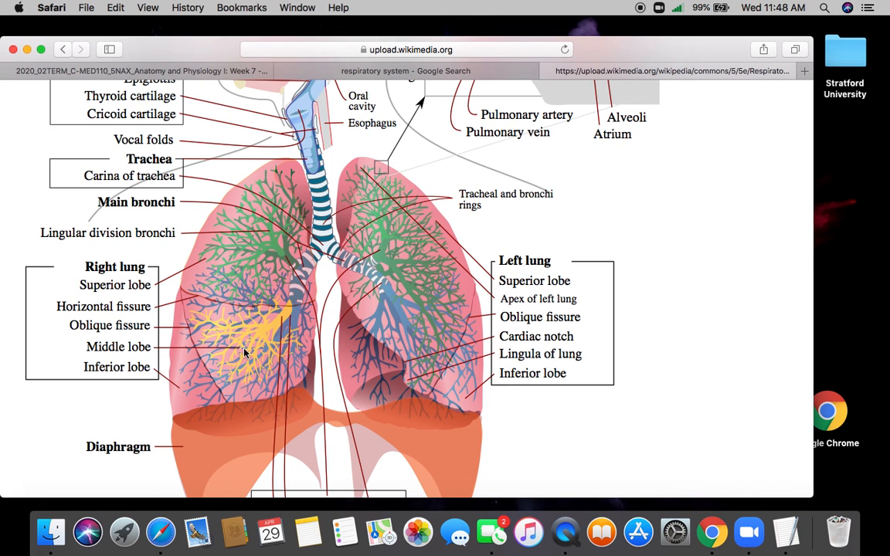
pyautogui.moveTo(259, 336)
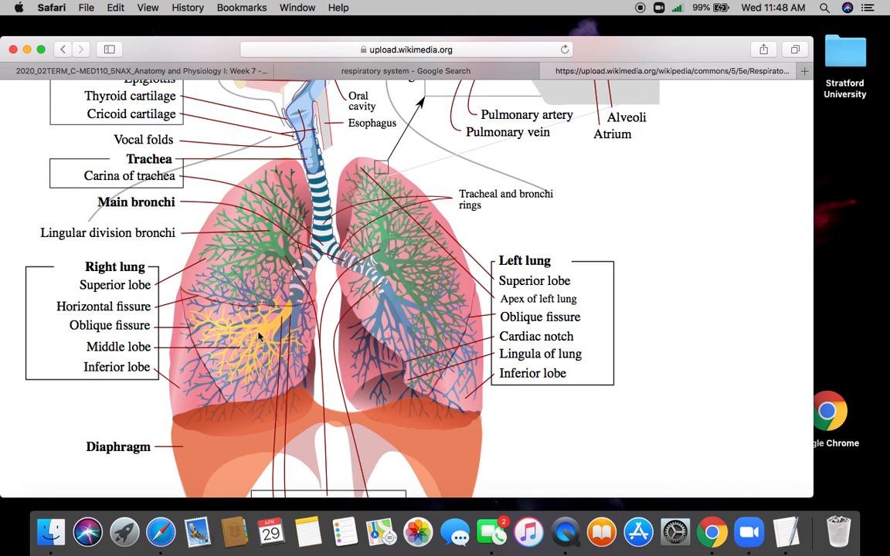
pyautogui.moveTo(177, 392)
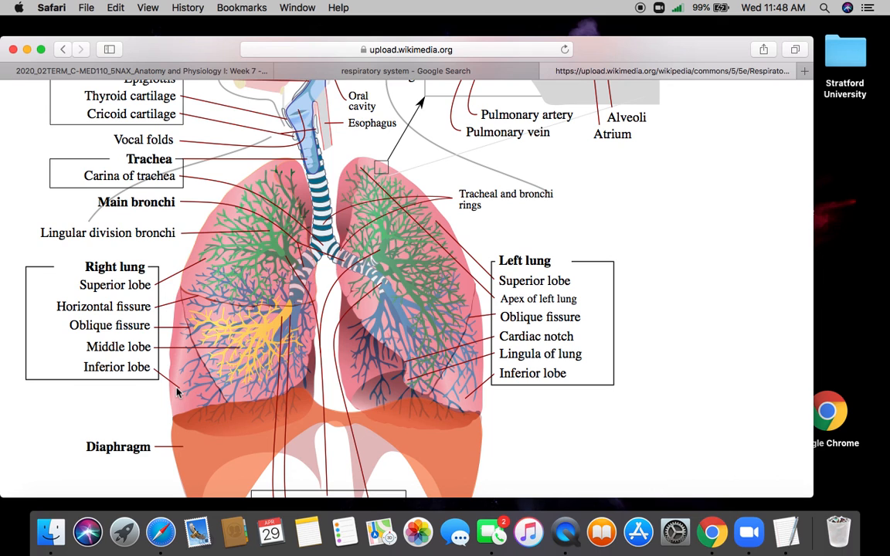
pyautogui.moveTo(184, 303)
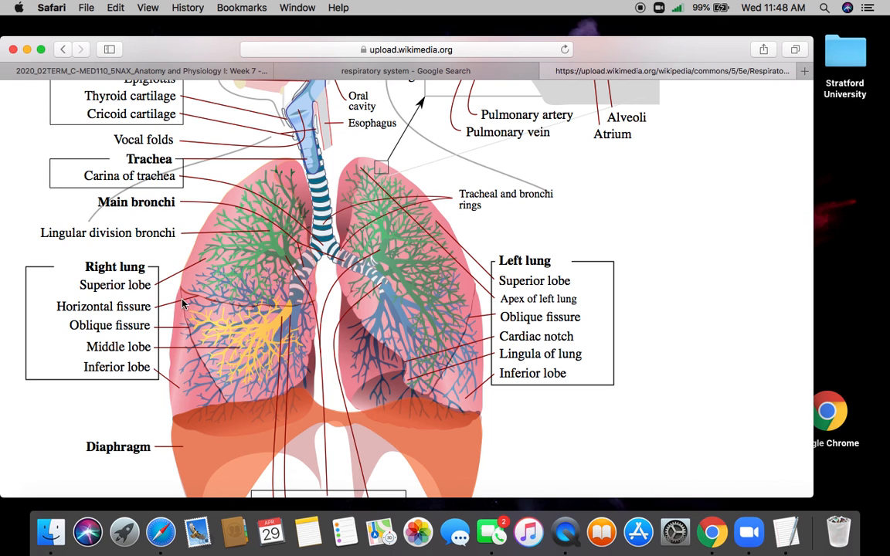
pyautogui.moveTo(230, 407)
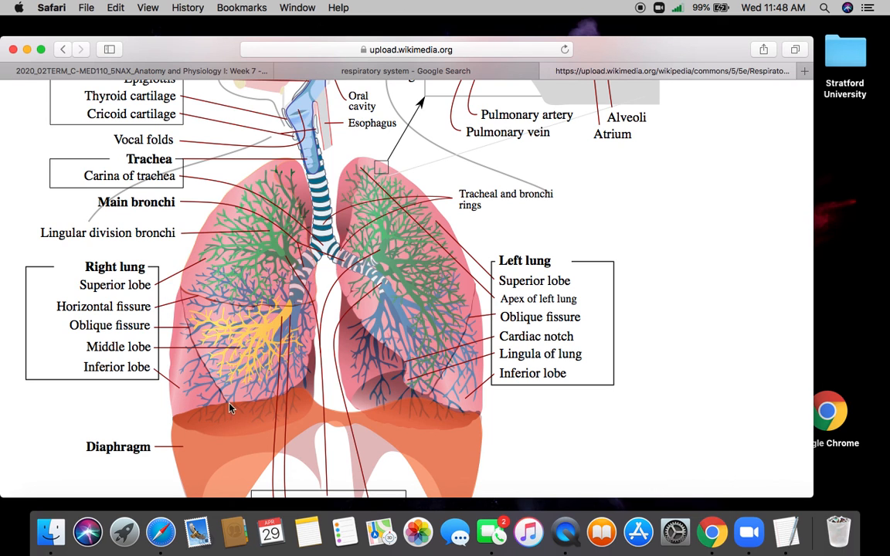
pyautogui.moveTo(448, 323)
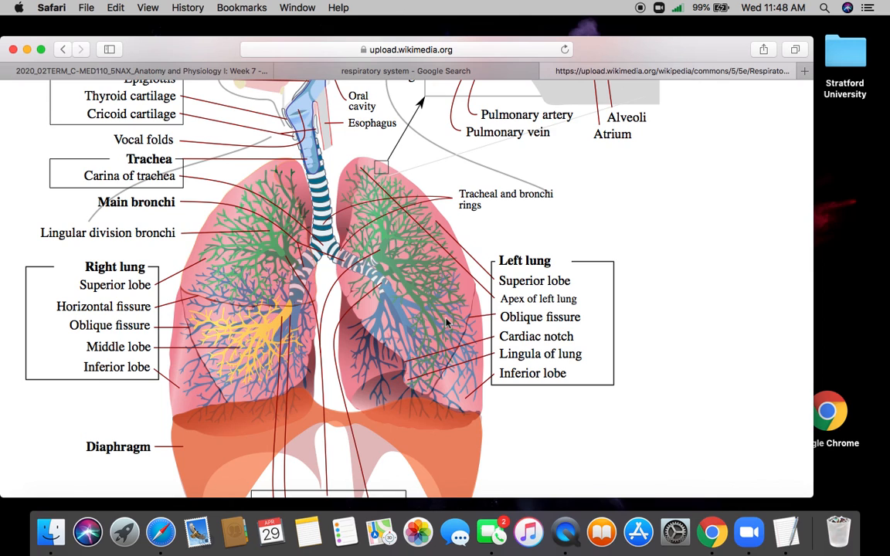
pyautogui.moveTo(385, 388)
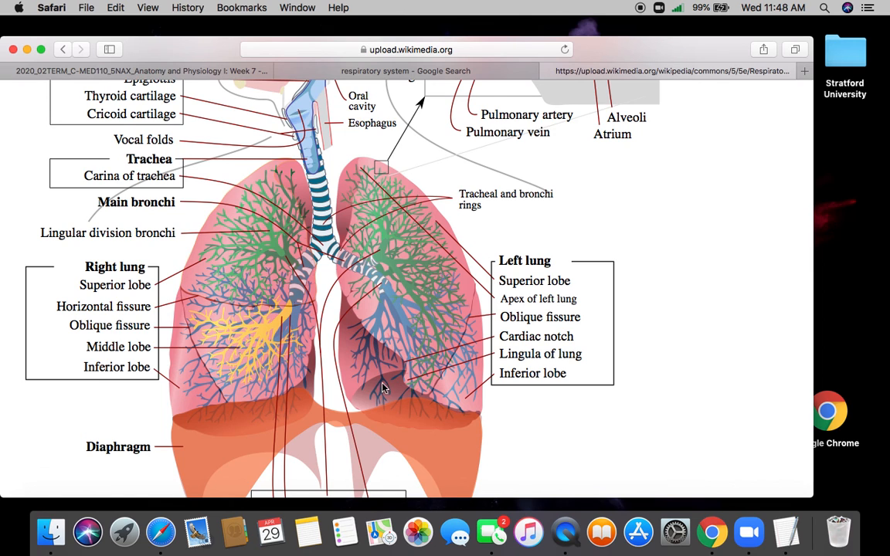
pyautogui.moveTo(340, 349)
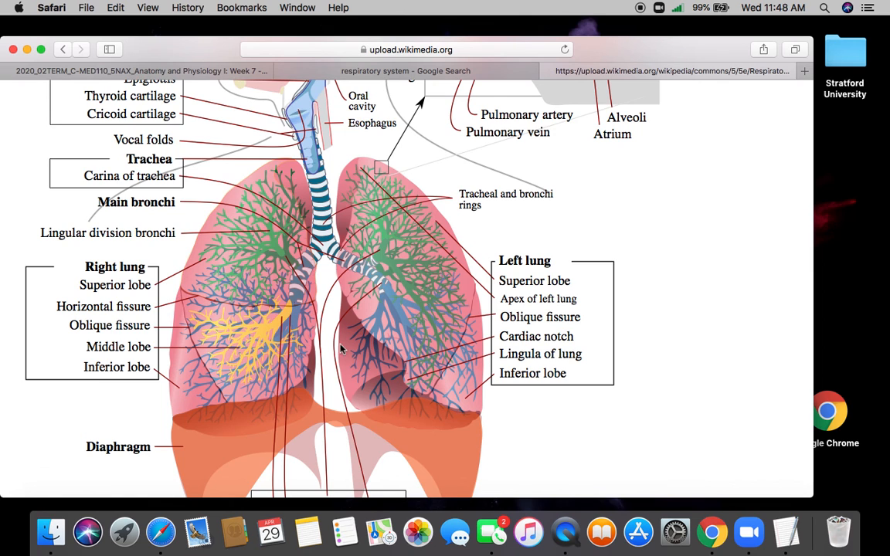
pyautogui.moveTo(373, 355)
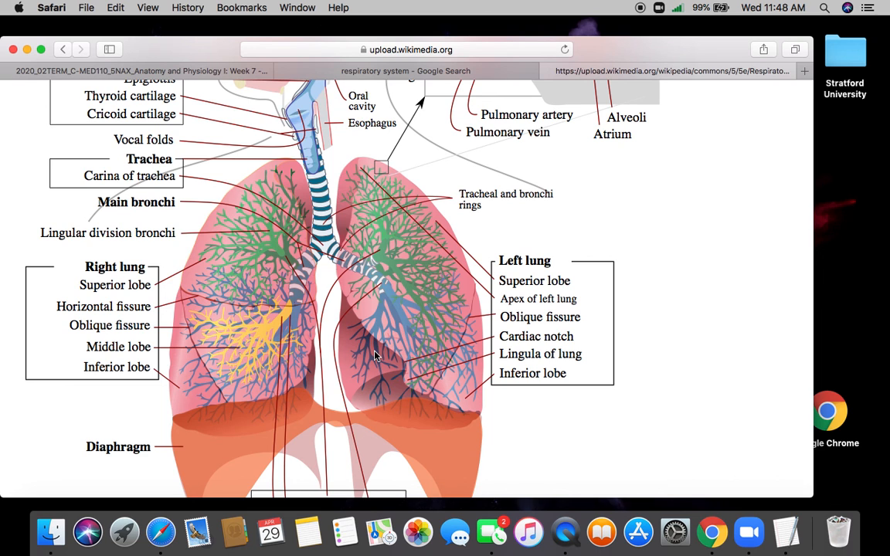
pyautogui.moveTo(389, 176)
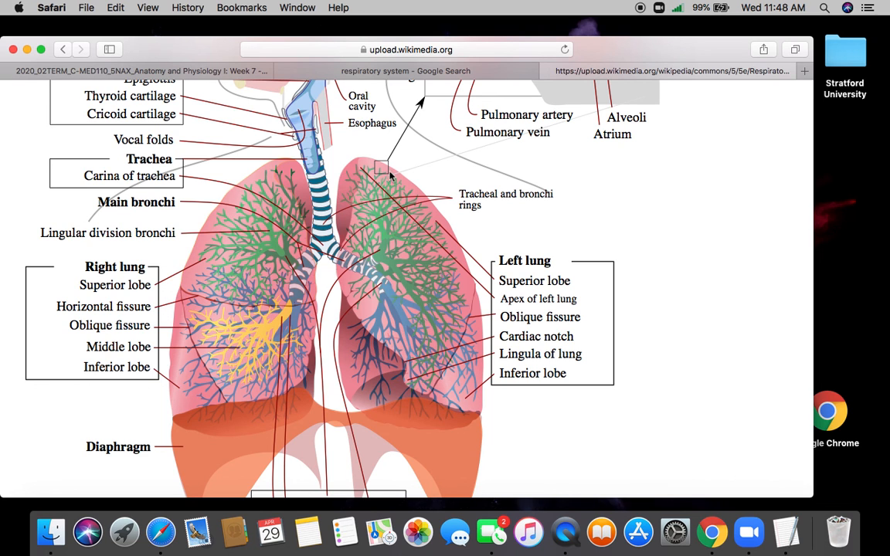
pyautogui.moveTo(377, 198)
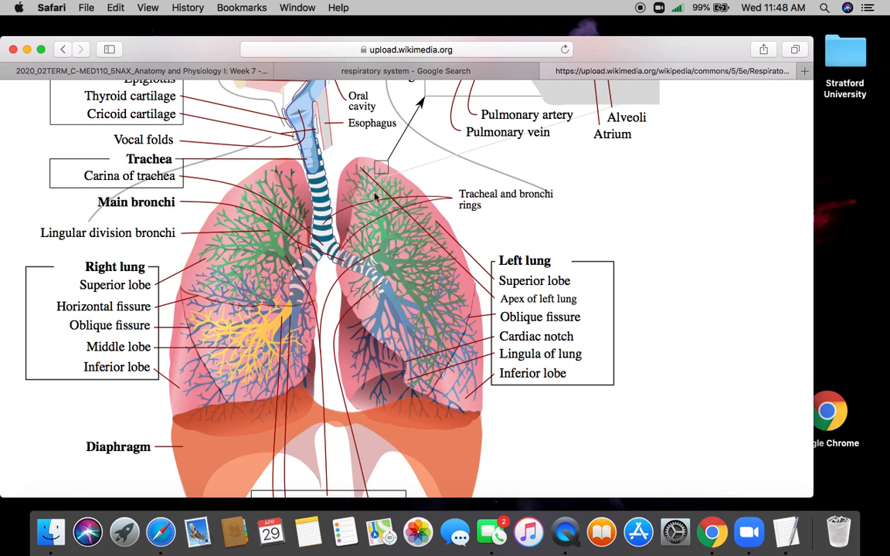
pyautogui.moveTo(460, 401)
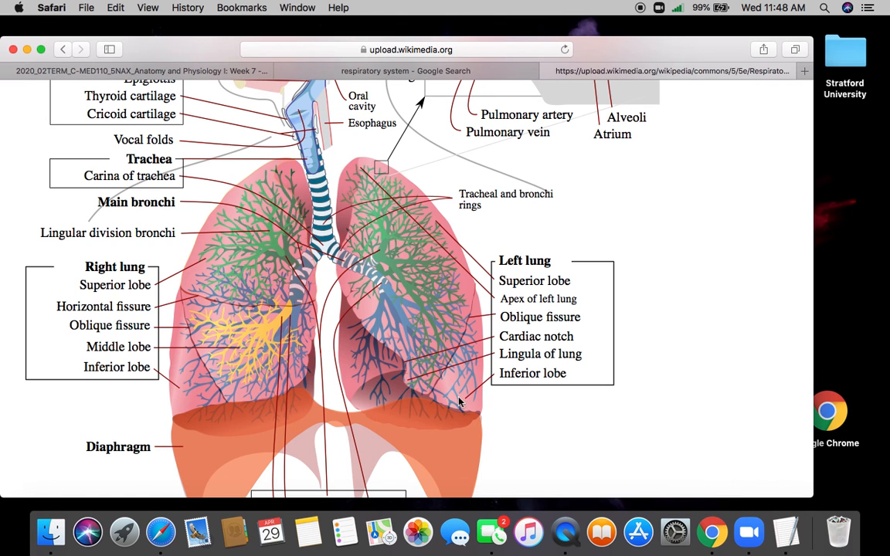
pyautogui.moveTo(222, 442)
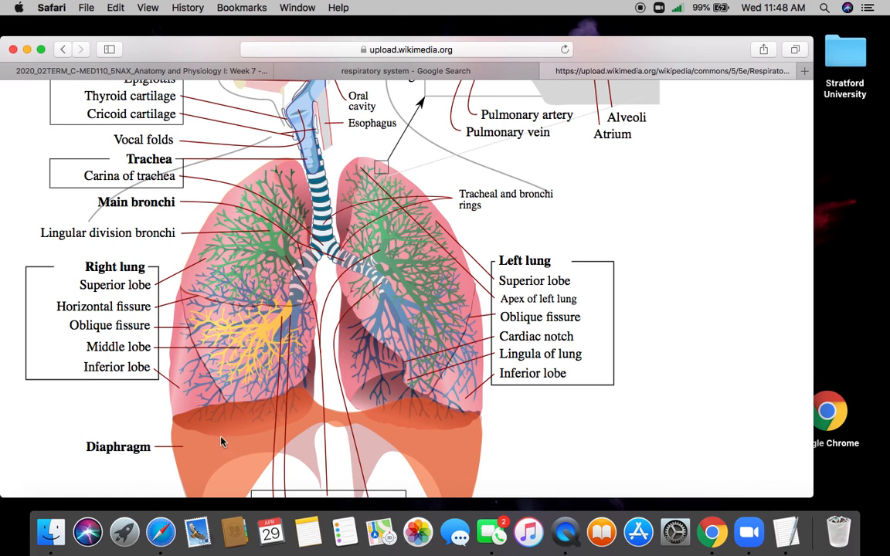
pyautogui.moveTo(424, 346)
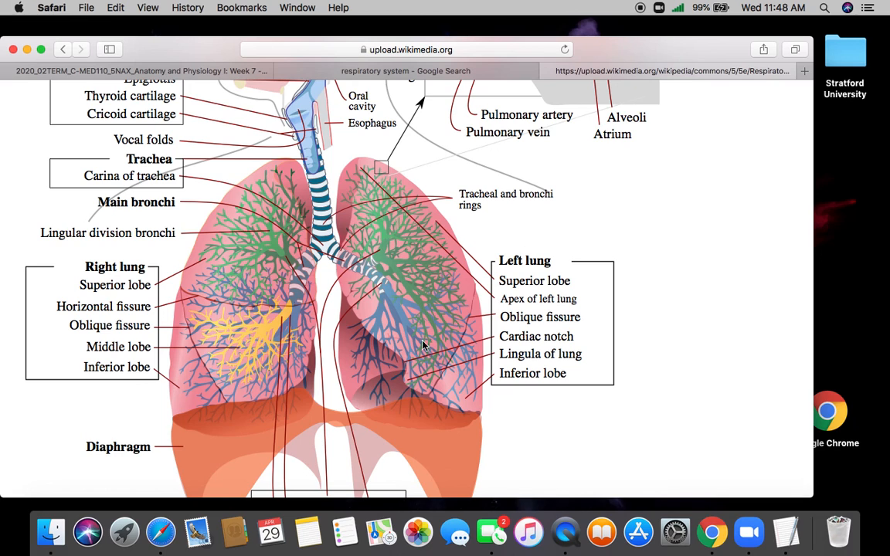
pyautogui.moveTo(448, 284)
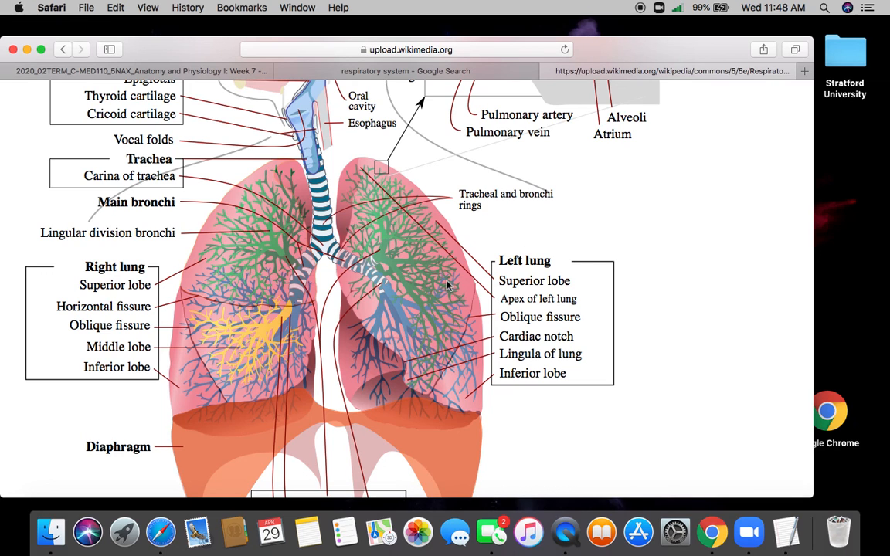
pyautogui.moveTo(467, 300)
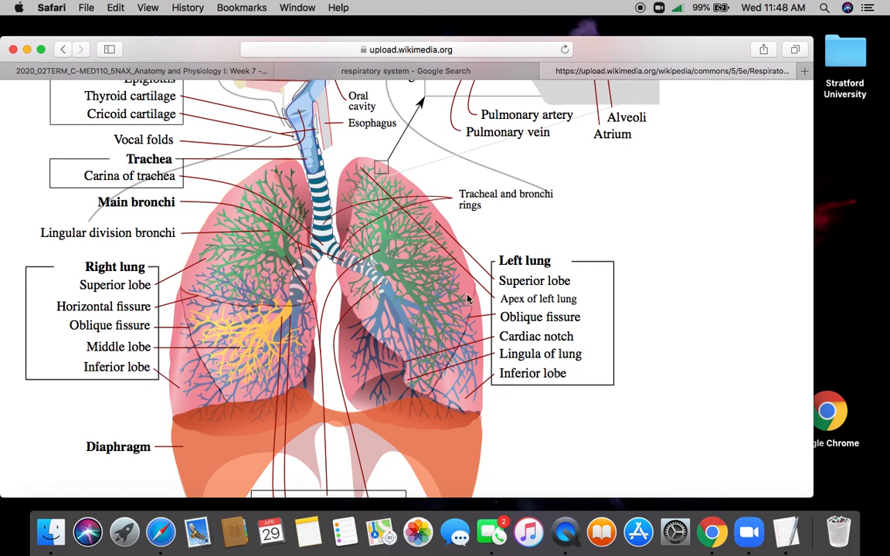
pyautogui.moveTo(433, 312)
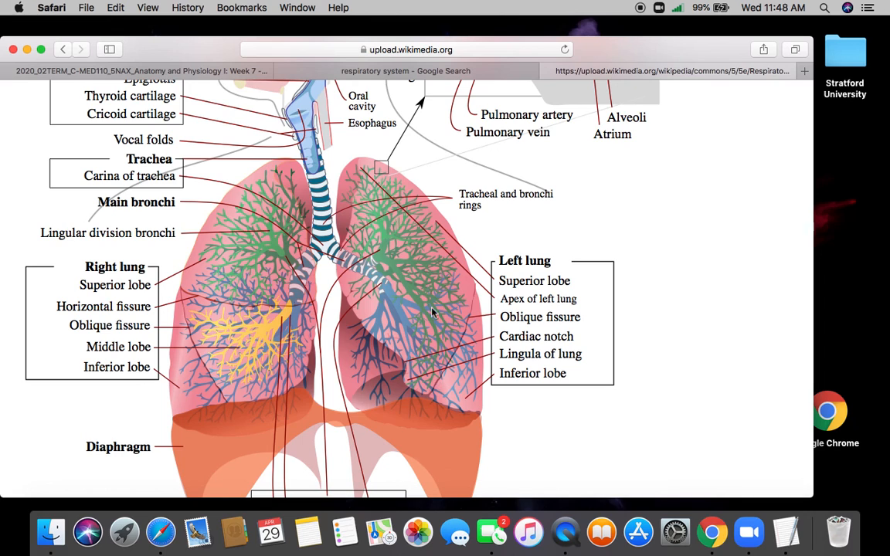
pyautogui.moveTo(471, 383)
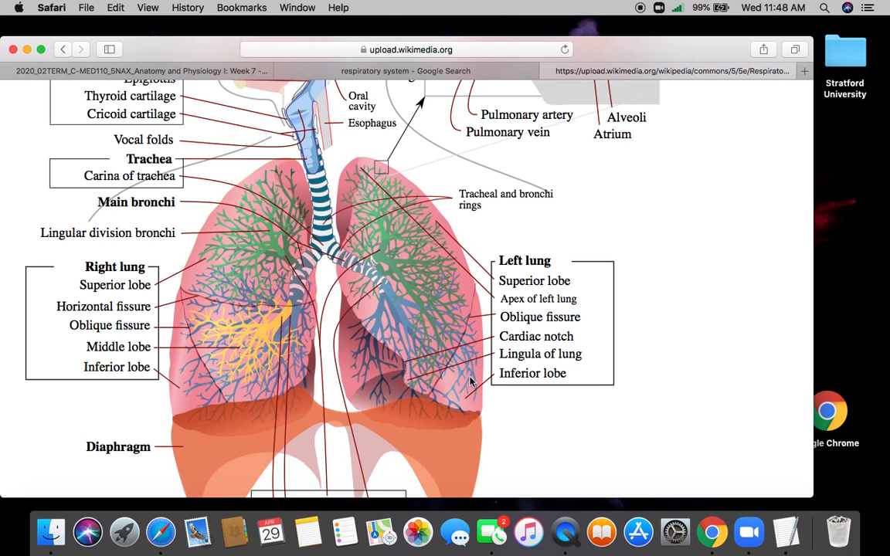
pyautogui.moveTo(414, 408)
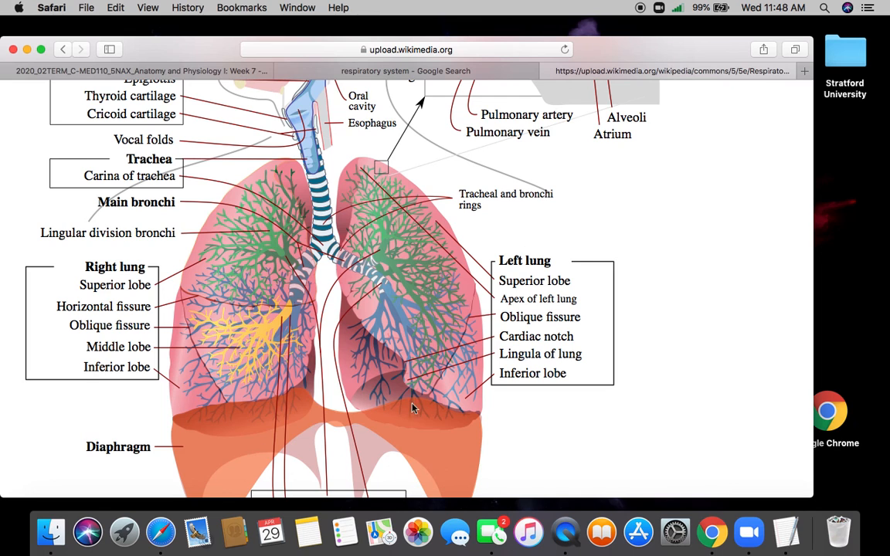
pyautogui.moveTo(485, 448)
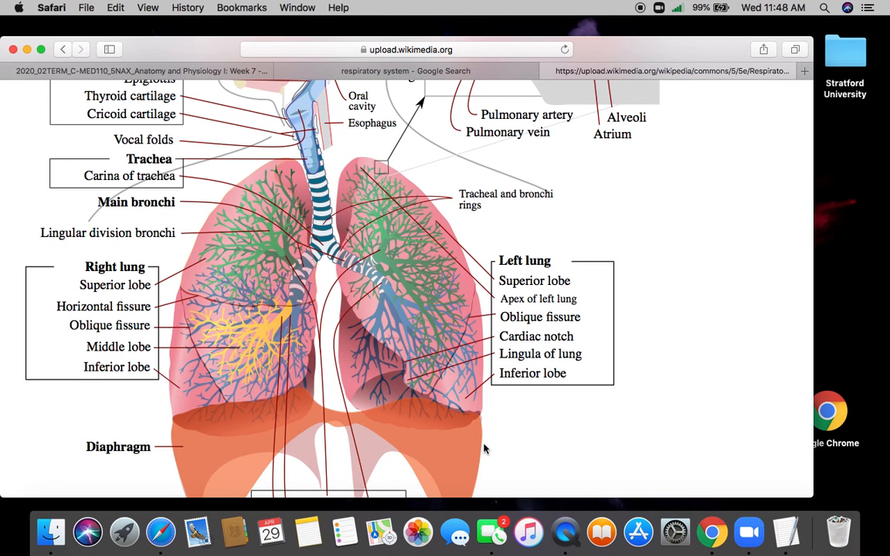
pyautogui.scroll(-3)
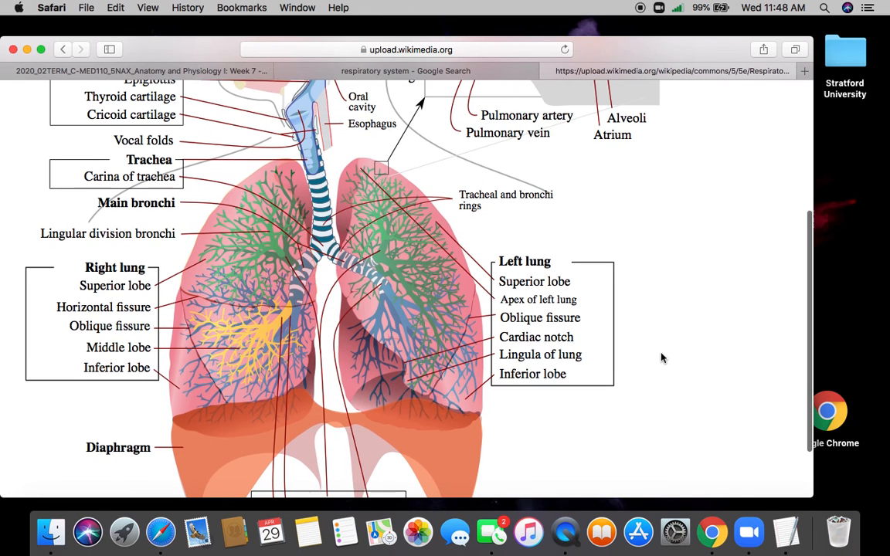
pyautogui.scroll(-3)
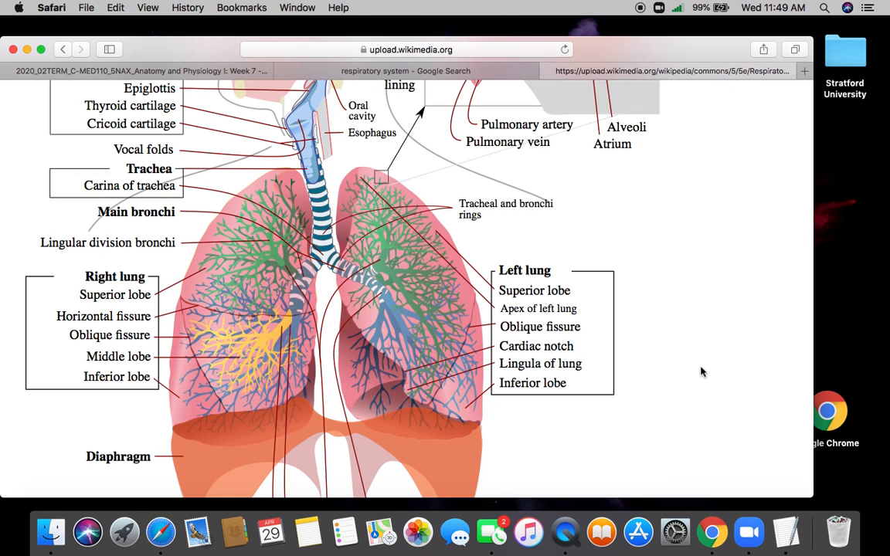
pyautogui.moveTo(312, 264)
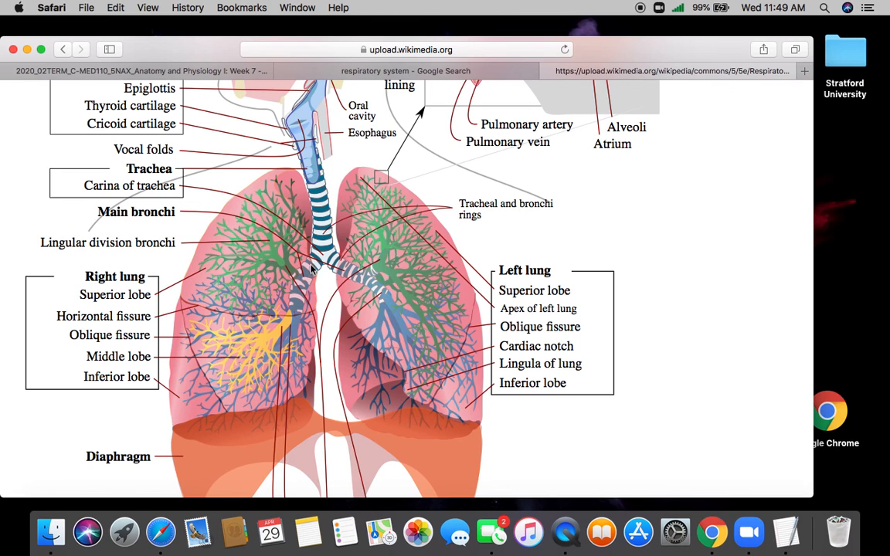
pyautogui.moveTo(297, 321)
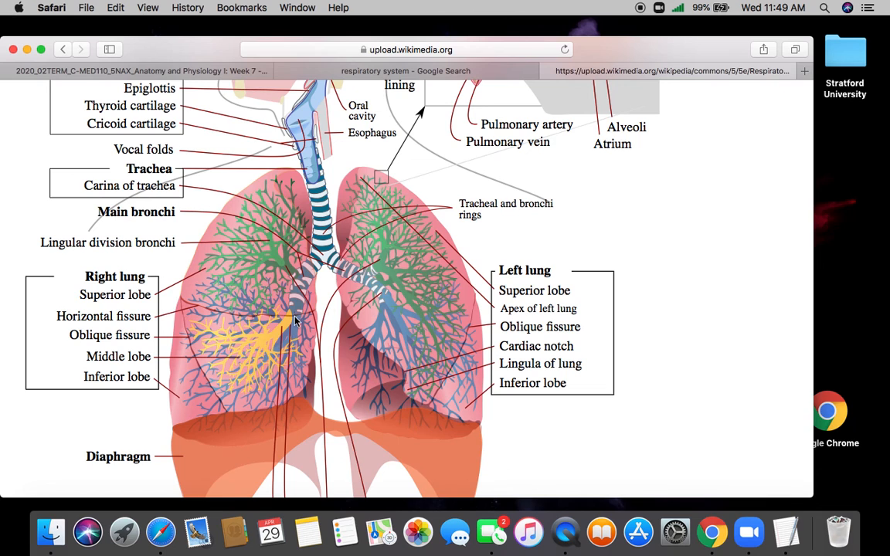
pyautogui.moveTo(331, 362)
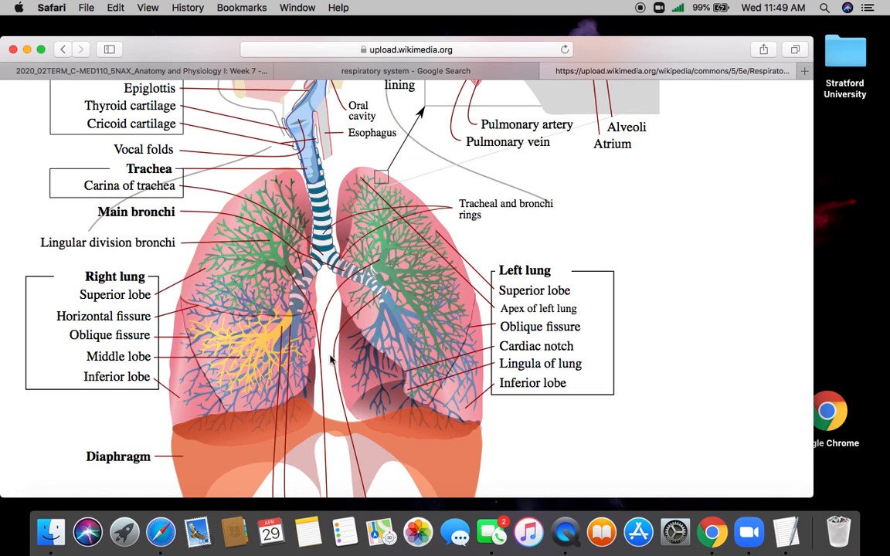
pyautogui.moveTo(244, 389)
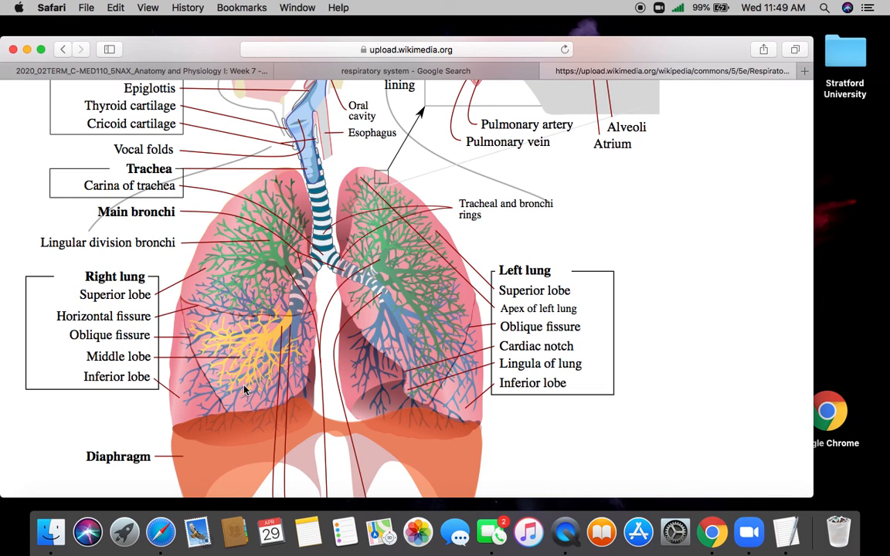
pyautogui.moveTo(237, 367)
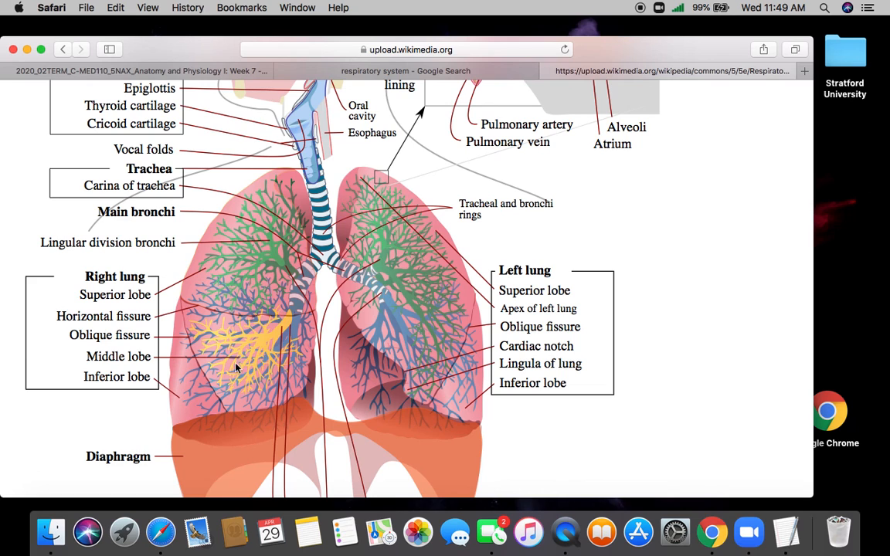
pyautogui.moveTo(596, 232)
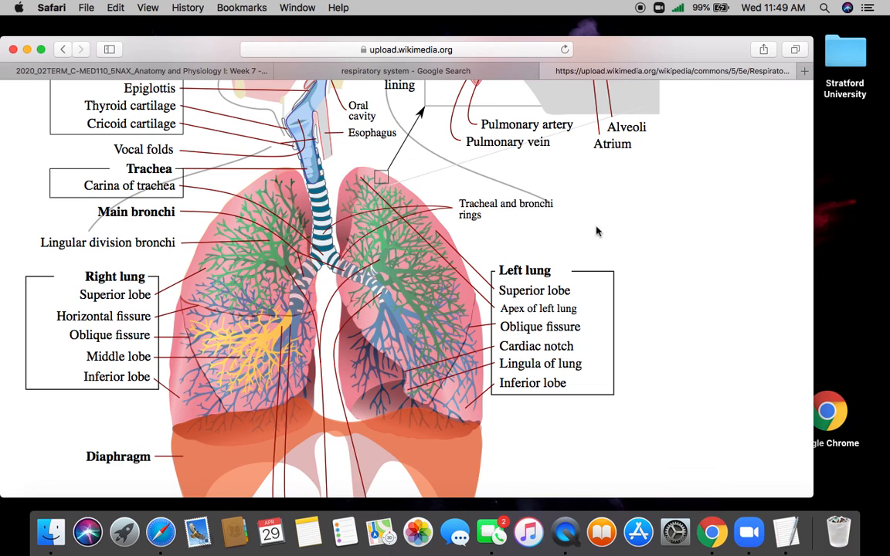
pyautogui.moveTo(213, 257)
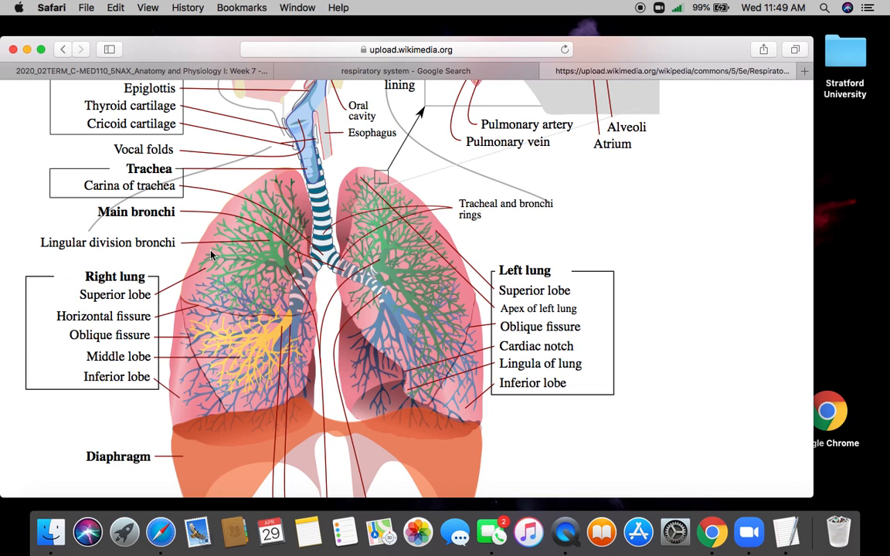
pyautogui.moveTo(239, 309)
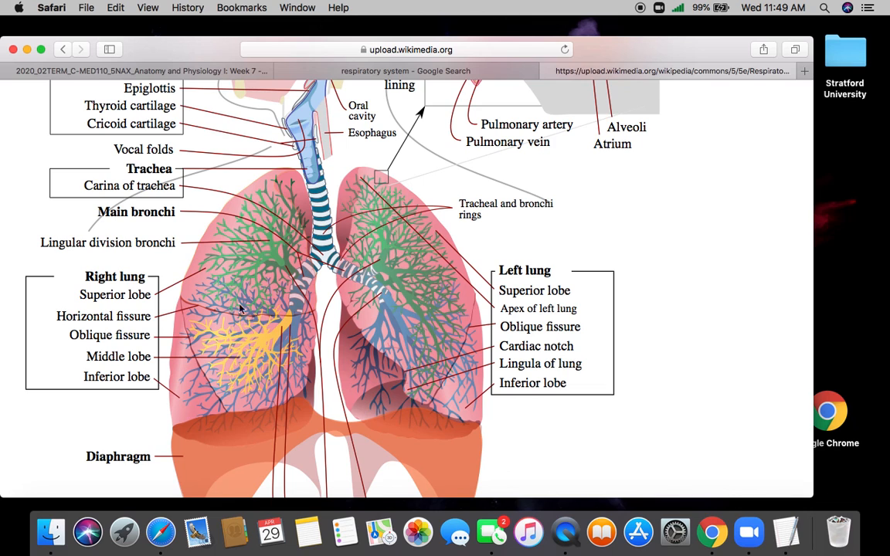
pyautogui.moveTo(237, 401)
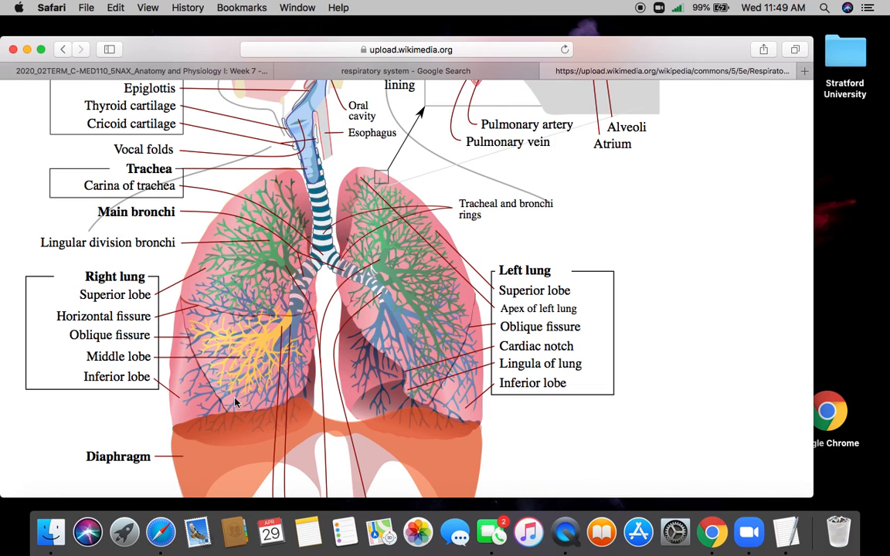
pyautogui.moveTo(318, 255)
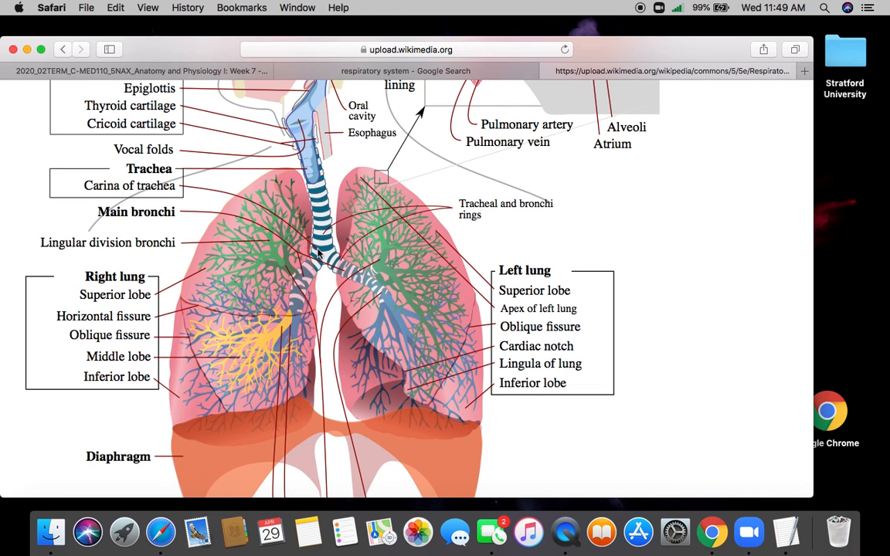
# Step: Scroll back up to the nose, pharynx, larynx and capillary bed labels
pyautogui.scroll(-3)
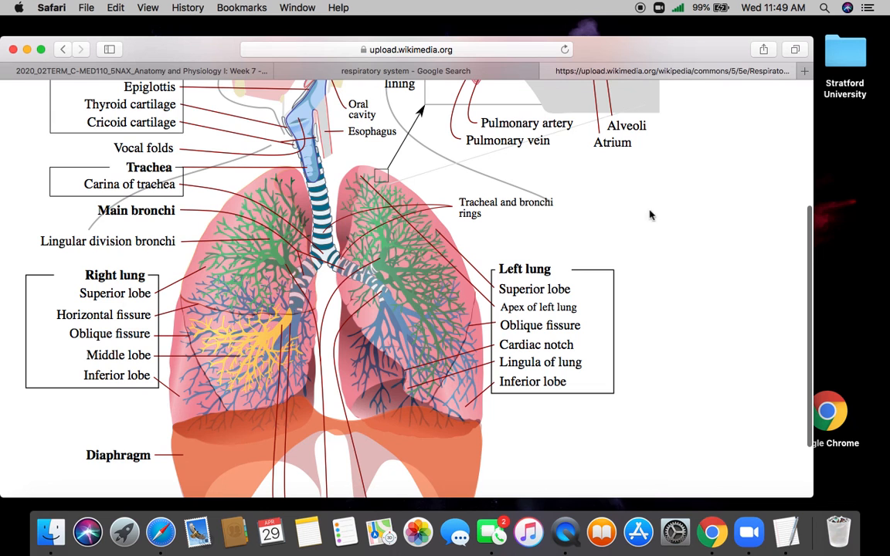
pyautogui.scroll(3)
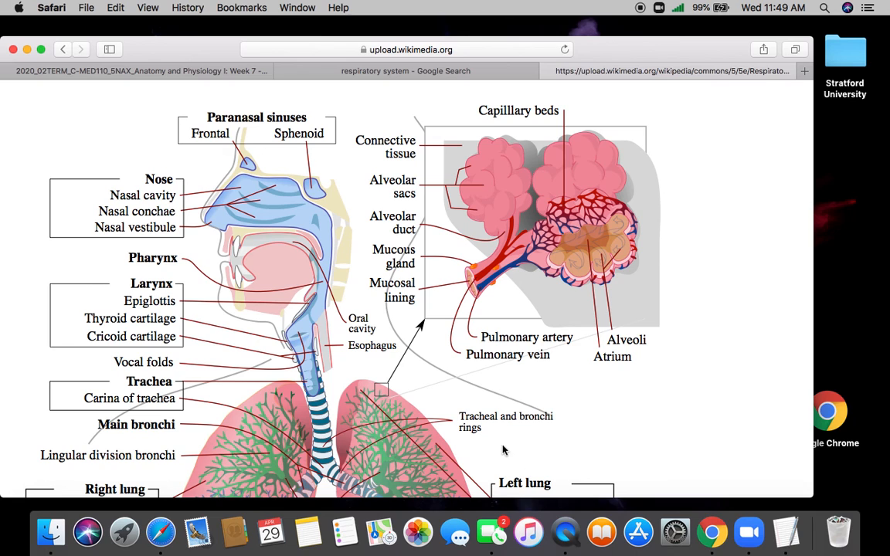
pyautogui.moveTo(523, 222)
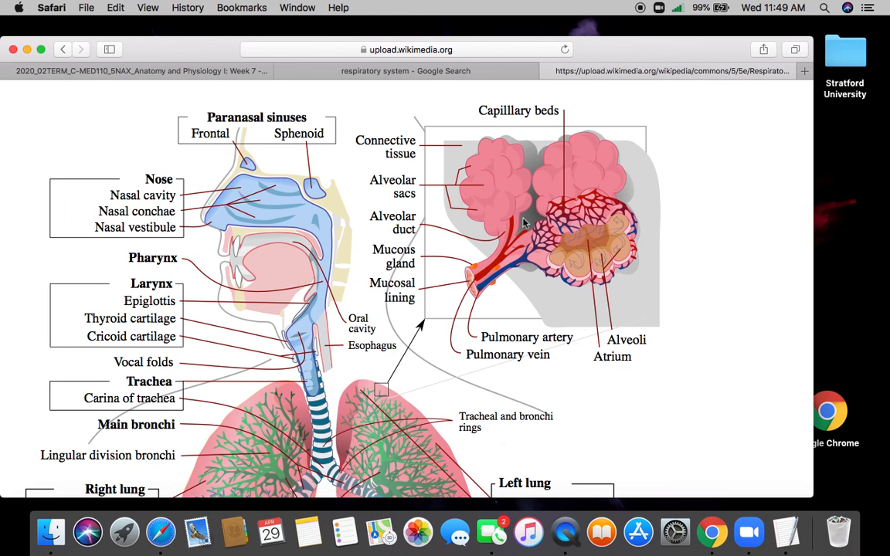
pyautogui.moveTo(478, 111)
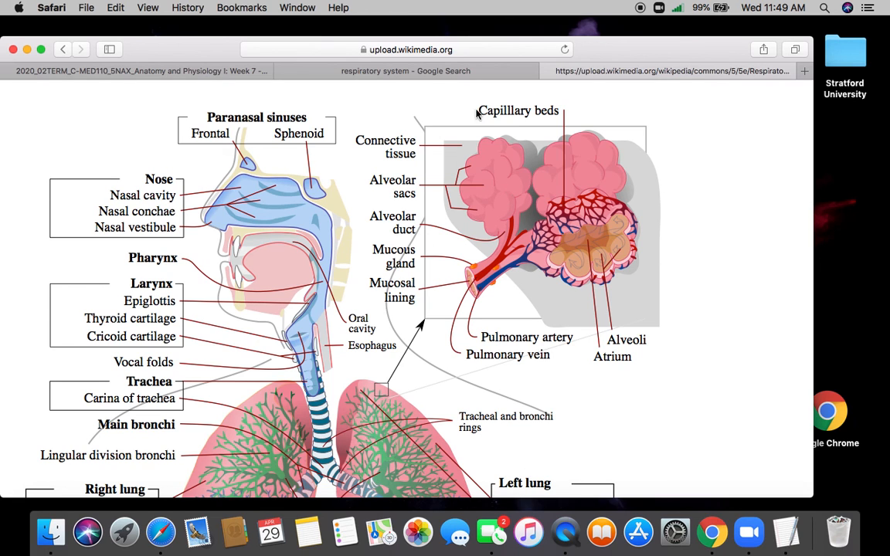
pyautogui.moveTo(497, 204)
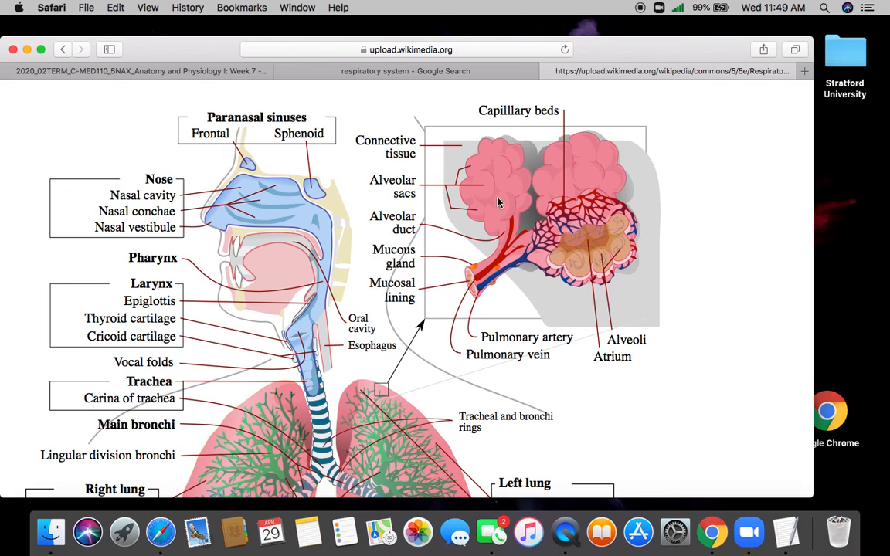
pyautogui.moveTo(548, 213)
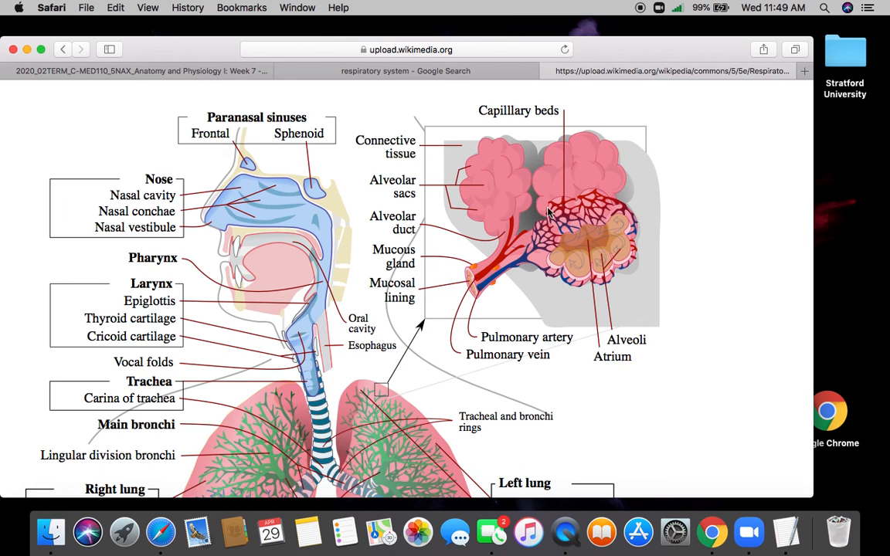
pyautogui.moveTo(563, 216)
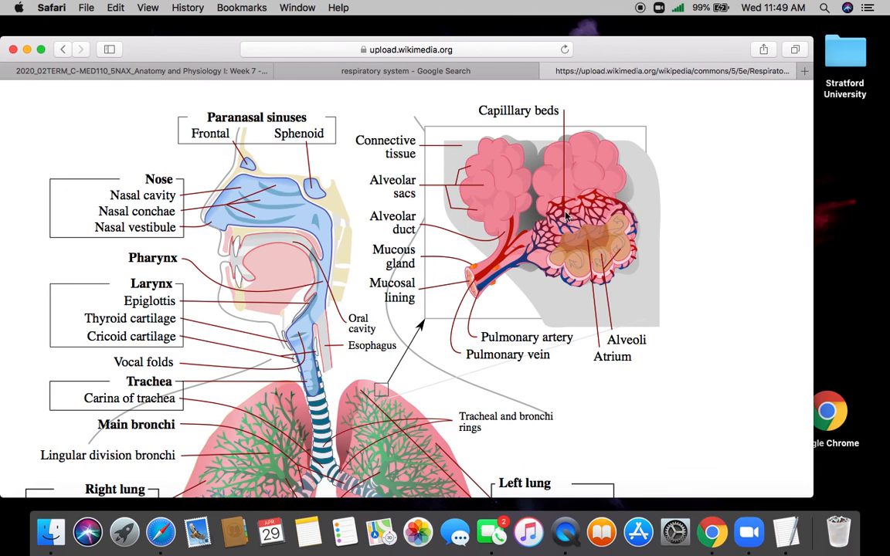
pyautogui.moveTo(590, 215)
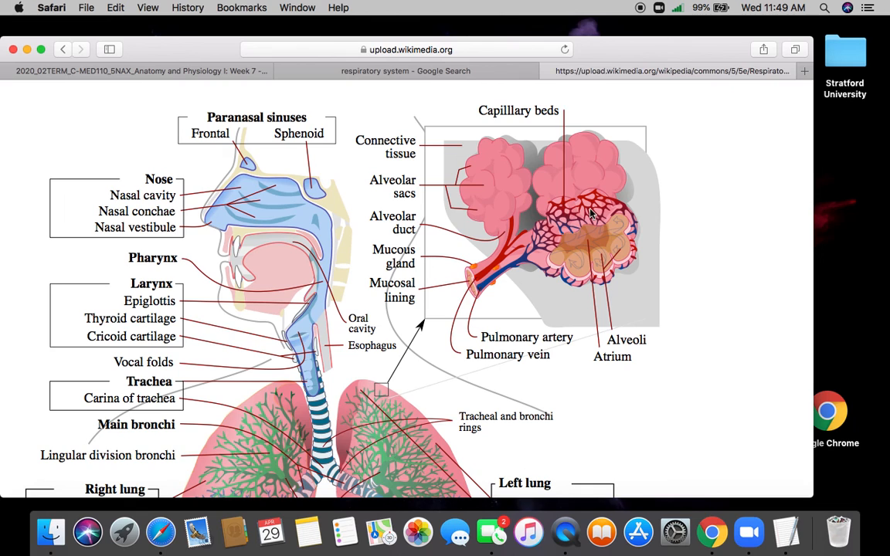
pyautogui.moveTo(670, 270)
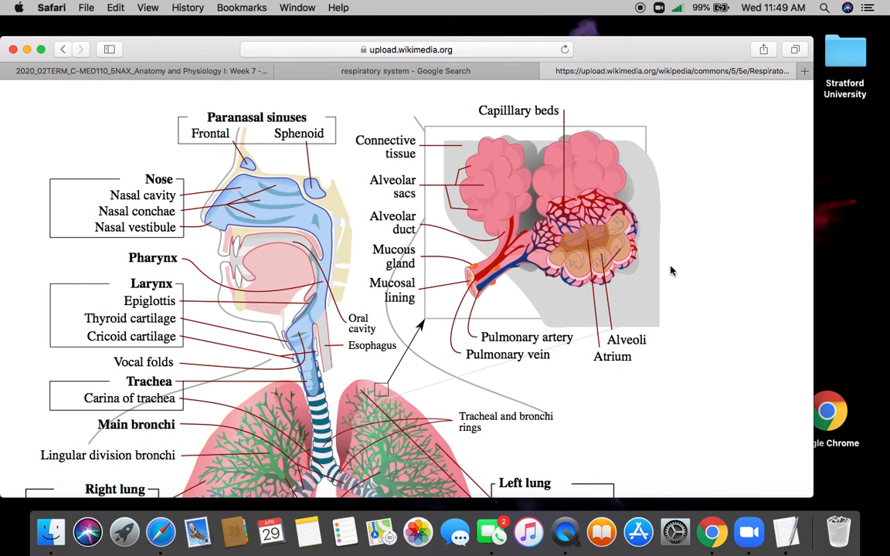
pyautogui.moveTo(610, 179)
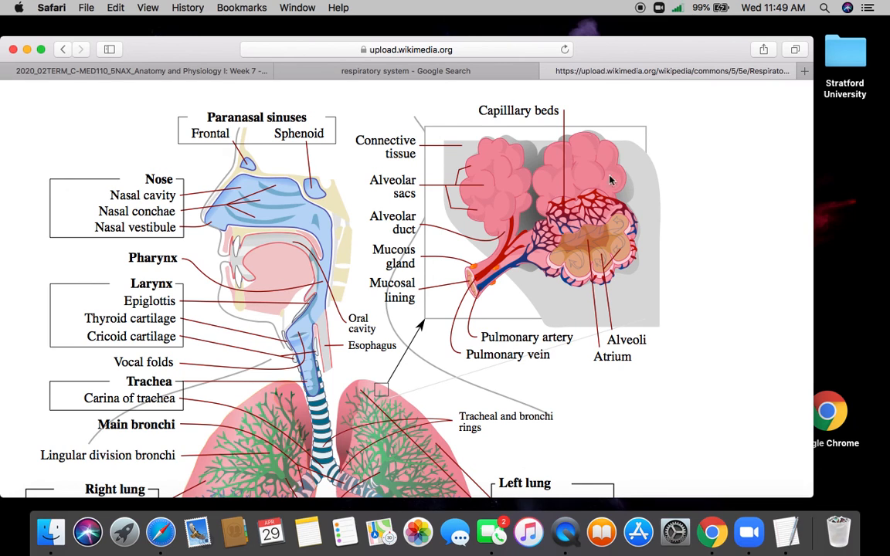
pyautogui.moveTo(627, 223)
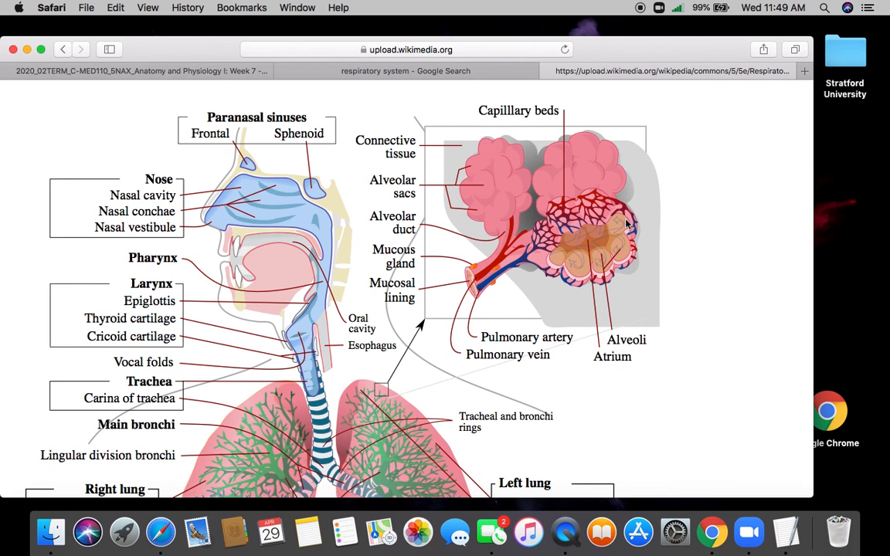
pyautogui.moveTo(686, 261)
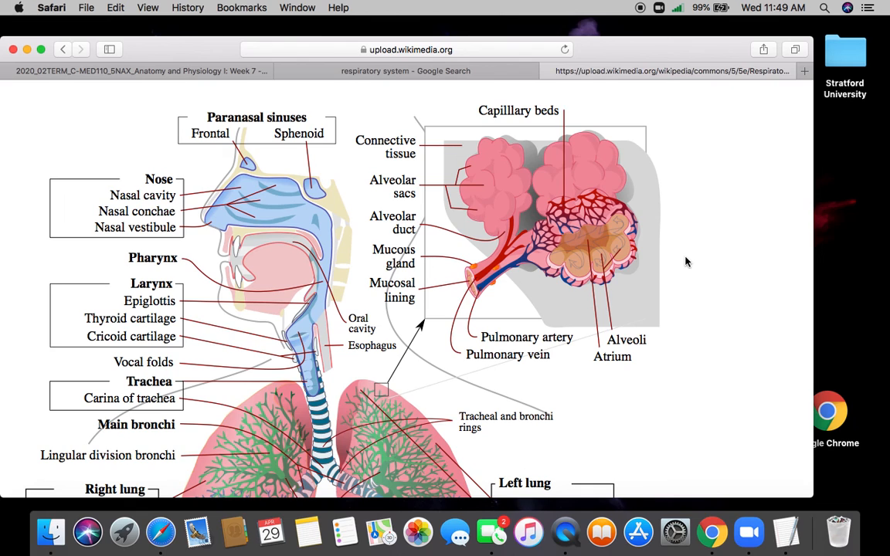
pyautogui.moveTo(281, 331)
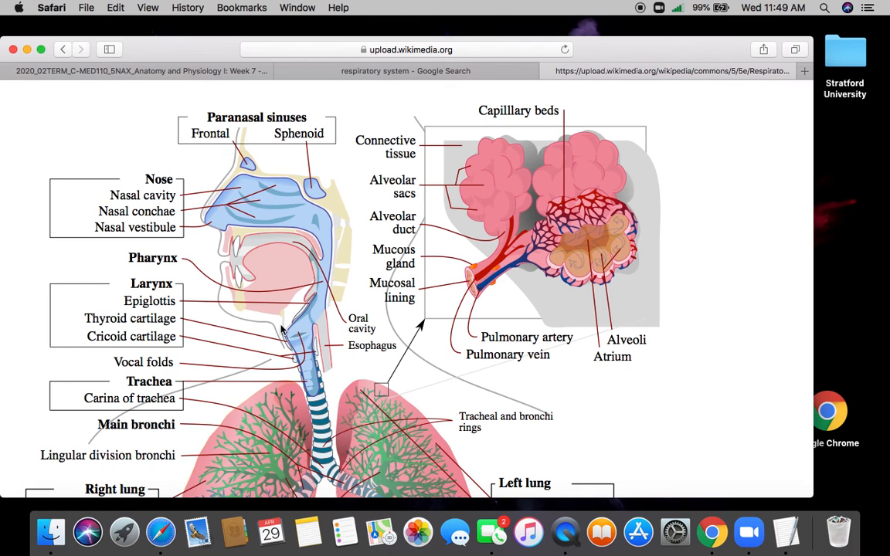
pyautogui.moveTo(701, 377)
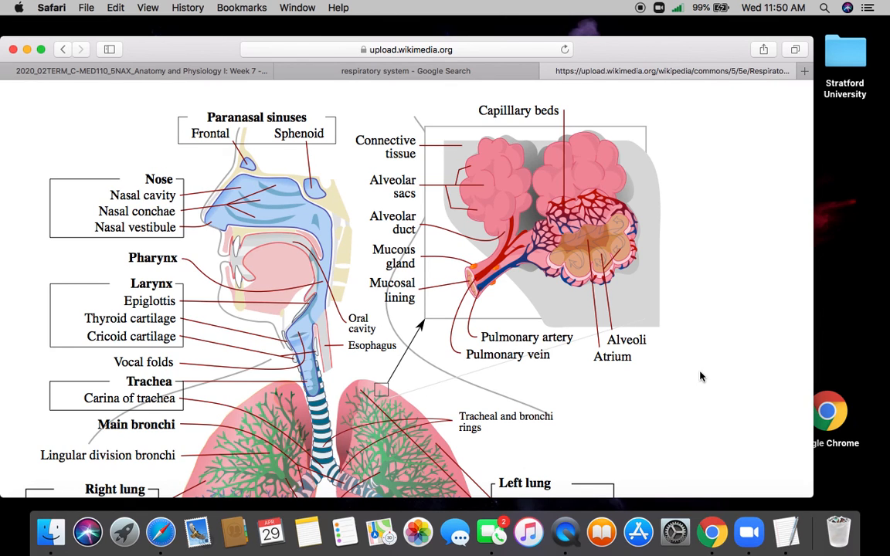
pyautogui.scroll(-3)
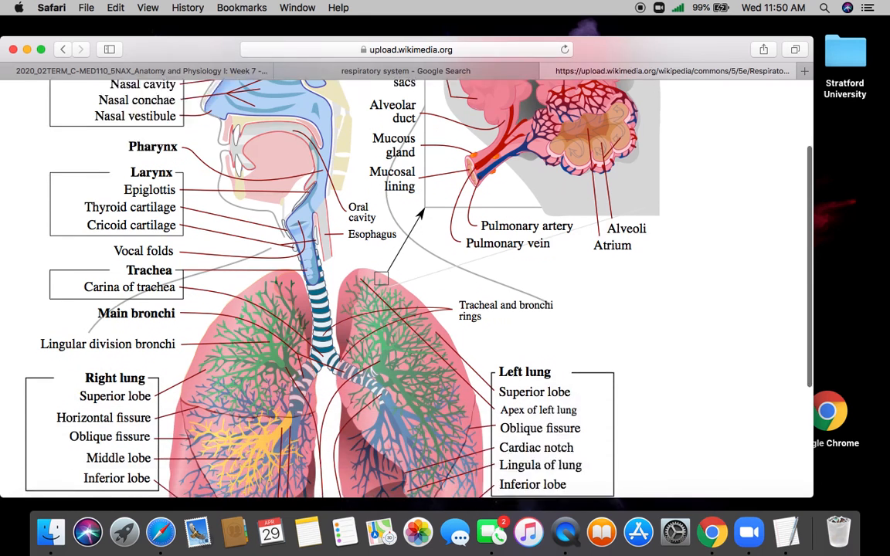
pyautogui.scroll(-3)
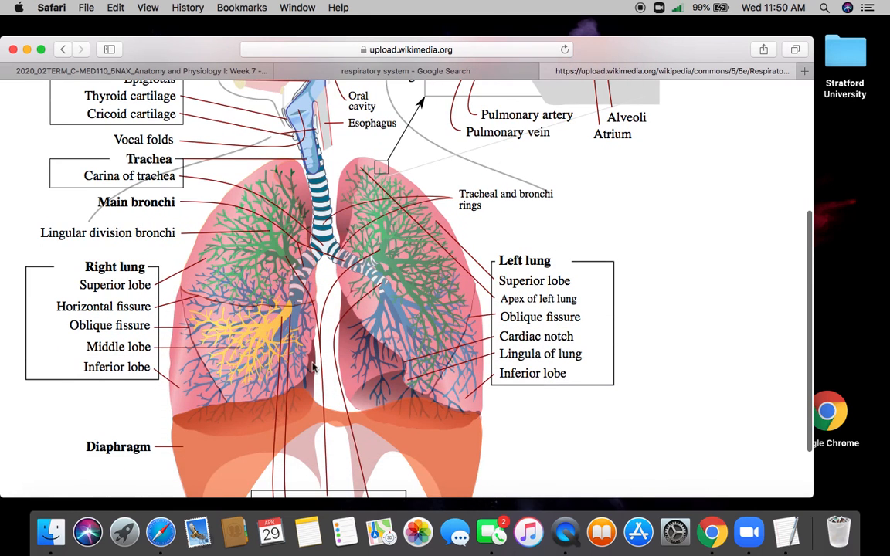
pyautogui.moveTo(709, 223)
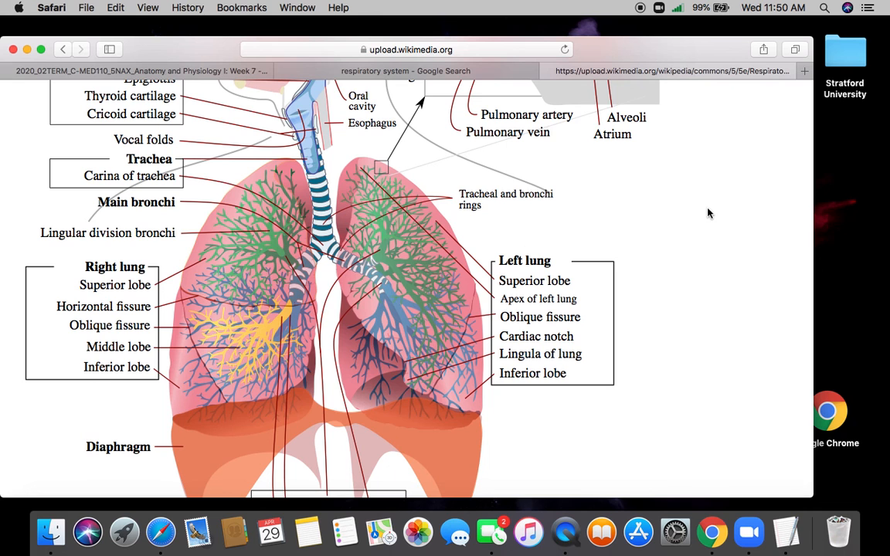
pyautogui.scroll(3)
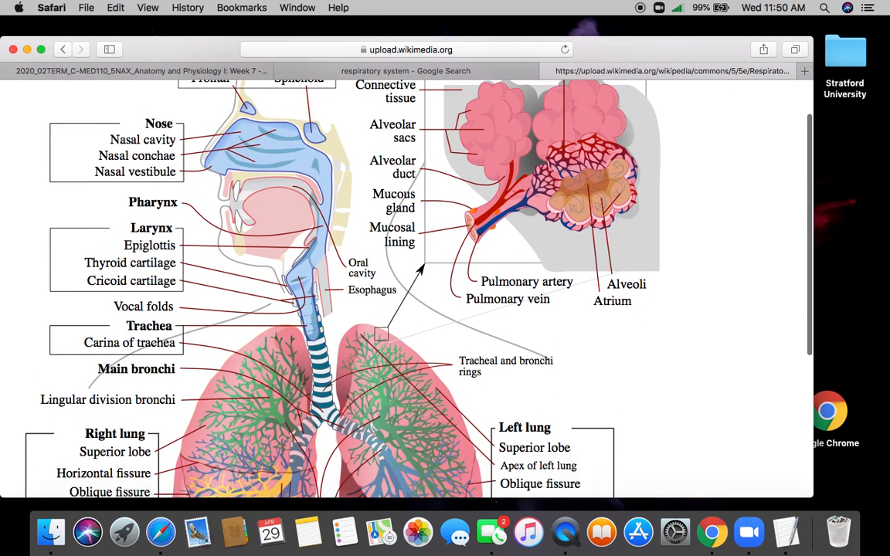
pyautogui.scroll(-3)
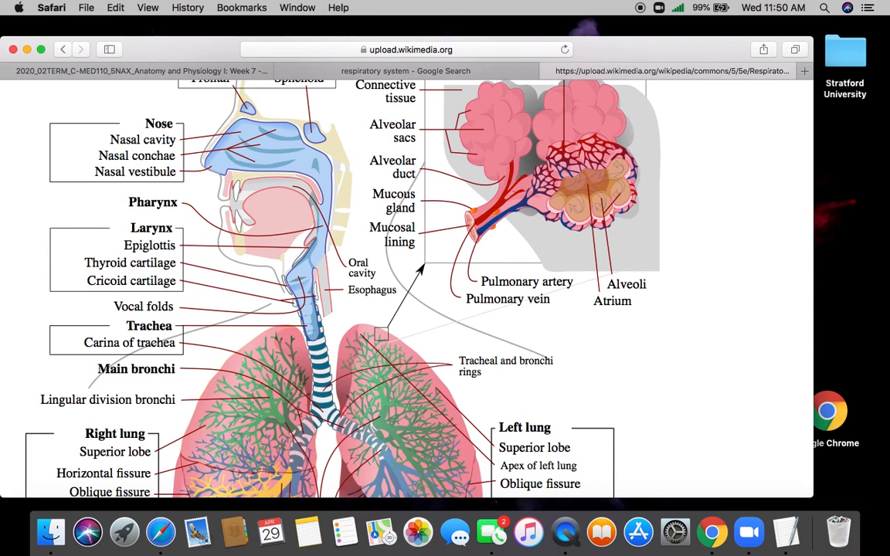
pyautogui.scroll(3)
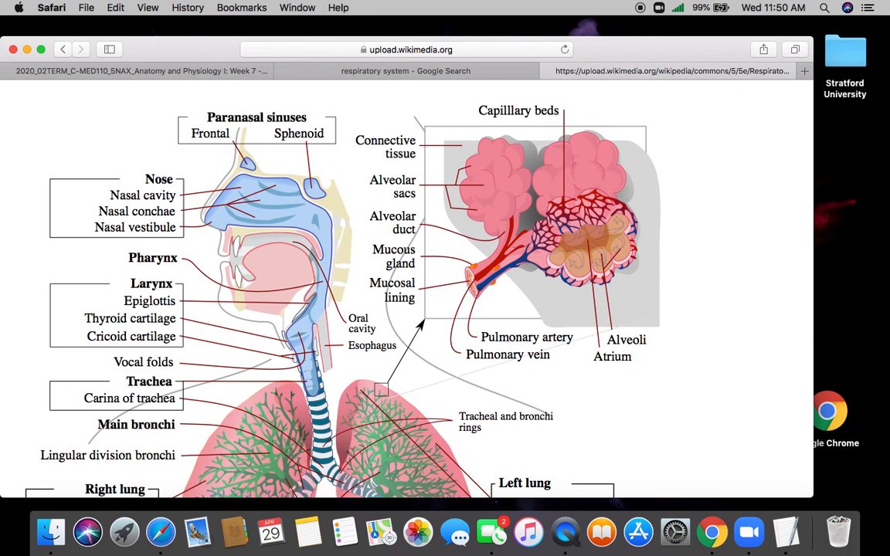
pyautogui.scroll(-3)
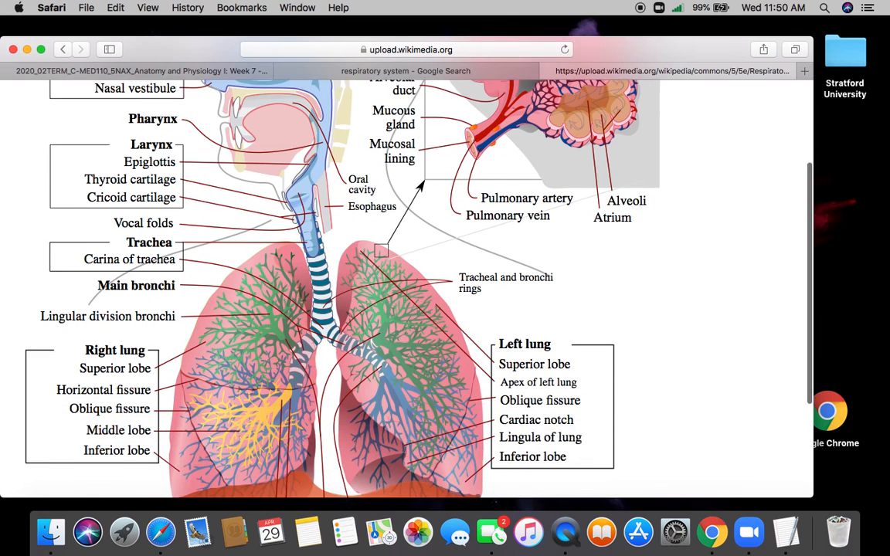
pyautogui.scroll(-3)
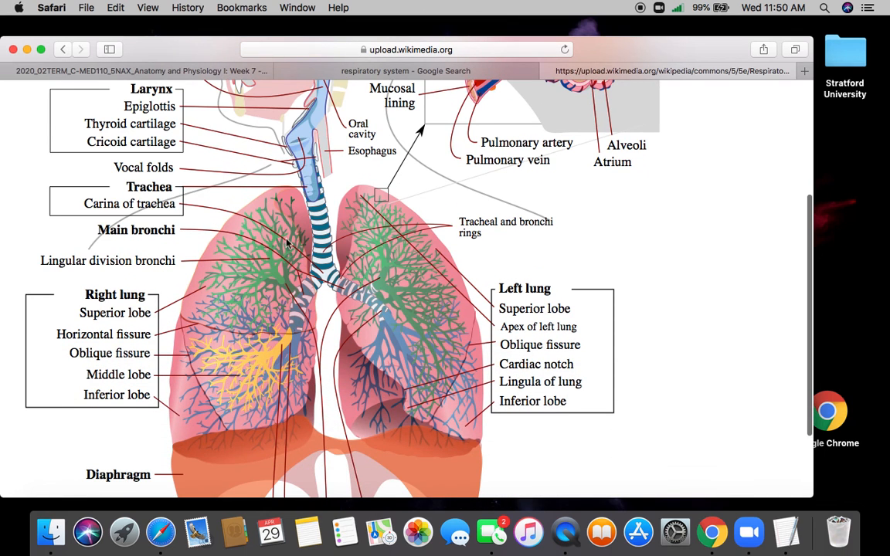
pyautogui.moveTo(494, 367)
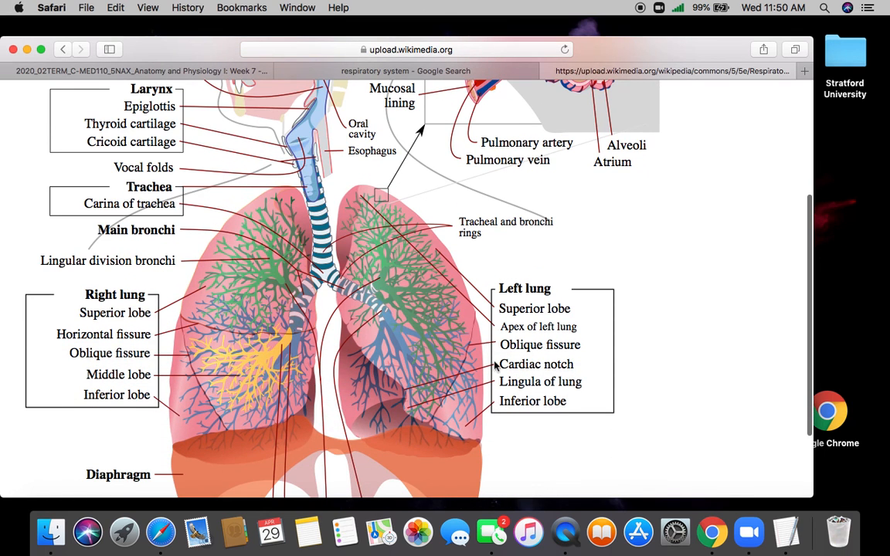
pyautogui.moveTo(361, 309)
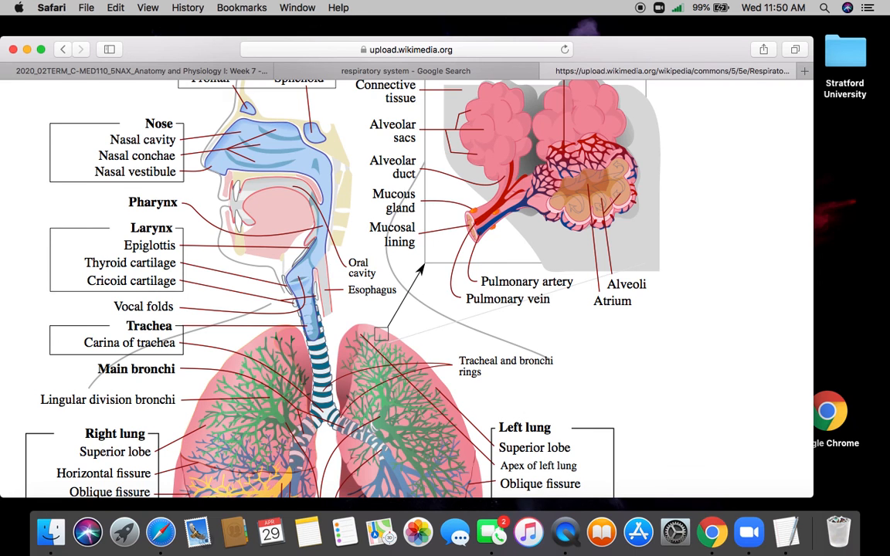
pyautogui.scroll(-3)
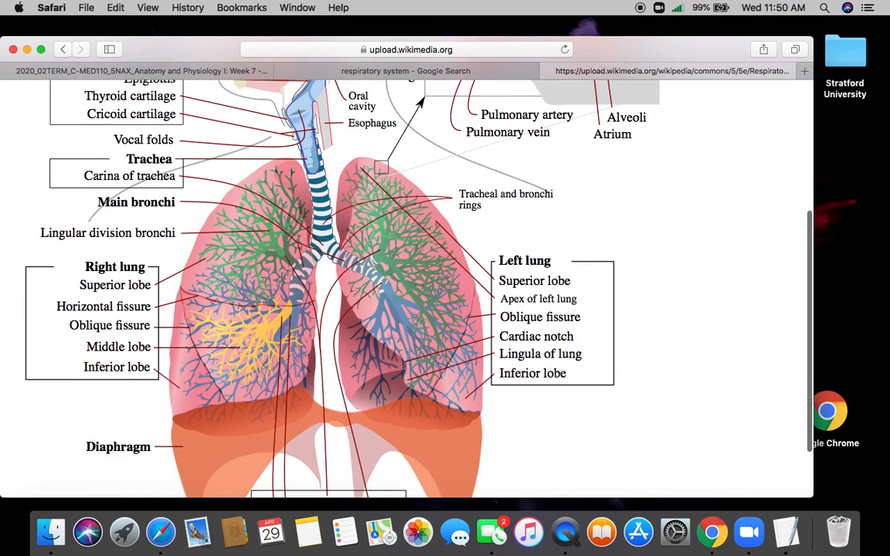
pyautogui.moveTo(420, 302)
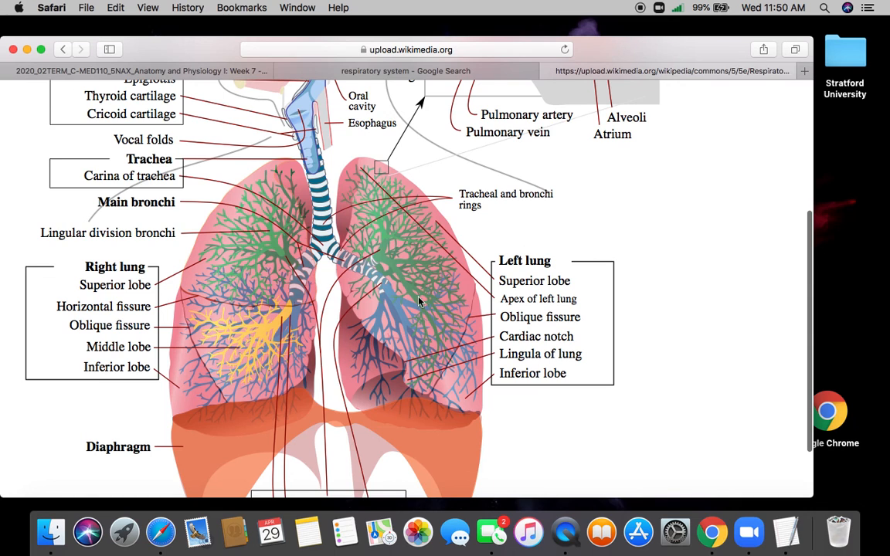
pyautogui.moveTo(401, 254)
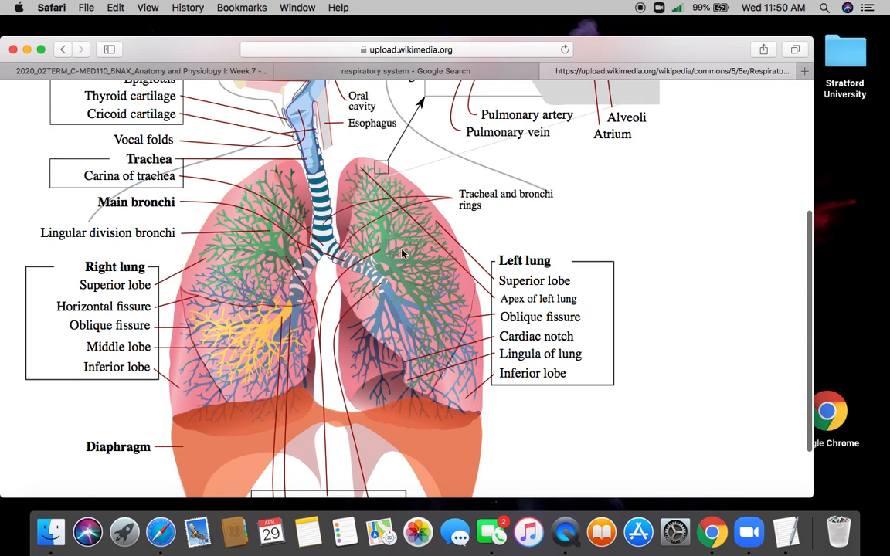
pyautogui.moveTo(238, 269)
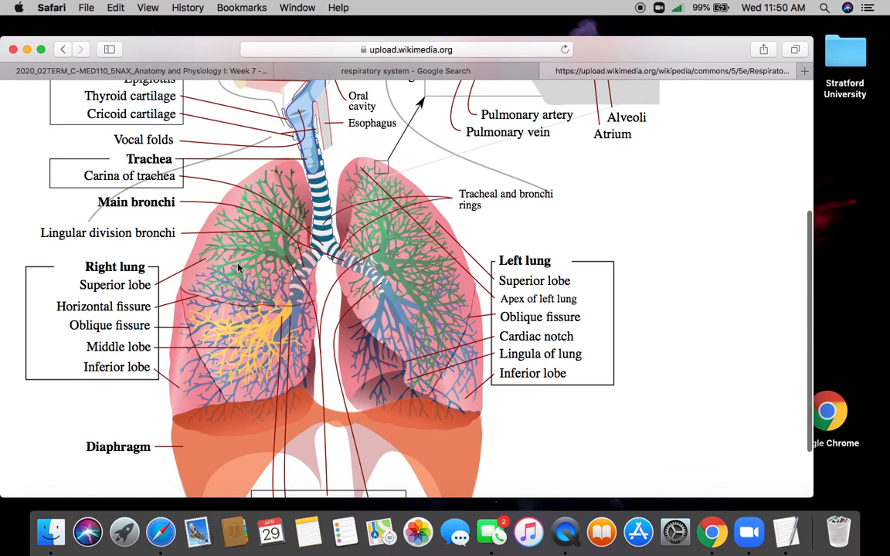
pyautogui.moveTo(318, 374)
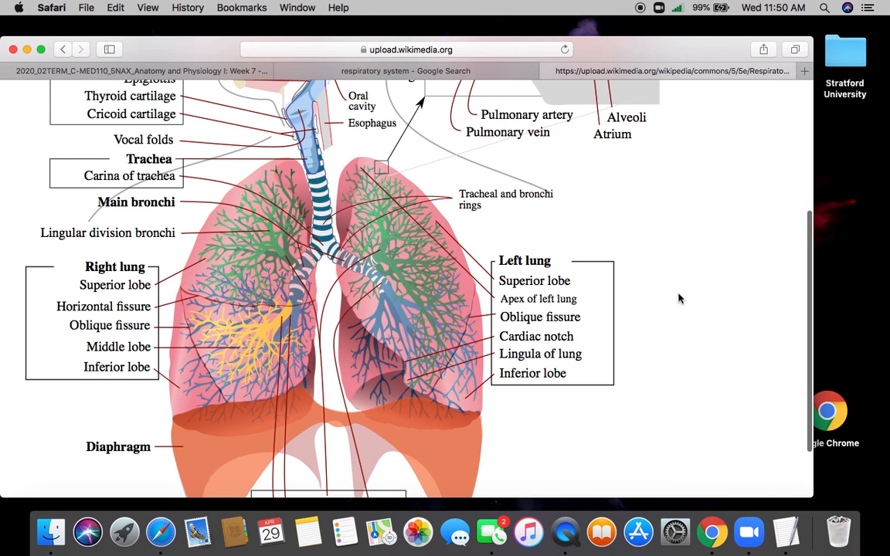
pyautogui.scroll(3)
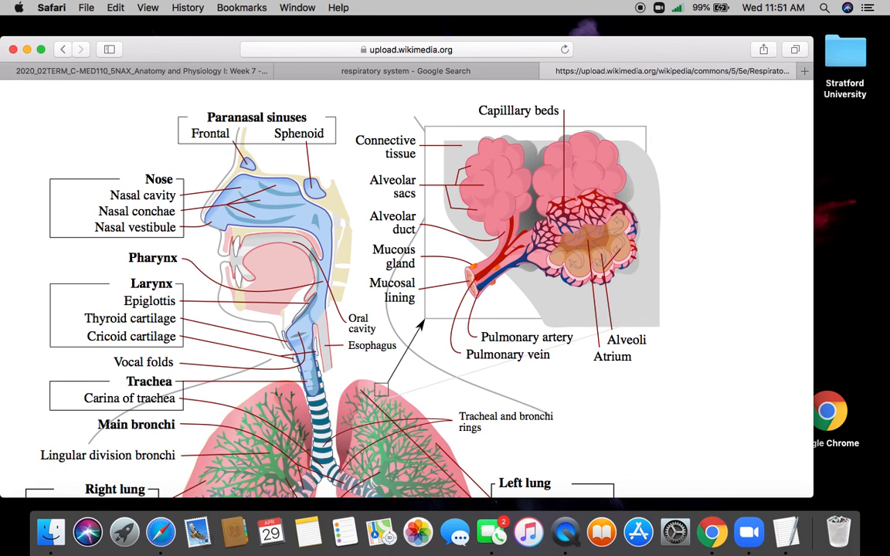
pyautogui.scroll(-3)
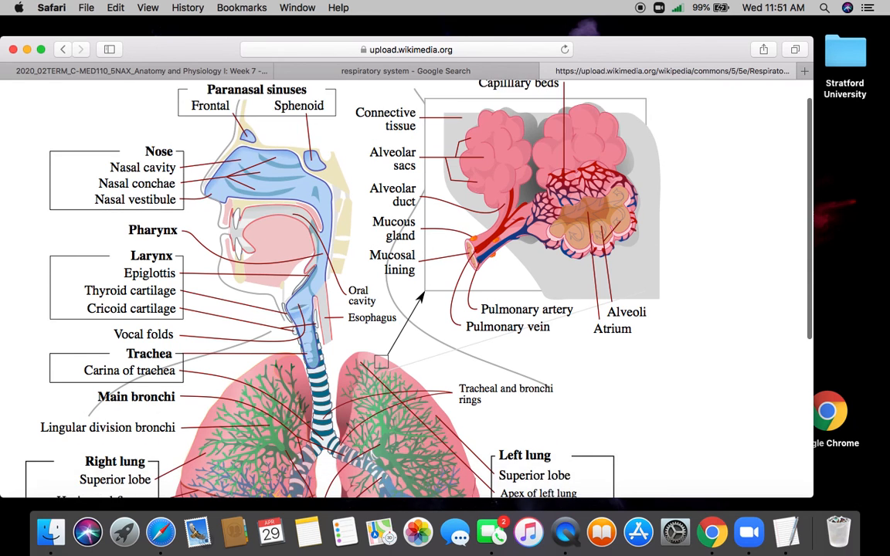
pyautogui.scroll(-3)
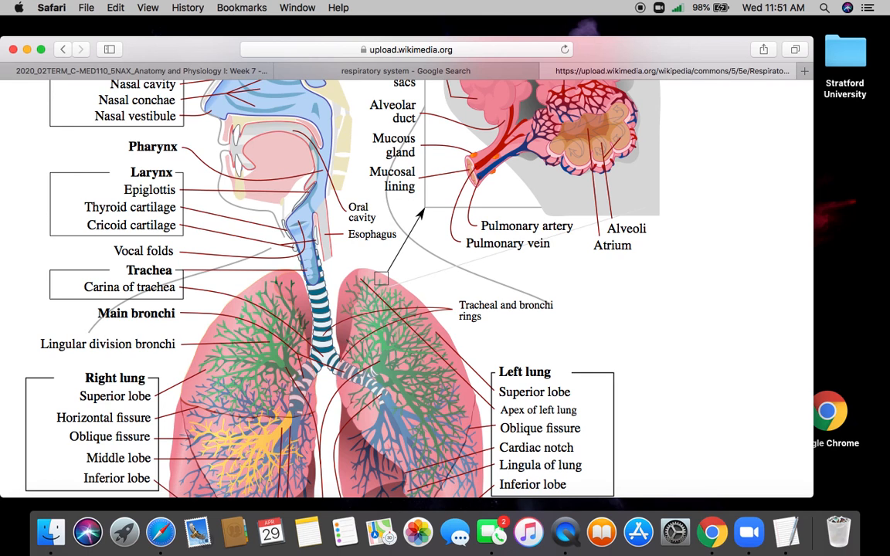
pyautogui.scroll(-3)
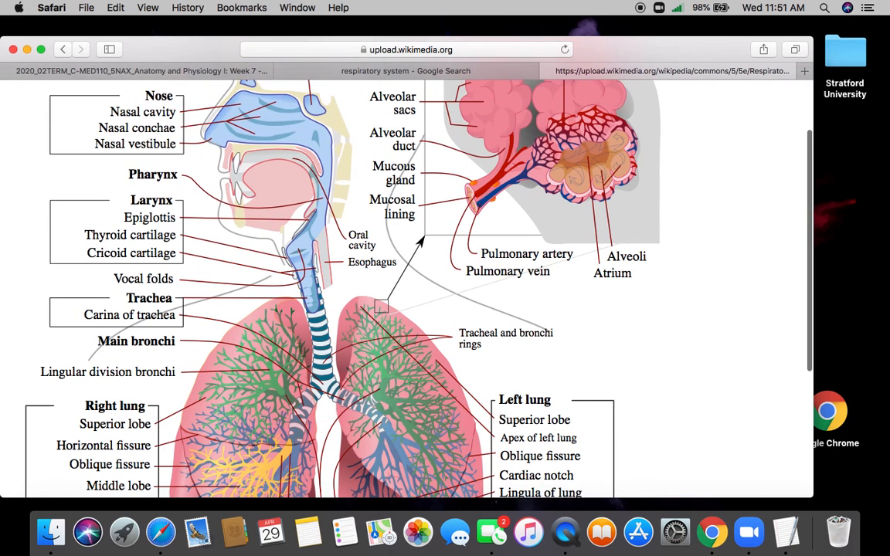
pyautogui.moveTo(360, 359)
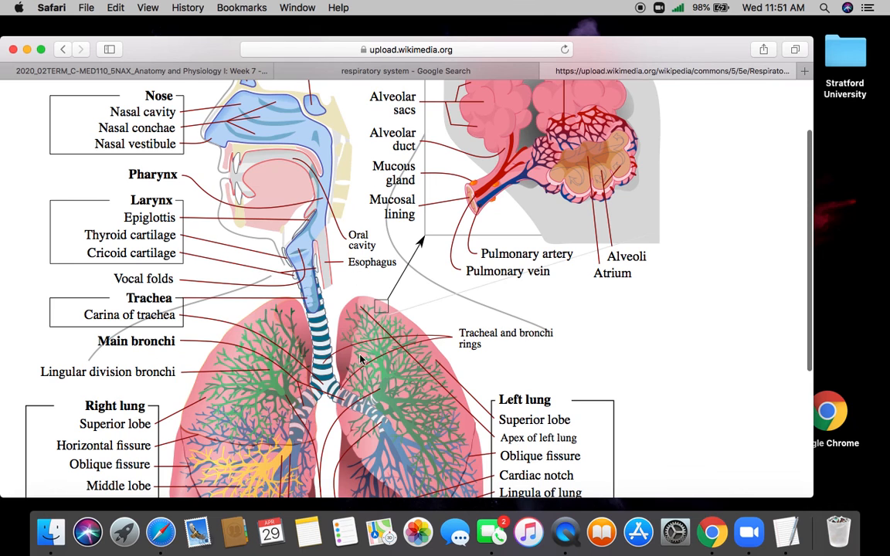
pyautogui.moveTo(707, 324)
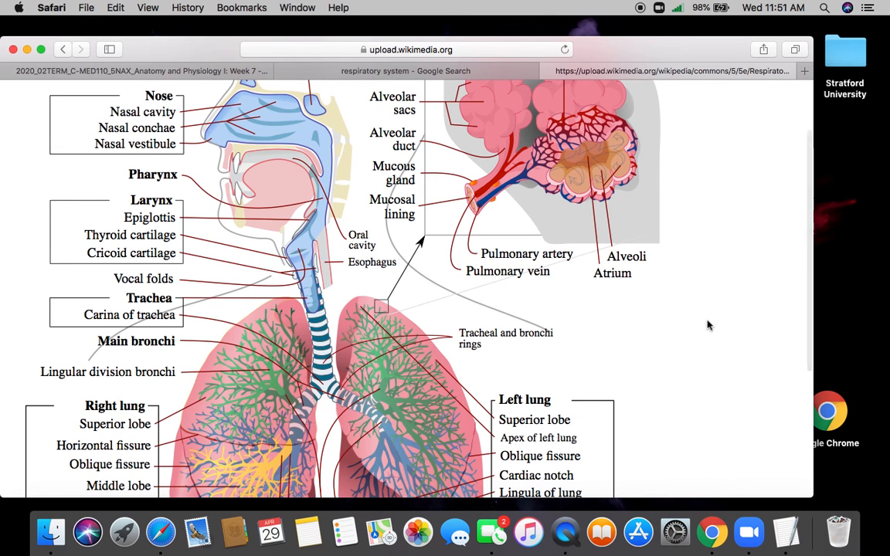
pyautogui.scroll(-3)
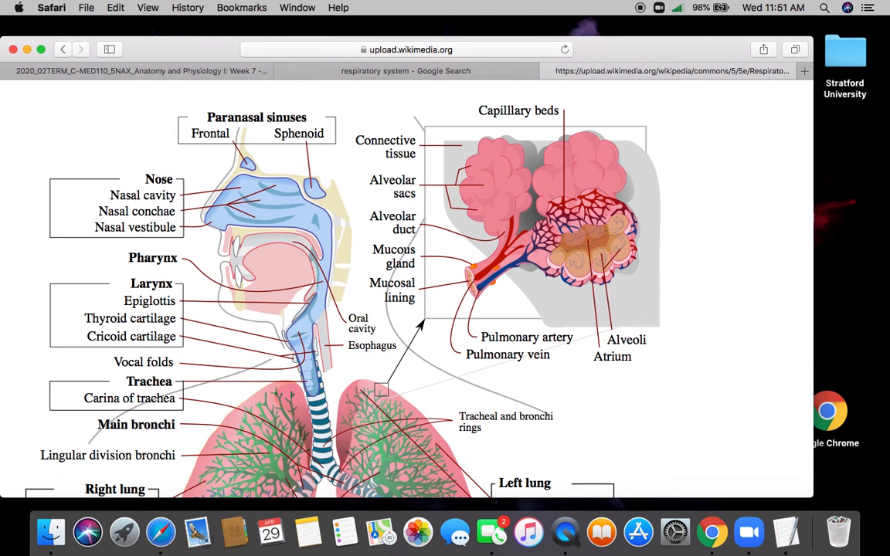
pyautogui.moveTo(544, 213)
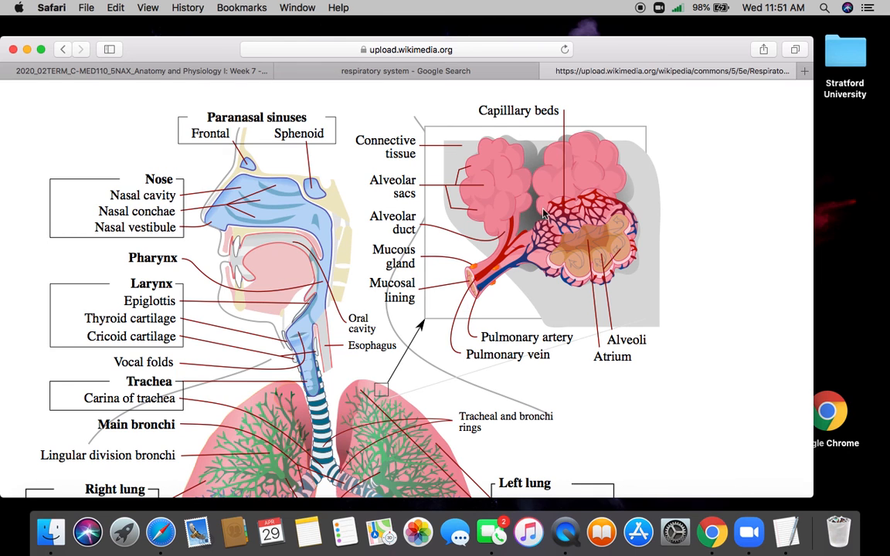
pyautogui.moveTo(710, 308)
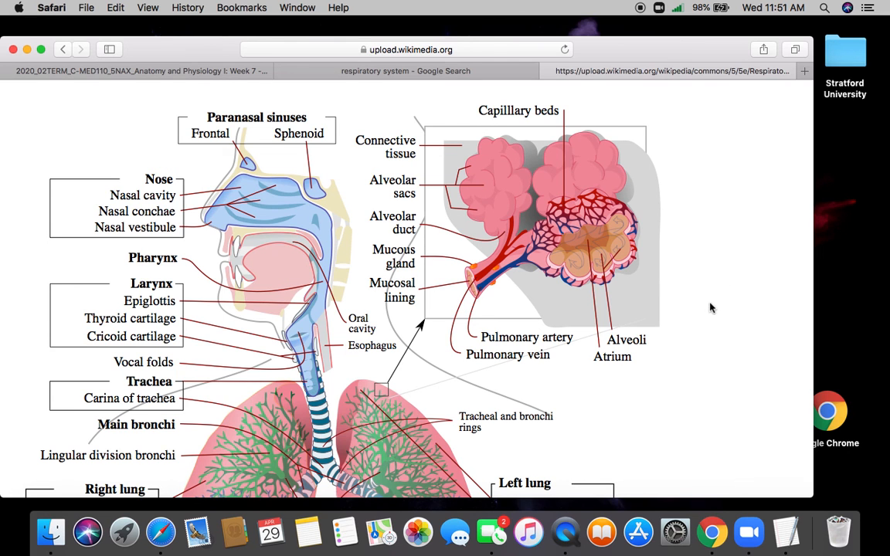
pyautogui.scroll(-3)
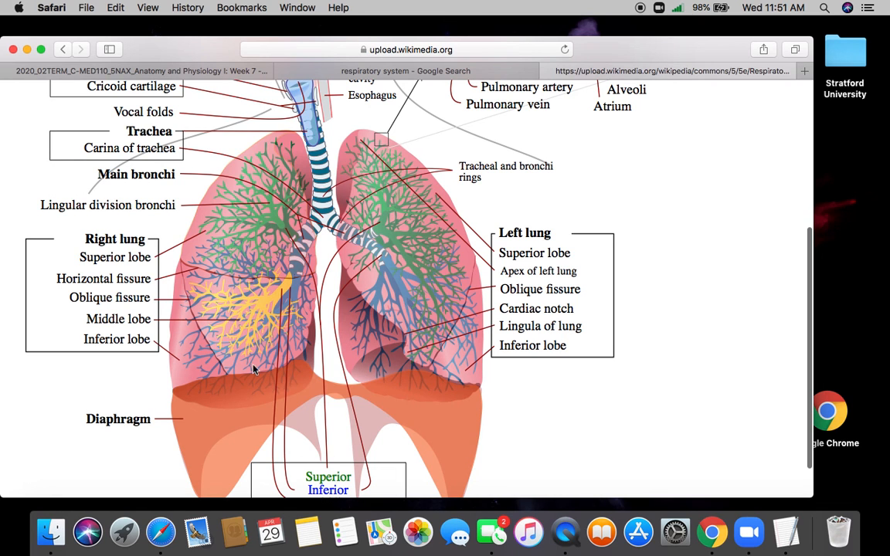
pyautogui.moveTo(196, 365)
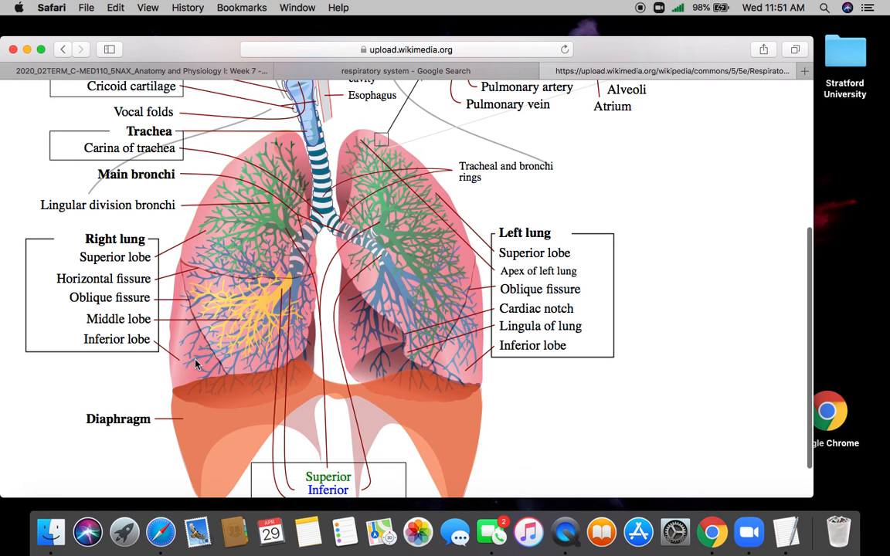
pyautogui.moveTo(674, 385)
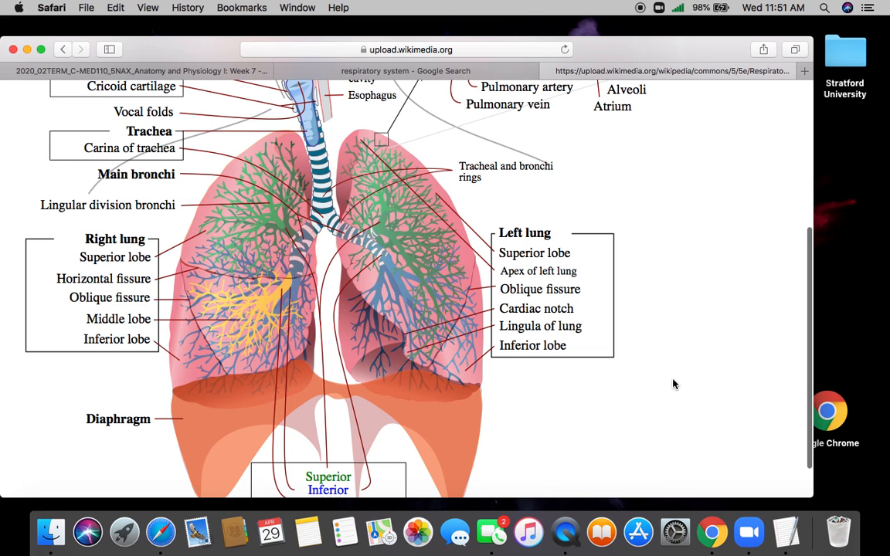
pyautogui.scroll(-3)
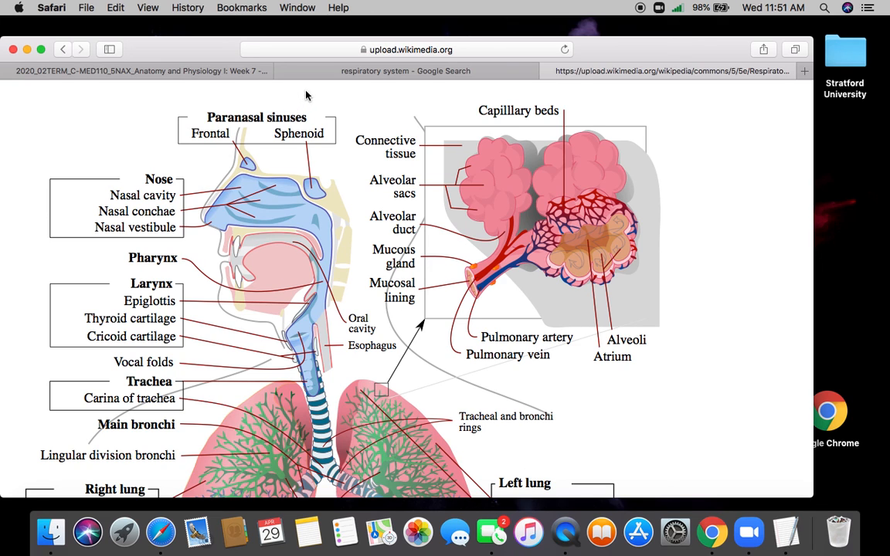
pyautogui.moveTo(405, 71)
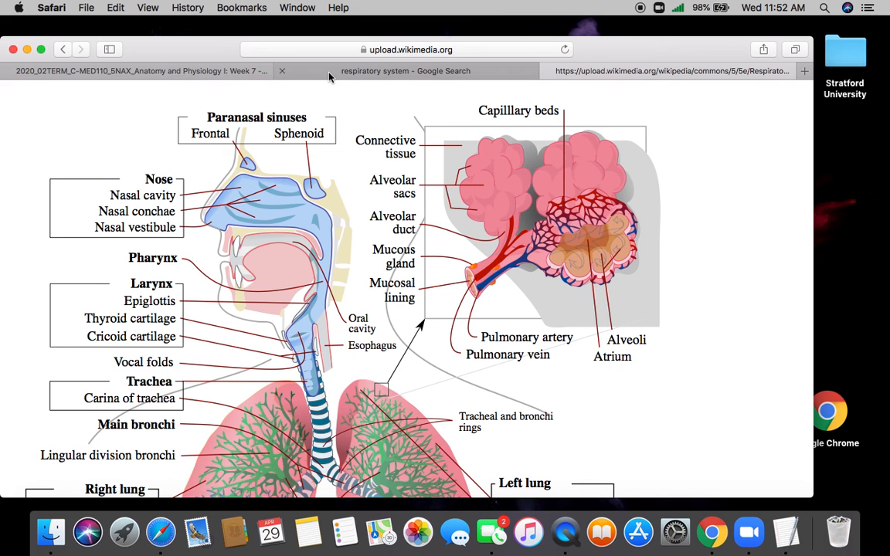
pyautogui.moveTo(733, 292)
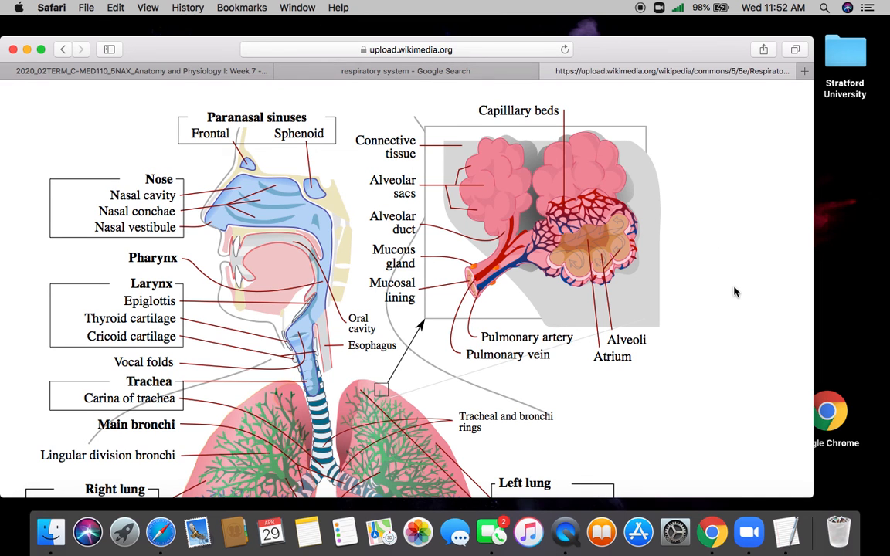
# Step: Close the image search tab, returning to the Week 7 - Lecture Notes post
pyautogui.scroll(-3)
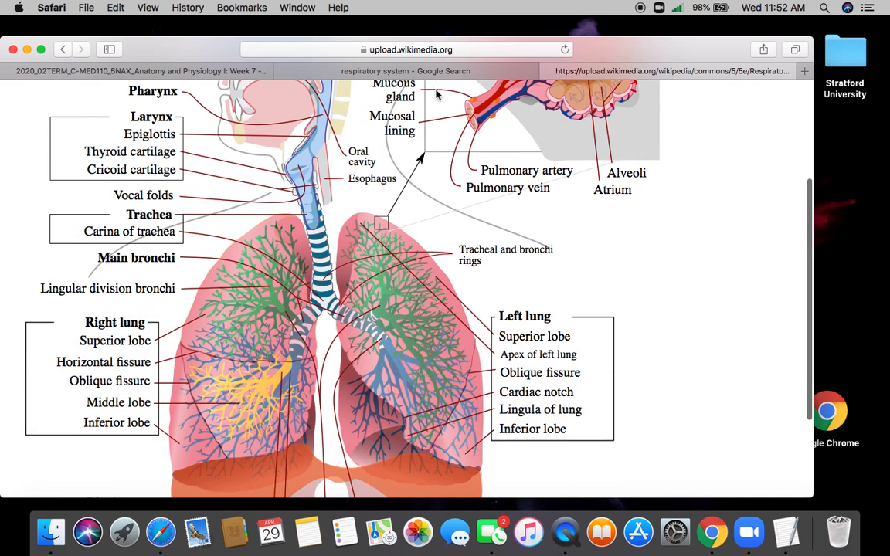
pyautogui.moveTo(735, 281)
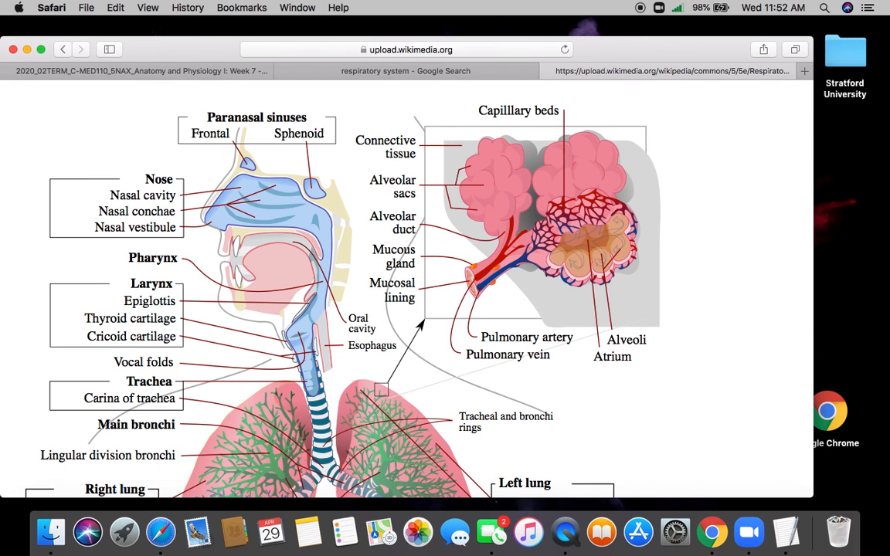
pyautogui.moveTo(703, 284)
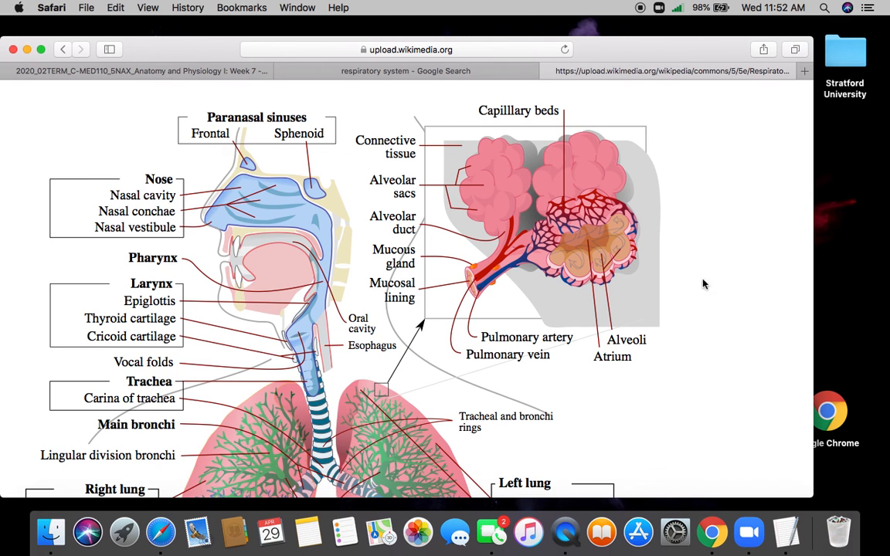
pyautogui.moveTo(476, 83)
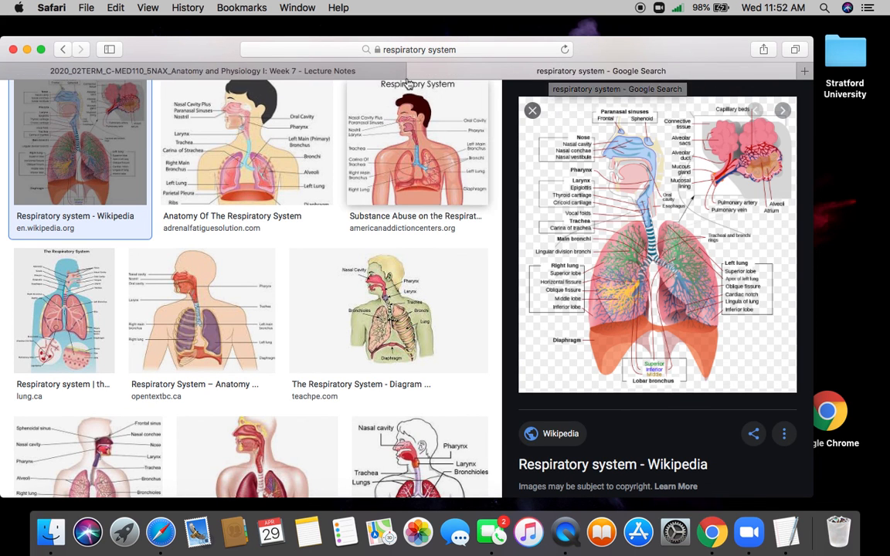
pyautogui.moveTo(417, 71)
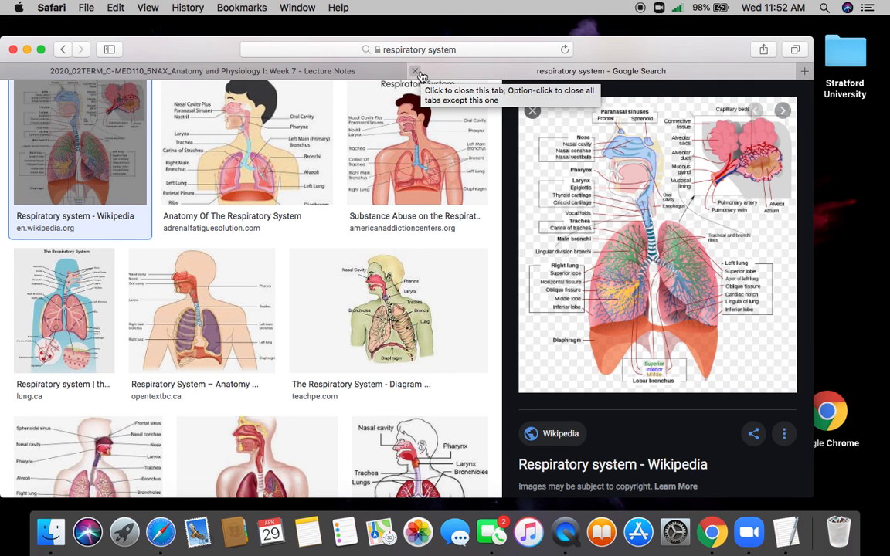
pyautogui.moveTo(420, 74)
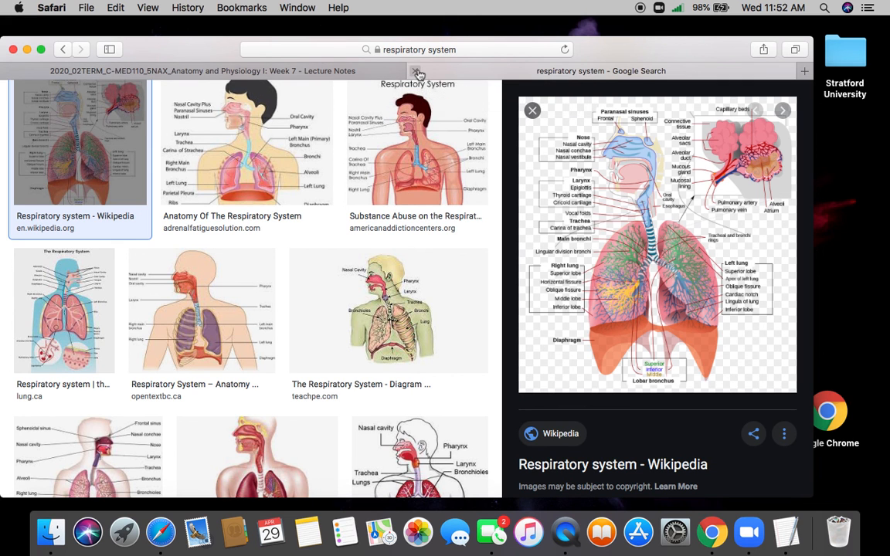
pyautogui.click(202, 71)
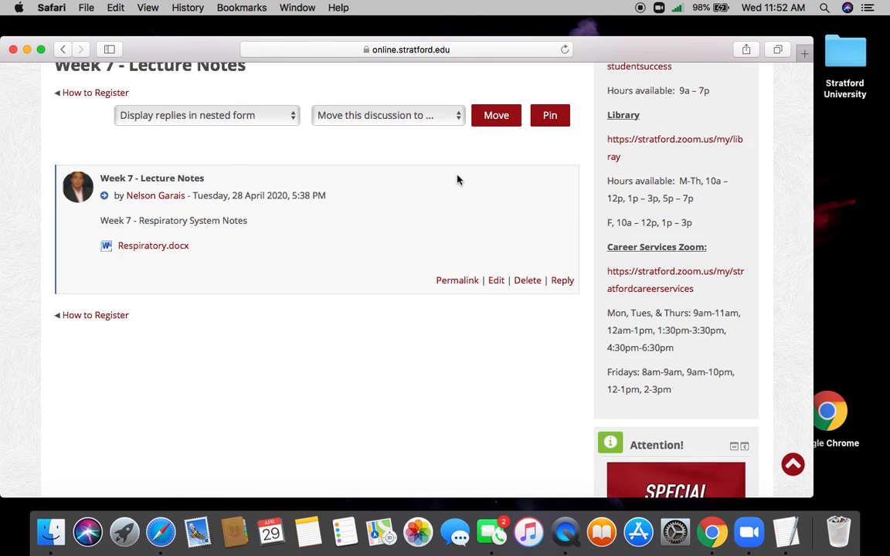
# Step: Open a fresh blank tab on the Favorites page
pyautogui.click(153, 244)
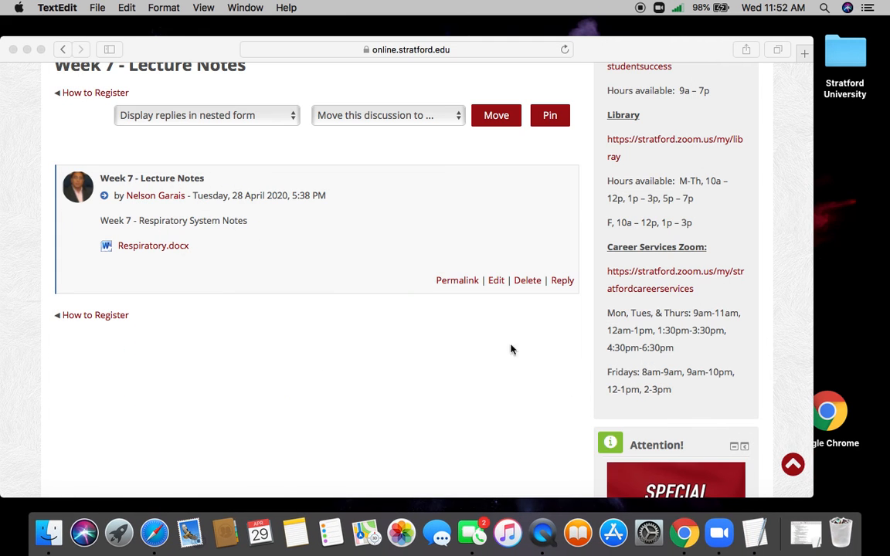
pyautogui.moveTo(754, 533)
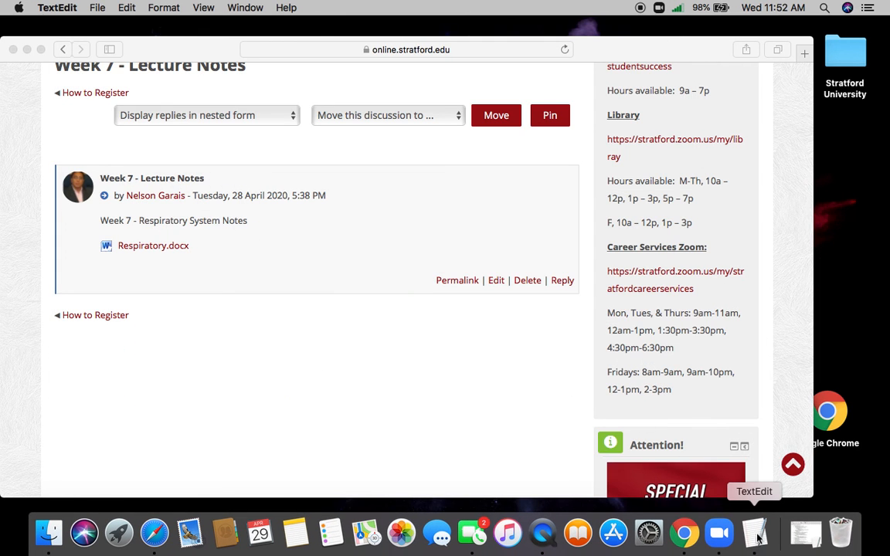
pyautogui.moveTo(683, 533)
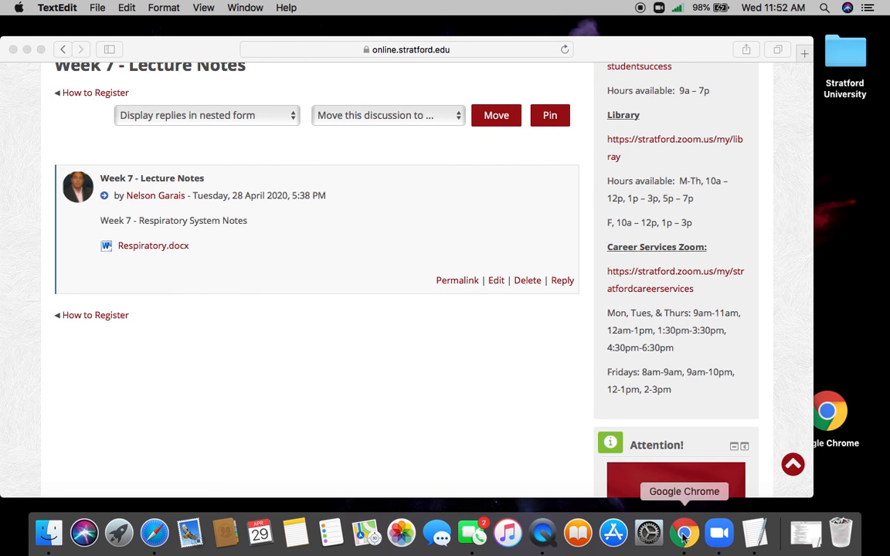
pyautogui.click(682, 531)
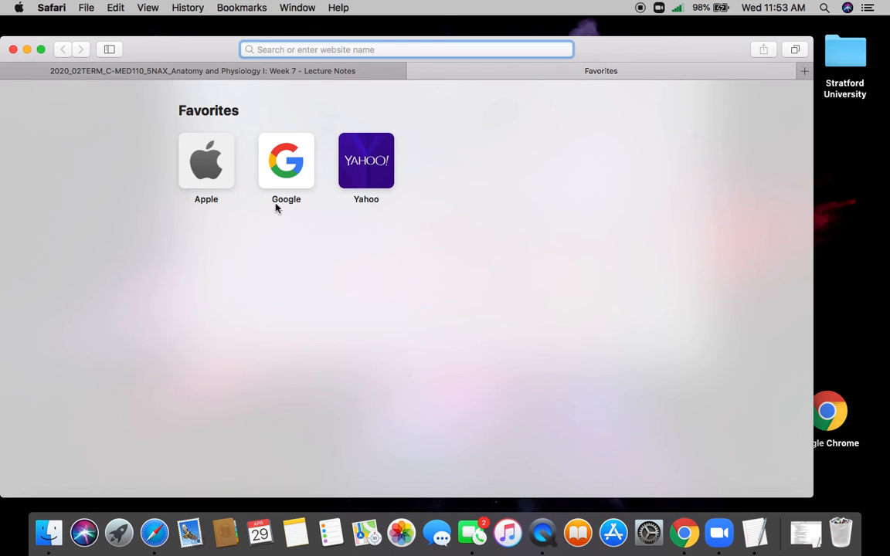
# Step: Search Google for "pleura anatomy" and switch to image results
pyautogui.click(286, 159)
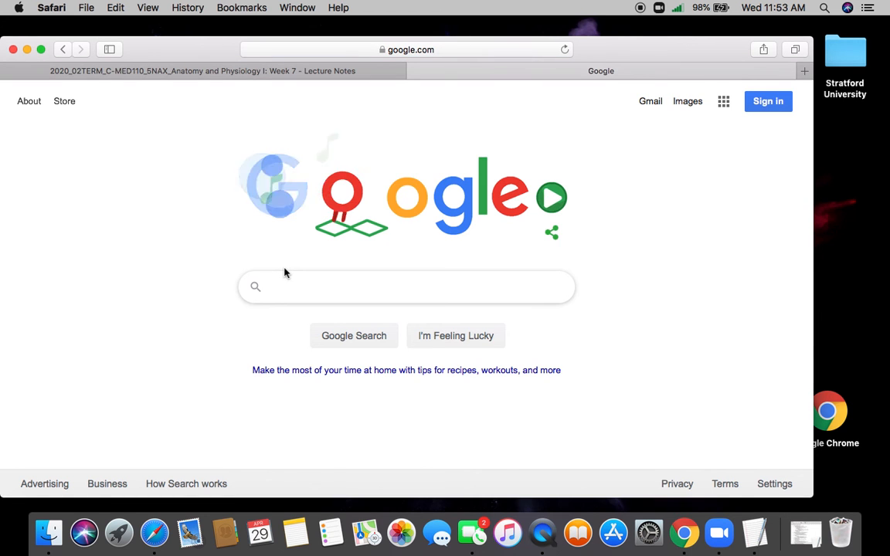
pyautogui.write('co')
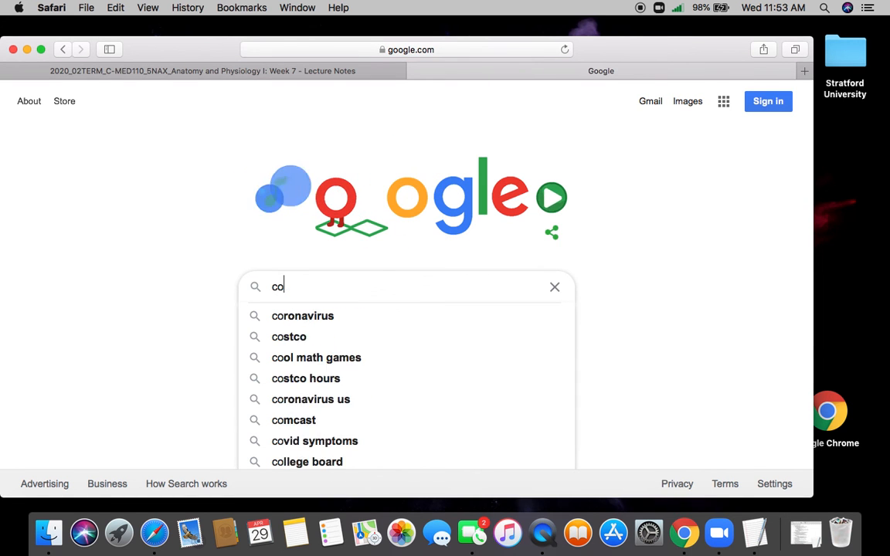
pyautogui.write('pleura anatomy')
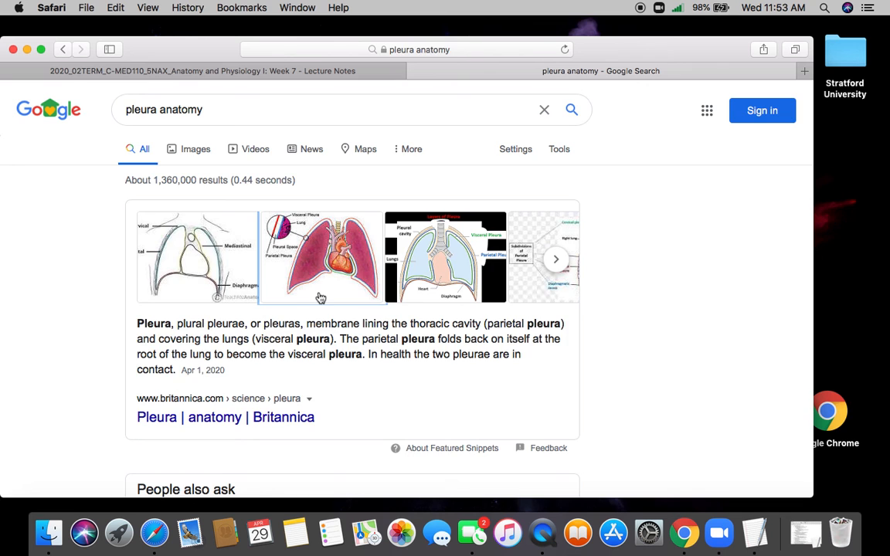
pyautogui.click(194, 148)
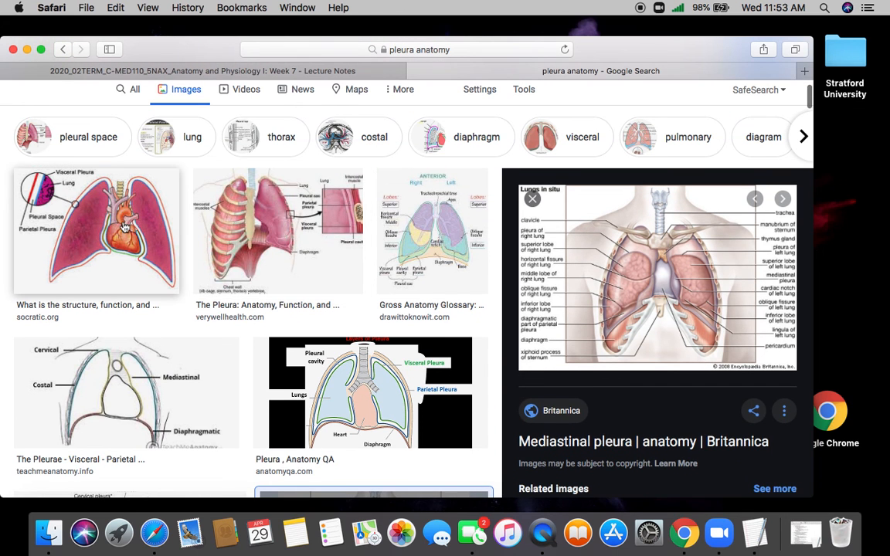
# Step: Visit the Socratic pleura, pericardium and peritoneum page behind its diagram
pyautogui.click(96, 228)
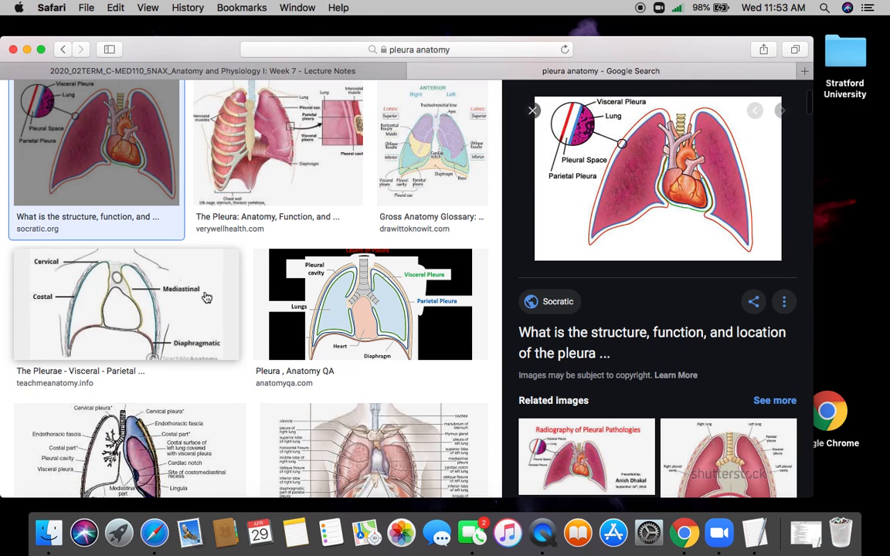
pyautogui.click(803, 71)
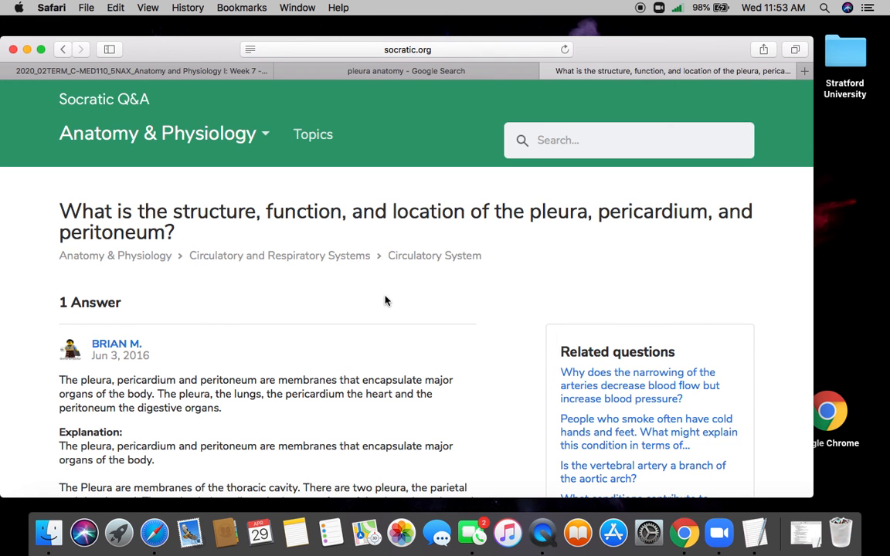
# Step: Scroll the Socratic answer down to the labelled visceral and parietal pleura diagrams
pyautogui.scroll(-3)
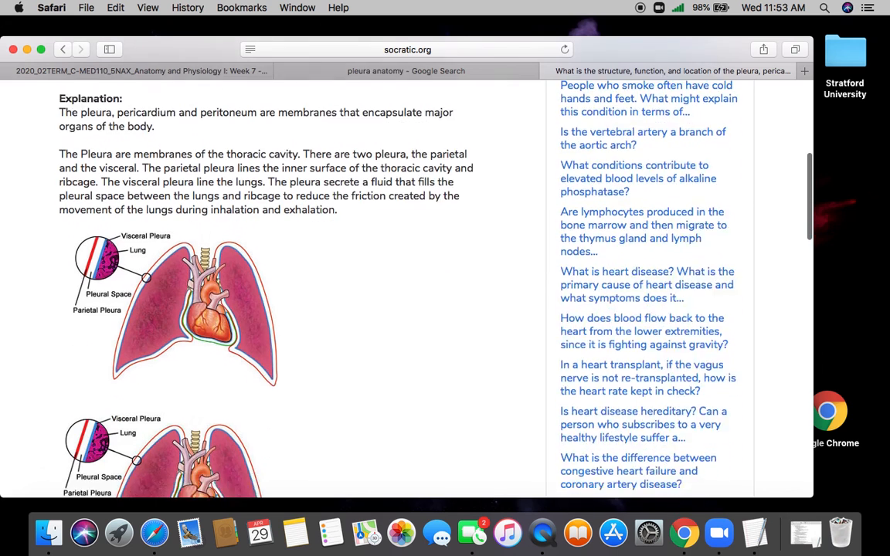
pyautogui.scroll(-3)
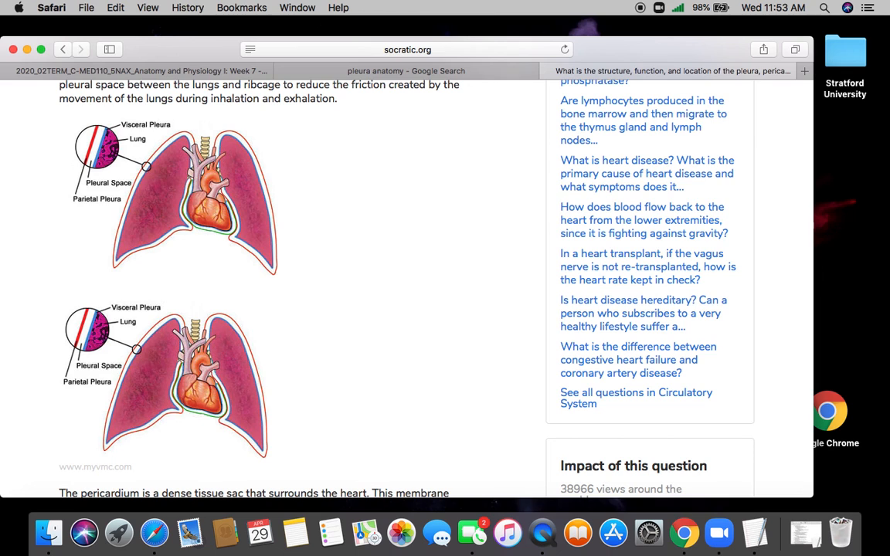
pyautogui.moveTo(186, 158)
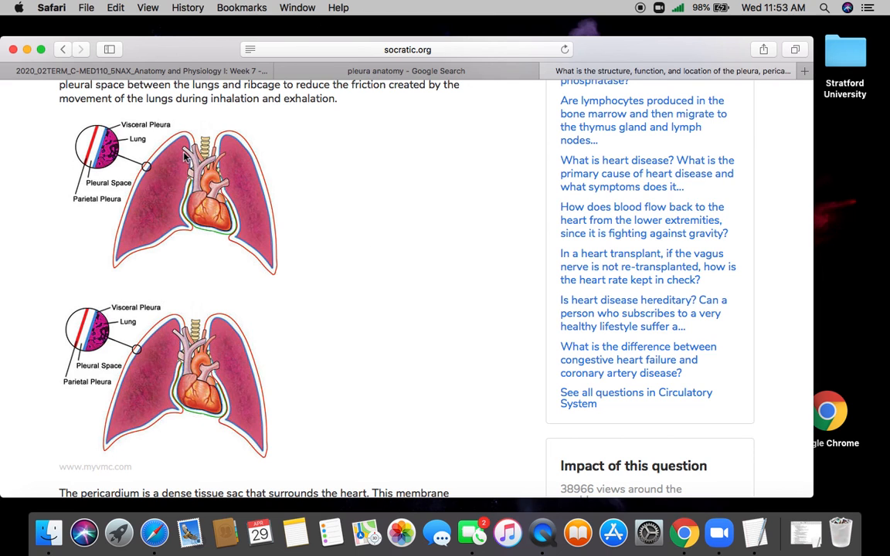
pyautogui.moveTo(157, 247)
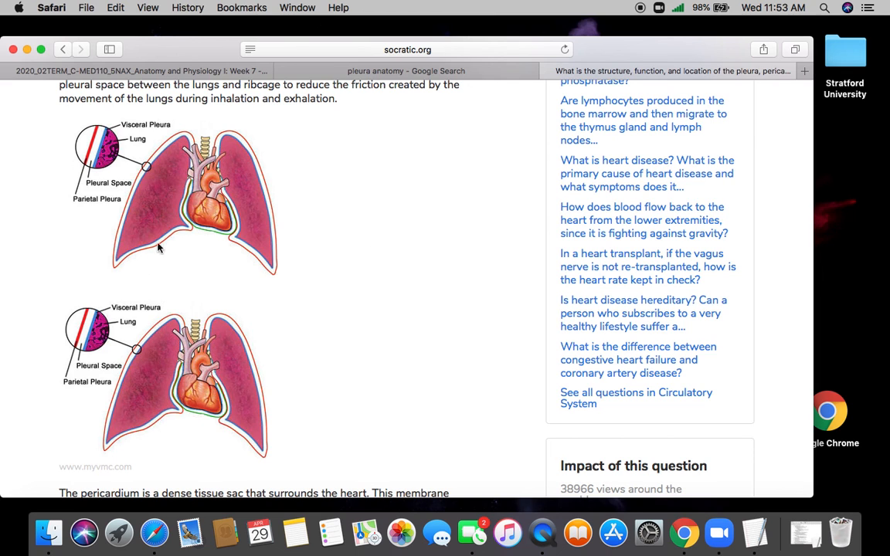
pyautogui.moveTo(152, 226)
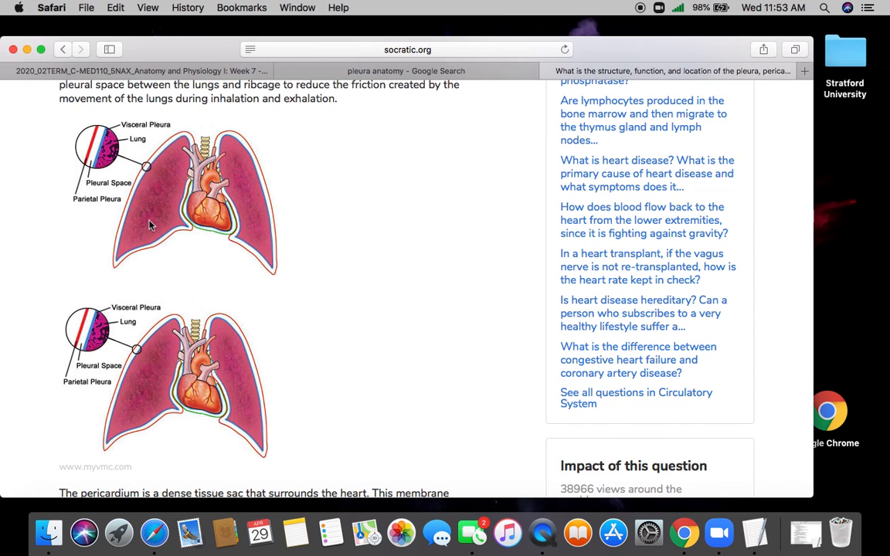
pyautogui.moveTo(105, 217)
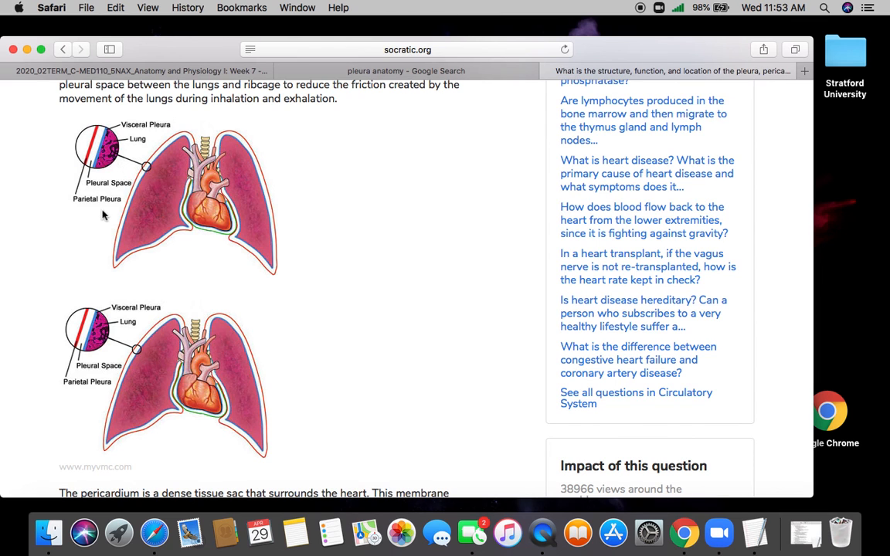
pyautogui.moveTo(142, 134)
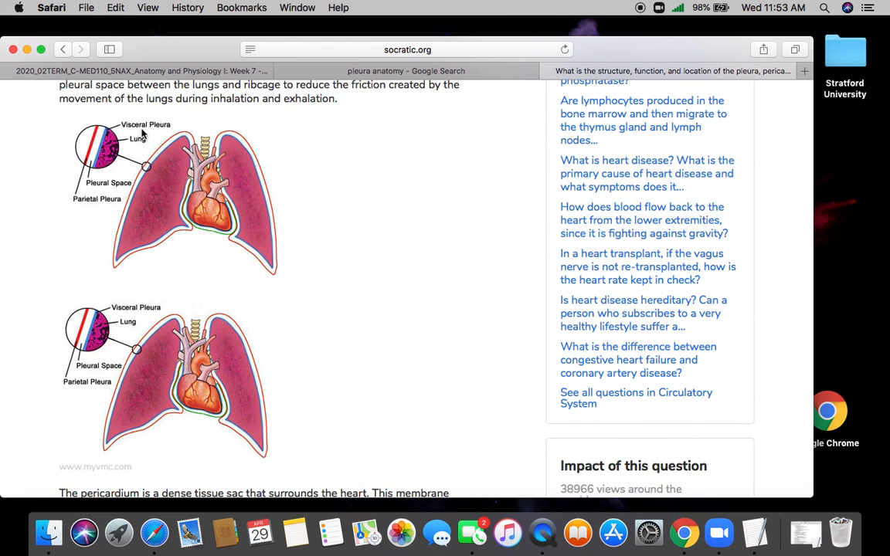
pyautogui.moveTo(145, 167)
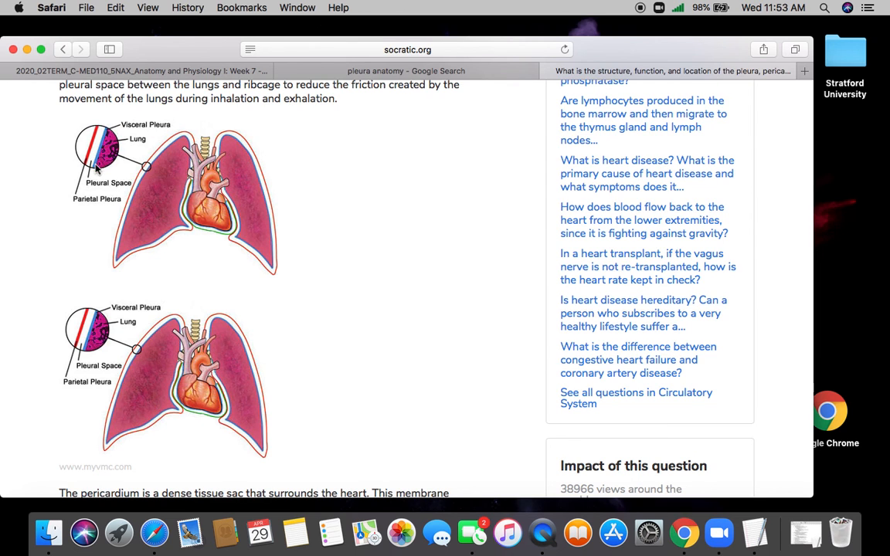
pyautogui.moveTo(113, 272)
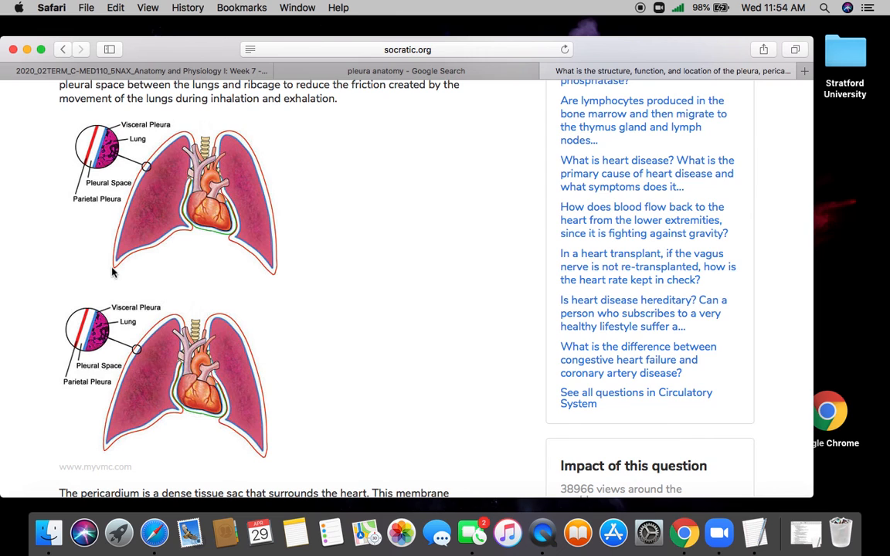
pyautogui.moveTo(204, 292)
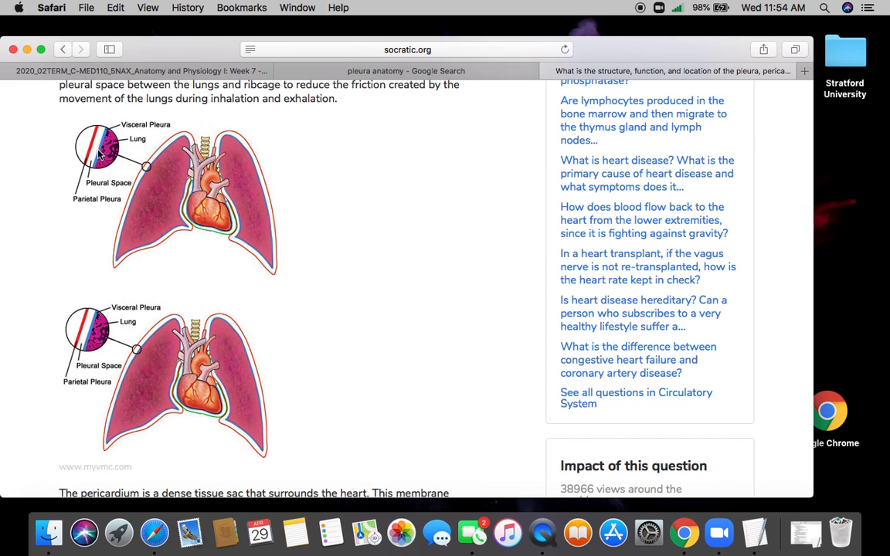
pyautogui.moveTo(154, 299)
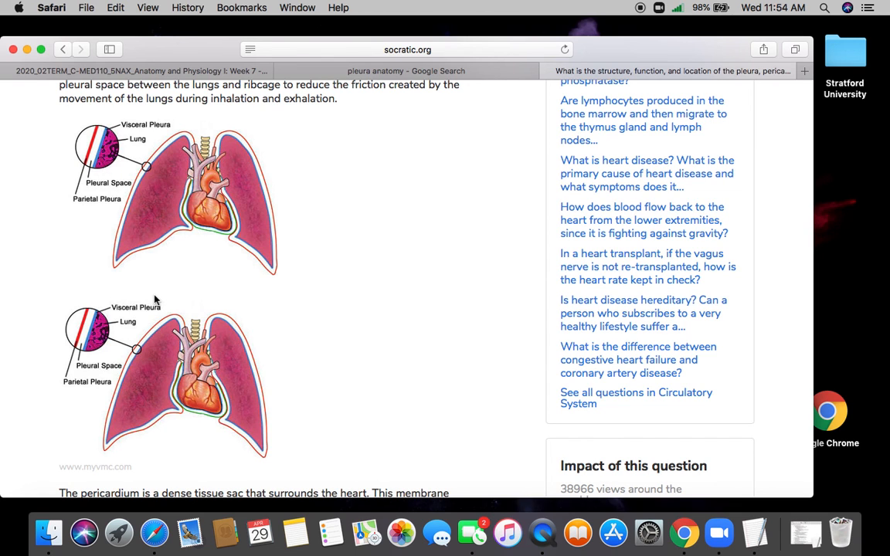
pyautogui.moveTo(204, 236)
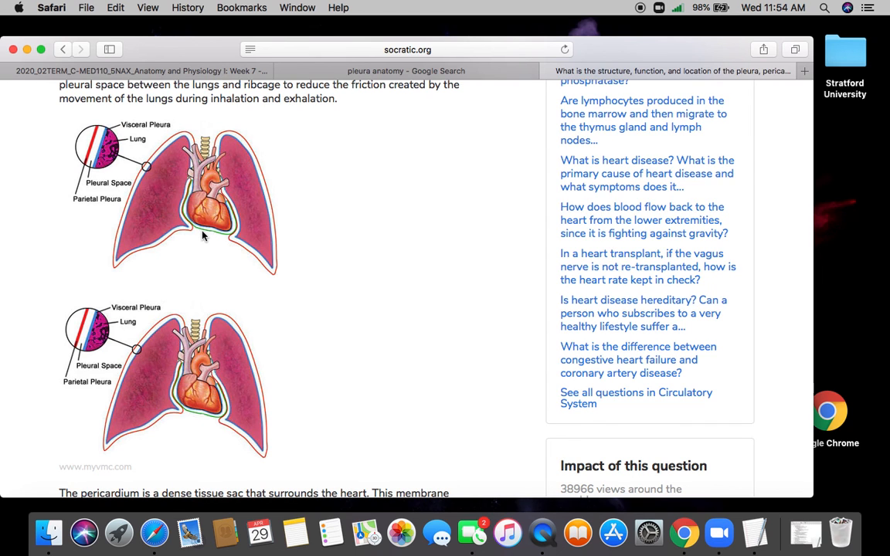
pyautogui.moveTo(94, 179)
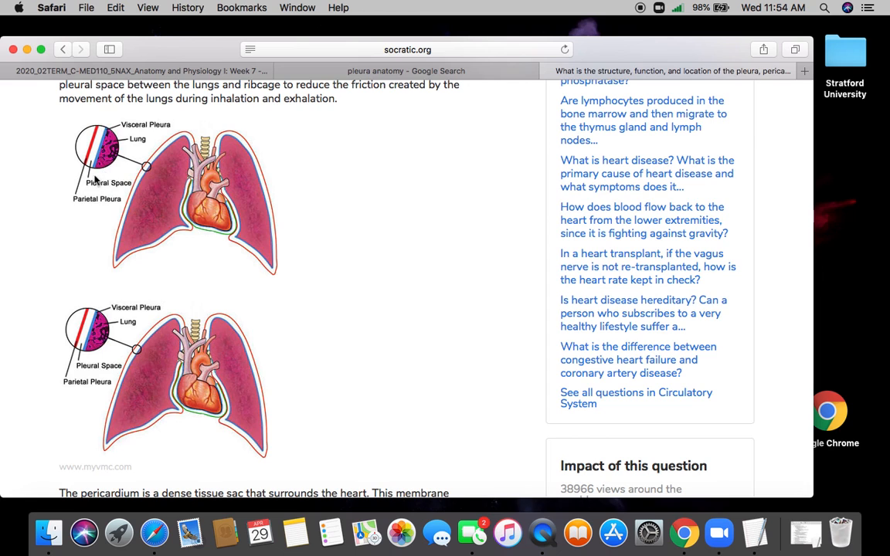
pyautogui.moveTo(101, 184)
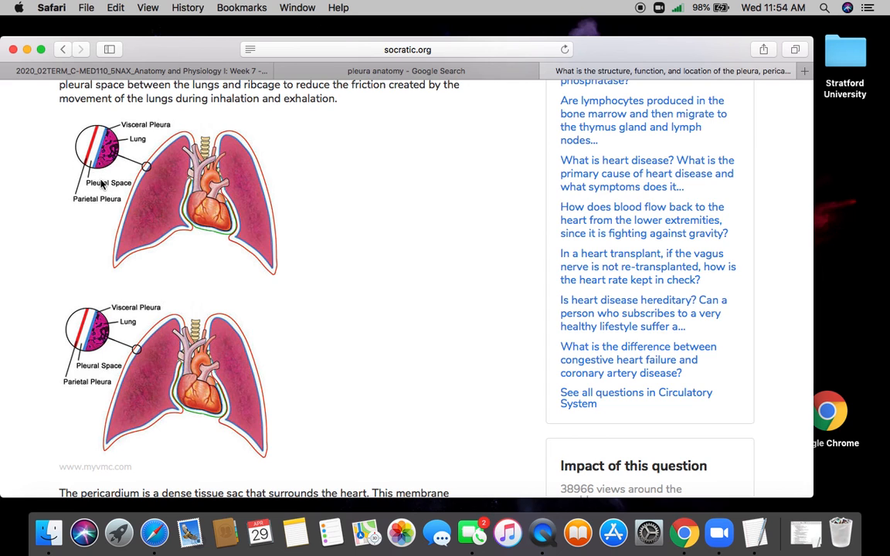
pyautogui.moveTo(133, 201)
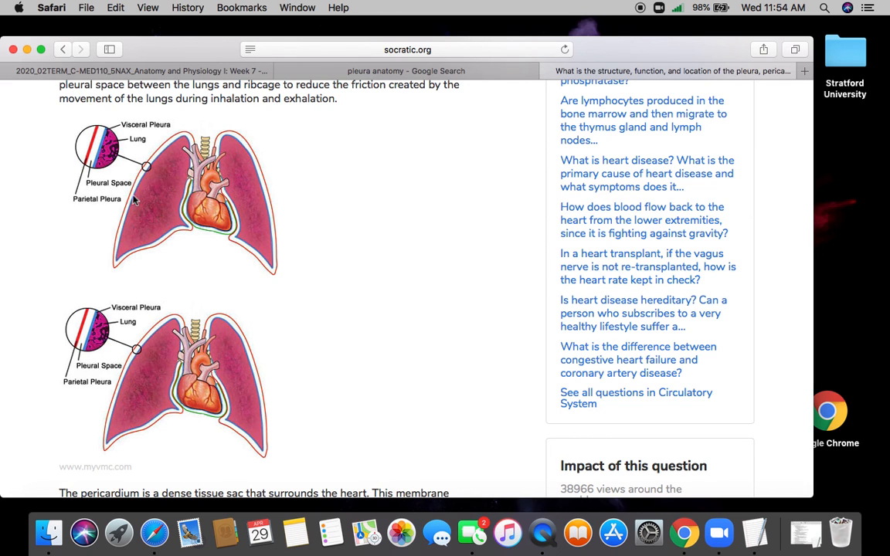
pyautogui.moveTo(102, 158)
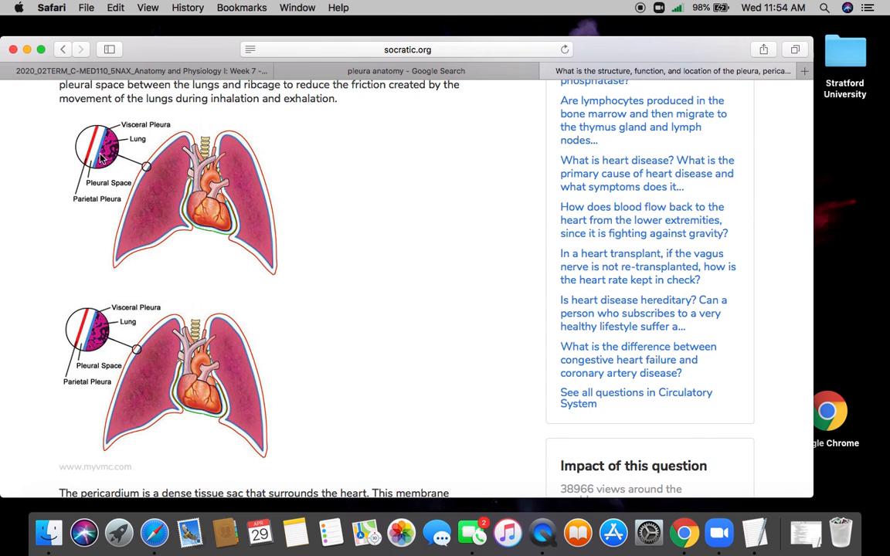
pyautogui.moveTo(195, 260)
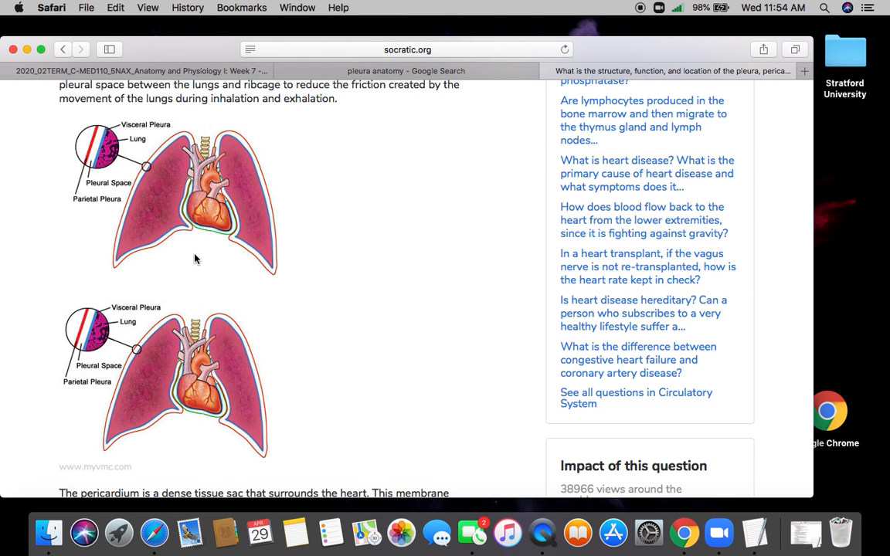
pyautogui.moveTo(204, 257)
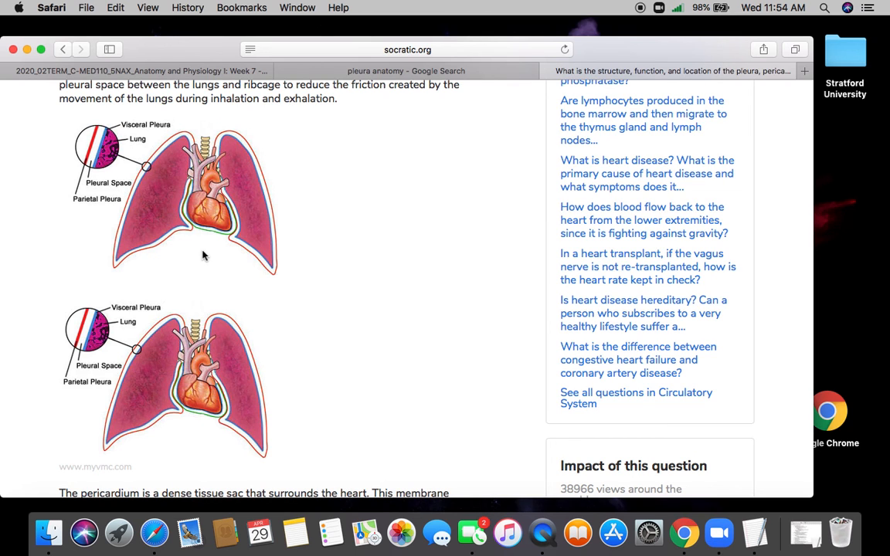
pyautogui.moveTo(100, 199)
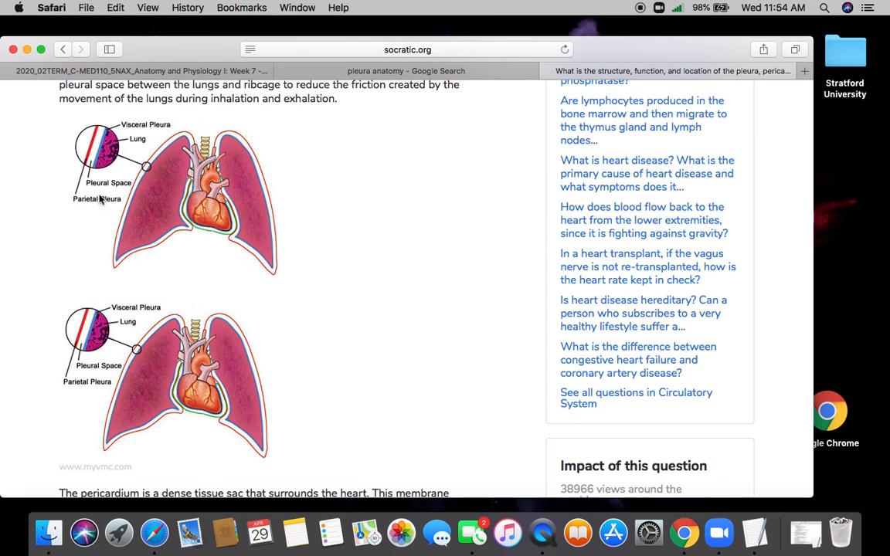
pyautogui.moveTo(179, 239)
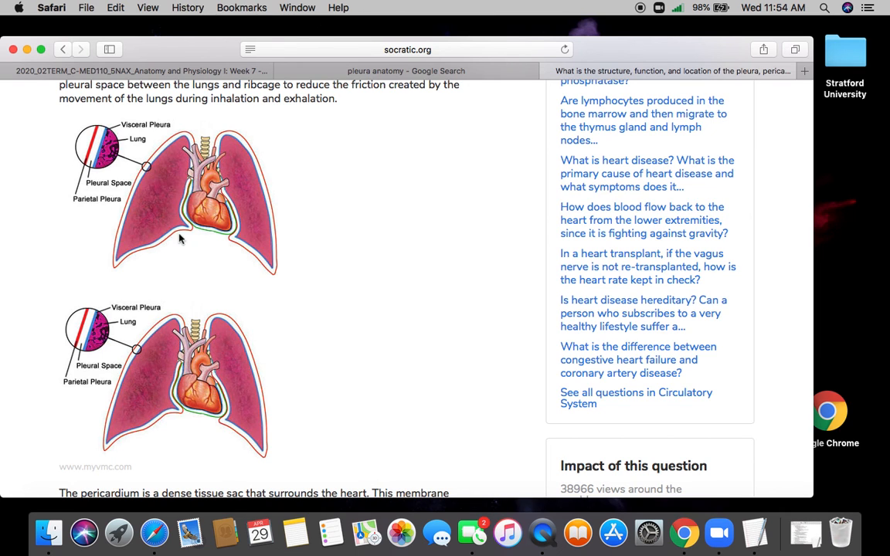
pyautogui.moveTo(132, 193)
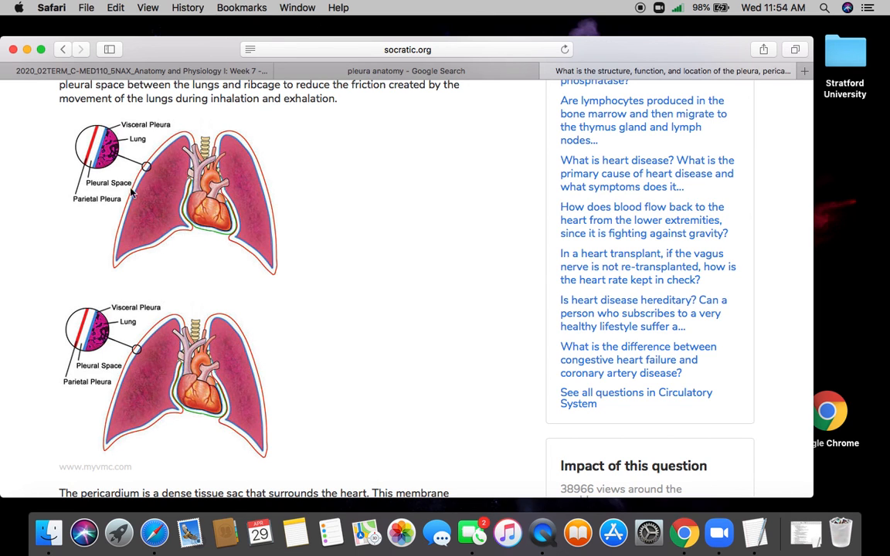
pyautogui.moveTo(193, 235)
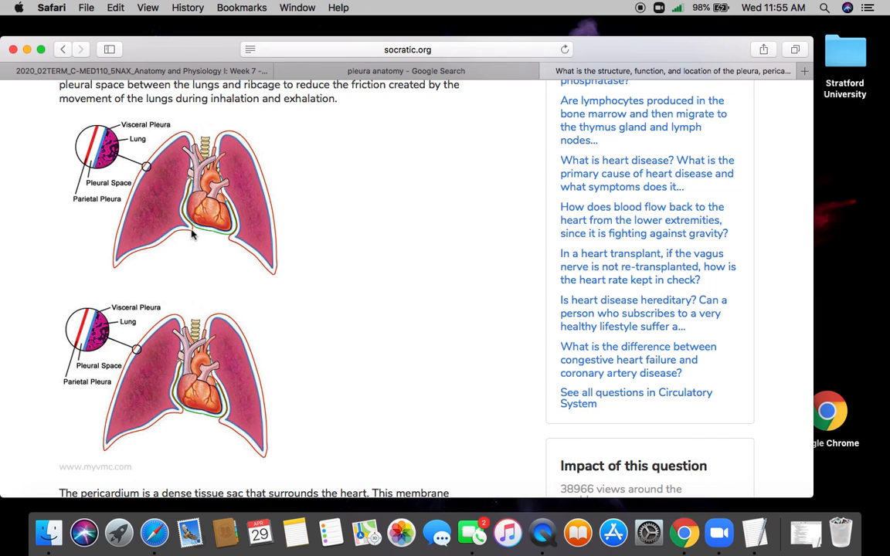
pyautogui.moveTo(158, 266)
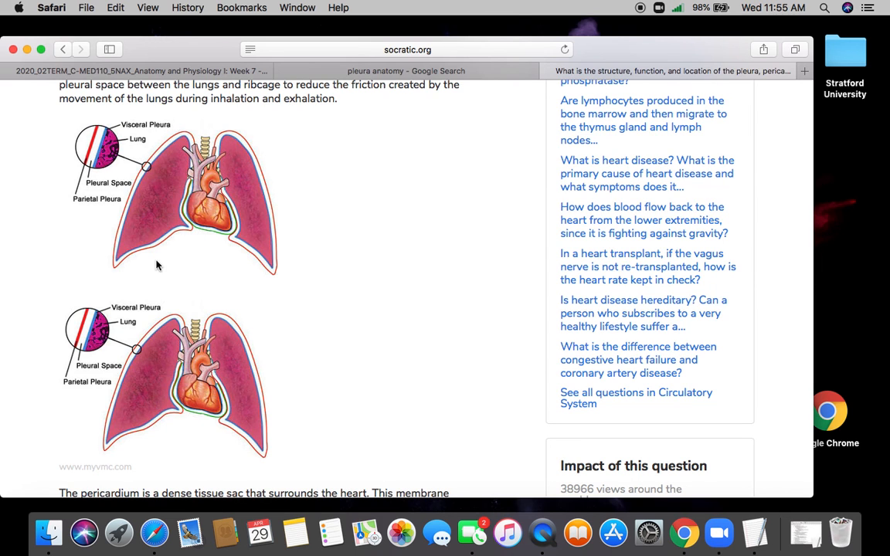
pyautogui.moveTo(262, 266)
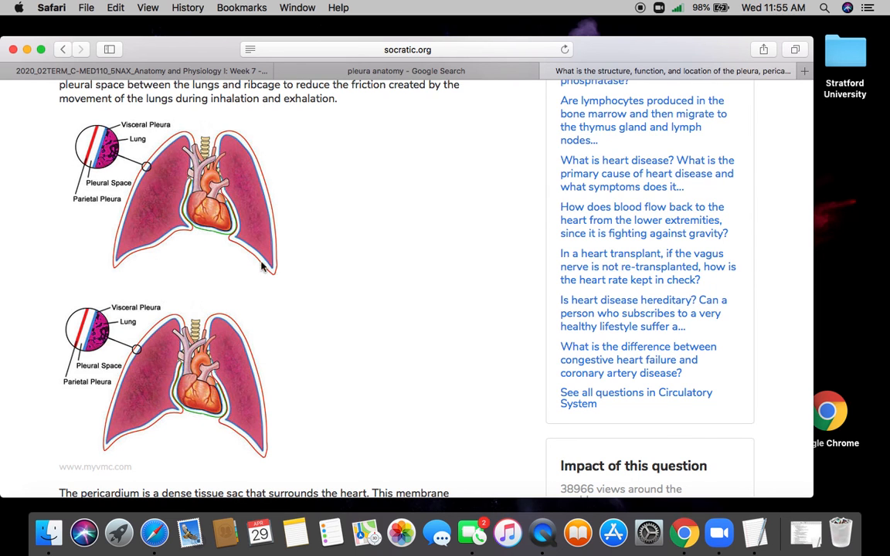
pyautogui.moveTo(314, 222)
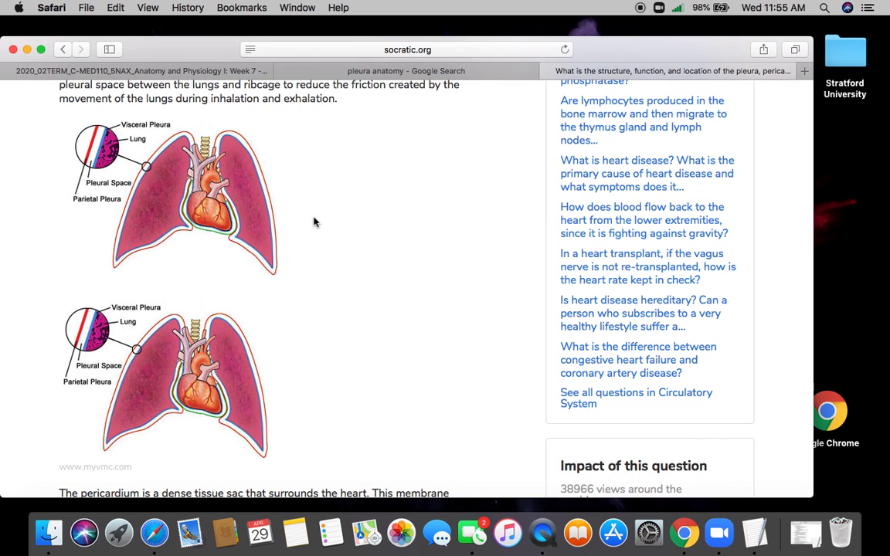
pyautogui.moveTo(99, 210)
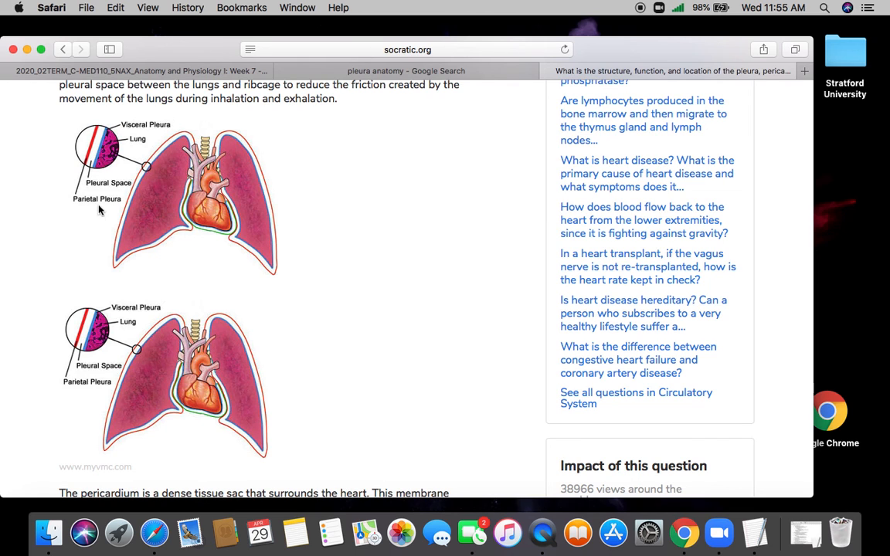
pyautogui.moveTo(105, 234)
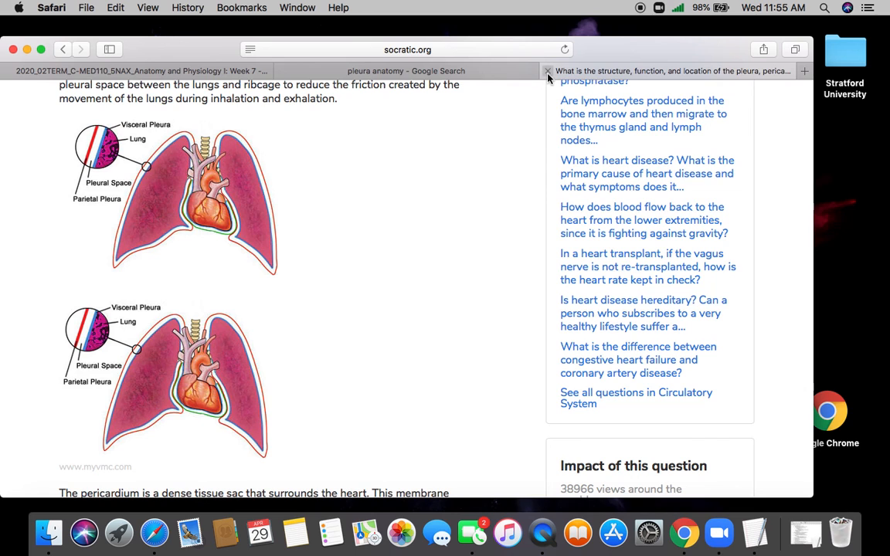
pyautogui.moveTo(546, 71)
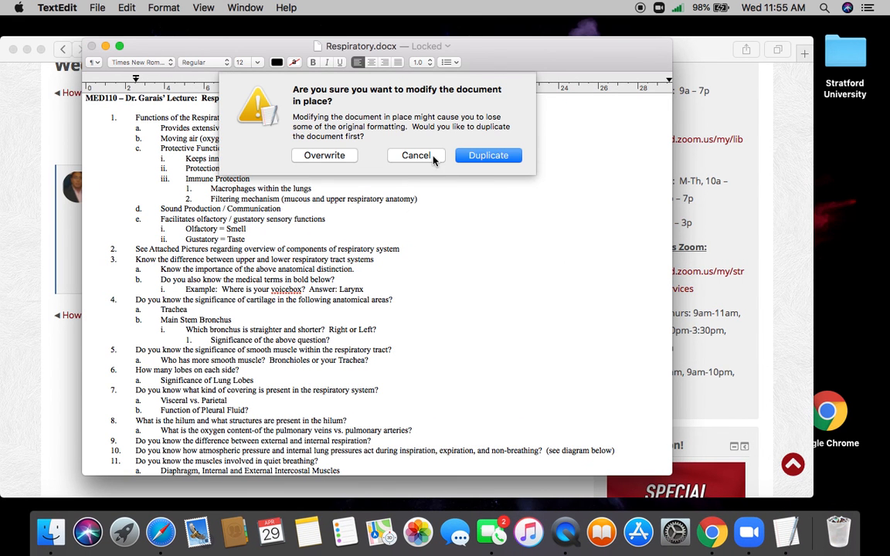
# Step: Cancel the modify-locked-document prompt so the Respiratory notes stay unchanged
pyautogui.click(417, 155)
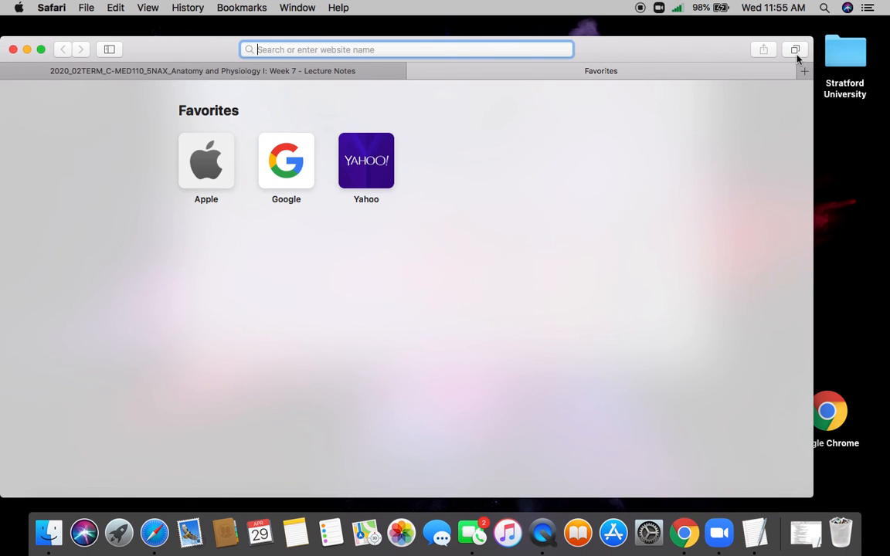
# Step: Search Google for "hilum anatomy" and browse the image results of lung hilum diagrams
pyautogui.click(286, 160)
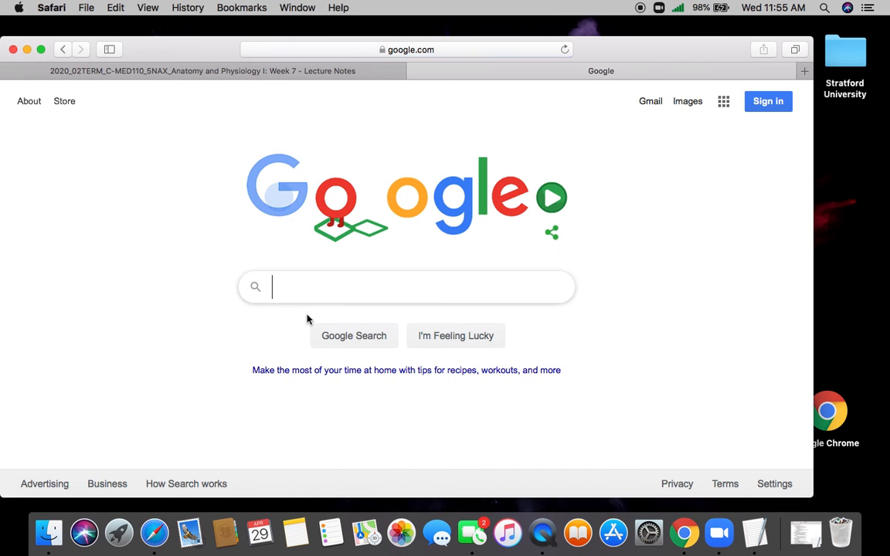
pyautogui.write('hilum anatomy')
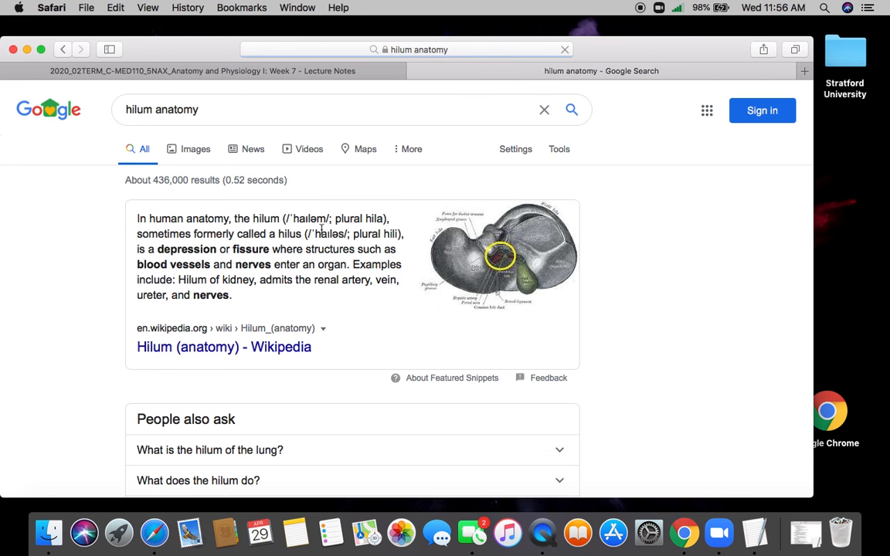
pyautogui.click(194, 148)
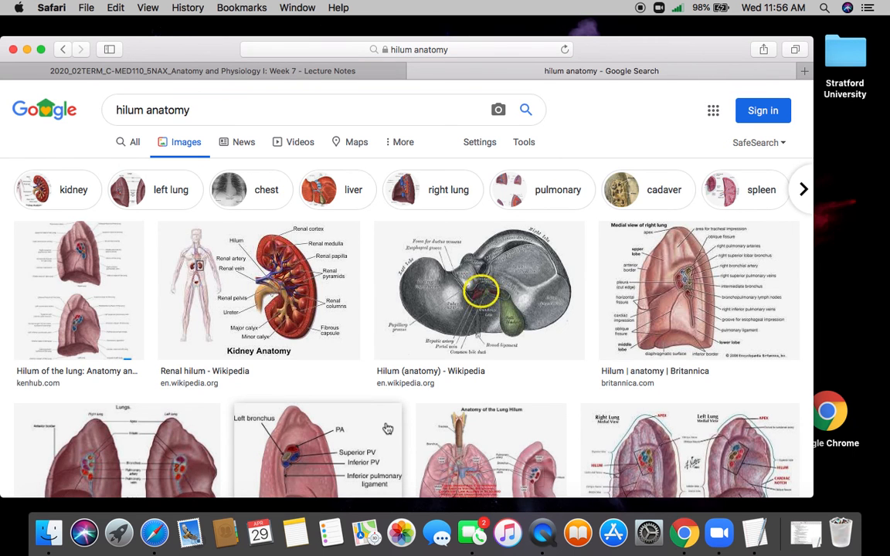
pyautogui.scroll(-3)
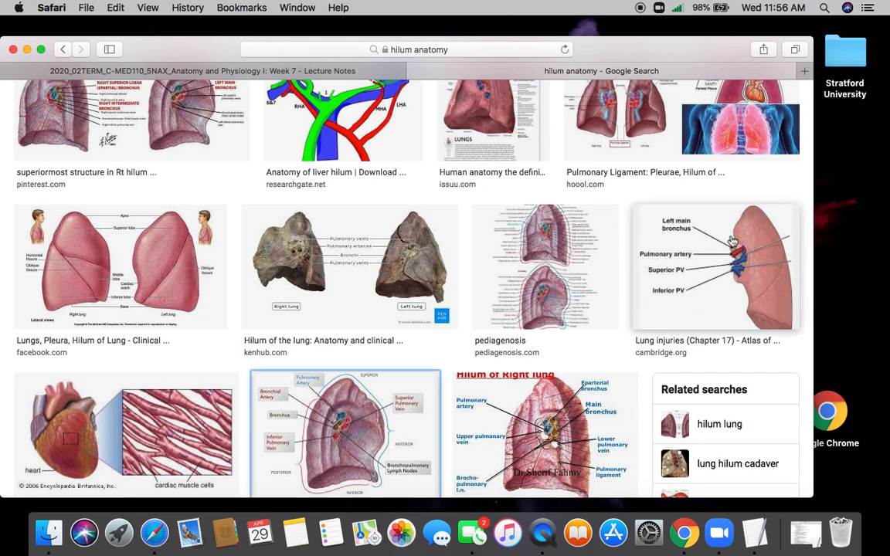
pyautogui.moveTo(482, 427)
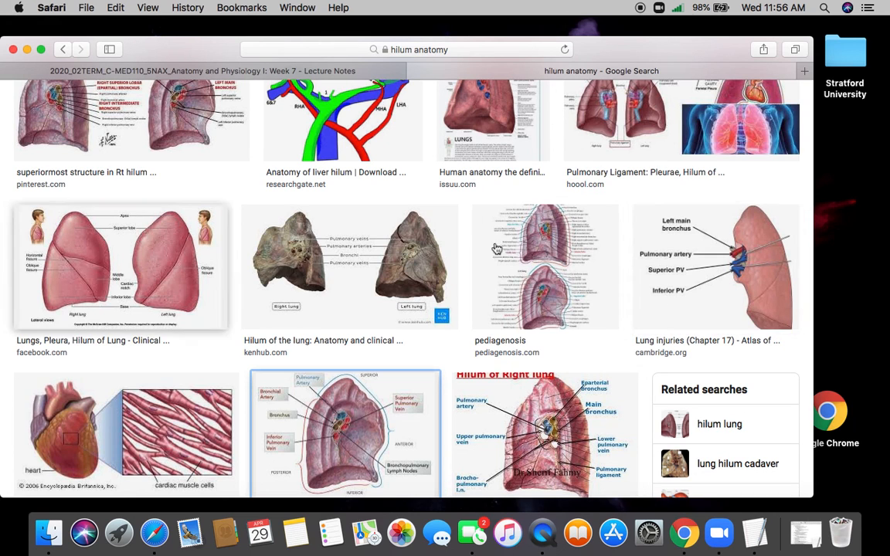
pyautogui.moveTo(763, 239)
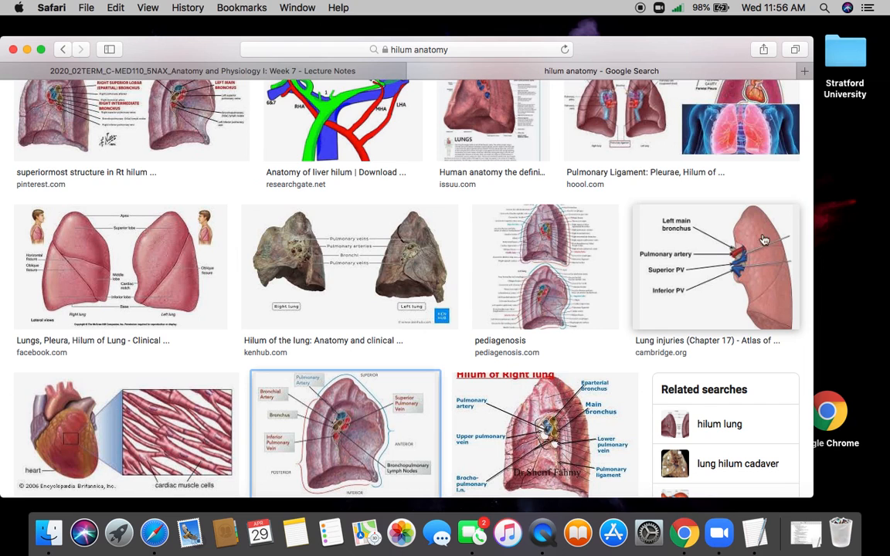
pyautogui.moveTo(658, 265)
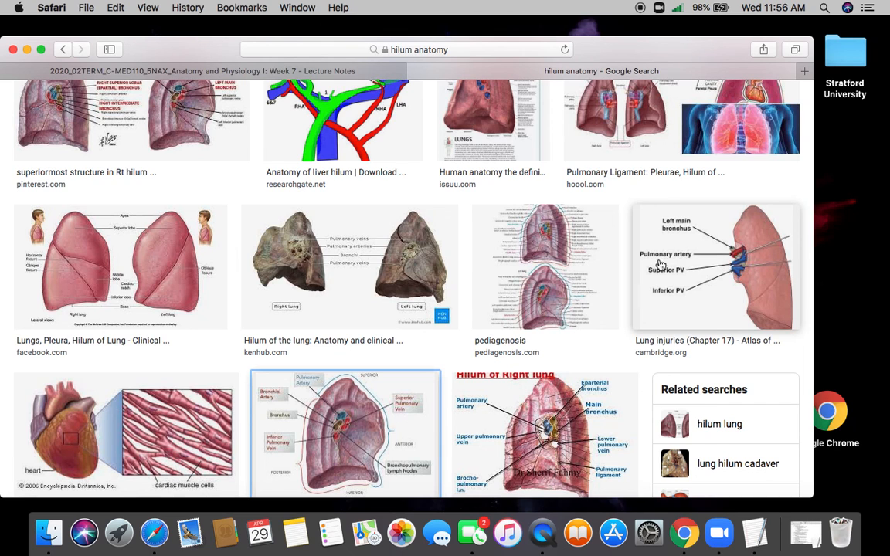
pyautogui.moveTo(724, 275)
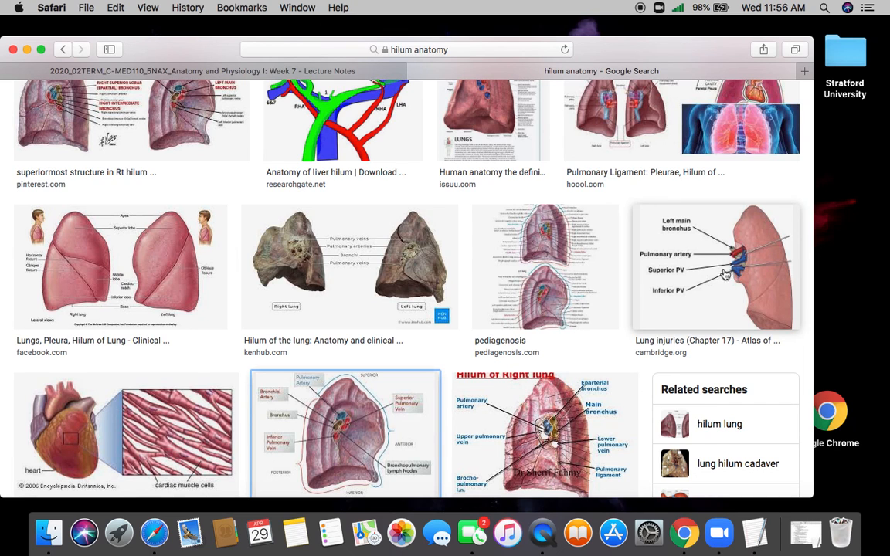
pyautogui.moveTo(167, 107)
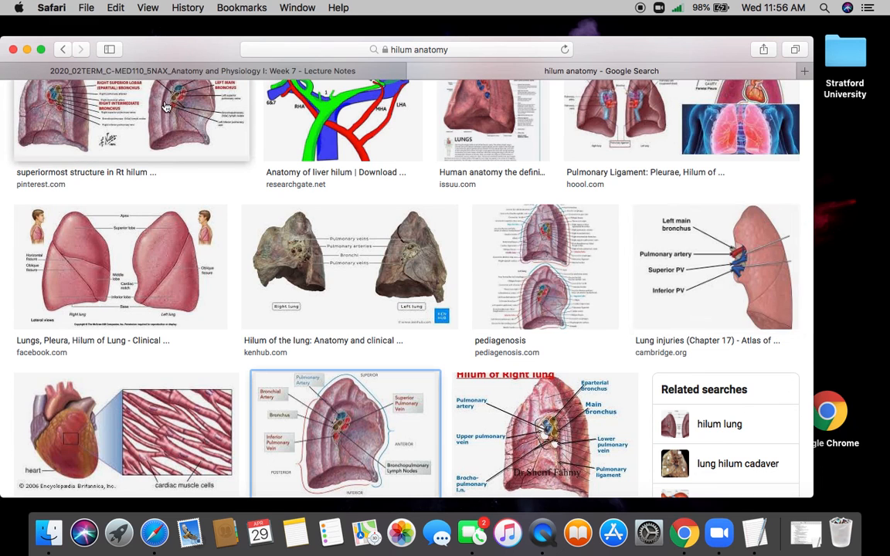
pyautogui.moveTo(741, 278)
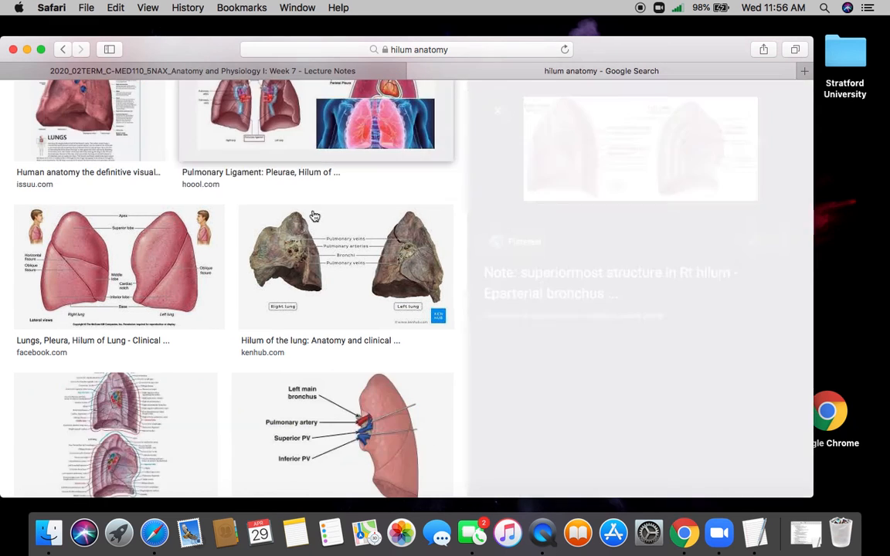
# Step: View the Pinterest Lung Anatomy pin, dismiss its banner and scroll through the related ideas
pyautogui.click(803, 71)
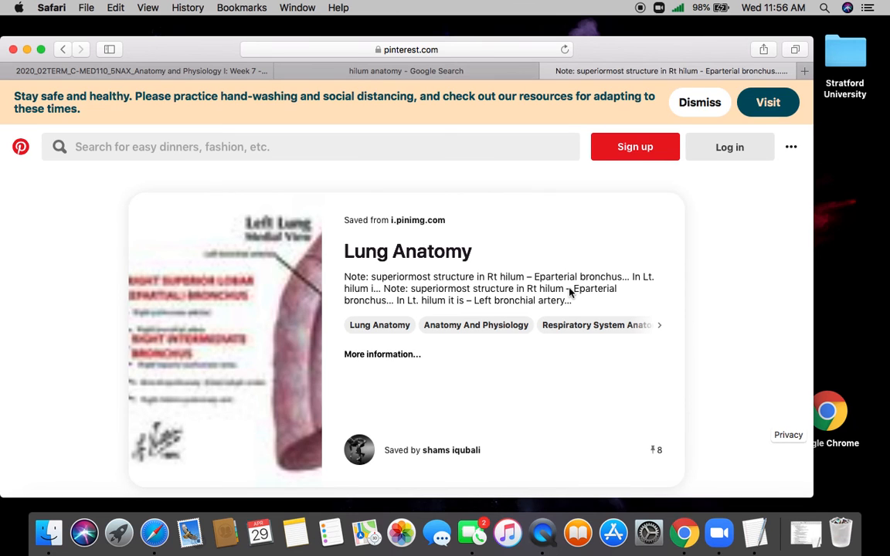
pyautogui.moveTo(714, 338)
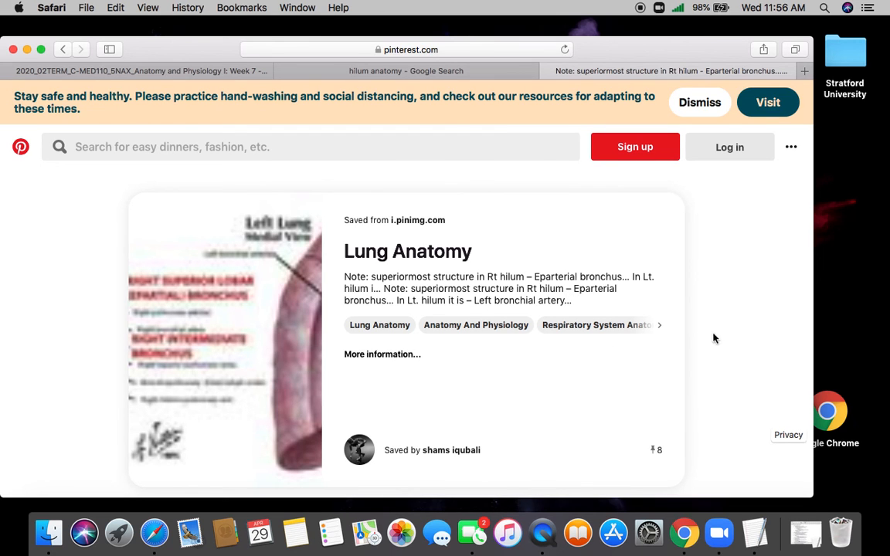
pyautogui.moveTo(629, 367)
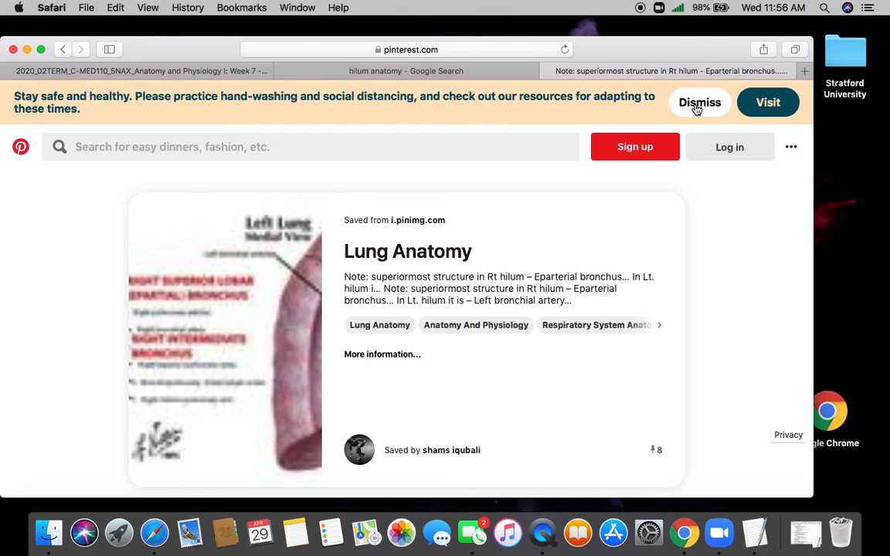
pyautogui.click(699, 102)
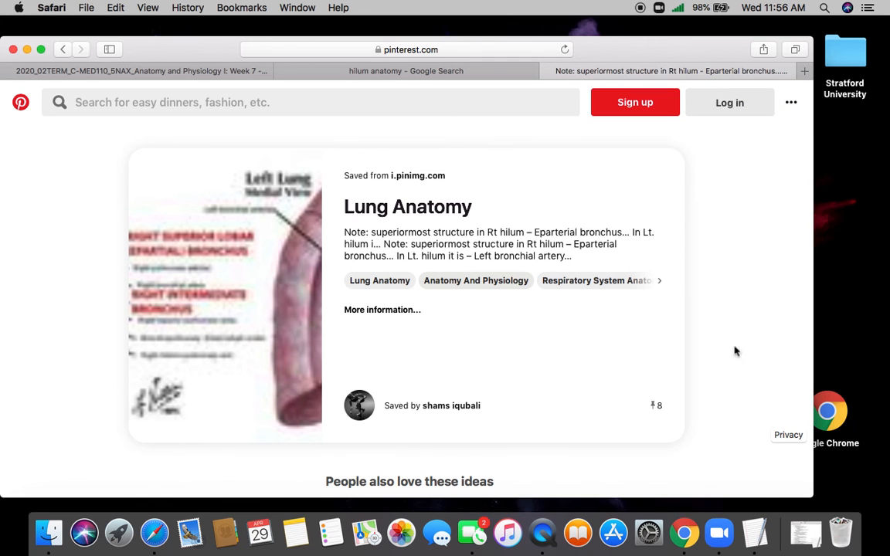
pyautogui.scroll(-3)
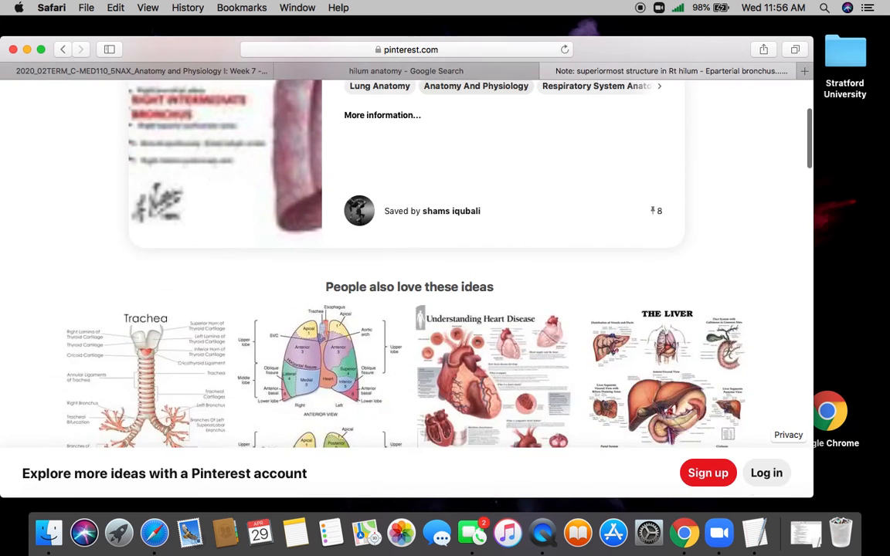
pyautogui.scroll(-3)
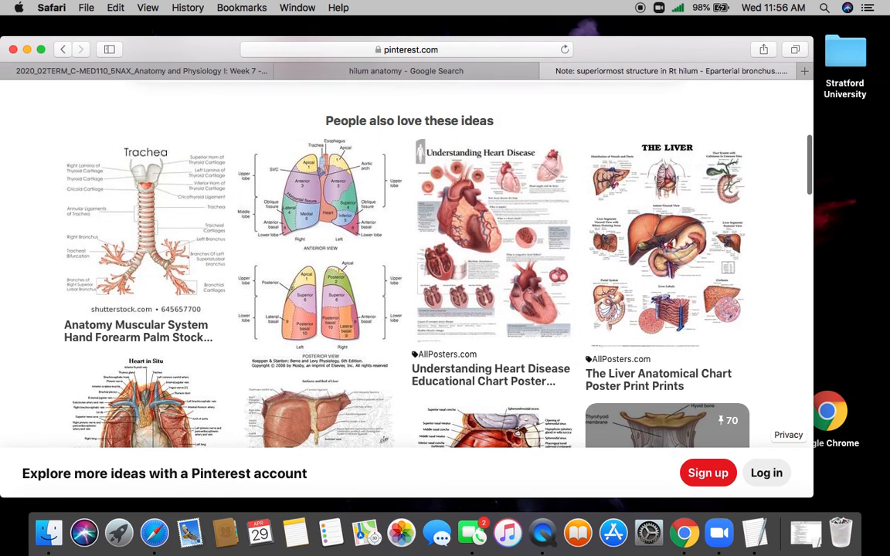
pyautogui.scroll(-3)
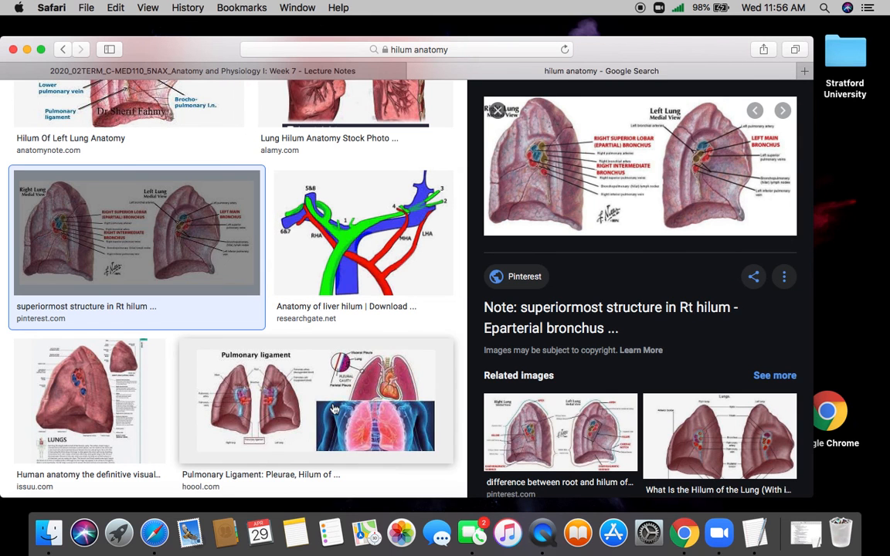
# Step: Read the hoool.com Pulmonary Ligament article down to its lung hilum diagrams
pyautogui.click(315, 399)
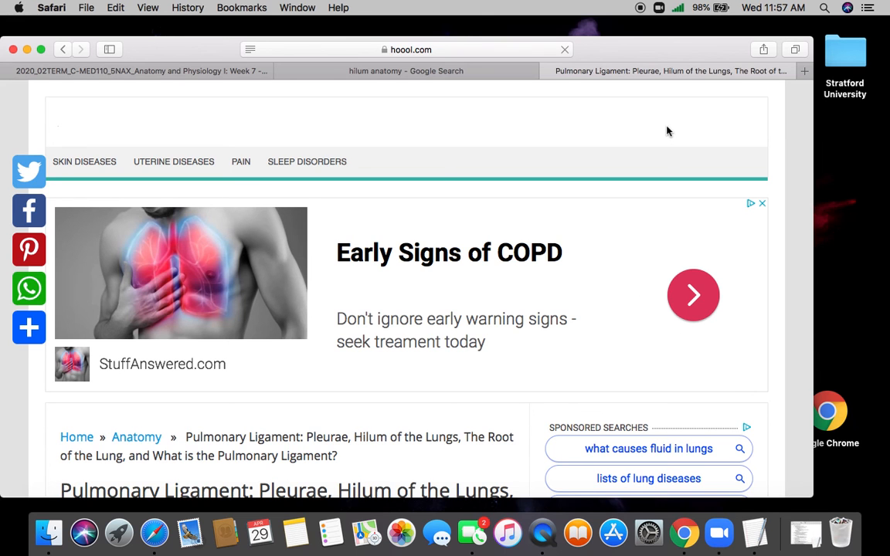
pyautogui.scroll(-3)
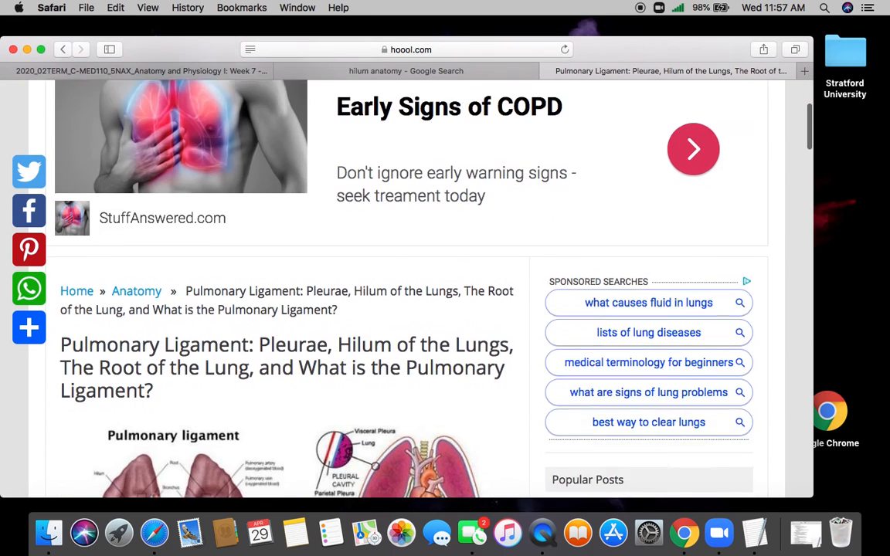
pyautogui.scroll(-3)
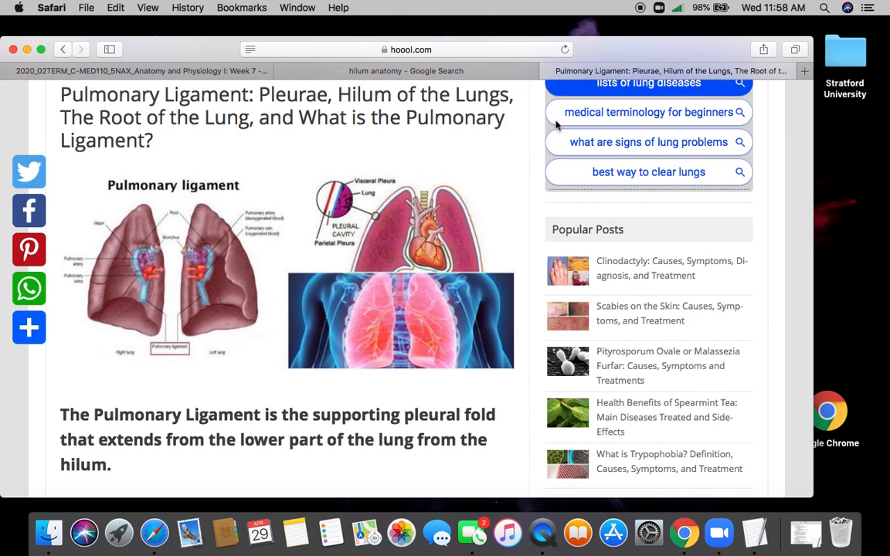
pyautogui.moveTo(207, 303)
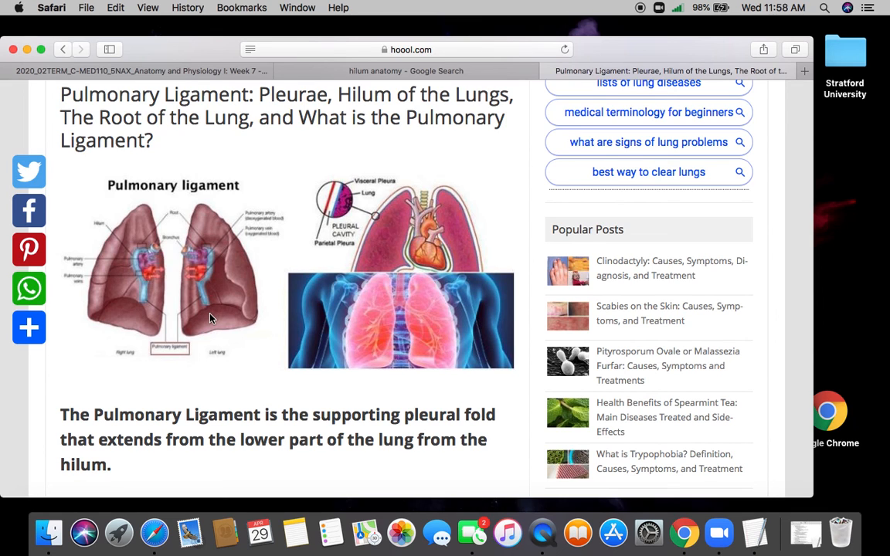
pyautogui.moveTo(793, 312)
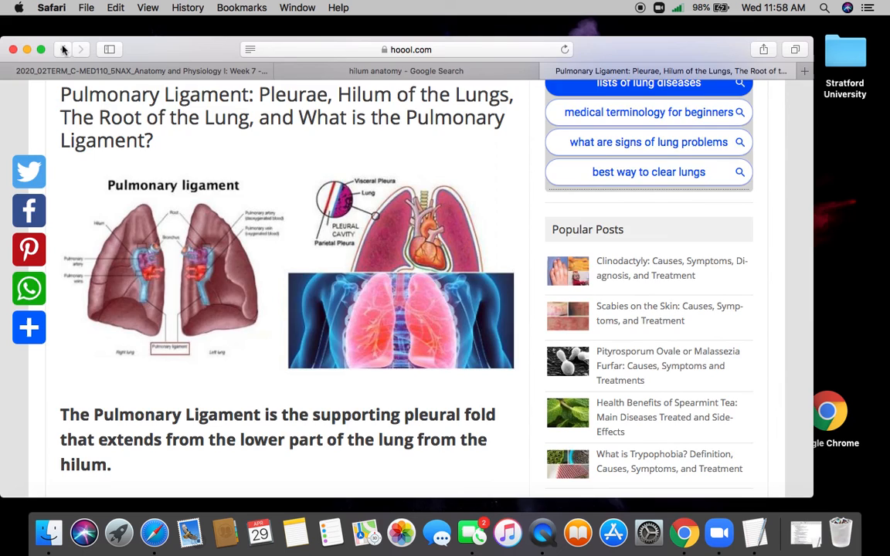
# Step: Switch back to the Moodle Week 7 - Lecture Notes forum post with Respiratory.docx attached
pyautogui.click(405, 71)
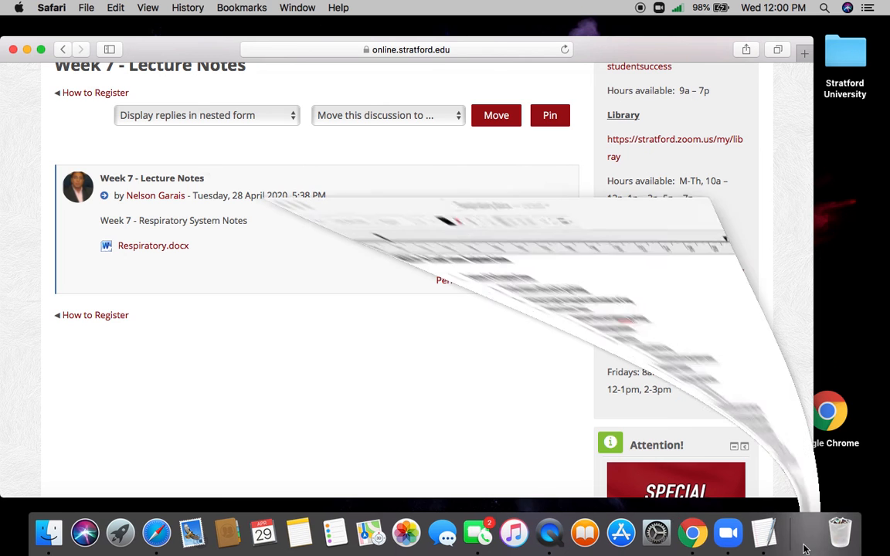
# Step: Open the Respiratory.docx attachment so the lecture outline appears in TextEdit
pyautogui.click(153, 244)
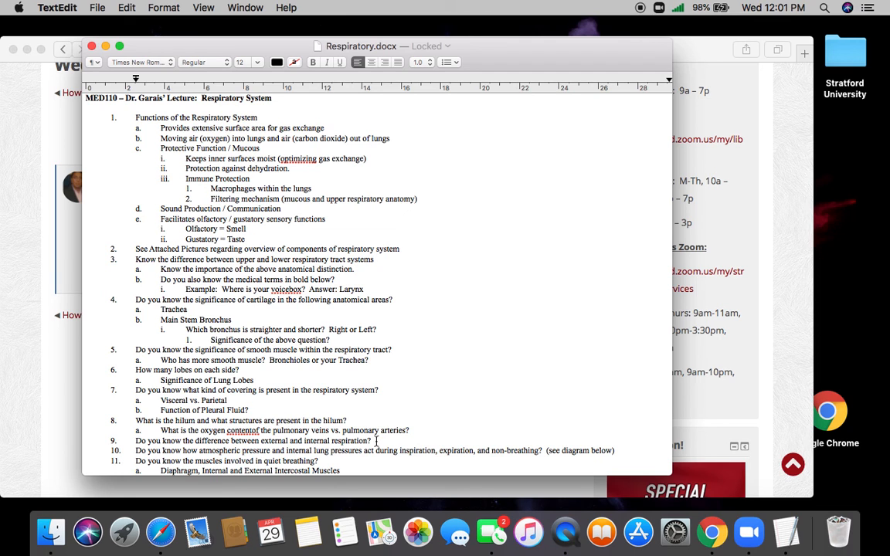
pyautogui.moveTo(433, 454)
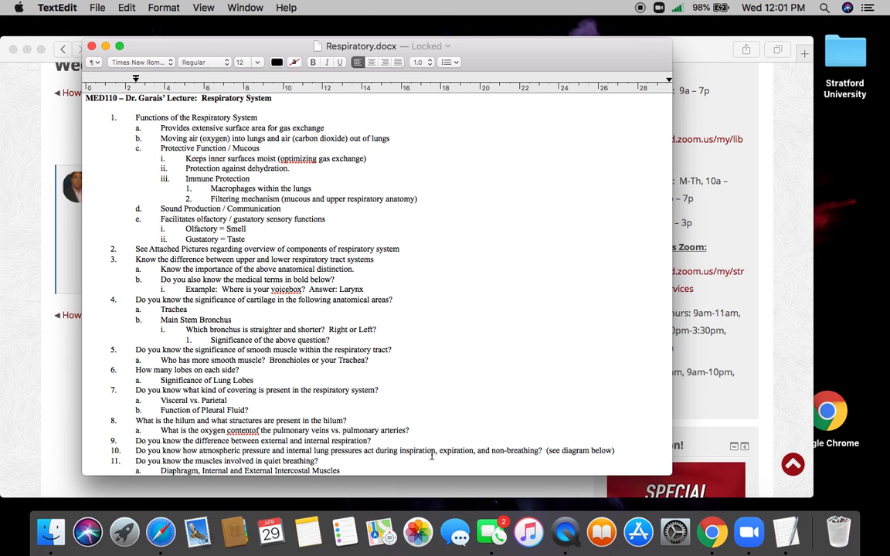
# Step: Scroll further down the Respiratory.docx outline before moving to a new Safari tab
pyautogui.scroll(-3)
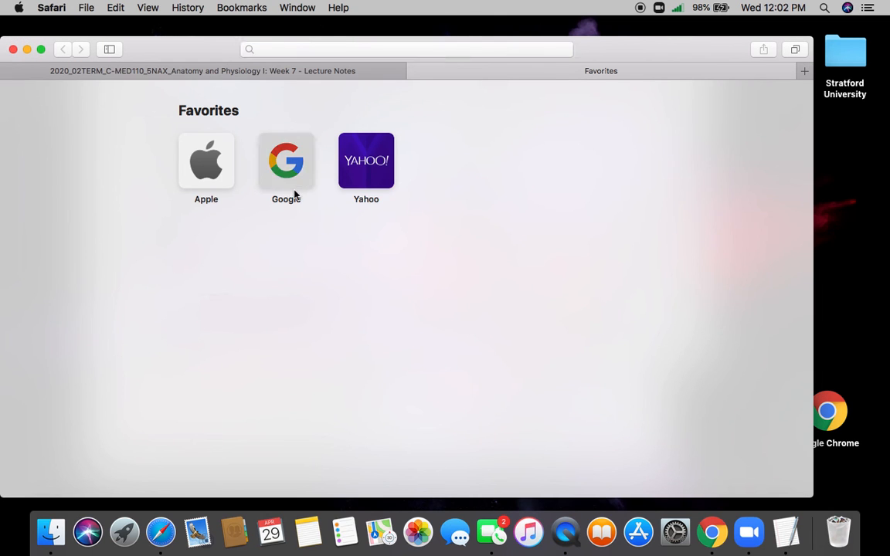
# Step: Search Google for "how do you breathe pressures" and scroll to the breathing pressure video result
pyautogui.click(285, 161)
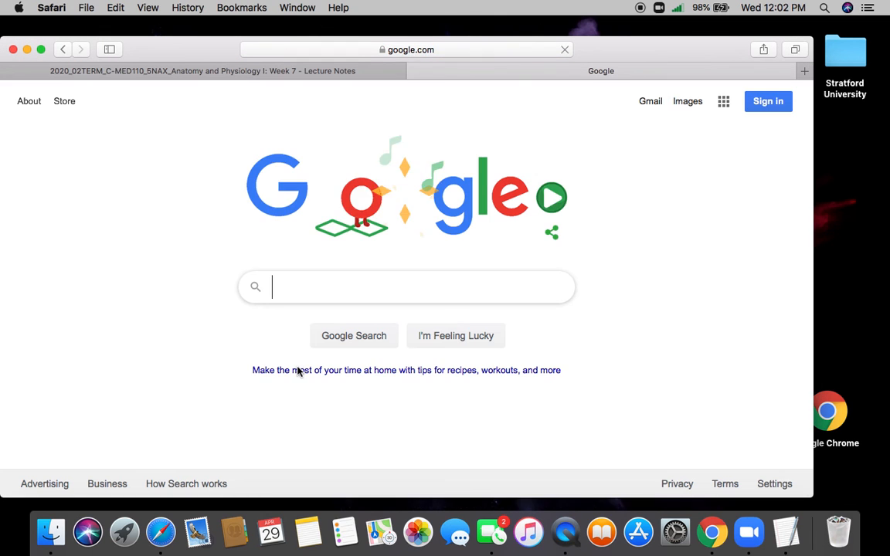
pyautogui.write('how do you breathe pressures')
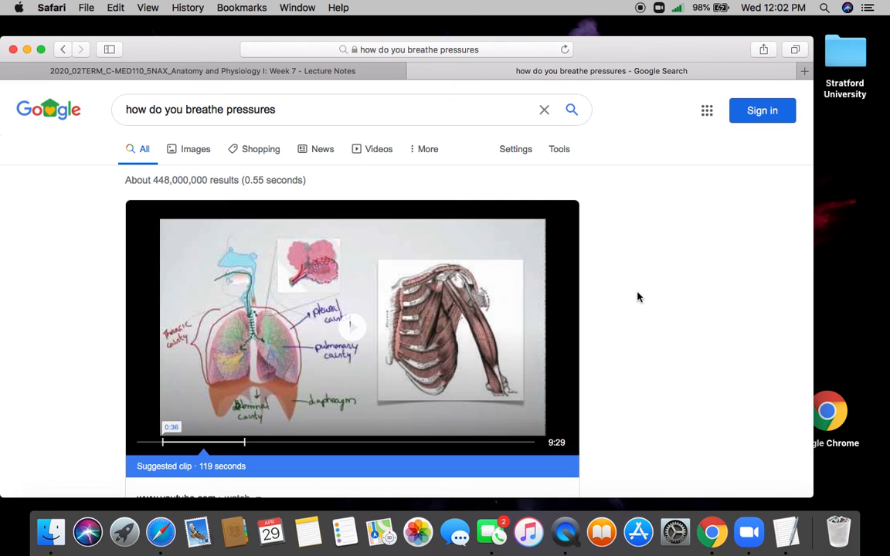
pyautogui.scroll(-3)
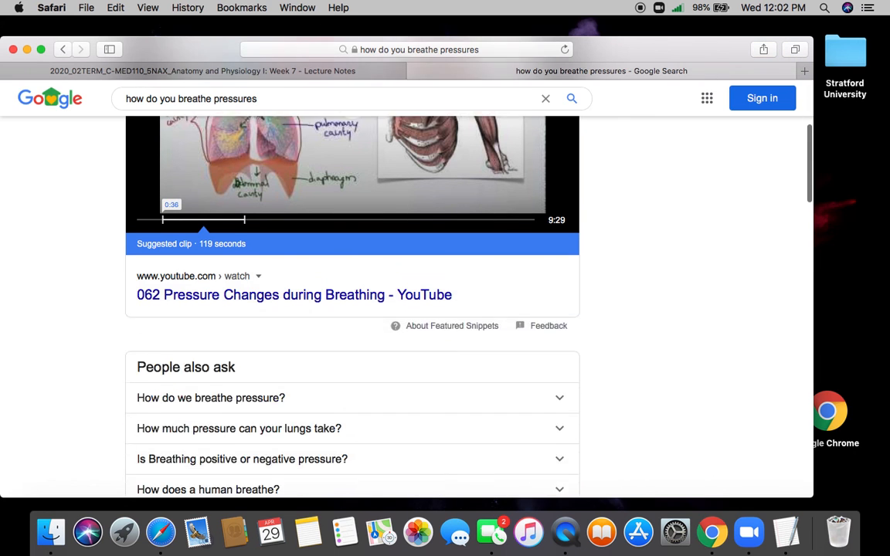
pyautogui.scroll(-3)
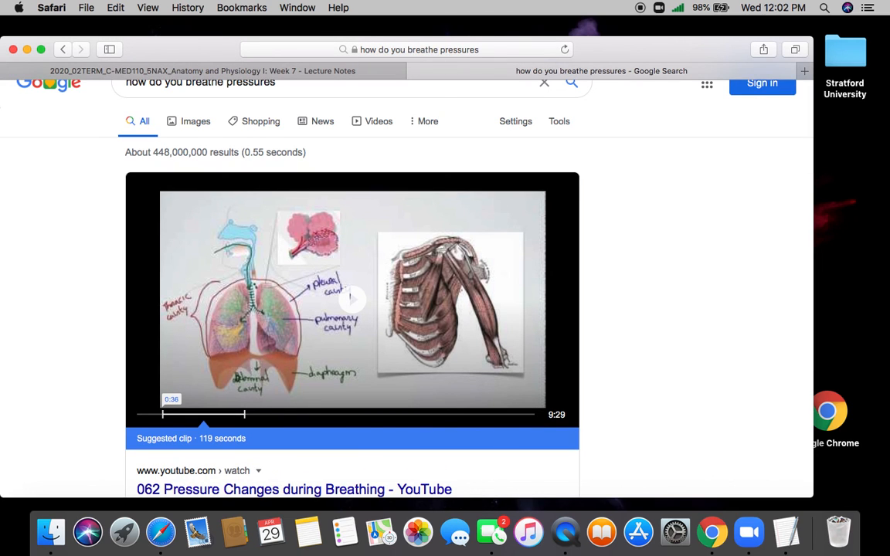
pyautogui.moveTo(185, 420)
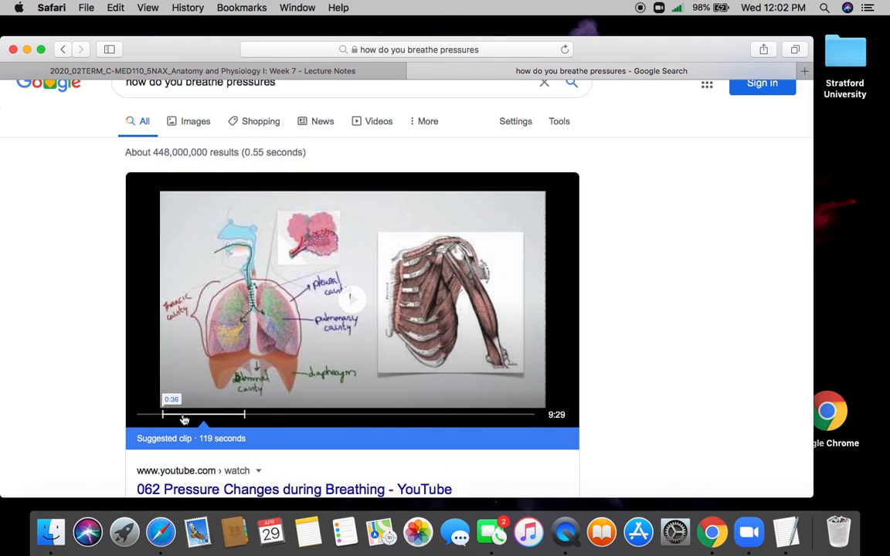
pyautogui.moveTo(172, 415)
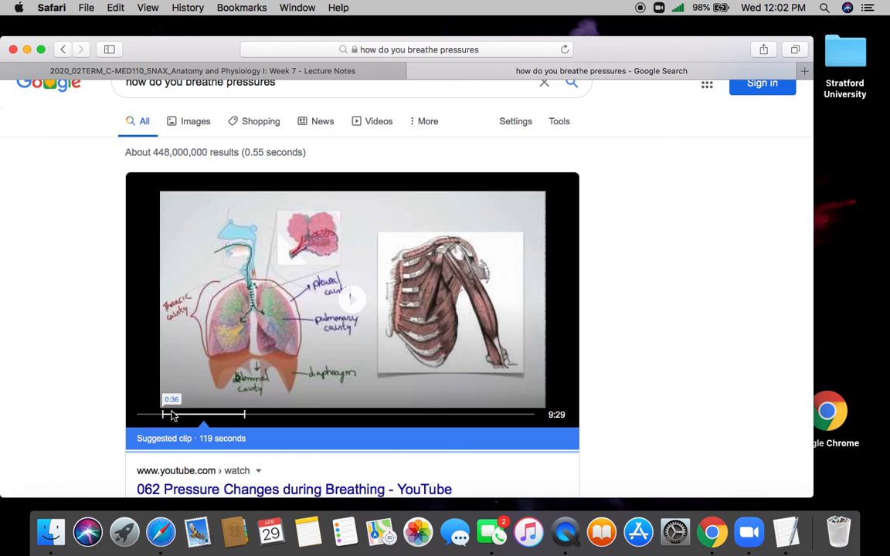
# Step: Play the "062 Pressure Changes during Breathing" video and pause it at 0:44
pyautogui.click(352, 299)
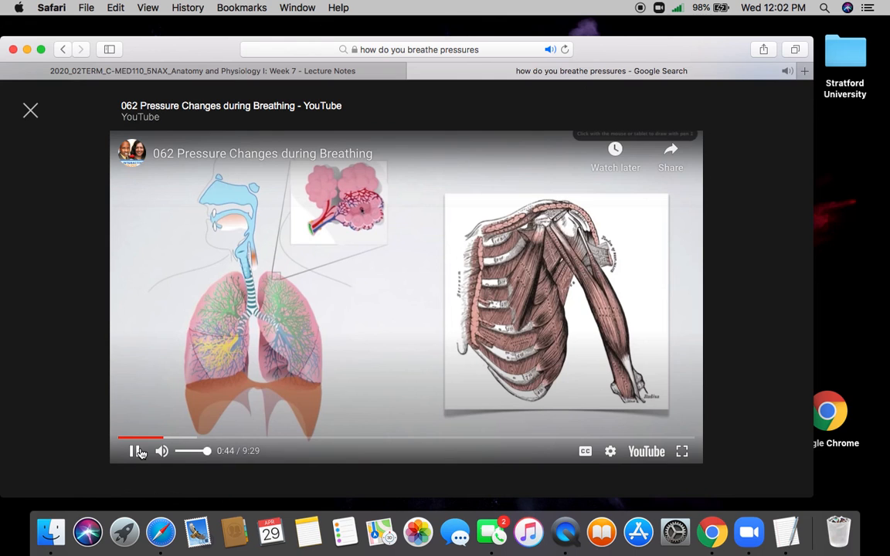
pyautogui.click(133, 451)
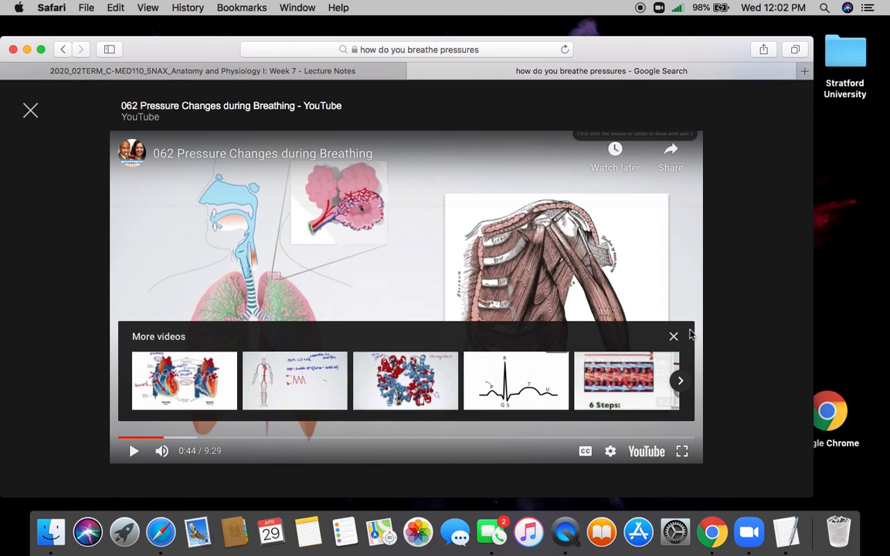
# Step: Dismiss the suggested-videos strip over the paused breathing pressure video at 0:44
pyautogui.click(674, 337)
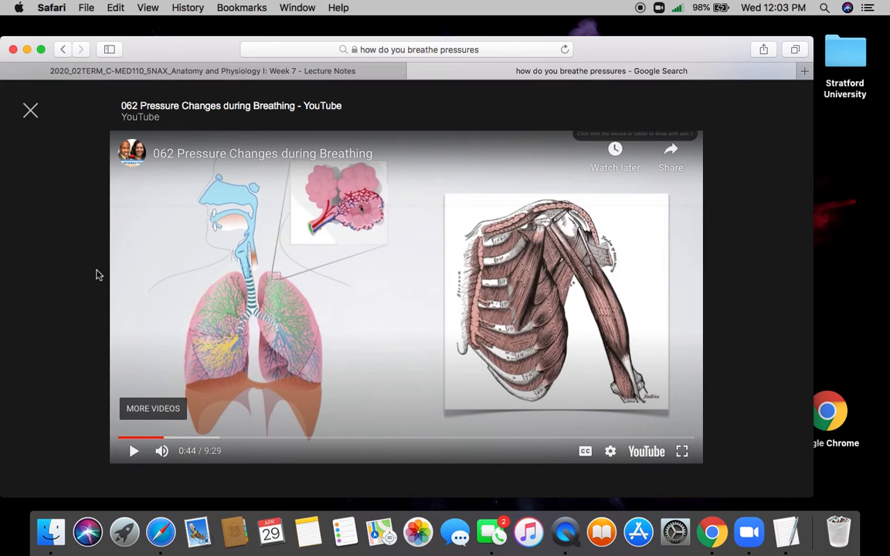
pyautogui.moveTo(142, 222)
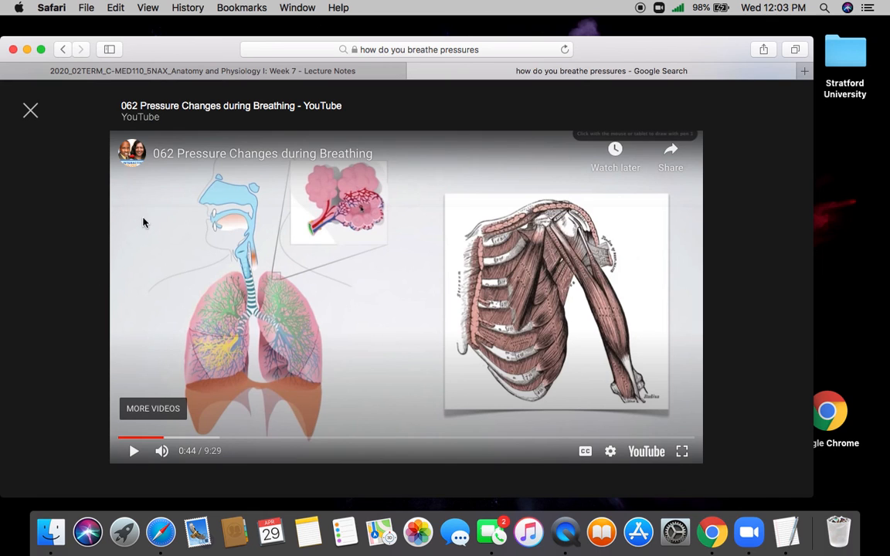
pyautogui.moveTo(233, 472)
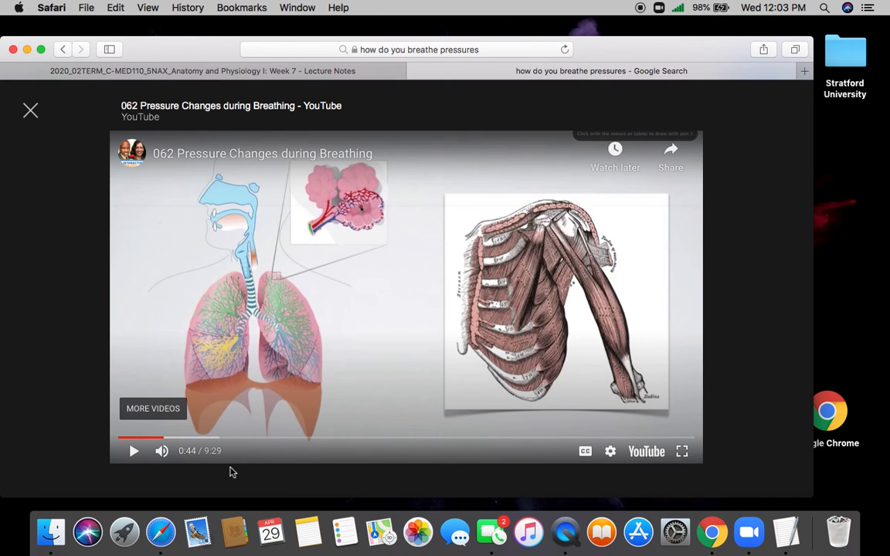
pyautogui.moveTo(259, 399)
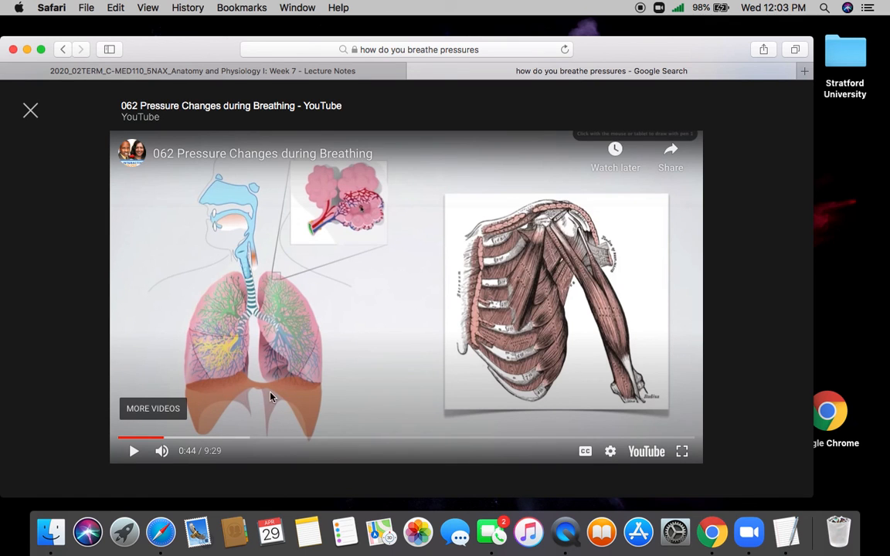
pyautogui.moveTo(287, 439)
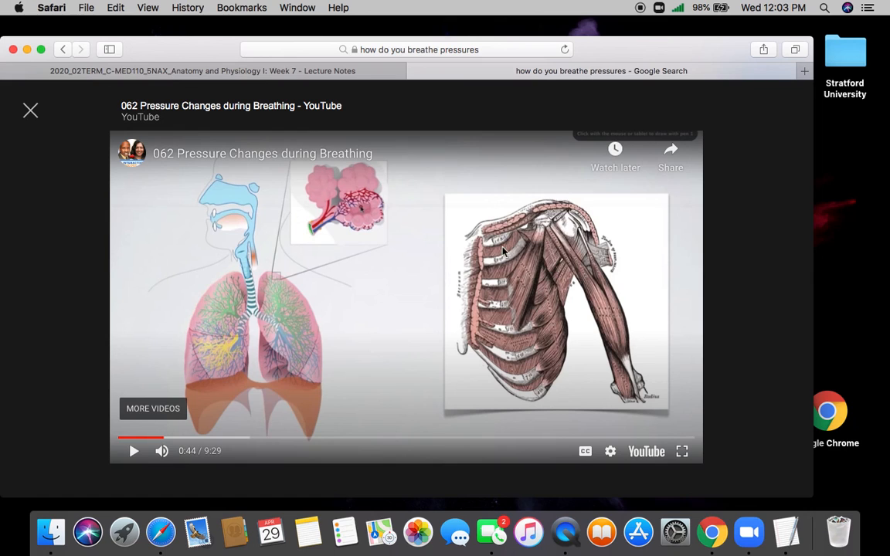
pyautogui.moveTo(519, 283)
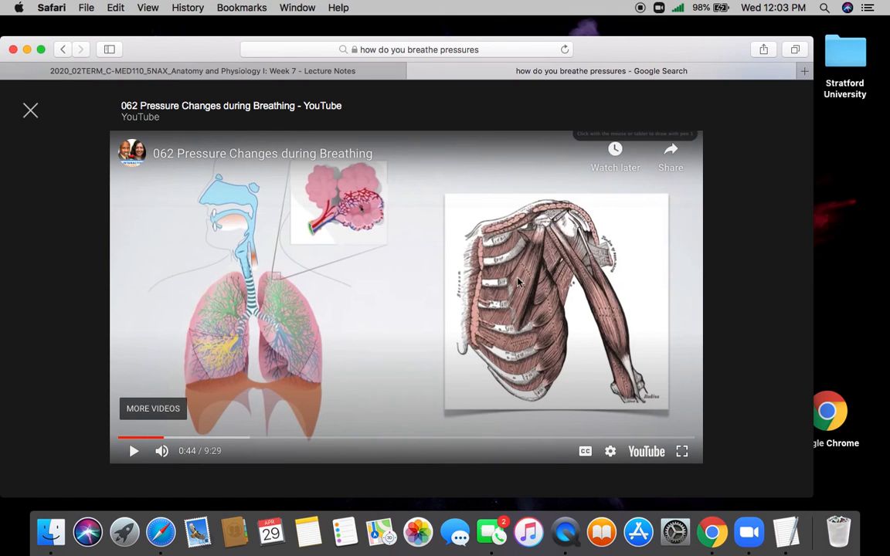
pyautogui.moveTo(514, 383)
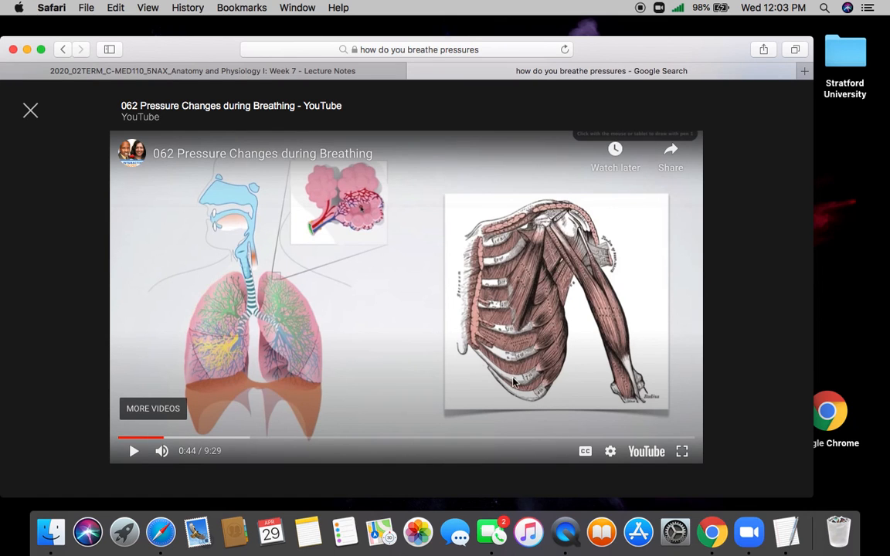
pyautogui.moveTo(389, 306)
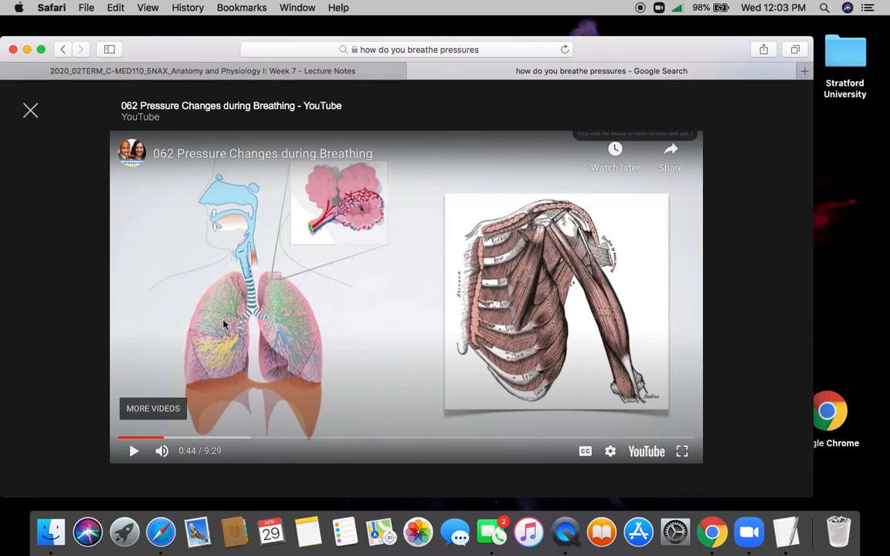
pyautogui.moveTo(249, 357)
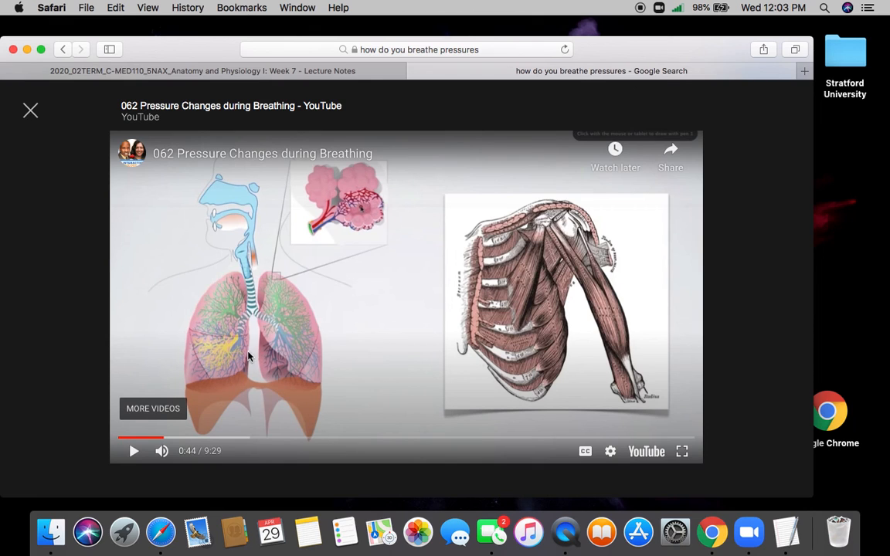
pyautogui.moveTo(143, 266)
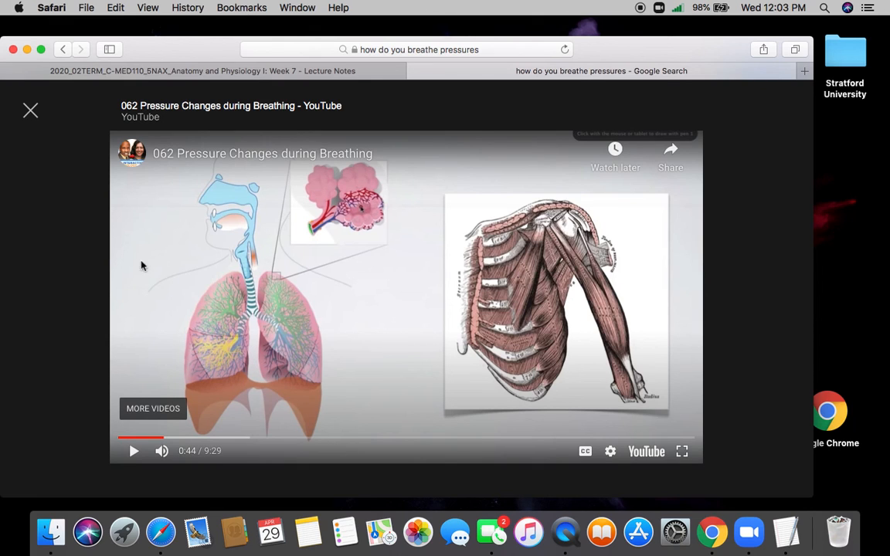
pyautogui.moveTo(68, 253)
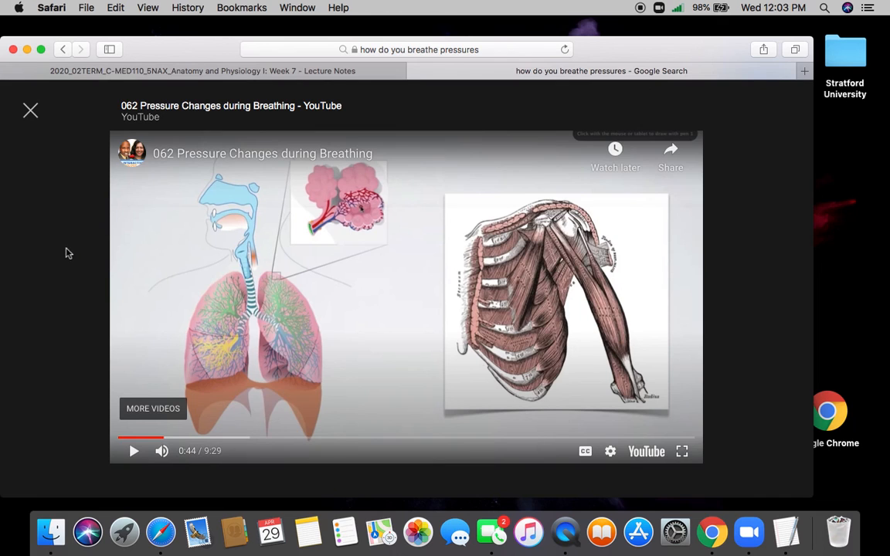
pyautogui.moveTo(55, 239)
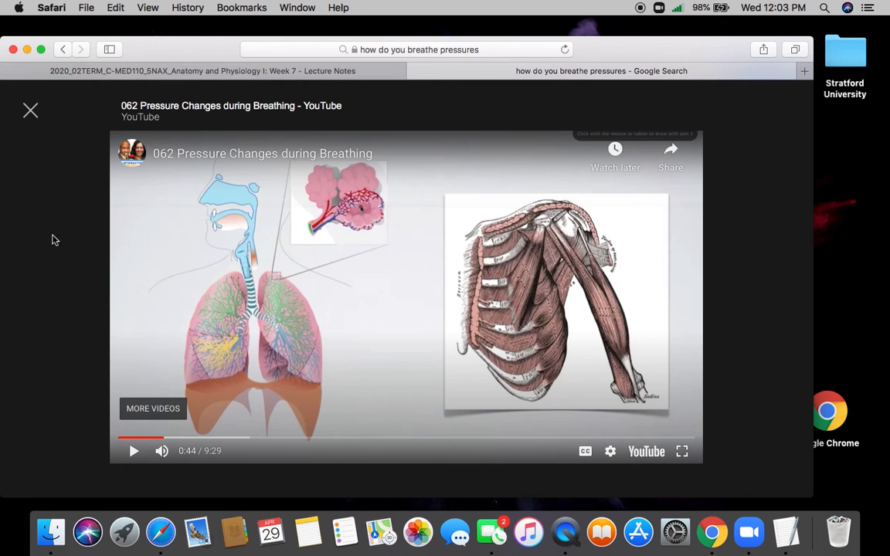
pyautogui.moveTo(111, 192)
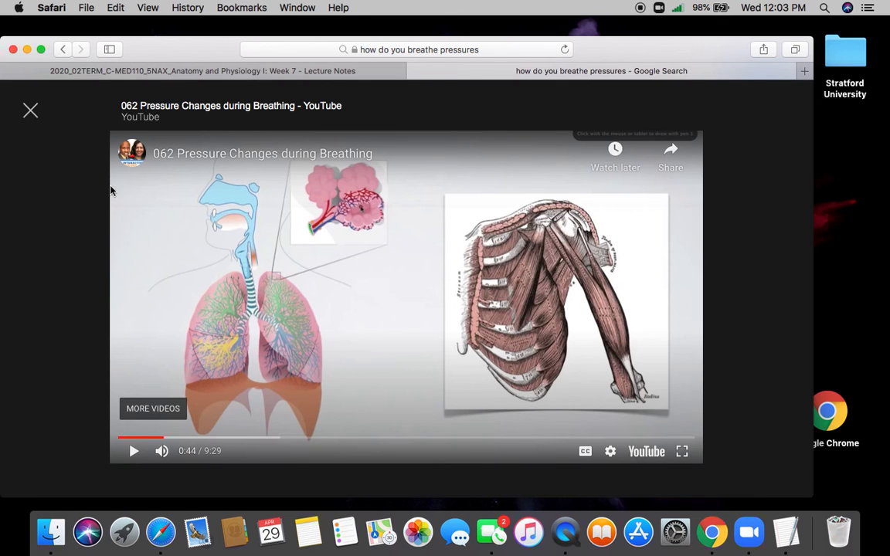
pyautogui.moveTo(70, 282)
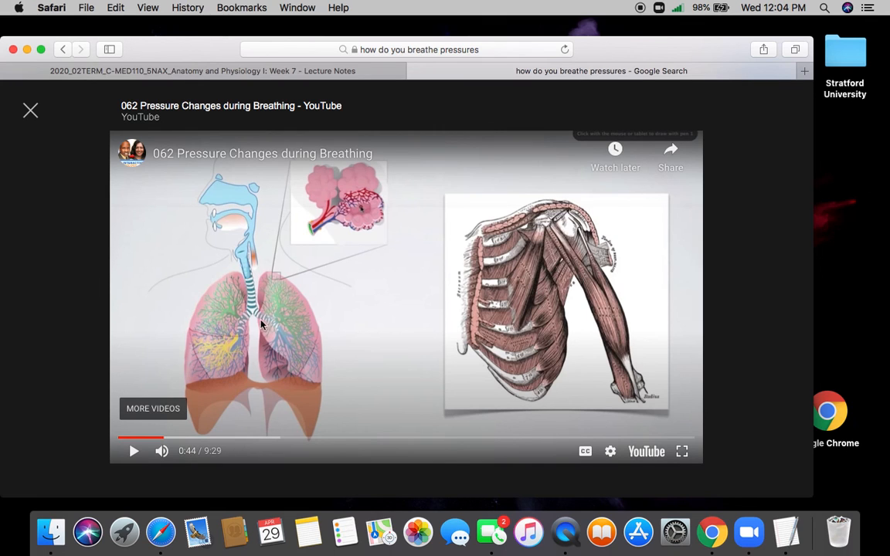
pyautogui.moveTo(260, 357)
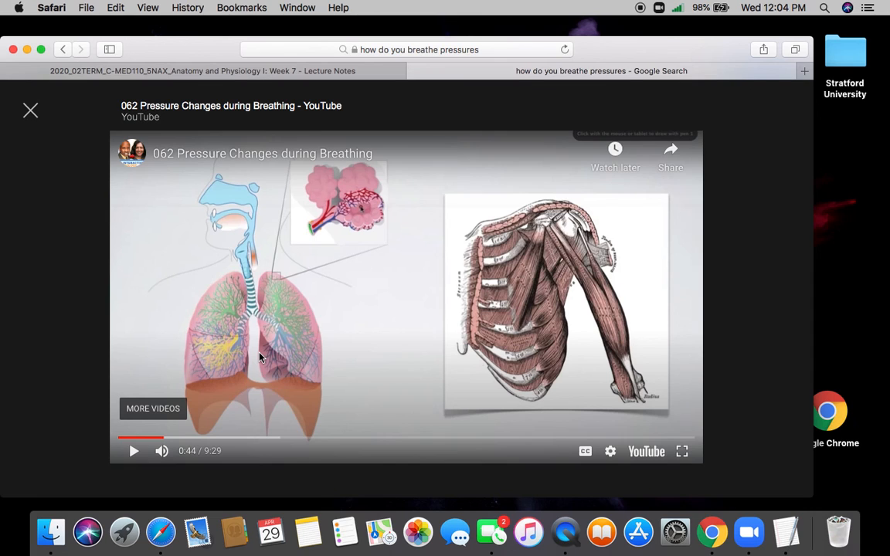
pyautogui.moveTo(295, 353)
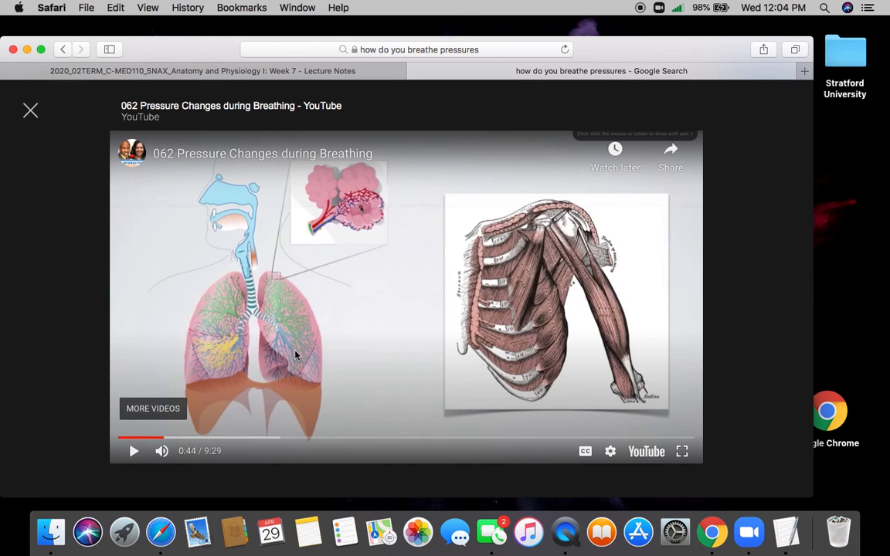
pyautogui.moveTo(222, 371)
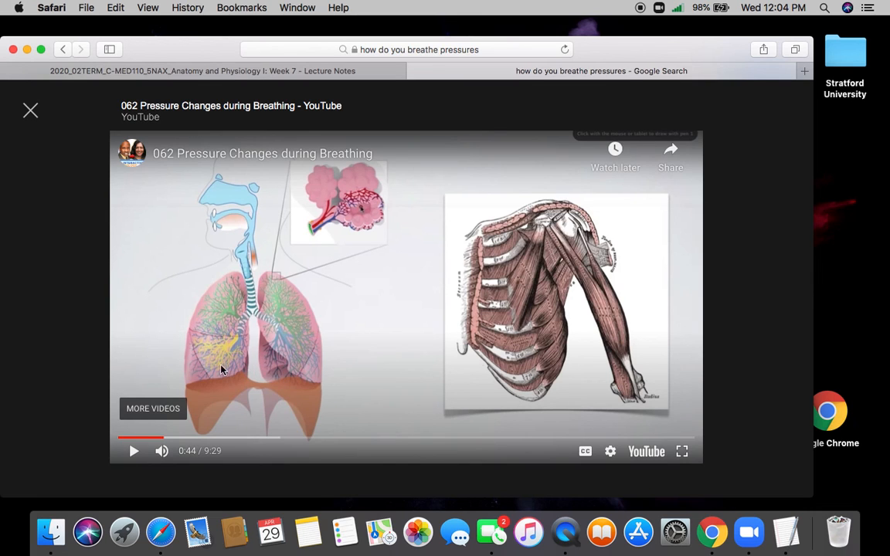
pyautogui.moveTo(275, 365)
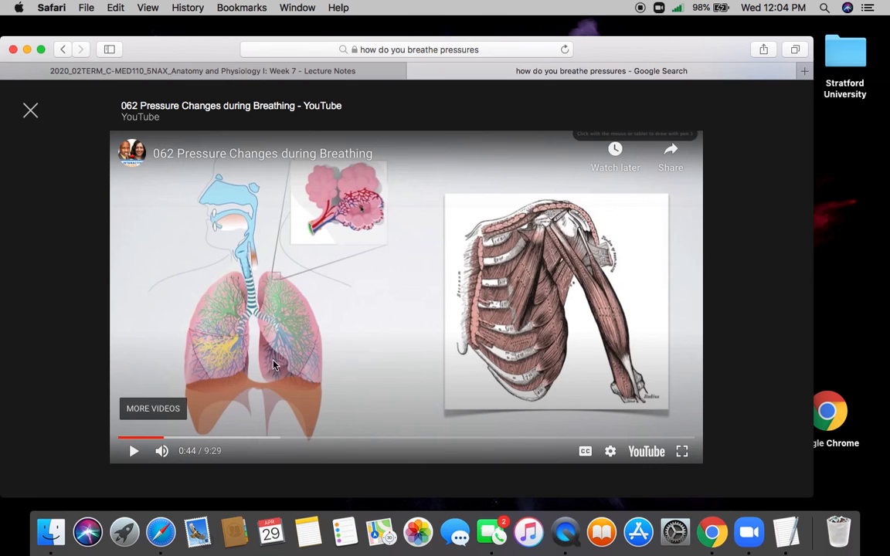
pyautogui.moveTo(250, 362)
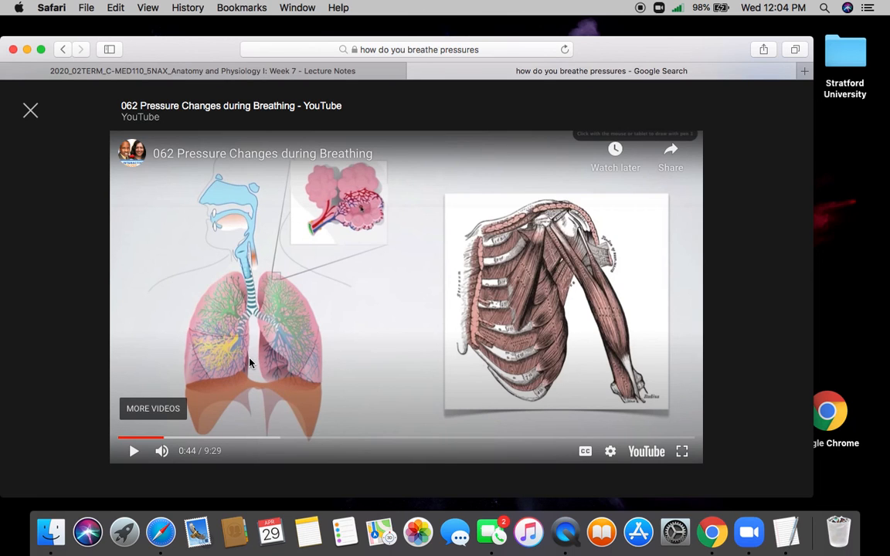
pyautogui.moveTo(256, 378)
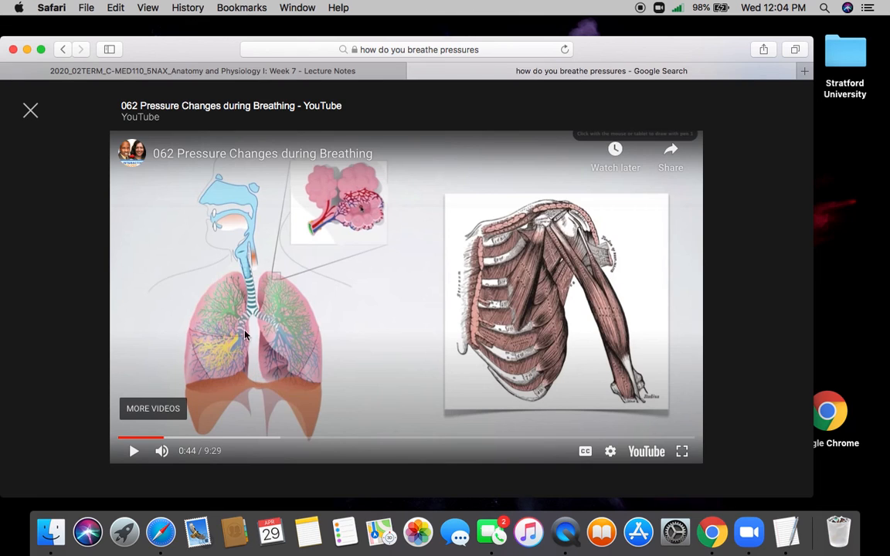
pyautogui.moveTo(121, 222)
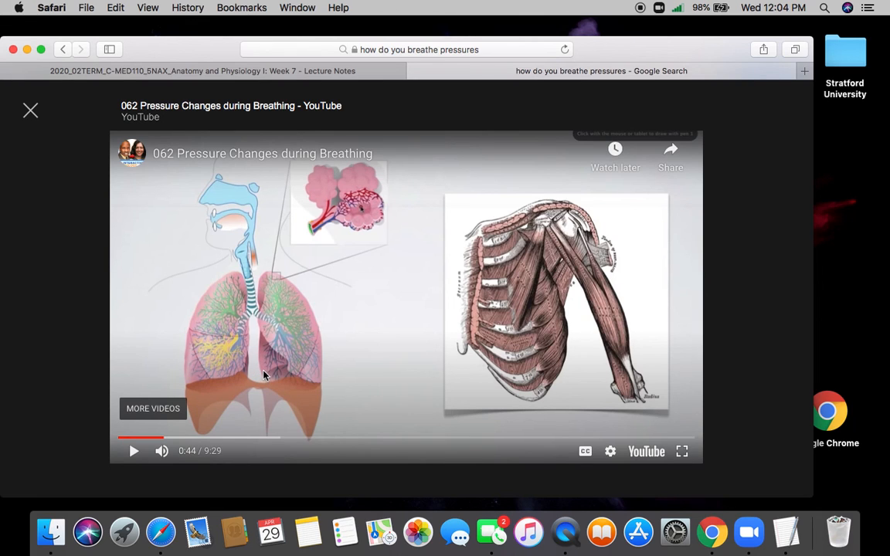
pyautogui.moveTo(79, 250)
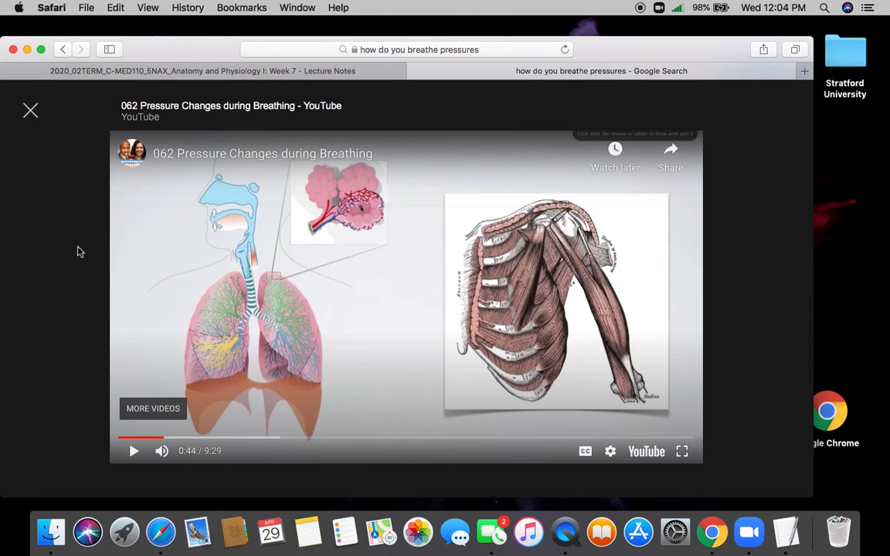
pyautogui.moveTo(108, 227)
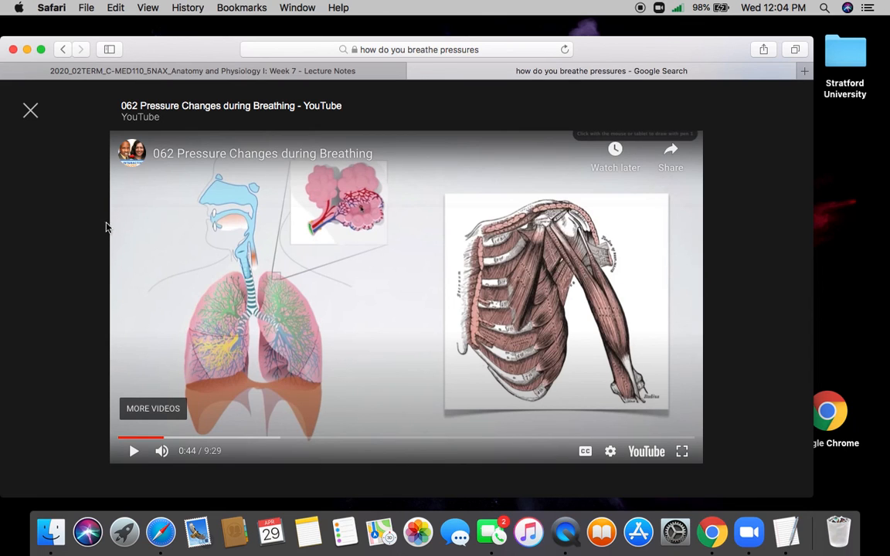
pyautogui.moveTo(131, 153)
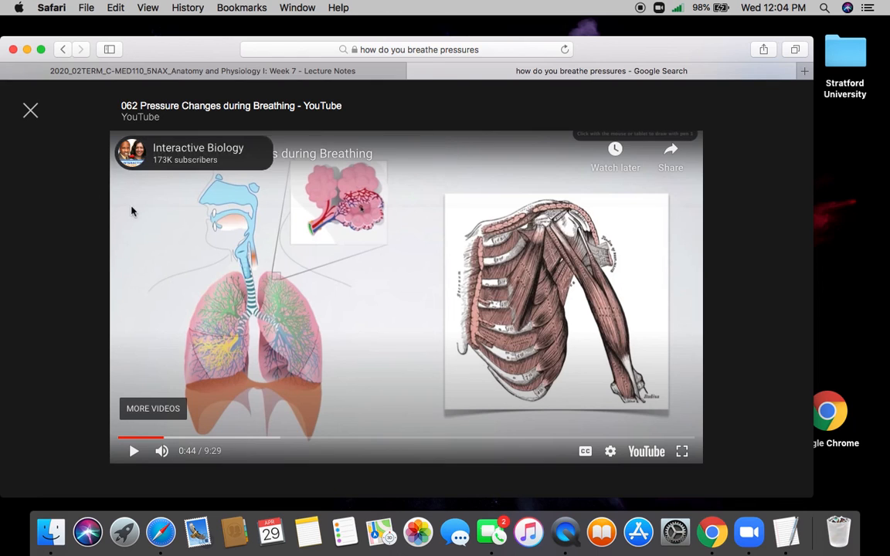
pyautogui.moveTo(226, 380)
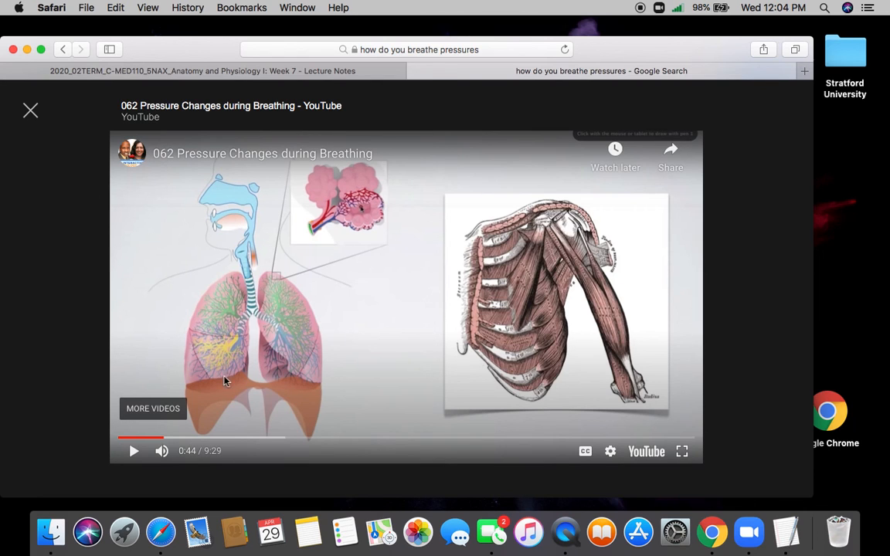
pyautogui.moveTo(94, 247)
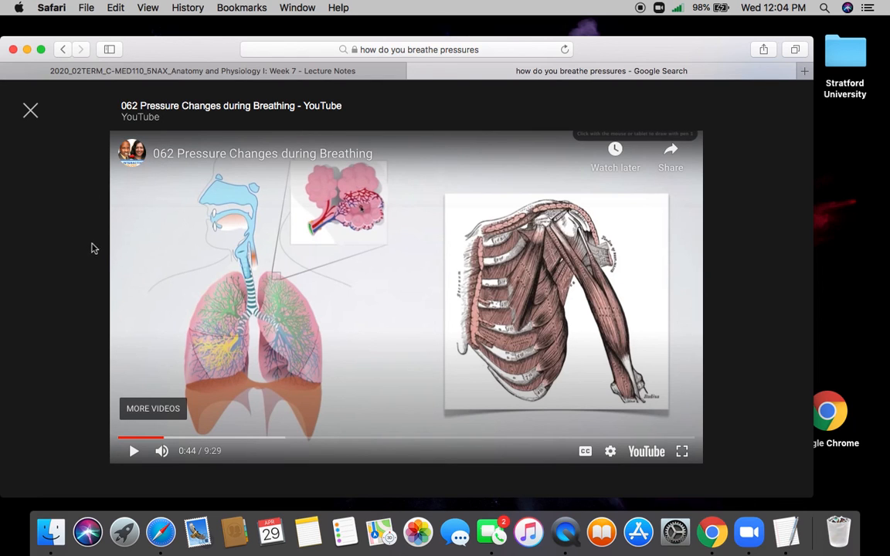
pyautogui.moveTo(147, 302)
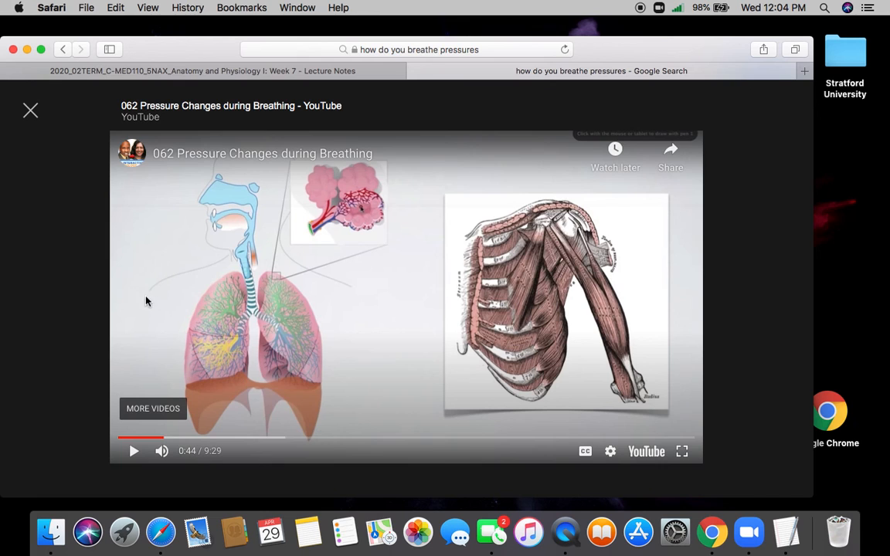
pyautogui.moveTo(241, 389)
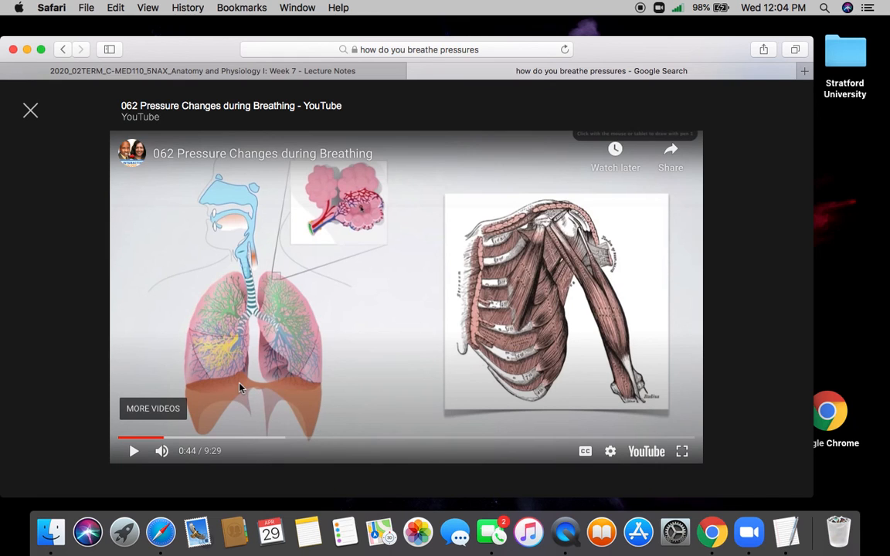
pyautogui.moveTo(478, 294)
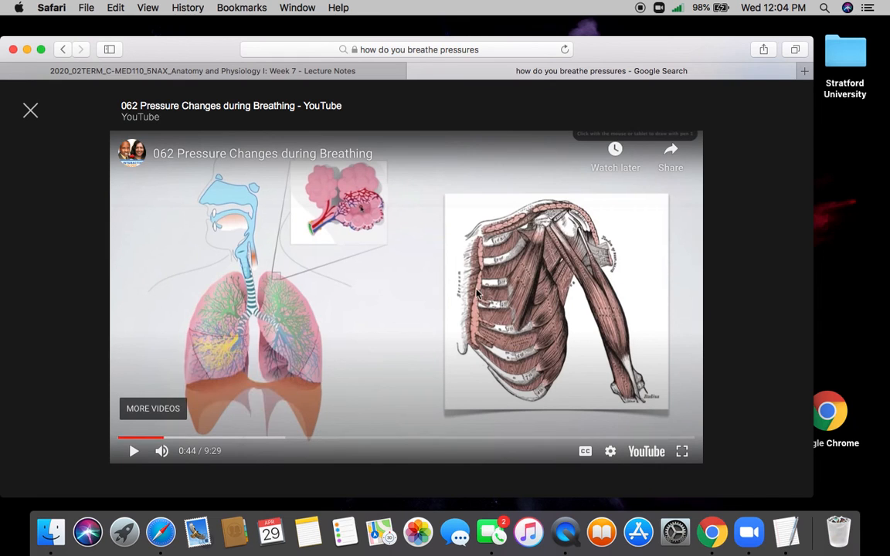
pyautogui.moveTo(377, 324)
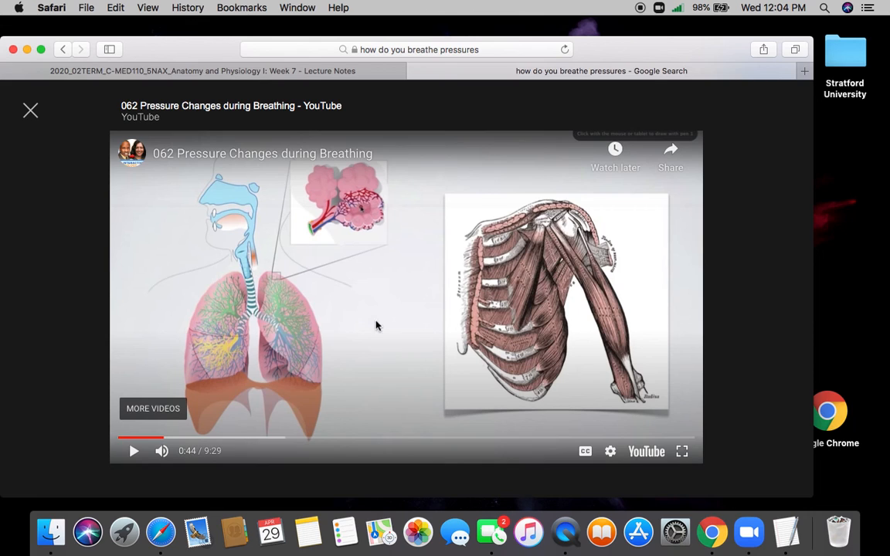
pyautogui.moveTo(367, 324)
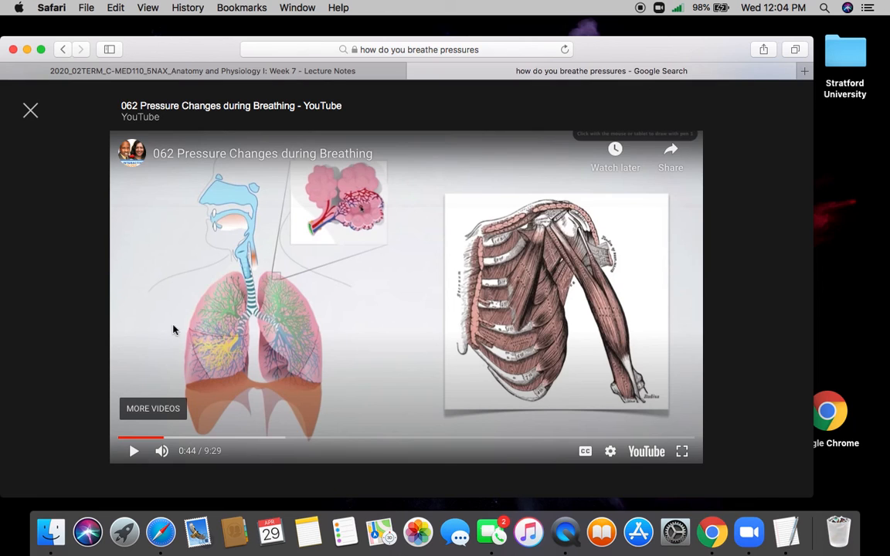
pyautogui.moveTo(131, 202)
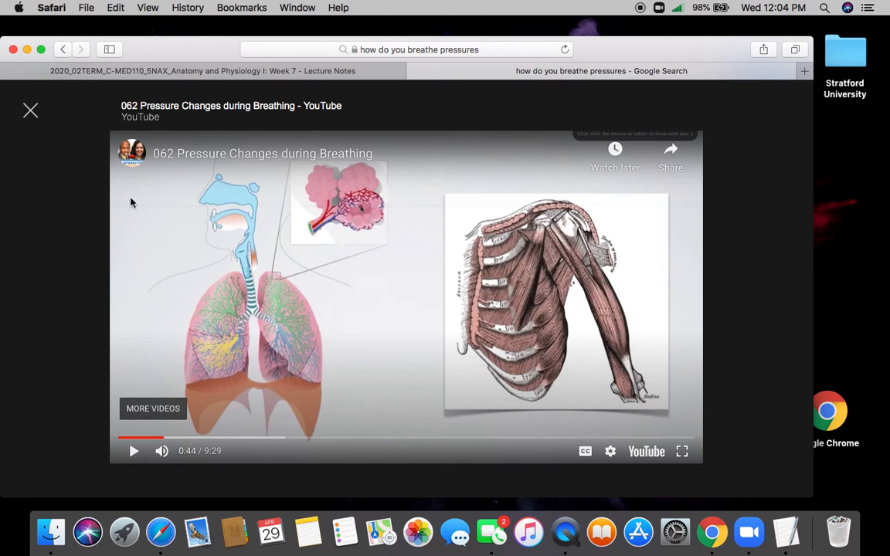
pyautogui.moveTo(246, 342)
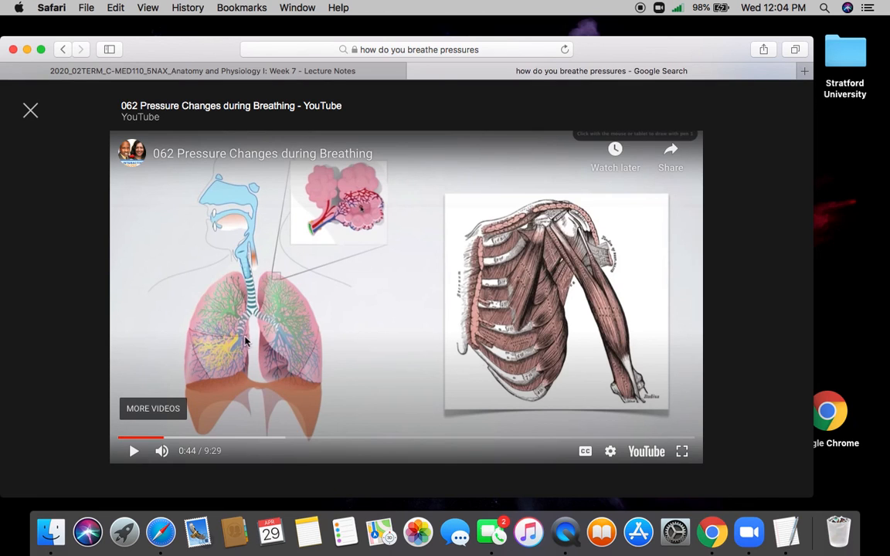
pyautogui.moveTo(261, 397)
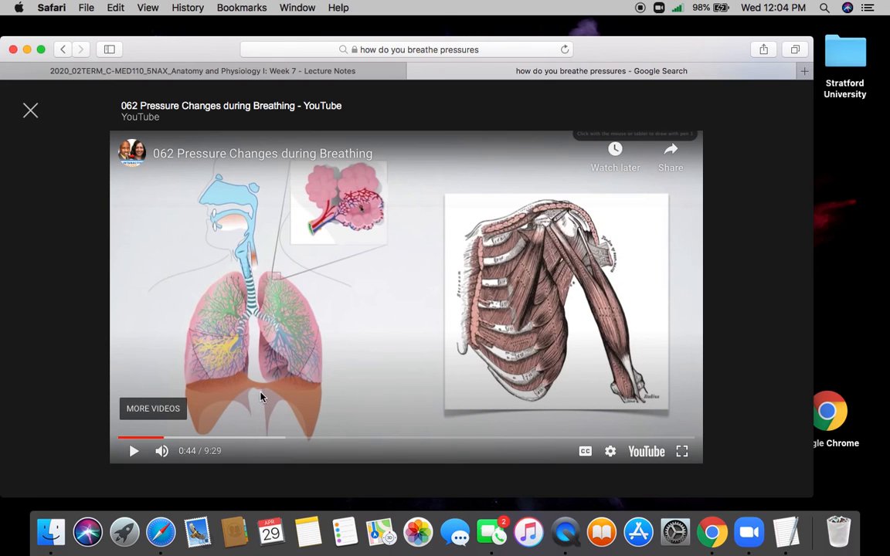
pyautogui.moveTo(249, 399)
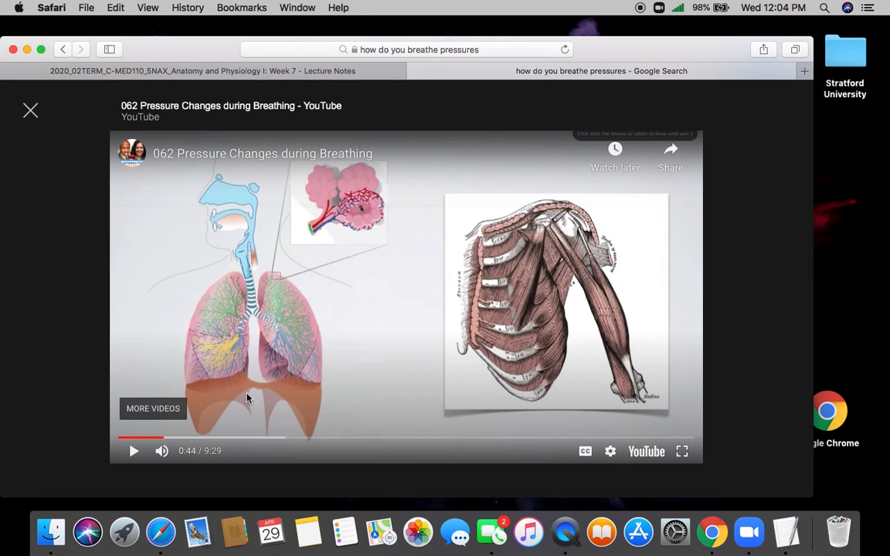
pyautogui.moveTo(264, 395)
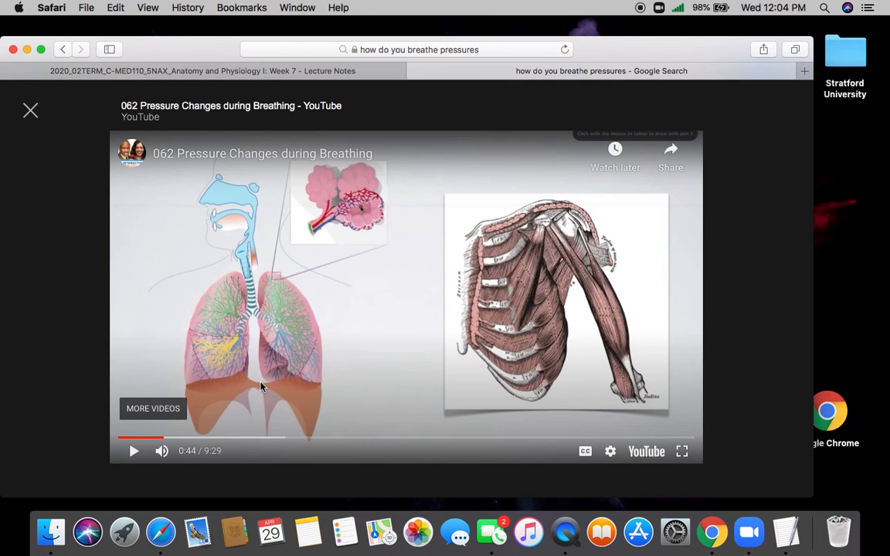
pyautogui.moveTo(262, 357)
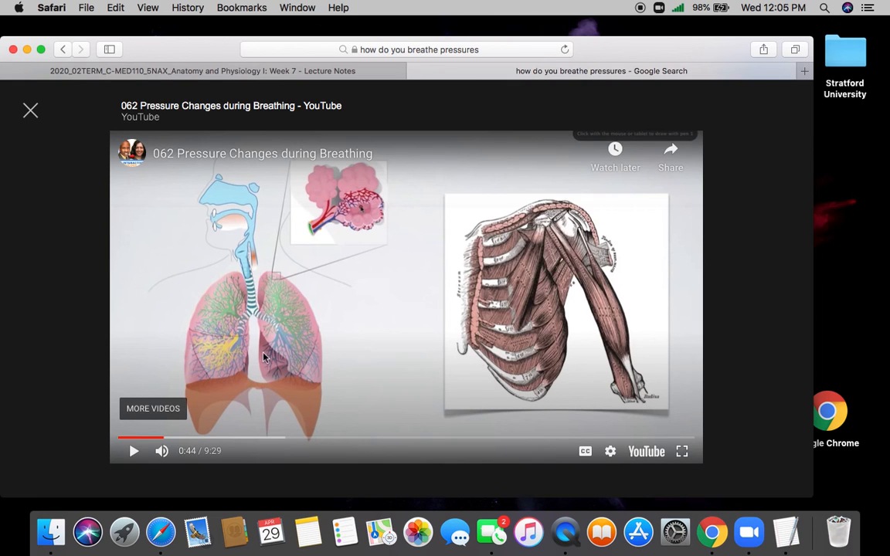
pyautogui.moveTo(287, 336)
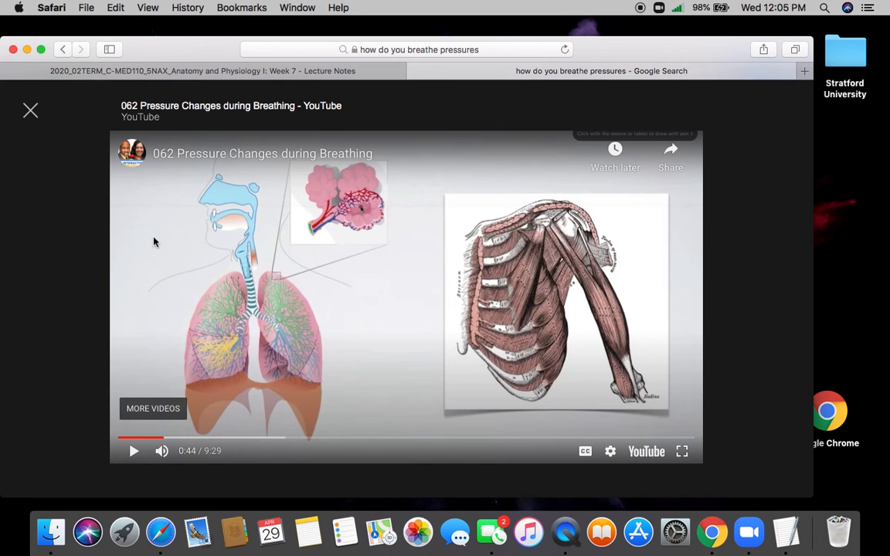
pyautogui.moveTo(232, 353)
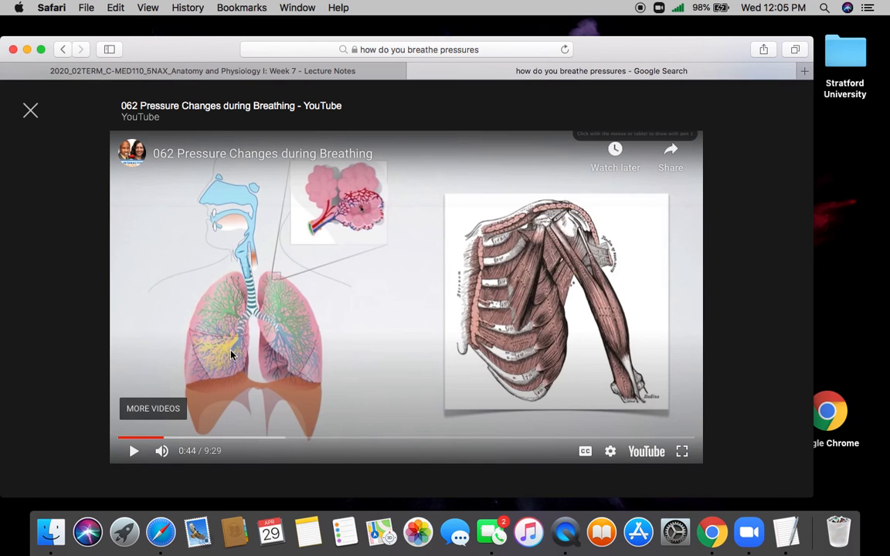
pyautogui.moveTo(265, 366)
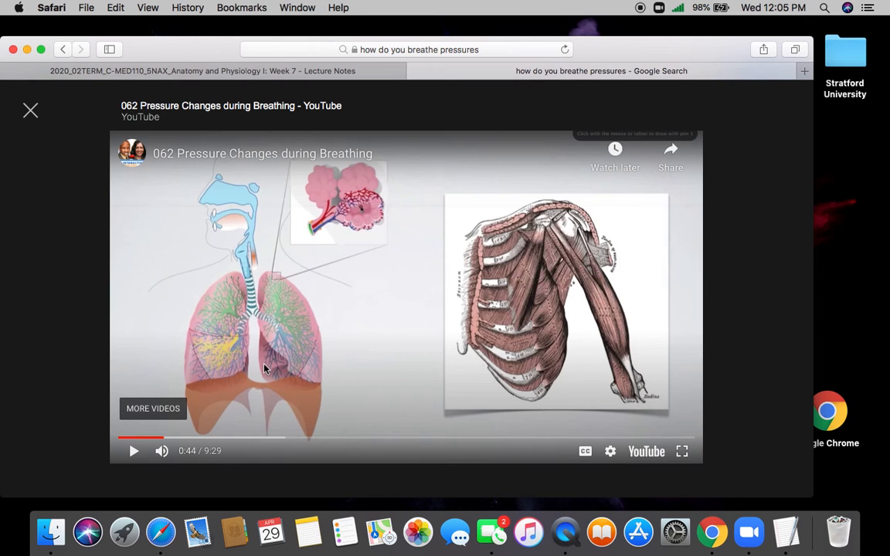
pyautogui.moveTo(100, 250)
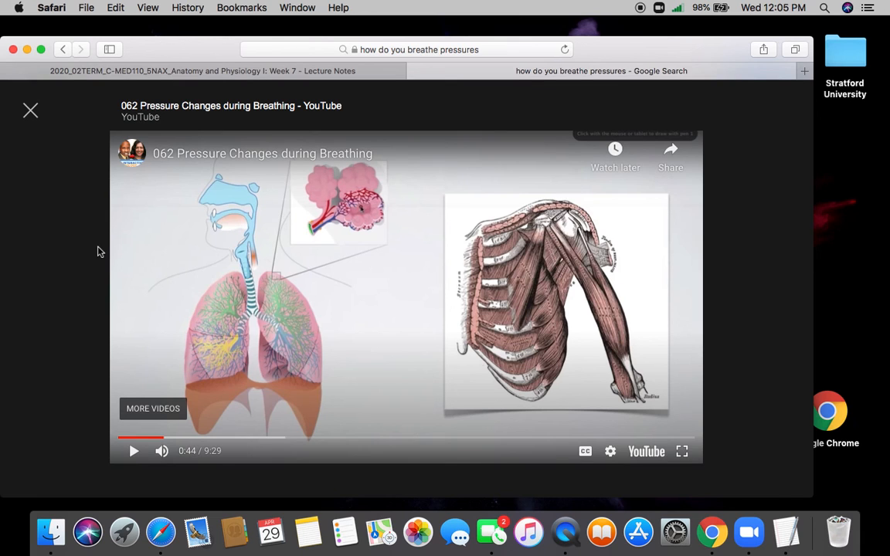
pyautogui.moveTo(162, 278)
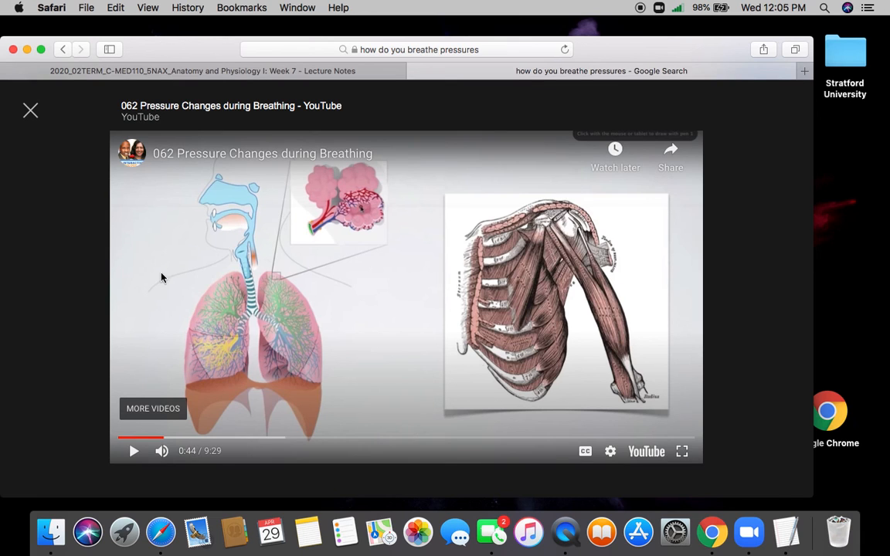
pyautogui.moveTo(215, 355)
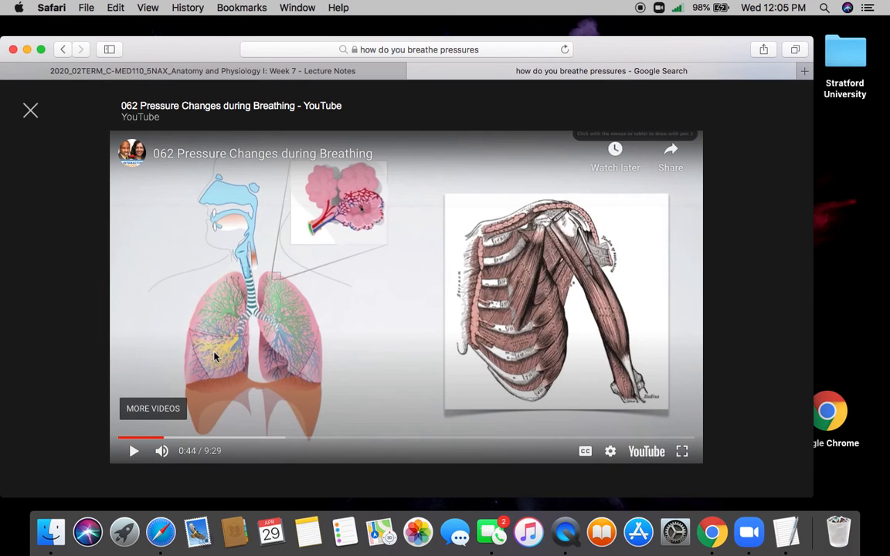
pyautogui.moveTo(129, 330)
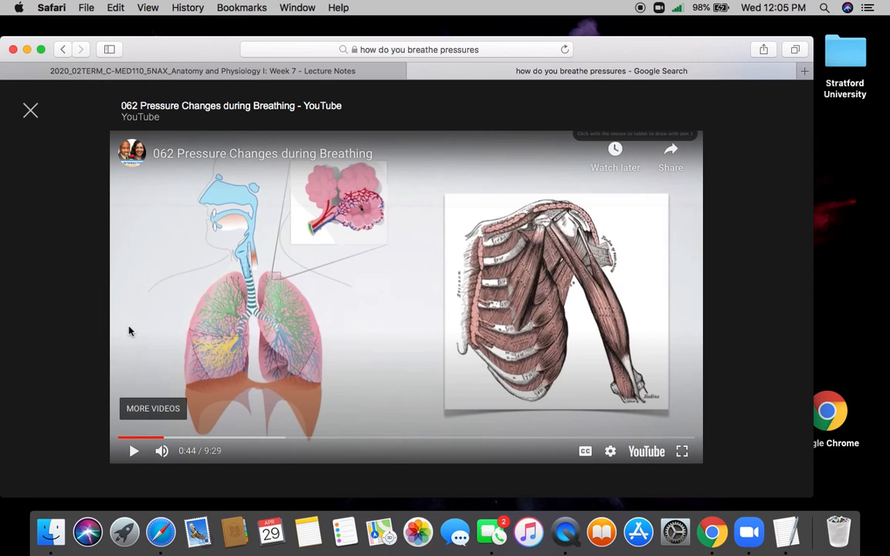
pyautogui.moveTo(162, 346)
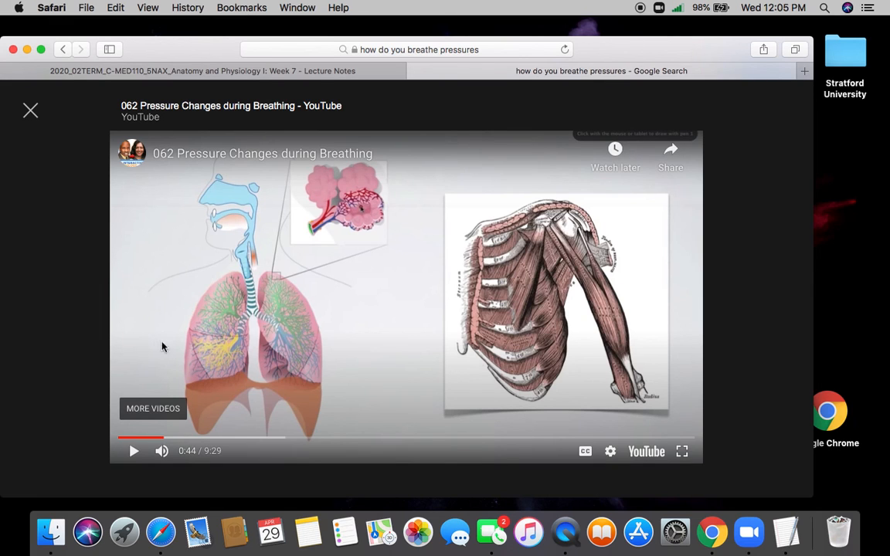
pyautogui.moveTo(108, 188)
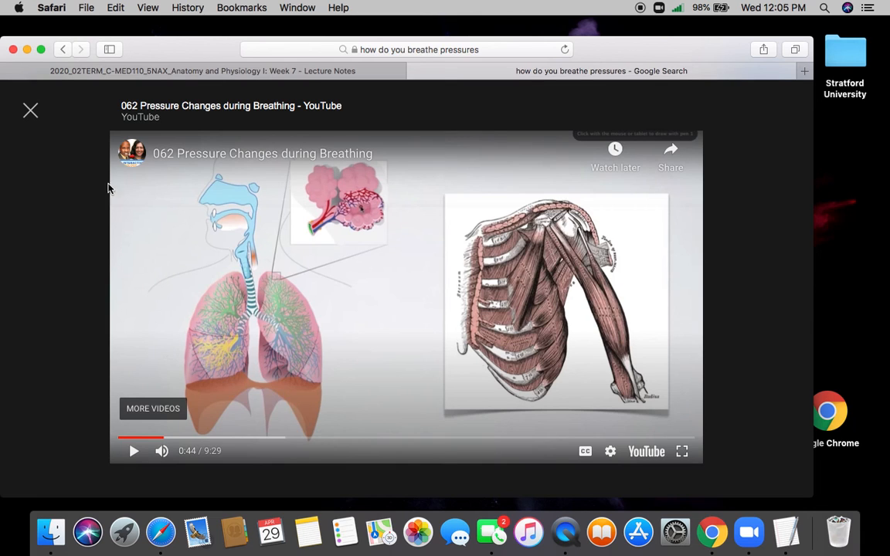
pyautogui.moveTo(293, 358)
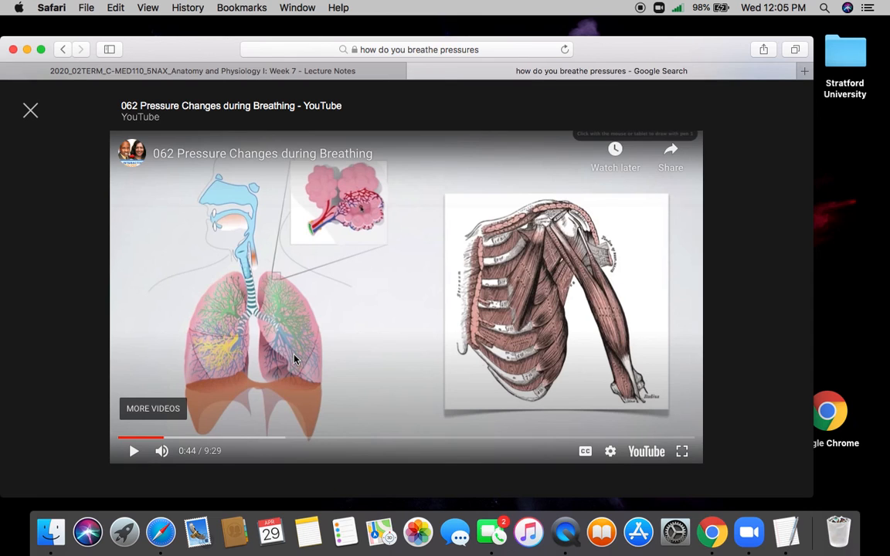
pyautogui.moveTo(256, 372)
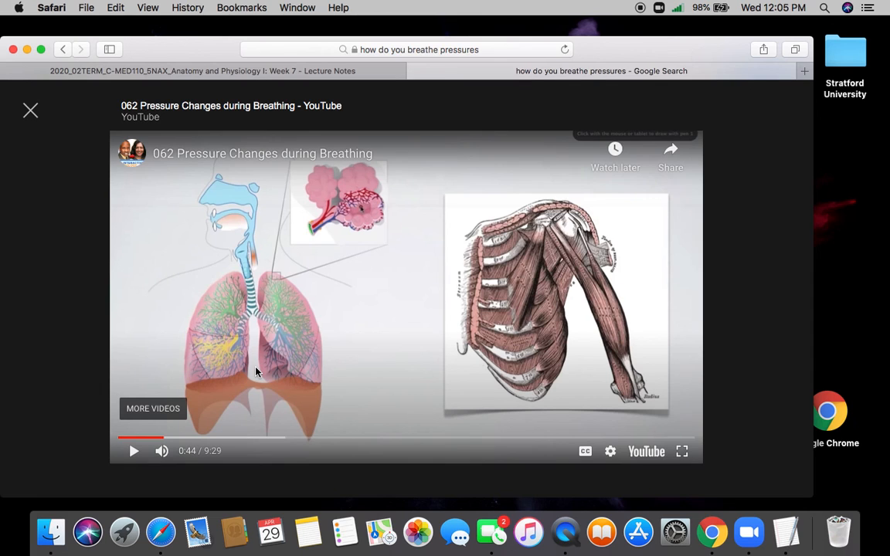
pyautogui.moveTo(290, 411)
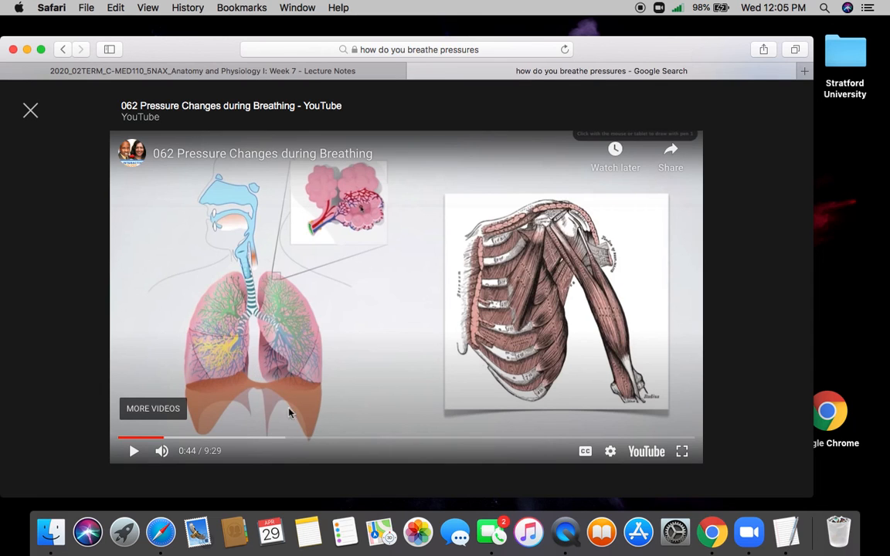
pyautogui.moveTo(220, 404)
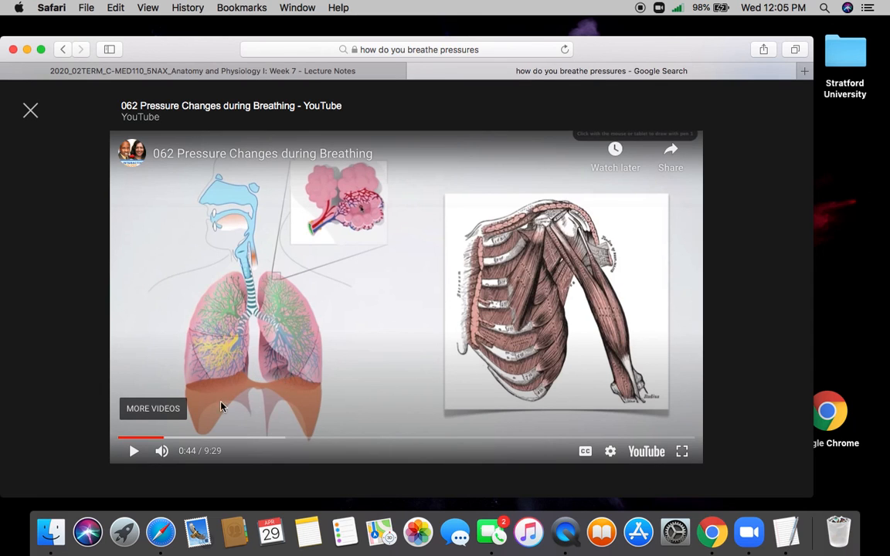
pyautogui.moveTo(244, 396)
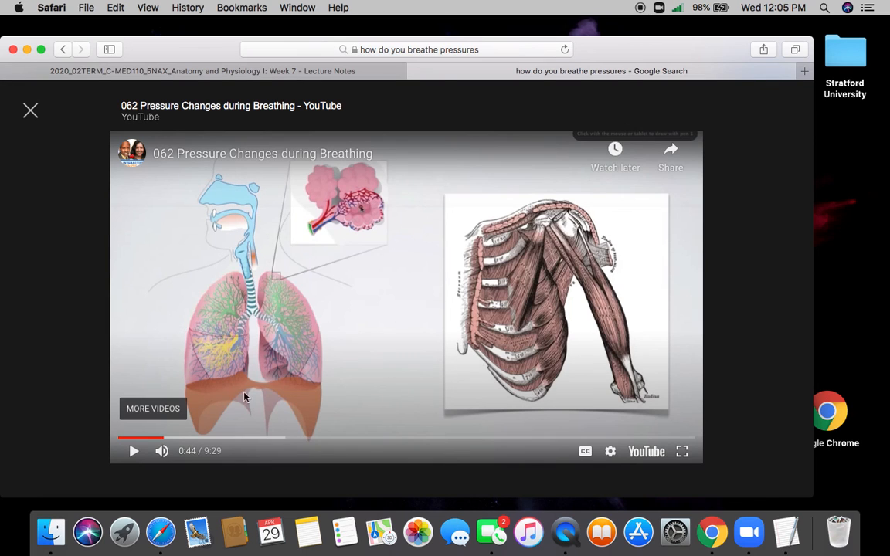
pyautogui.moveTo(510, 317)
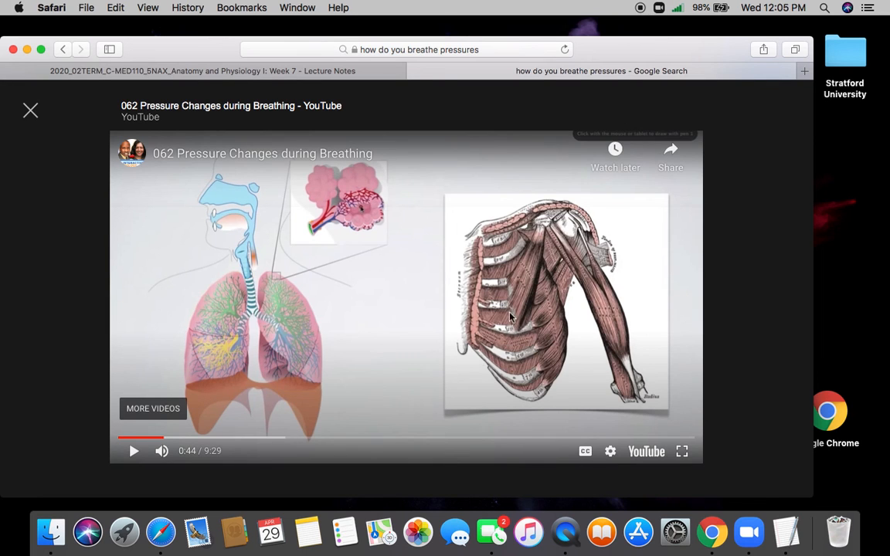
pyautogui.moveTo(494, 301)
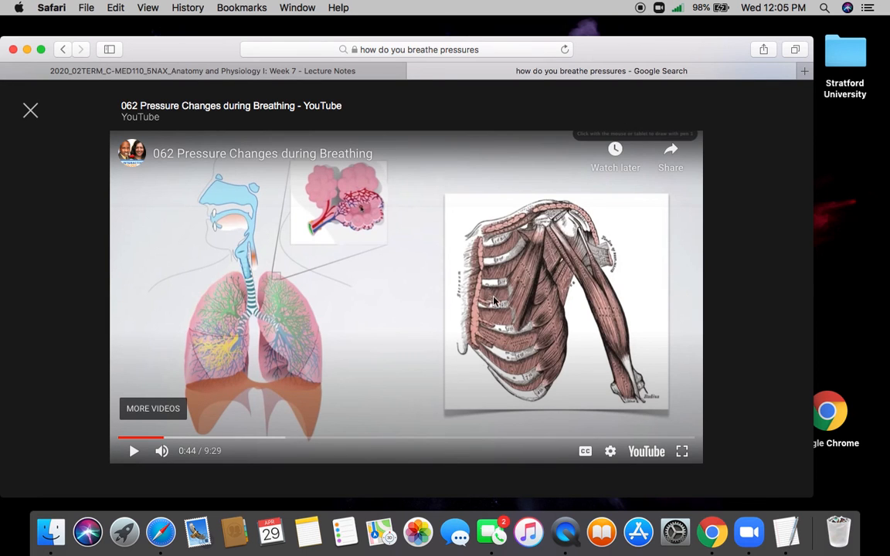
pyautogui.moveTo(528, 377)
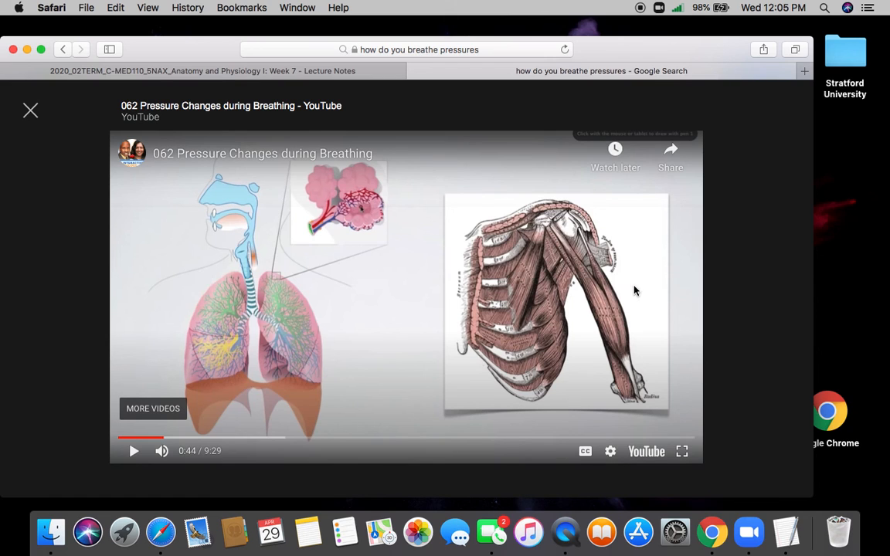
pyautogui.moveTo(587, 230)
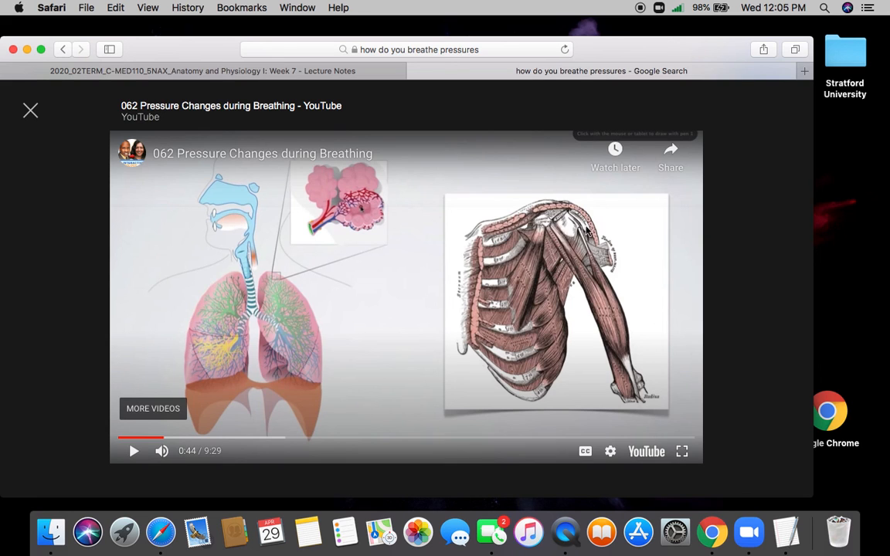
pyautogui.moveTo(411, 274)
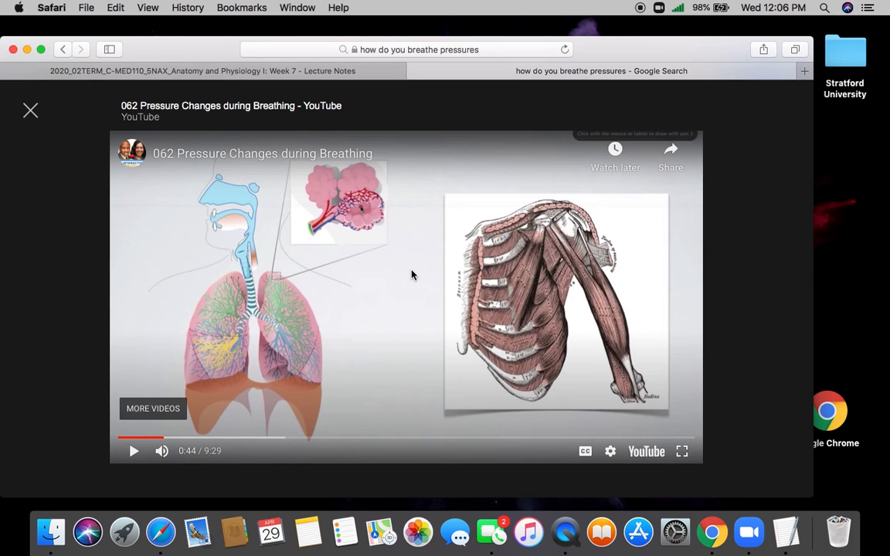
pyautogui.moveTo(47, 127)
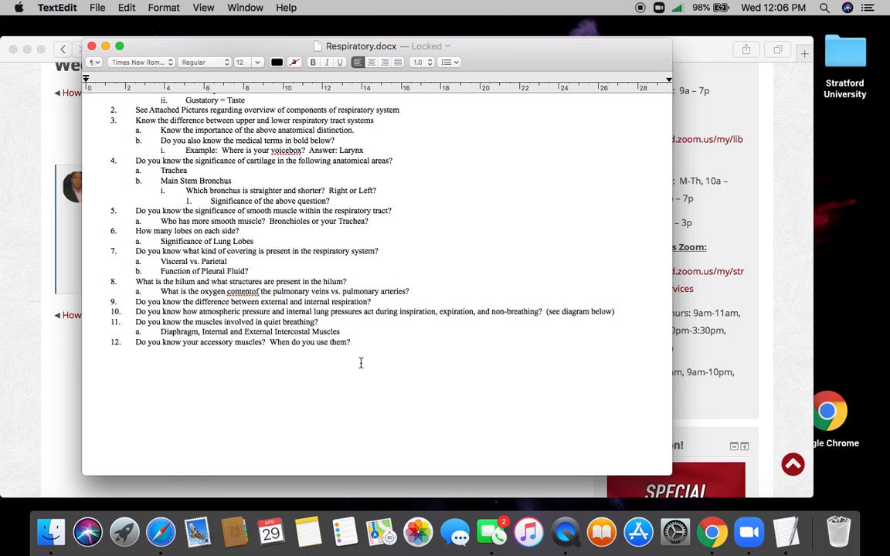
pyautogui.moveTo(301, 343)
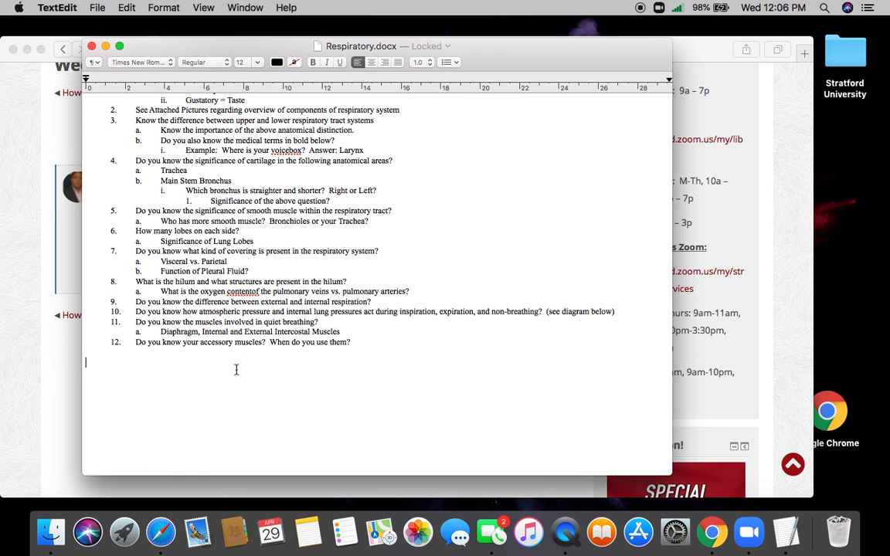
pyautogui.moveTo(444, 380)
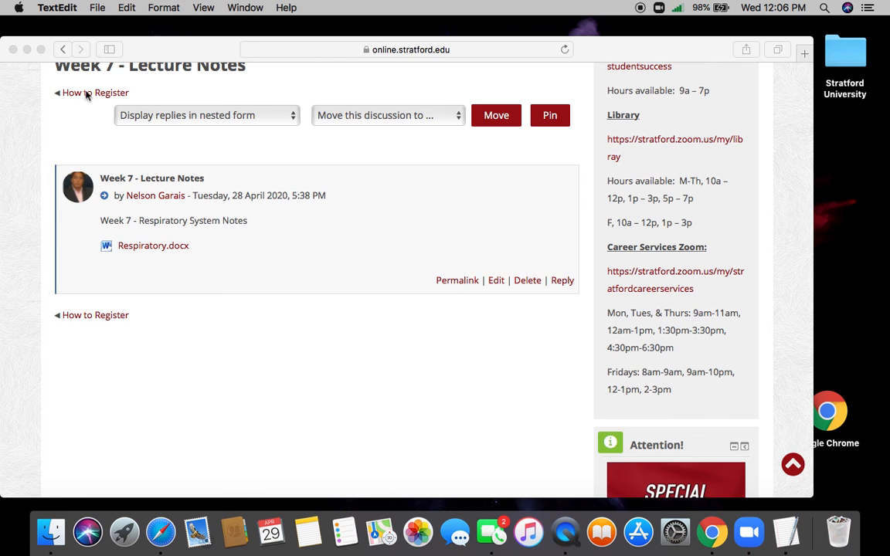
pyautogui.moveTo(527, 475)
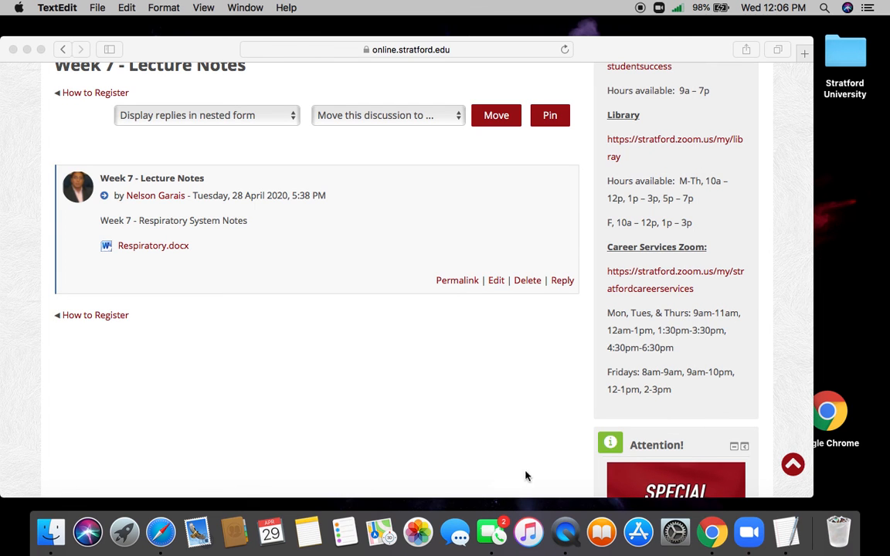
pyautogui.moveTo(240, 441)
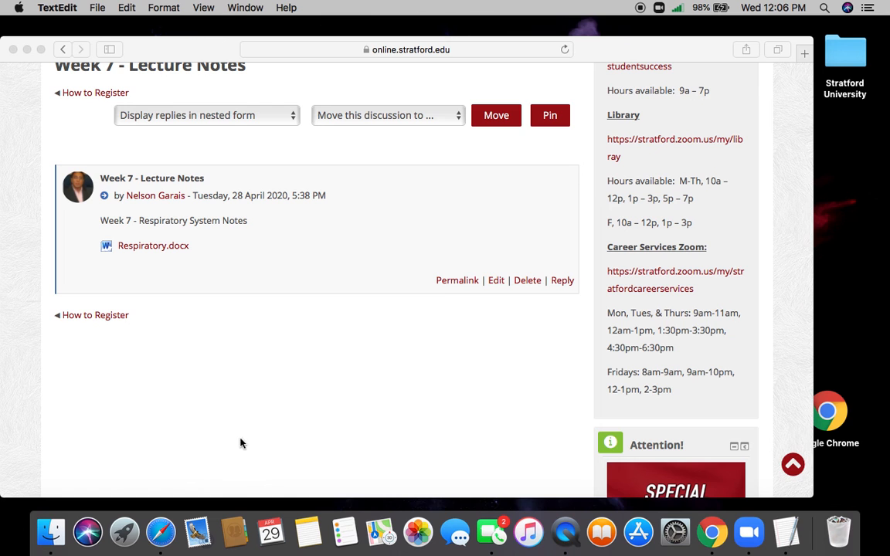
pyautogui.moveTo(312, 400)
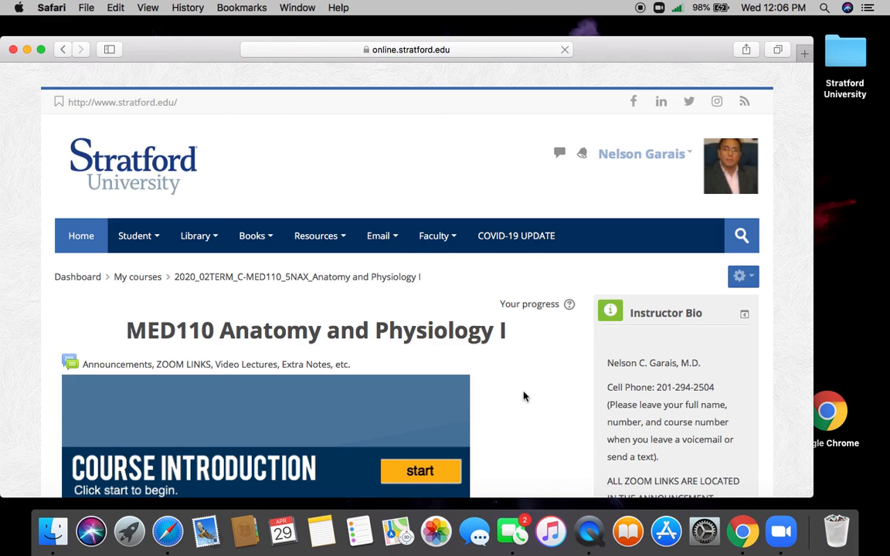
# Step: Scroll down the MED110 course page through the weekly tasks and discussions to Task 7
pyautogui.scroll(-3)
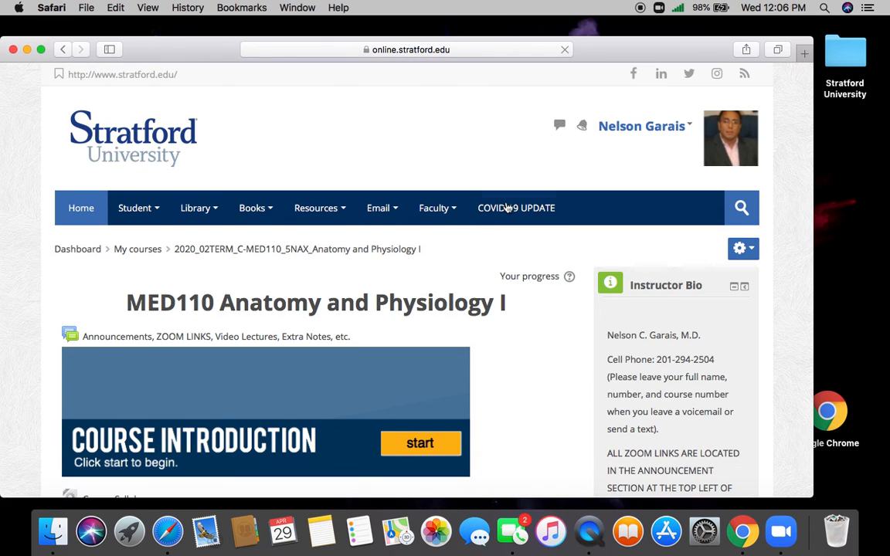
pyautogui.scroll(-3)
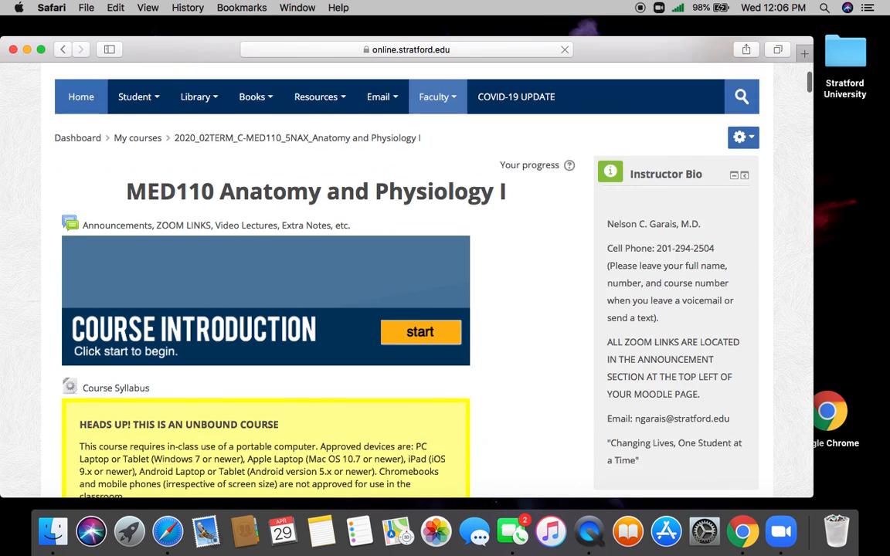
pyautogui.scroll(-3)
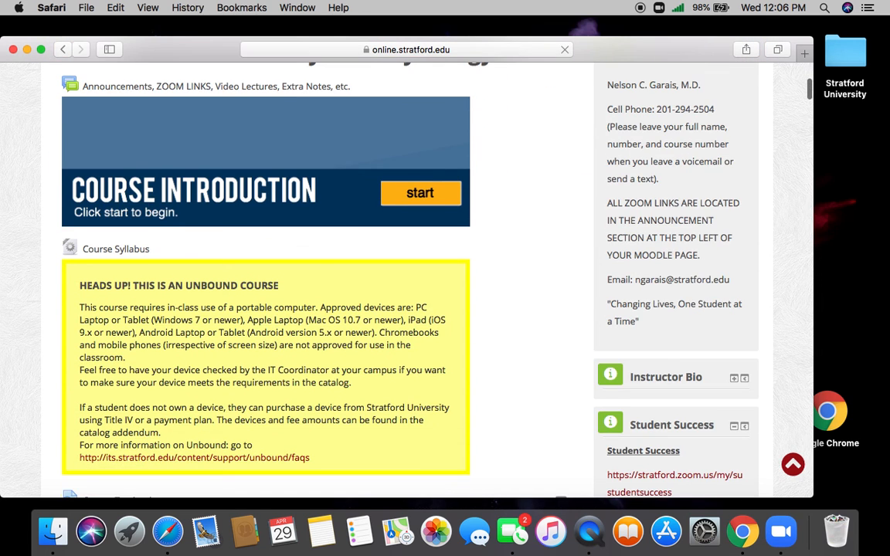
pyautogui.scroll(-3)
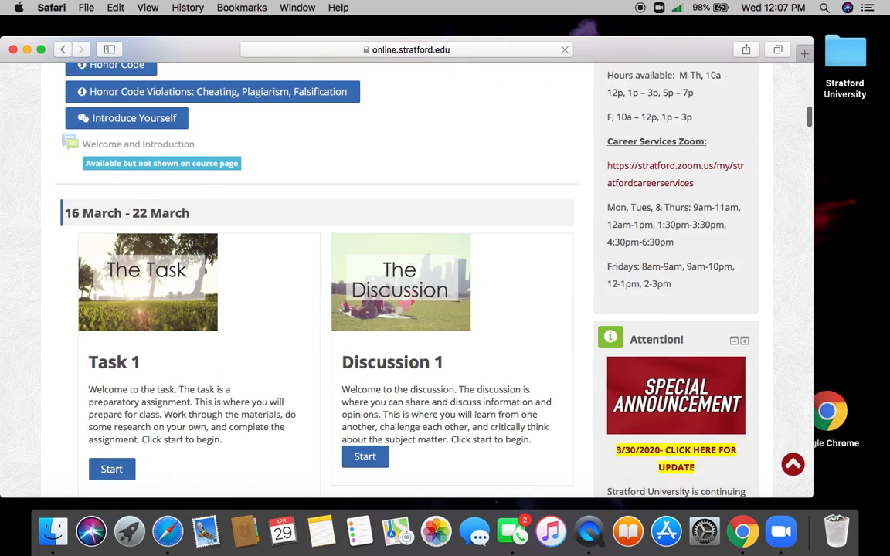
pyautogui.scroll(-3)
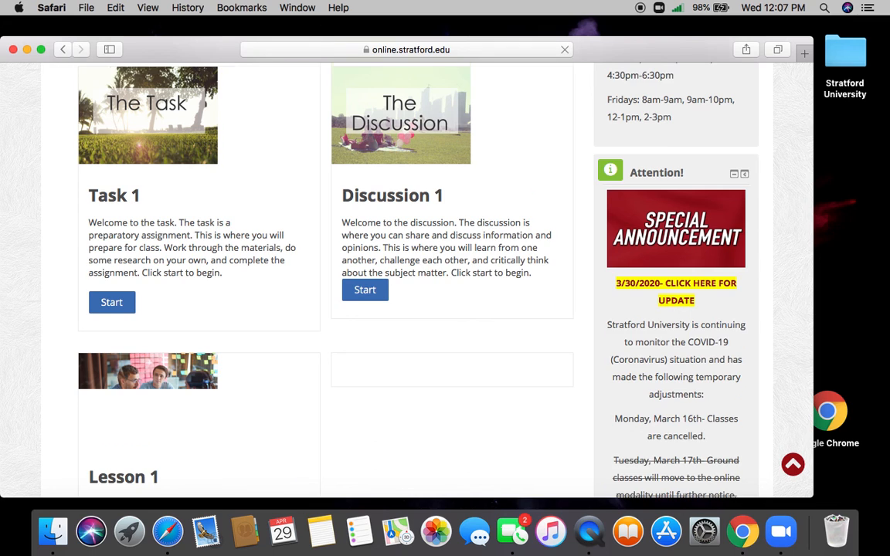
pyautogui.scroll(-3)
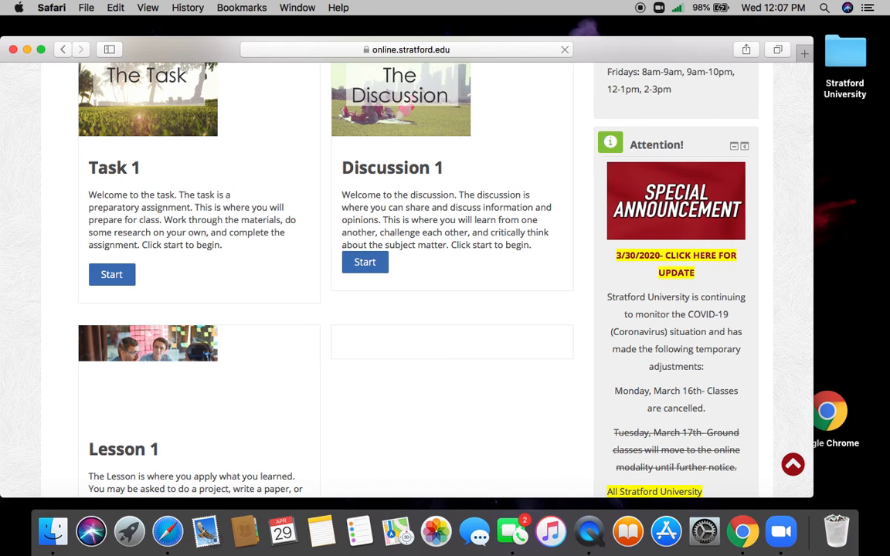
pyautogui.scroll(-3)
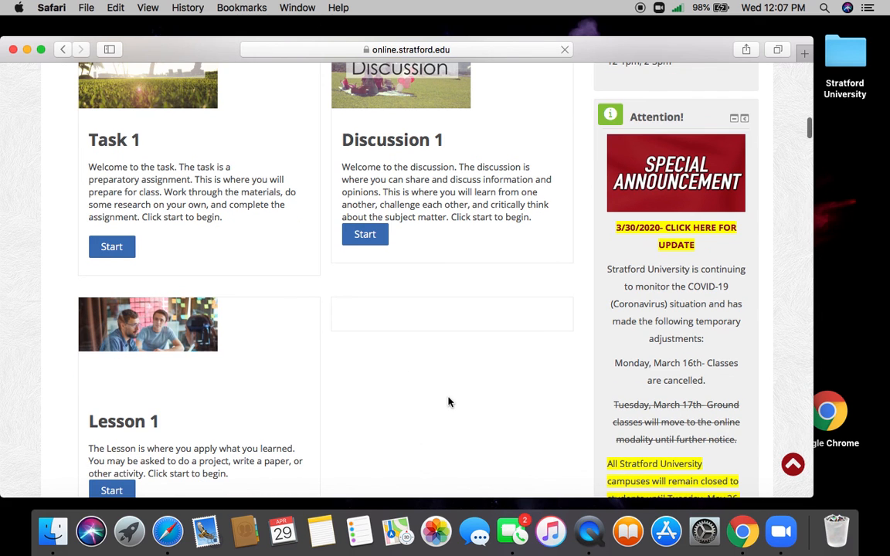
pyautogui.scroll(-3)
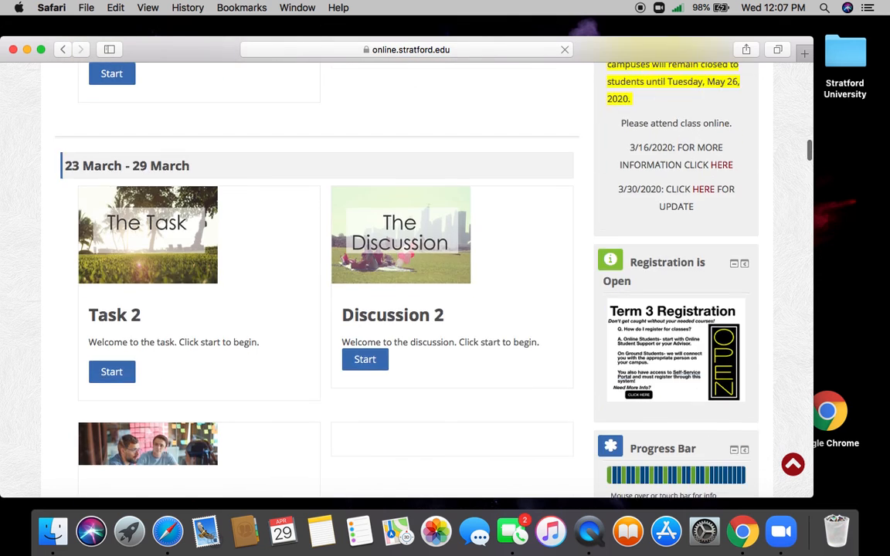
pyautogui.scroll(-3)
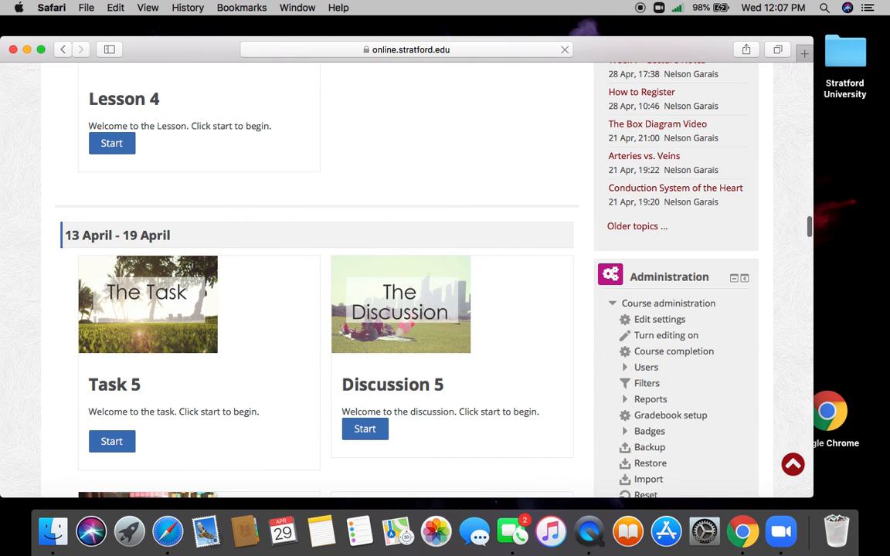
pyautogui.moveTo(500, 461)
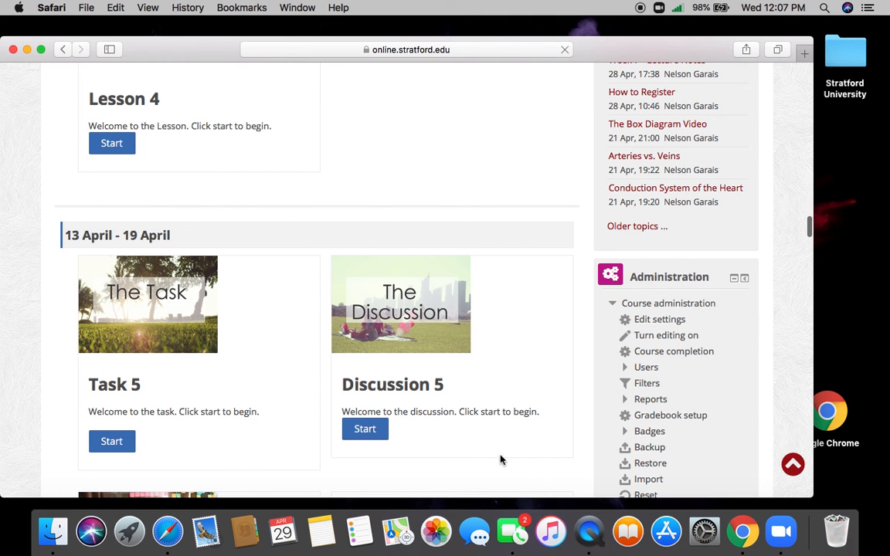
pyautogui.moveTo(516, 457)
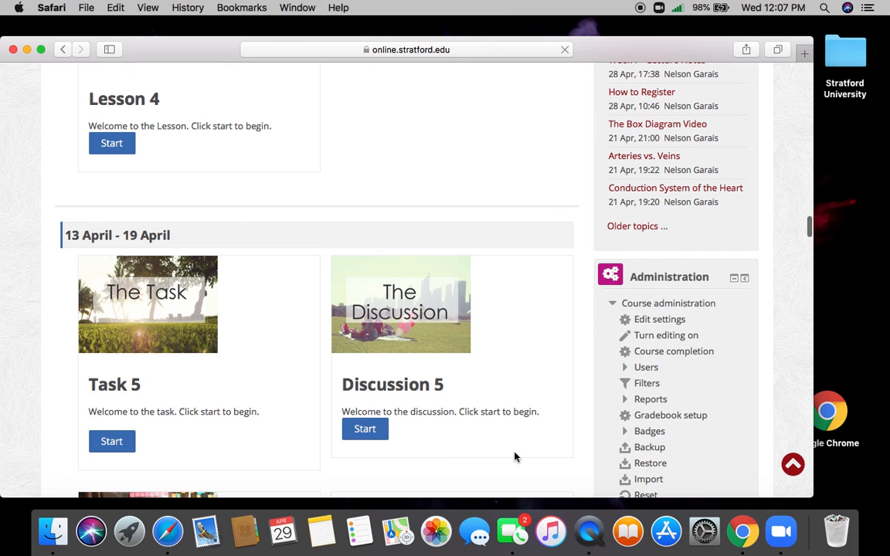
pyautogui.moveTo(788, 355)
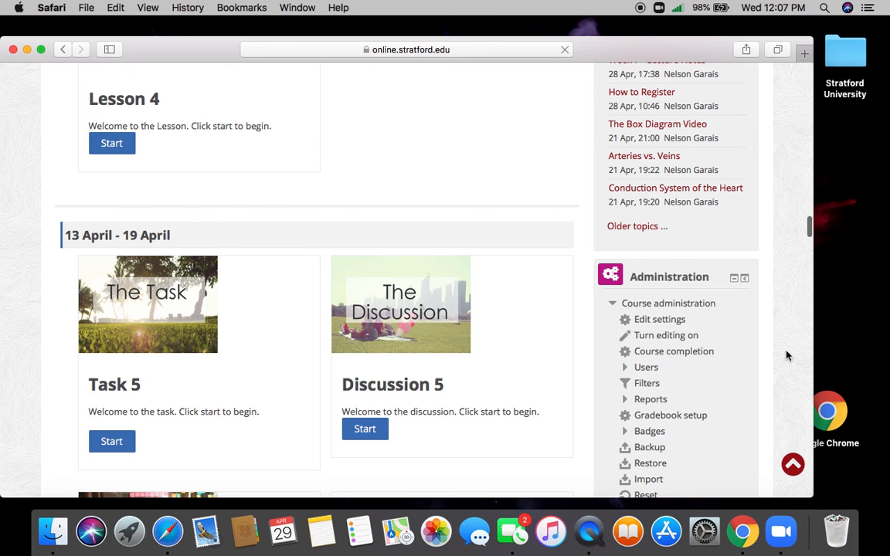
pyautogui.scroll(-3)
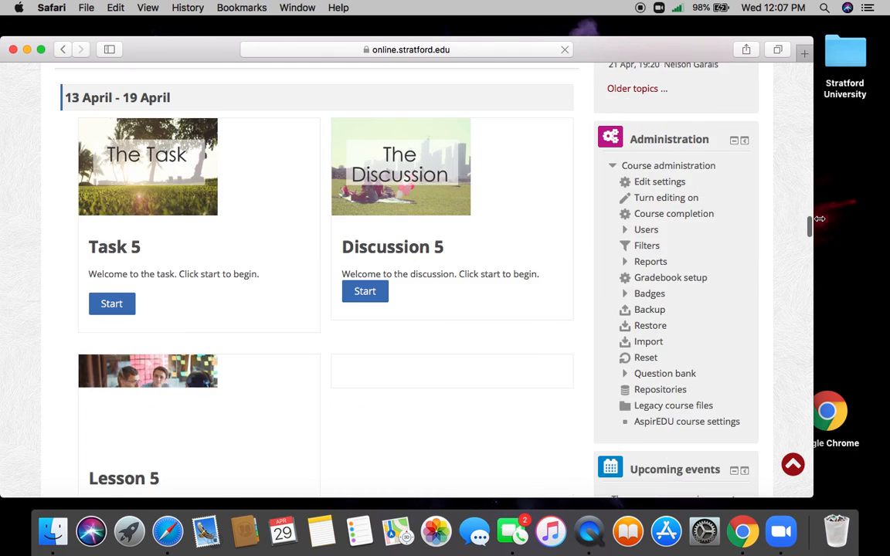
pyautogui.scroll(-3)
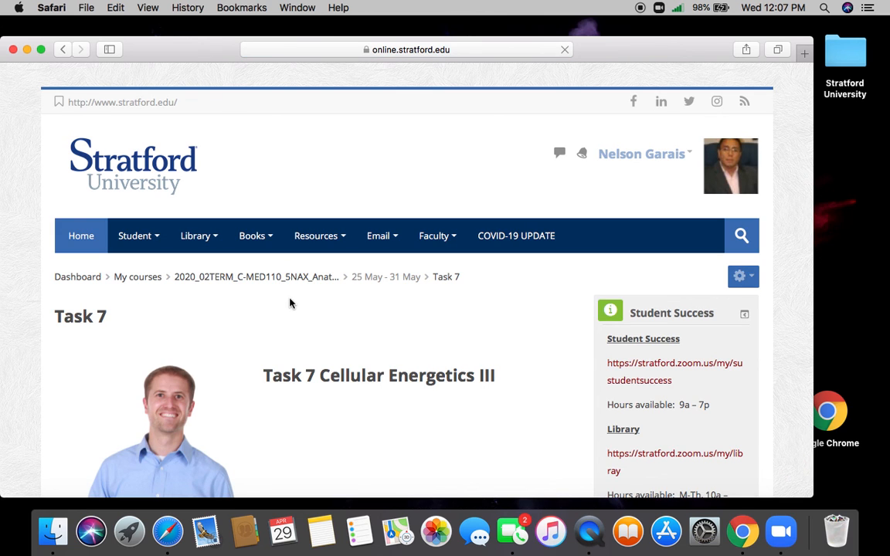
# Step: Scroll the Task 7 page down to Step 1 and Step 2's respiratory videos and lab guide
pyautogui.scroll(-3)
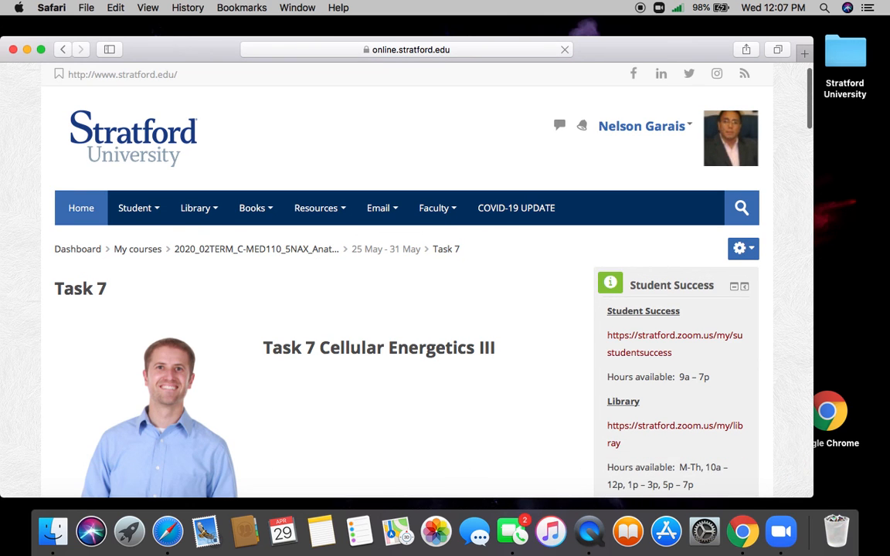
pyautogui.scroll(-3)
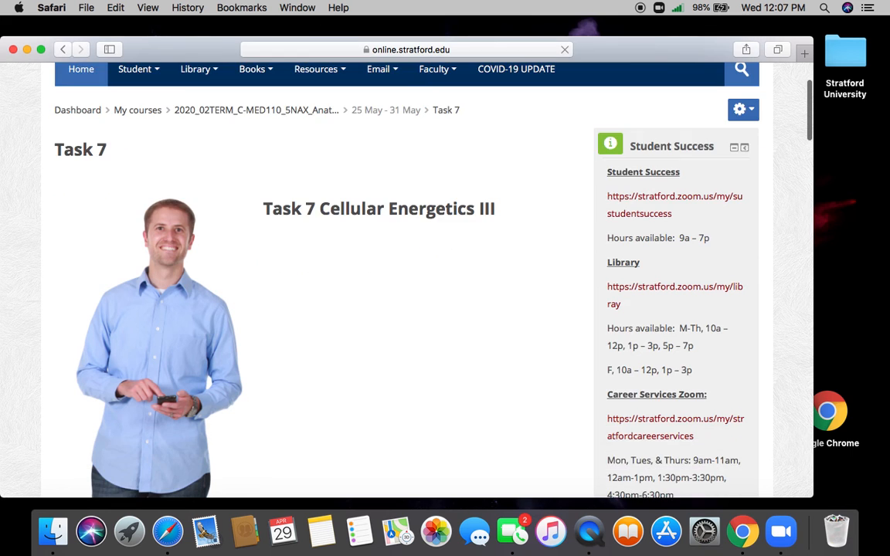
pyautogui.scroll(-3)
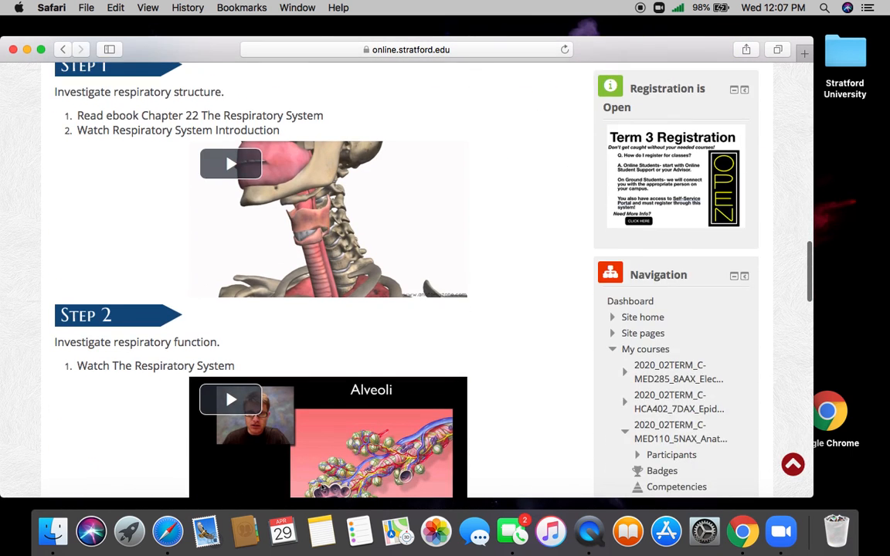
pyautogui.scroll(-3)
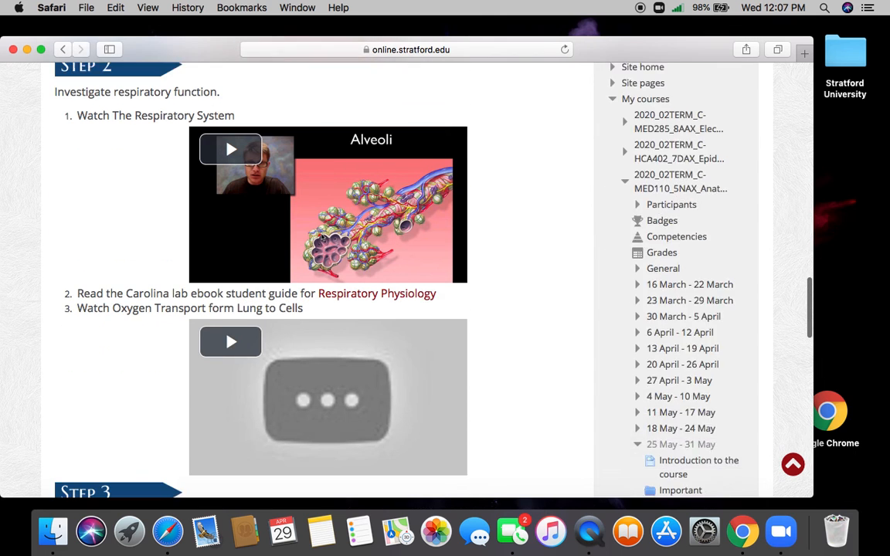
pyautogui.scroll(-3)
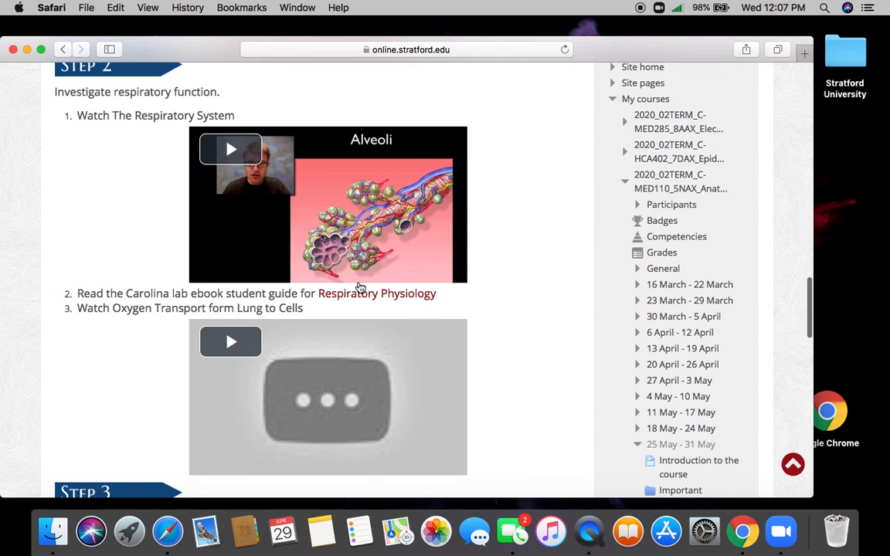
pyautogui.moveTo(509, 227)
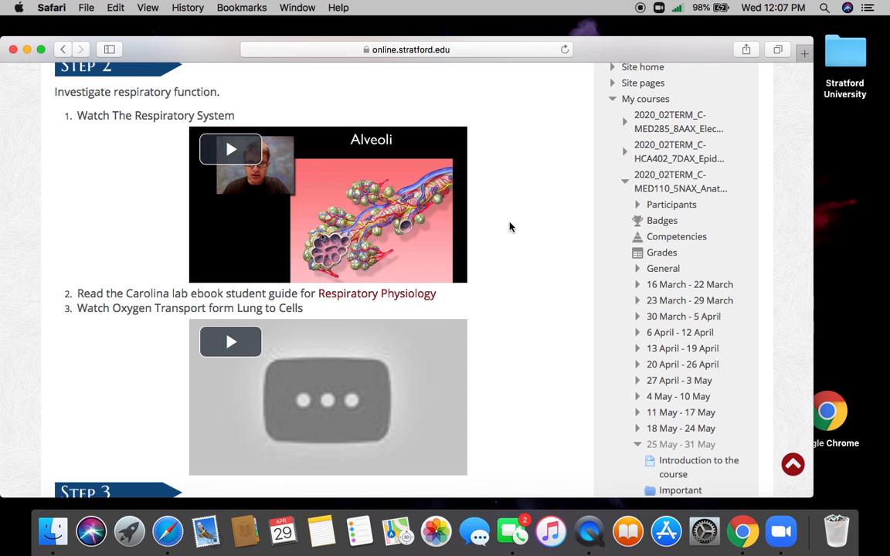
pyautogui.scroll(3)
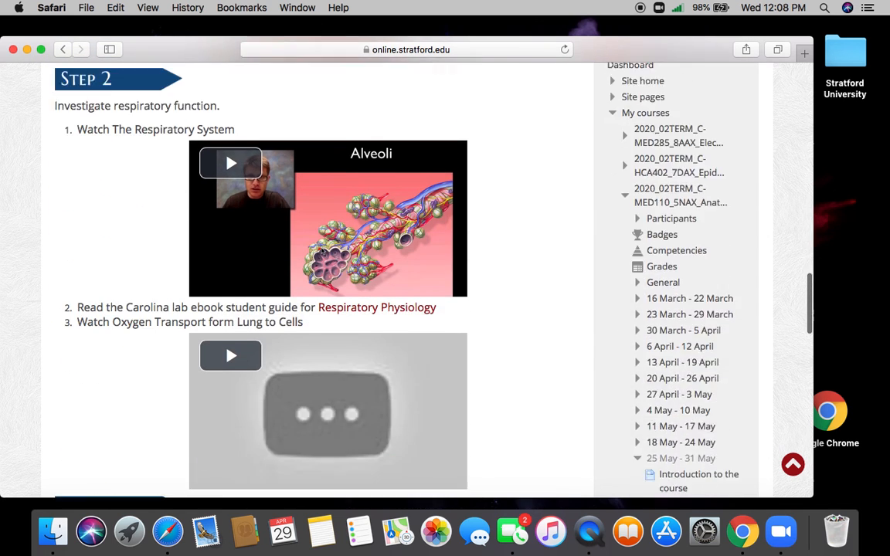
pyautogui.scroll(-3)
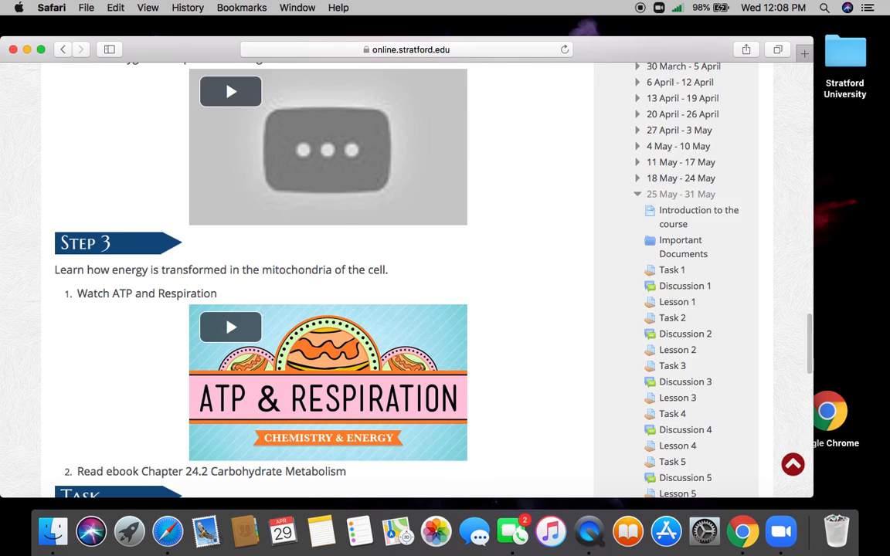
pyautogui.scroll(-3)
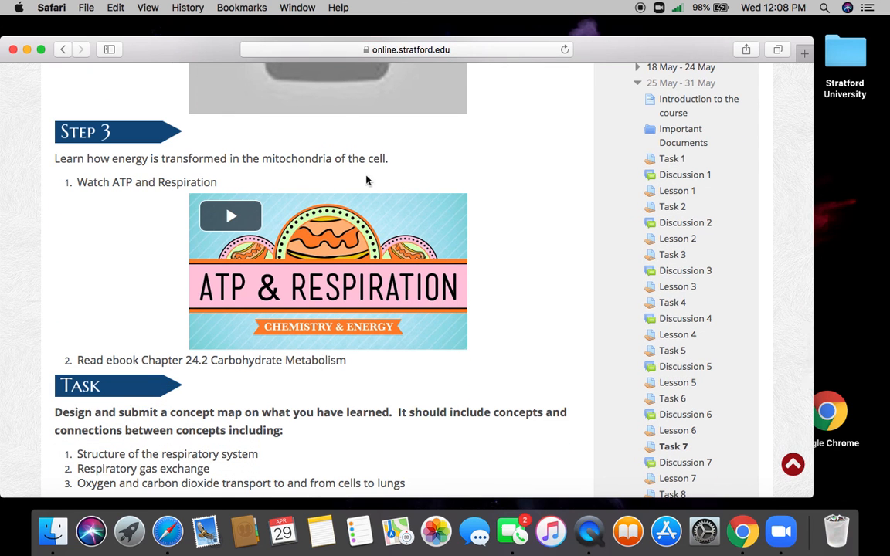
pyautogui.moveTo(454, 180)
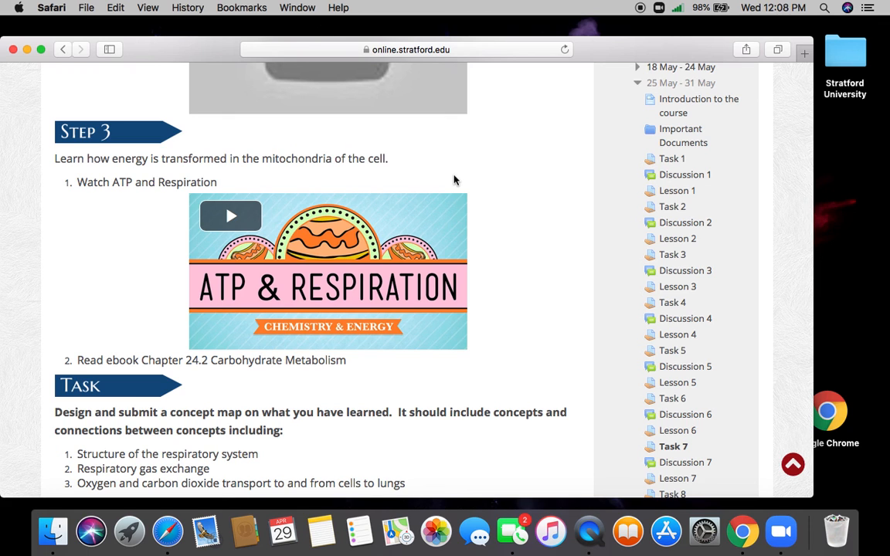
pyautogui.moveTo(487, 216)
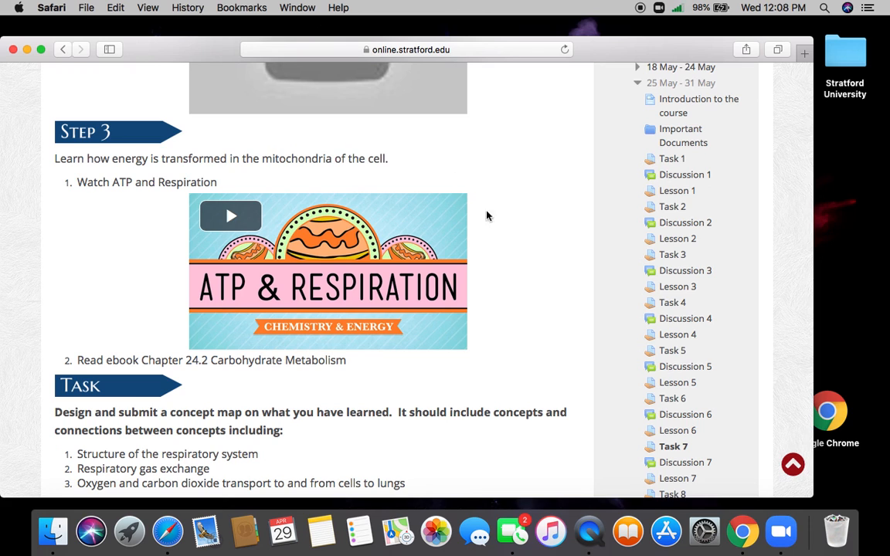
pyautogui.moveTo(516, 254)
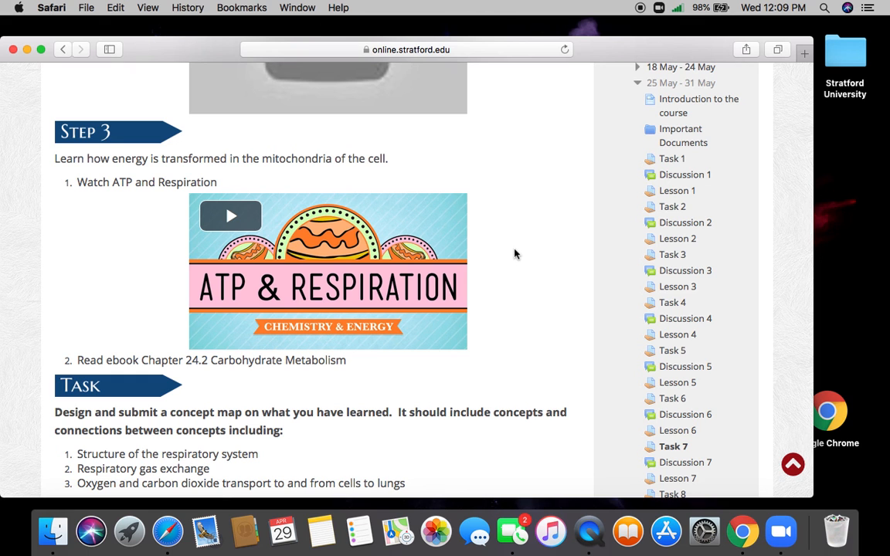
pyautogui.moveTo(522, 346)
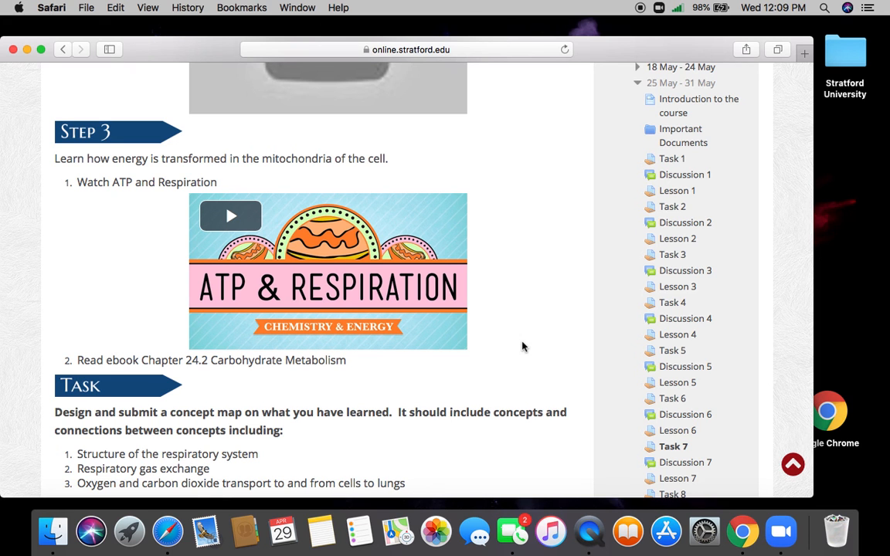
pyautogui.scroll(-3)
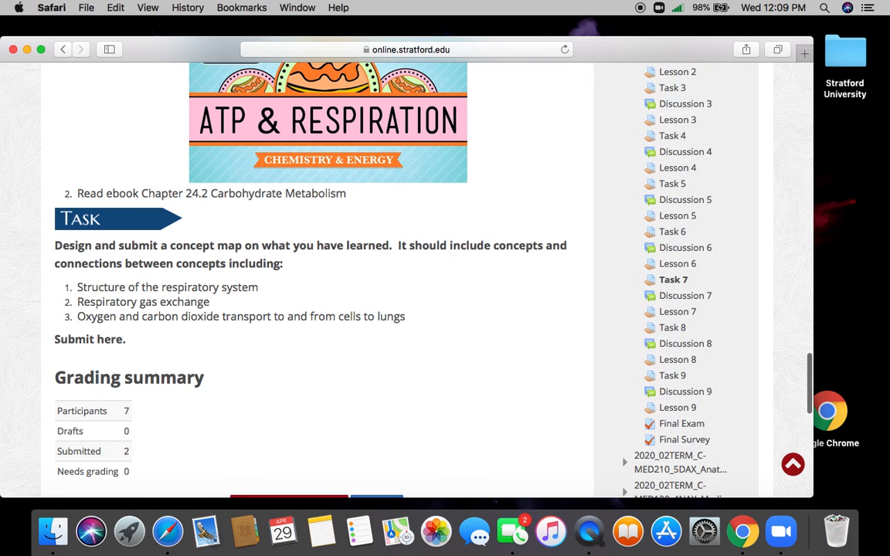
pyautogui.moveTo(269, 301)
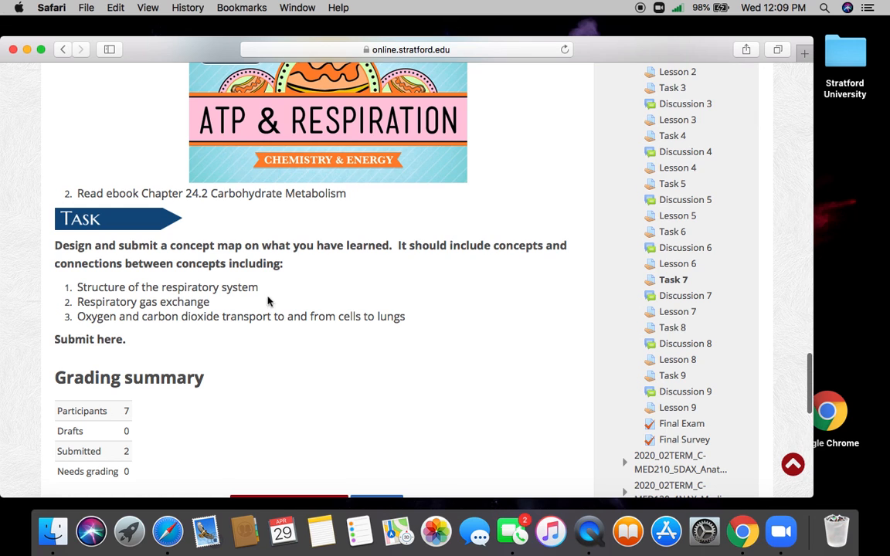
pyautogui.moveTo(271, 344)
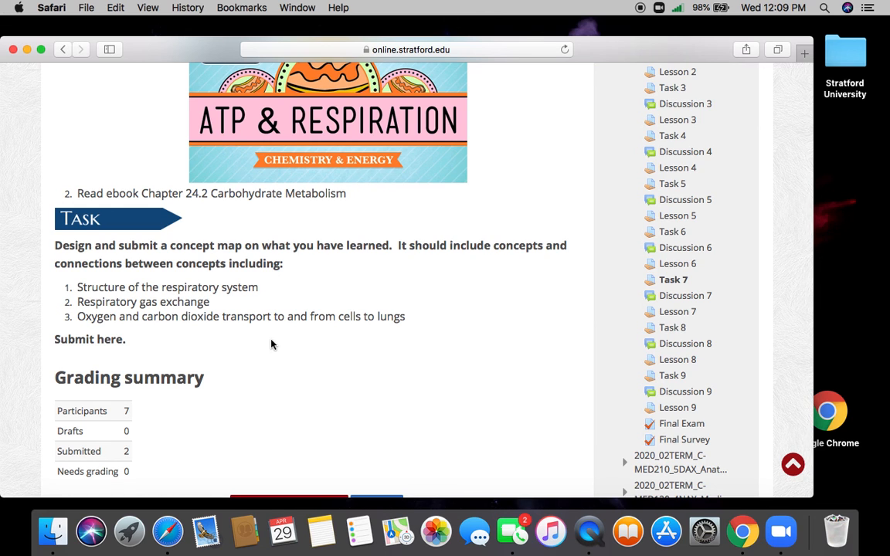
pyautogui.moveTo(355, 389)
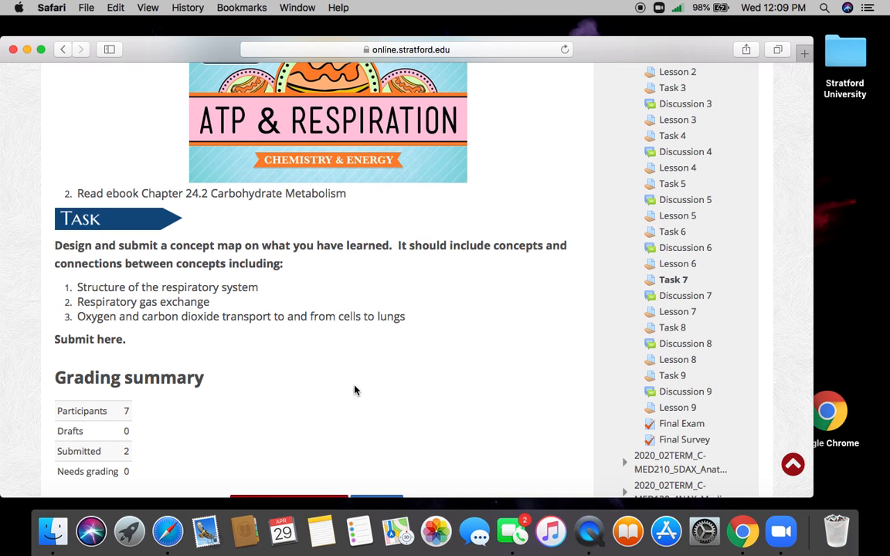
pyautogui.scroll(-3)
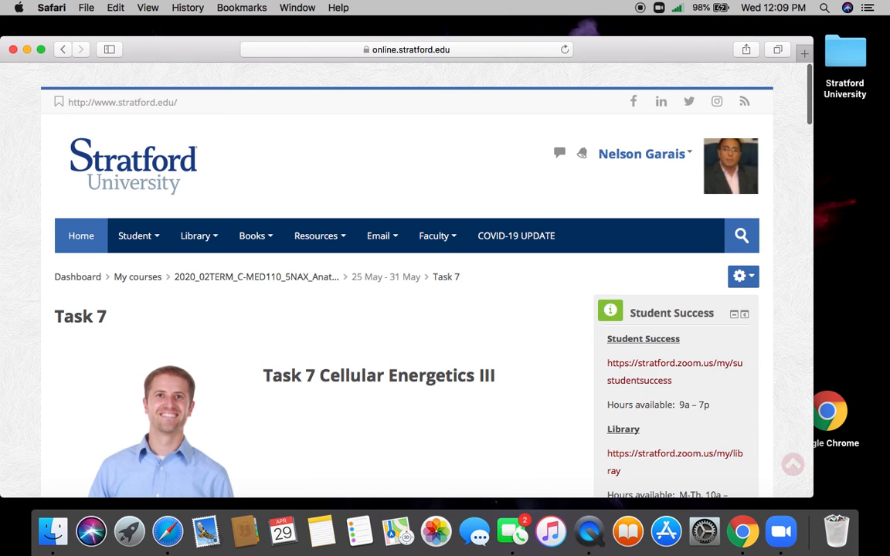
pyautogui.scroll(-3)
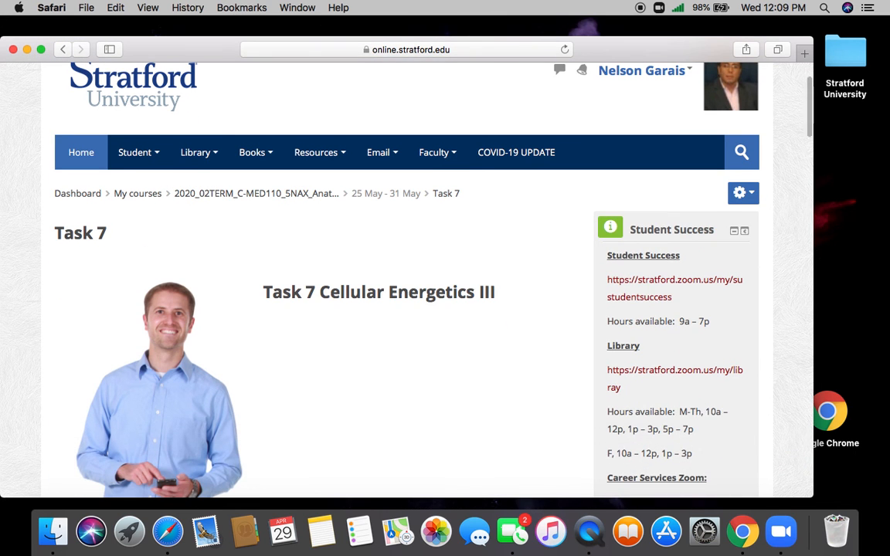
pyautogui.moveTo(297, 199)
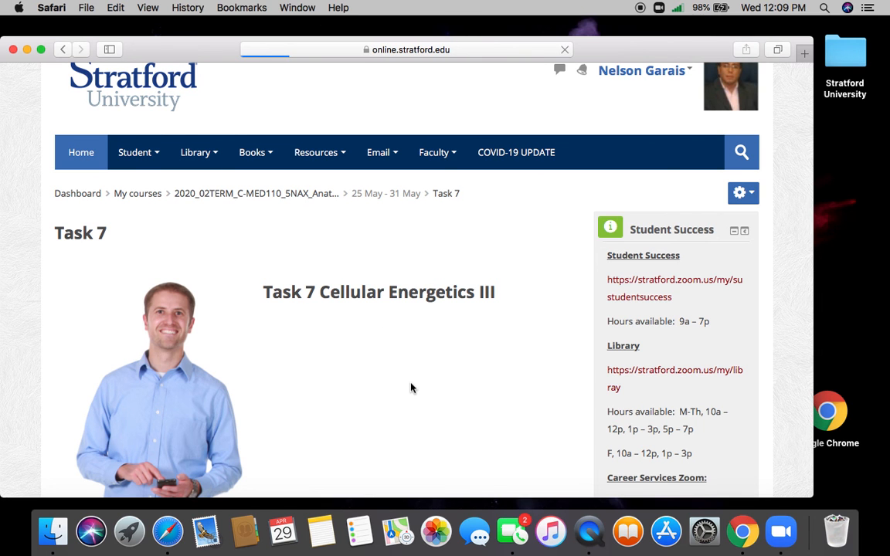
# Step: Return to the MED110 course home, scroll to the 27 April – 3 May week and start Discussion 7
pyautogui.click(256, 193)
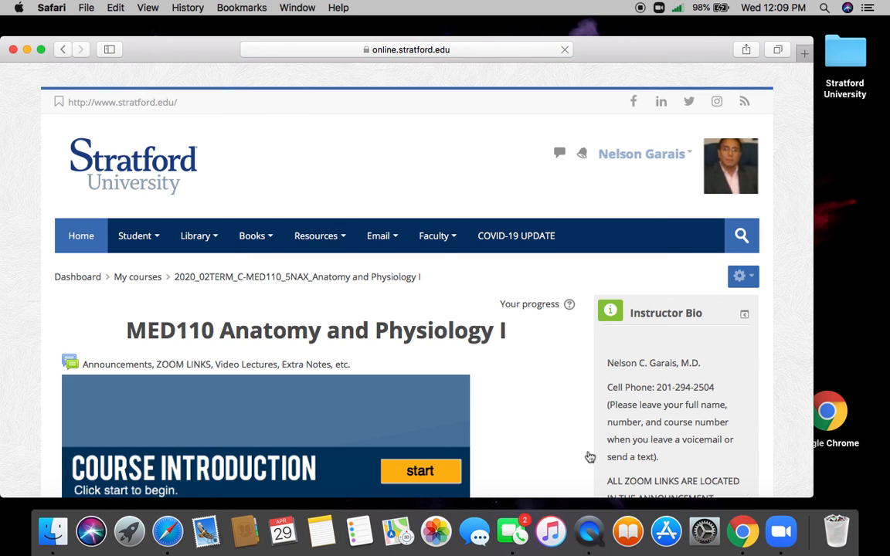
pyautogui.scroll(-3)
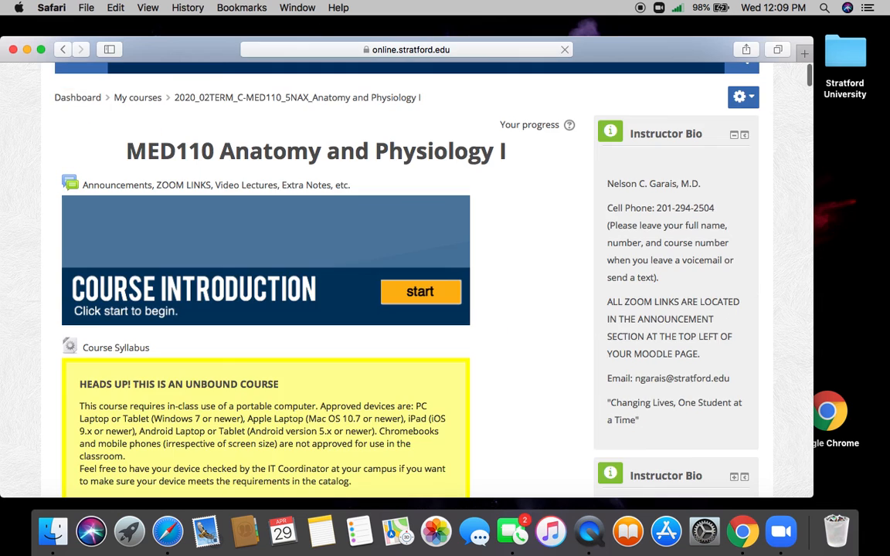
pyautogui.scroll(-3)
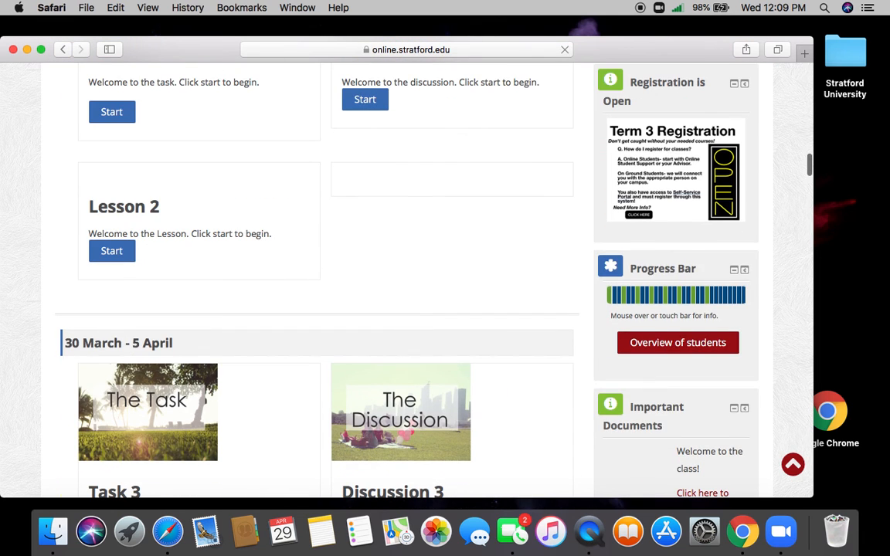
pyautogui.scroll(-3)
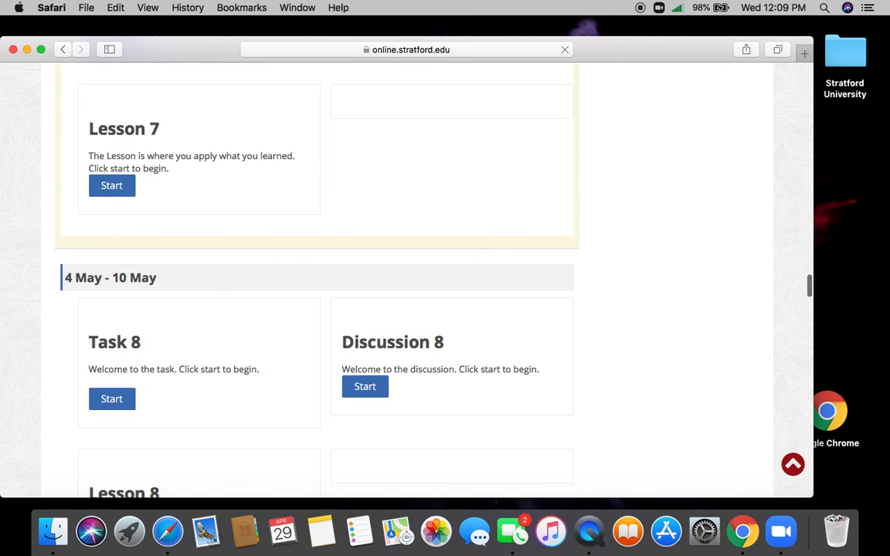
pyautogui.scroll(-3)
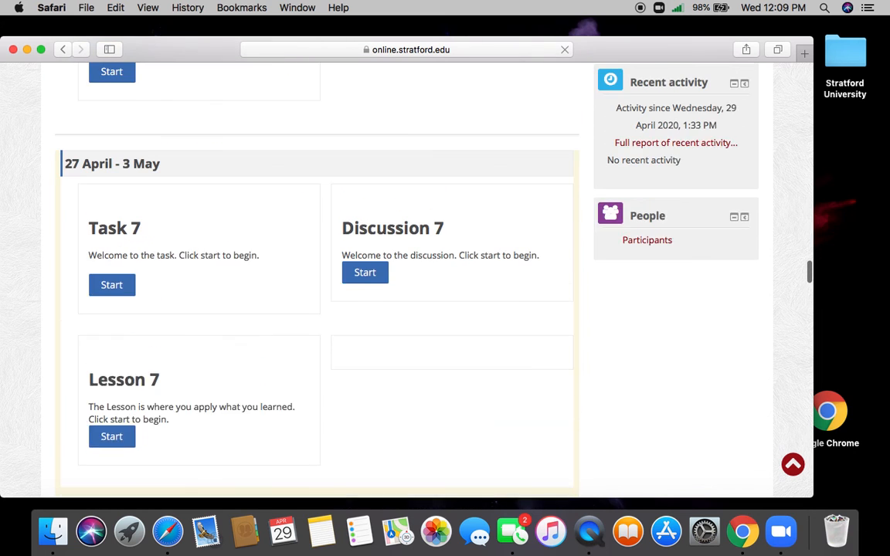
pyautogui.scroll(-3)
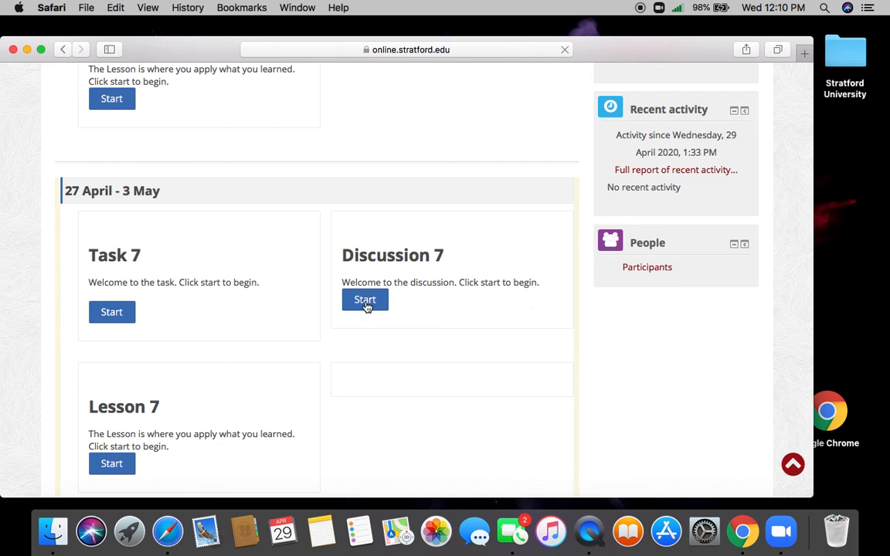
pyautogui.click(364, 300)
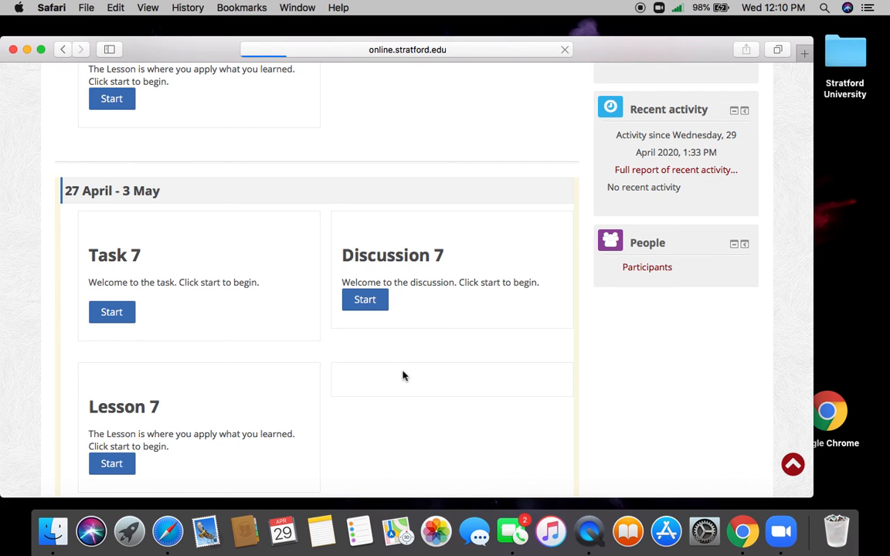
pyautogui.moveTo(400, 382)
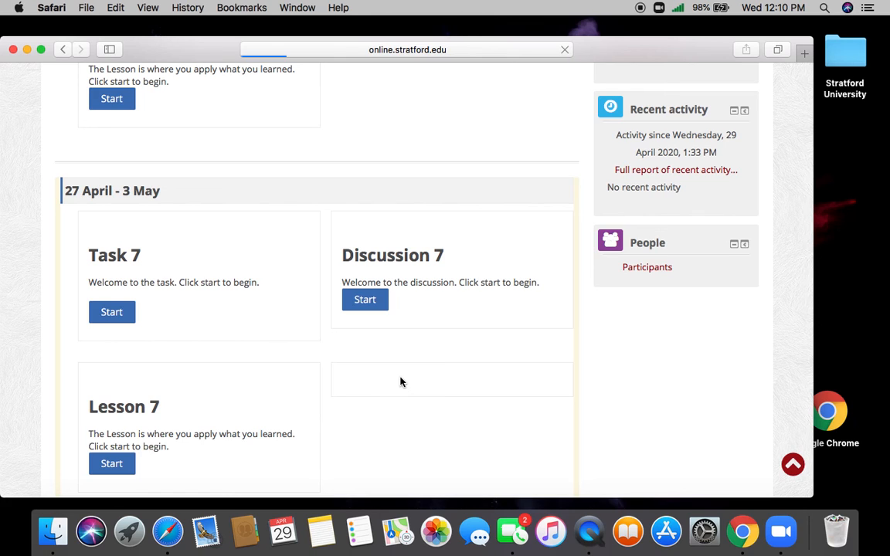
pyautogui.moveTo(386, 321)
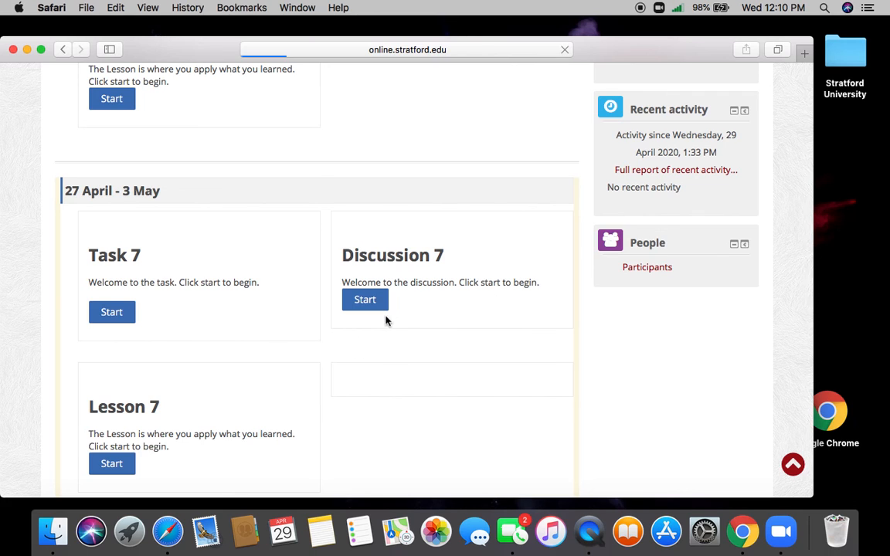
pyautogui.moveTo(431, 384)
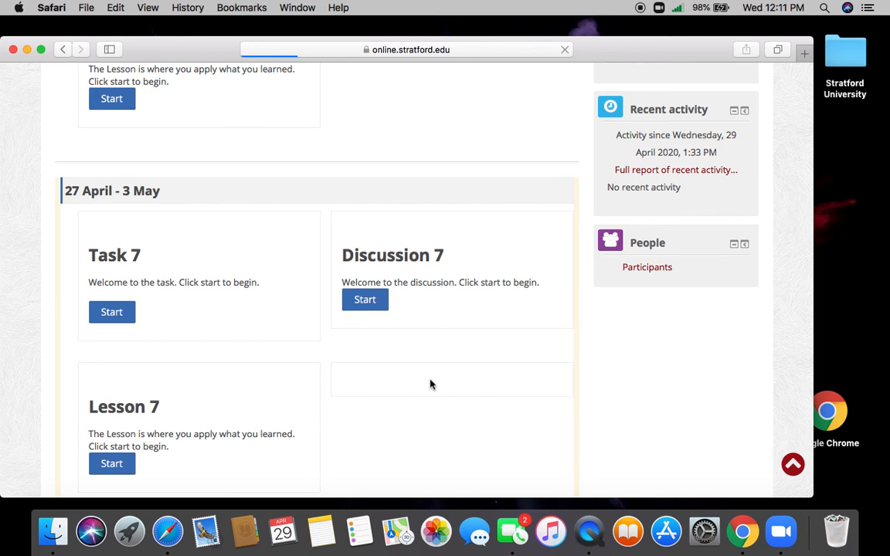
# Step: Open the Discussion 7 forum and read its telehealth remote-monitoring prompt
pyautogui.click(365, 299)
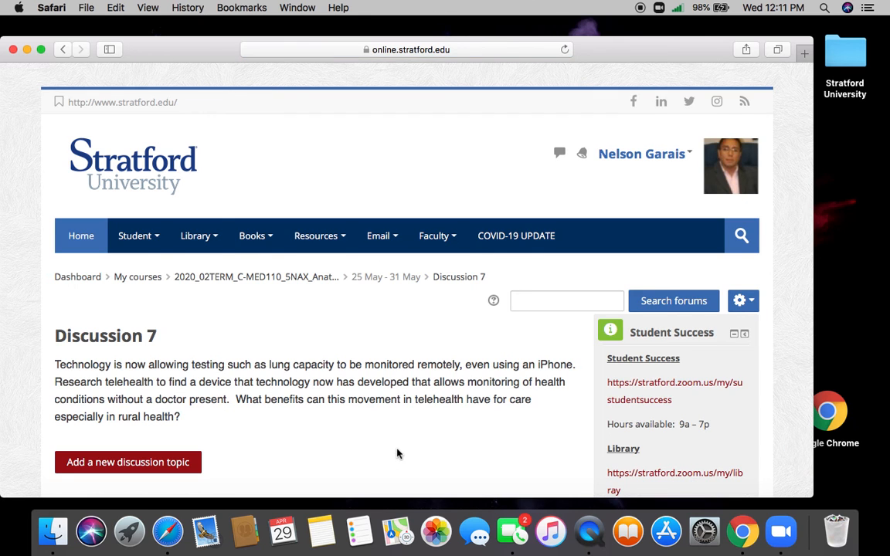
pyautogui.scroll(-3)
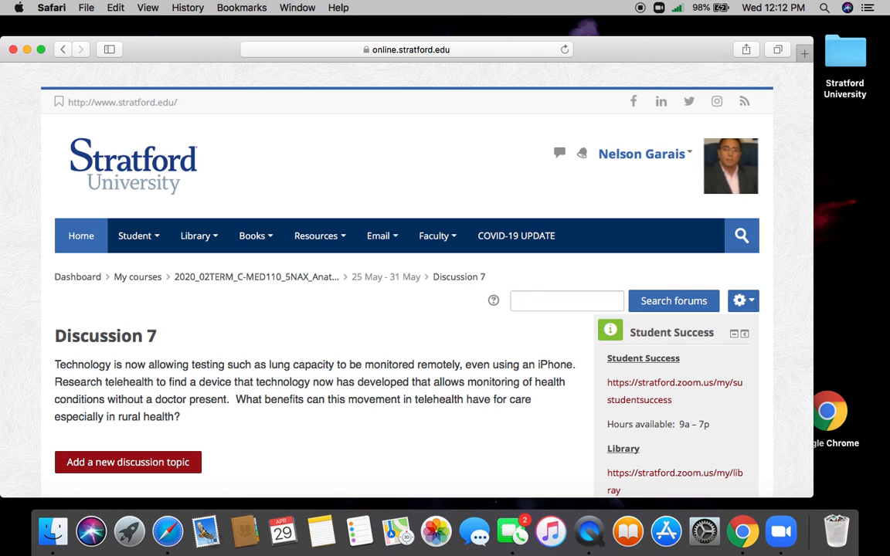
pyautogui.moveTo(173, 338)
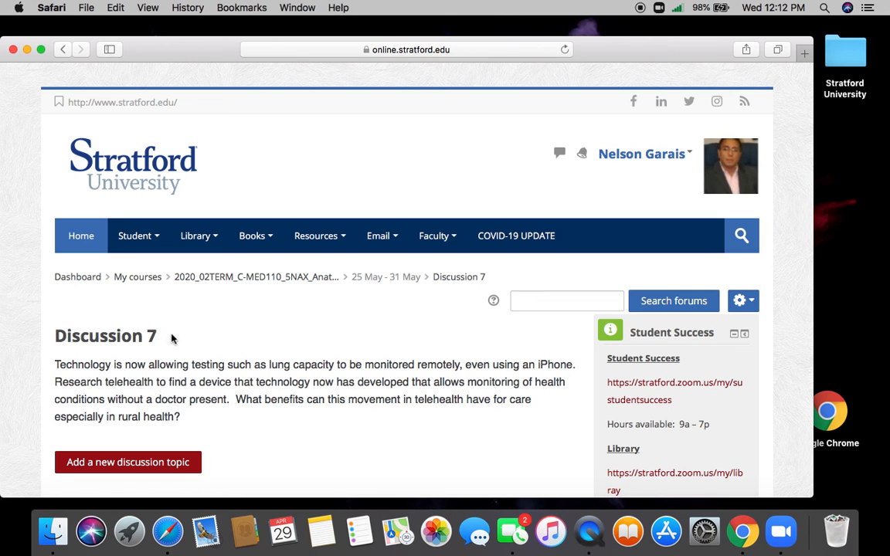
pyautogui.moveTo(349, 442)
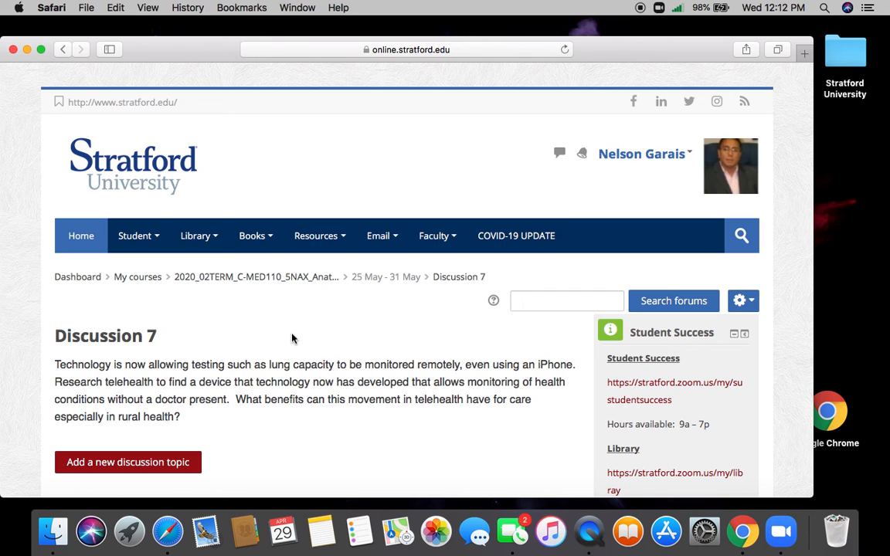
pyautogui.moveTo(262, 333)
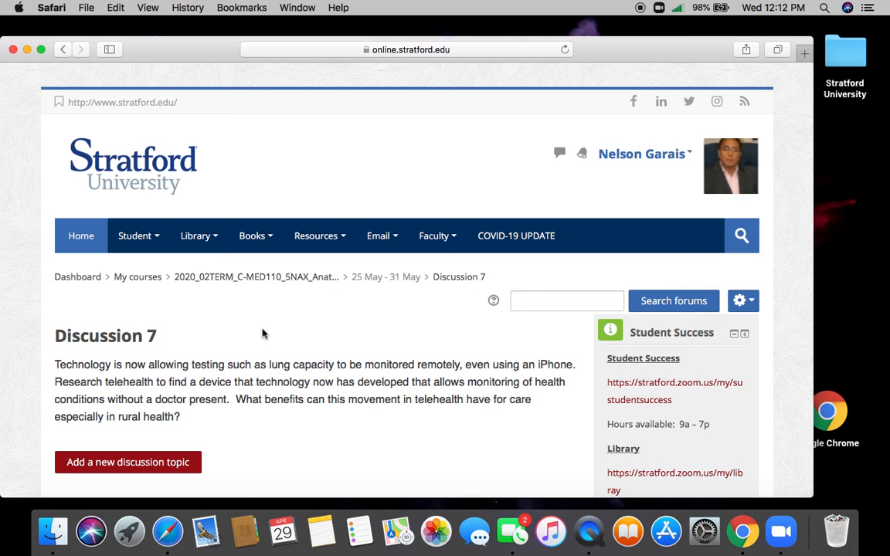
pyautogui.moveTo(235, 281)
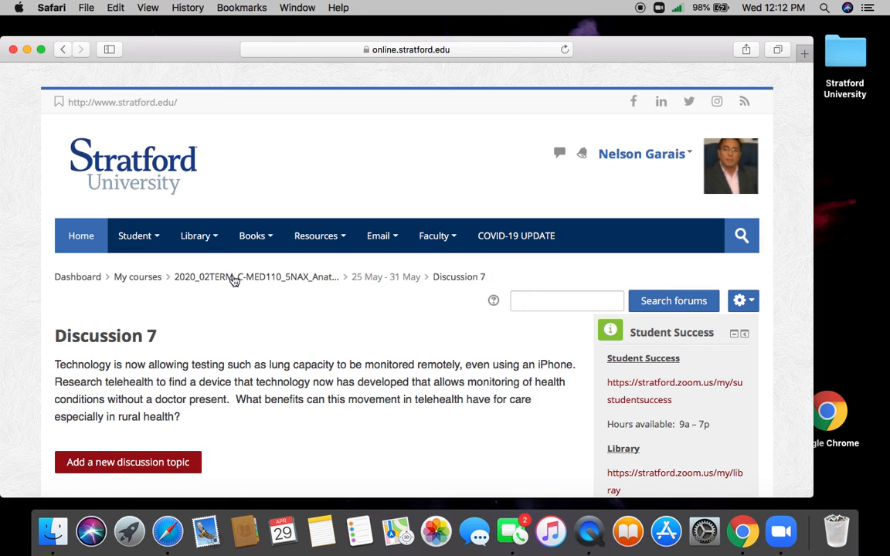
# Step: Return to the MED110 course home, scroll to the 27 April – 3 May week and start Lesson 7
pyautogui.click(235, 276)
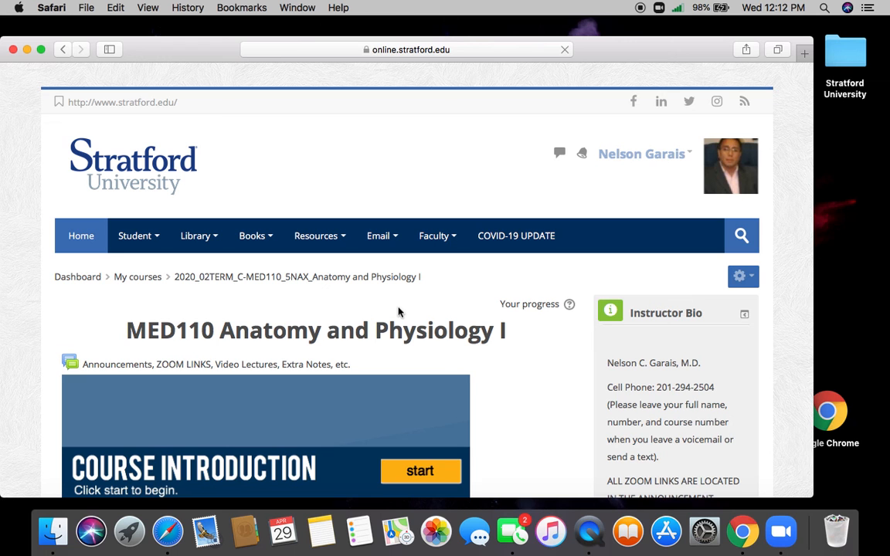
pyautogui.scroll(-3)
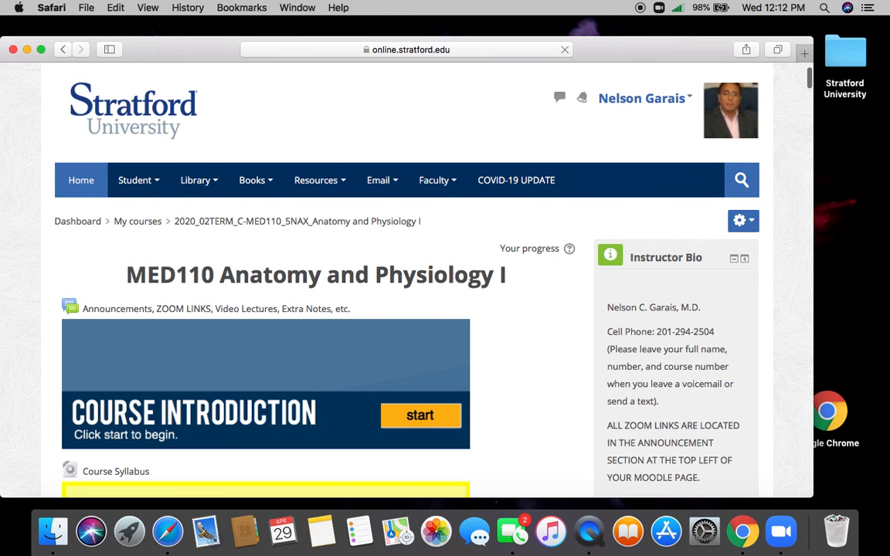
pyautogui.scroll(-3)
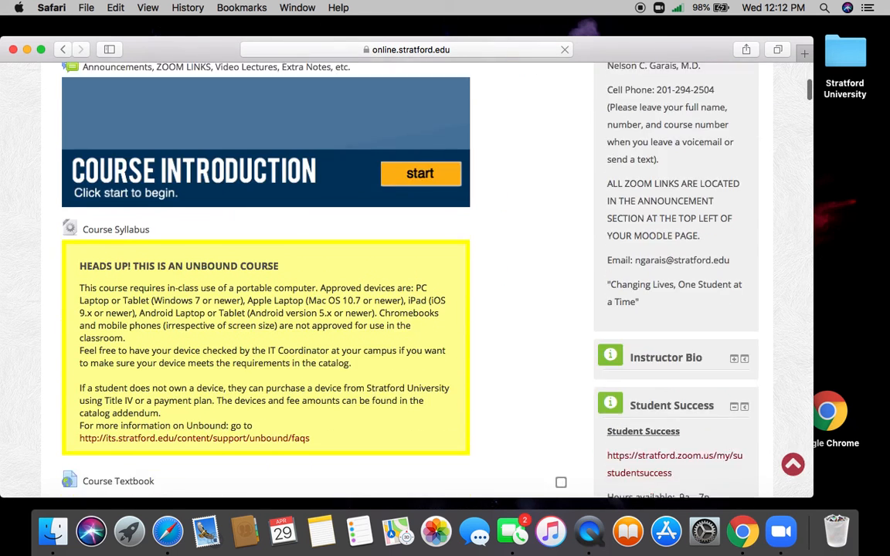
pyautogui.scroll(-3)
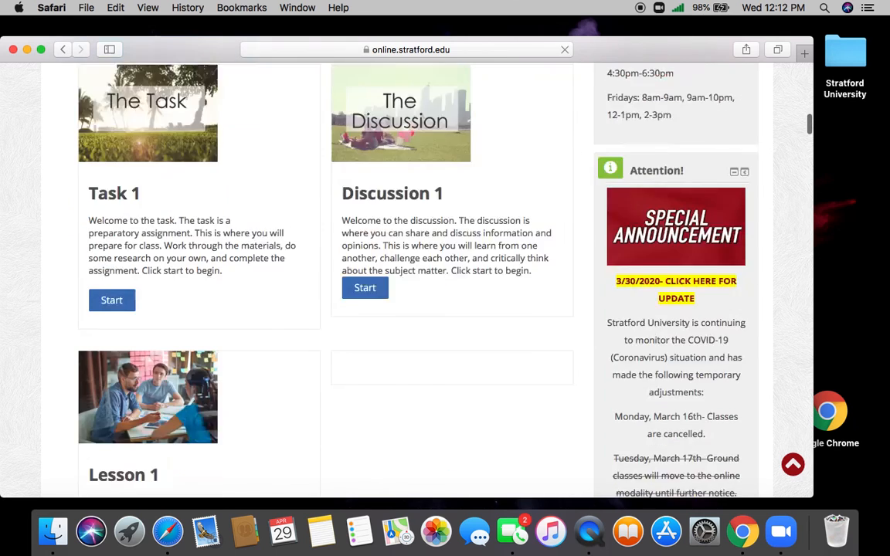
pyautogui.scroll(-3)
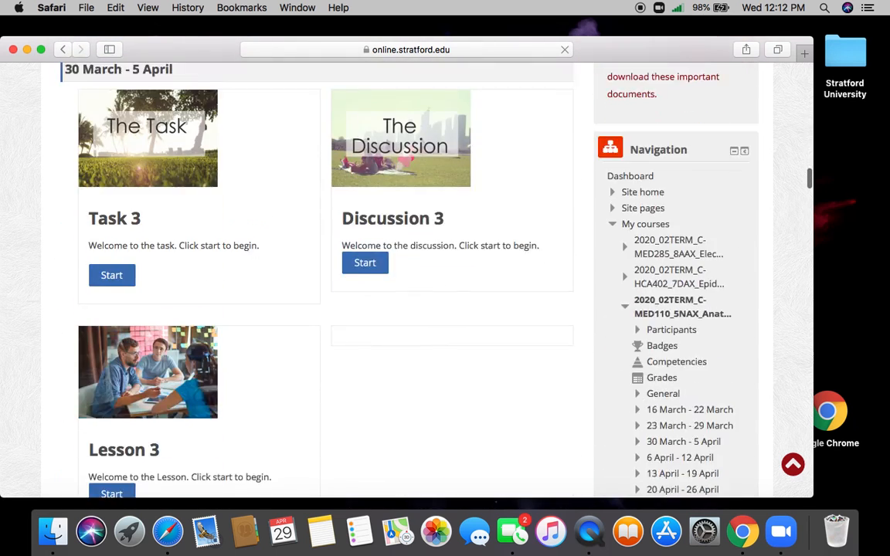
pyautogui.scroll(-3)
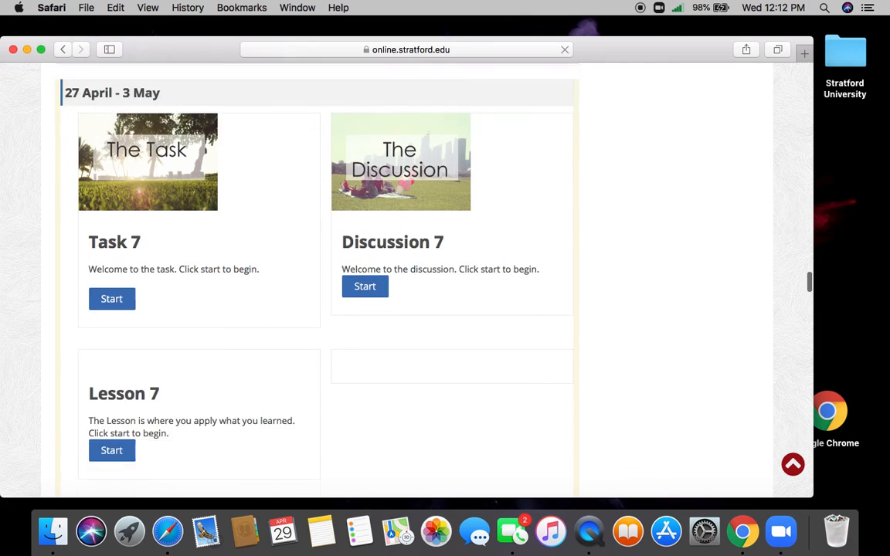
pyautogui.scroll(-3)
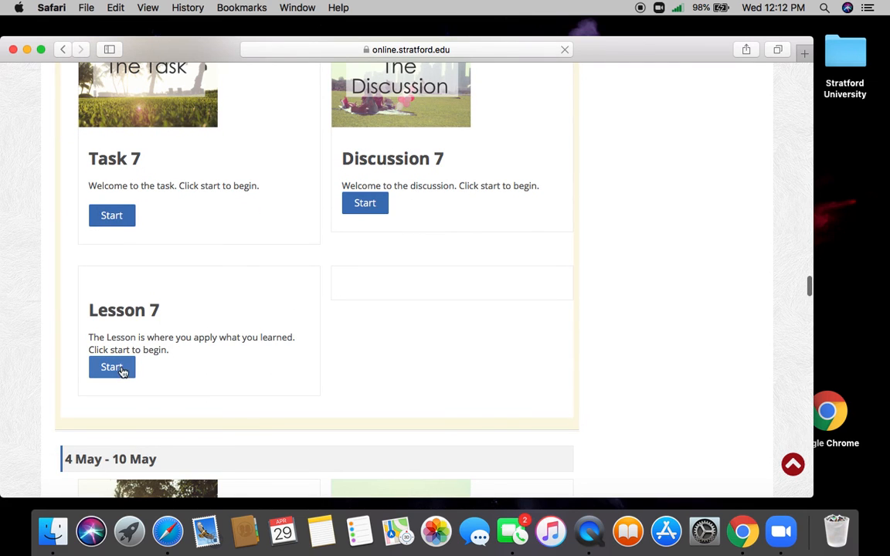
pyautogui.click(111, 368)
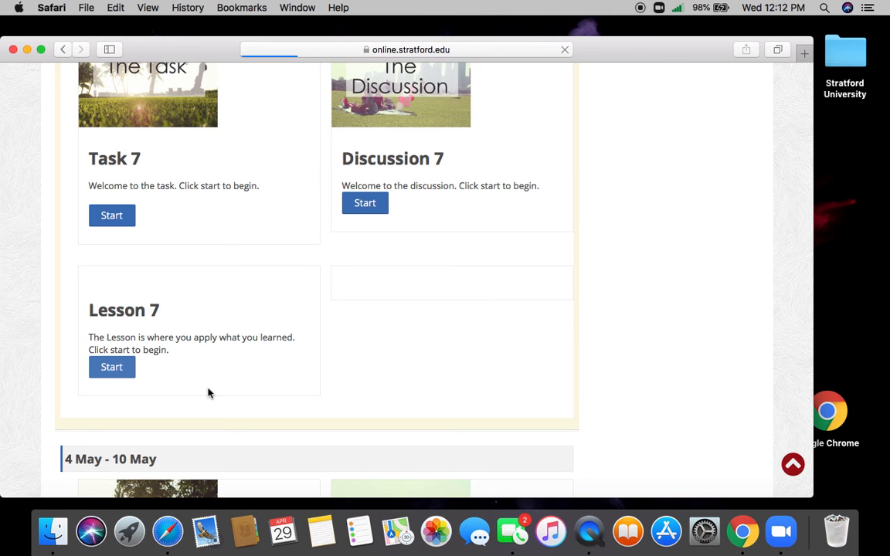
# Step: Open Lesson 7 and scroll to the Mystery of the Seven Deaths application assignment
pyautogui.click(111, 367)
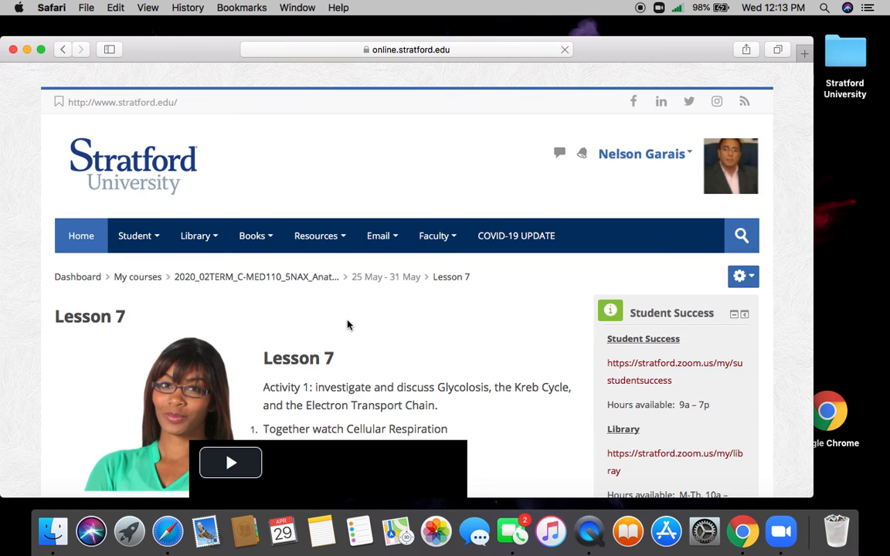
pyautogui.scroll(-3)
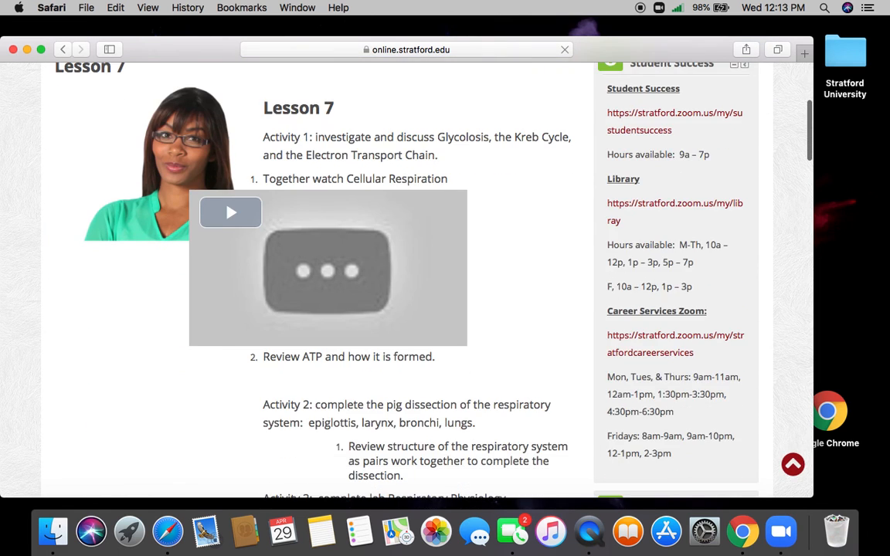
pyautogui.scroll(-3)
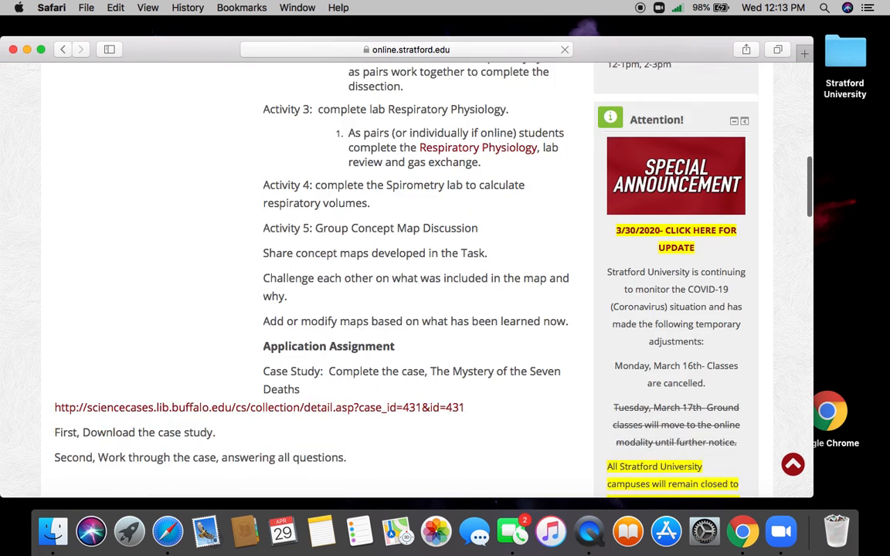
pyautogui.moveTo(433, 158)
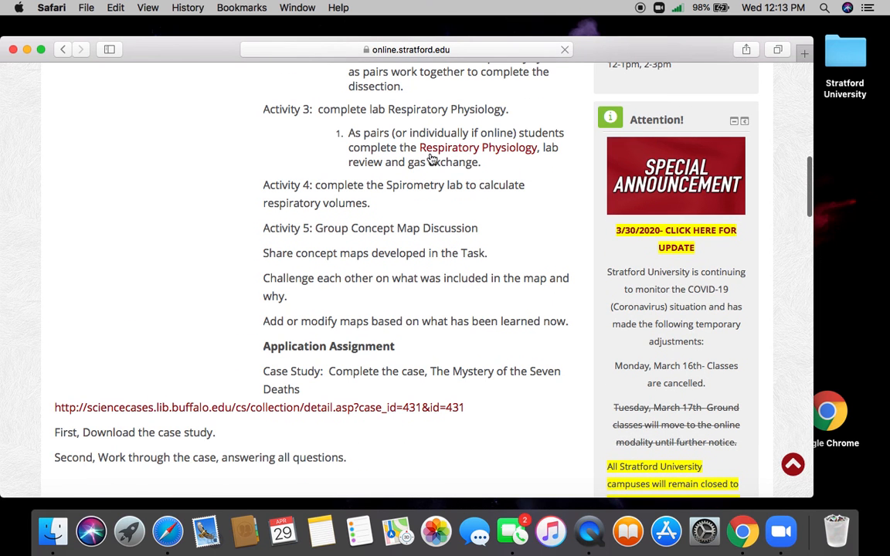
pyautogui.moveTo(392, 115)
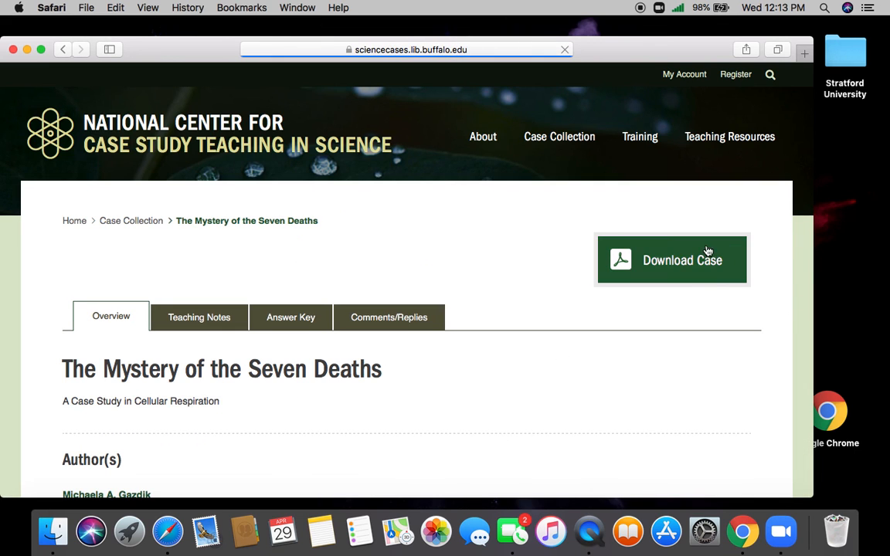
# Step: Open the Mystery of the Seven Deaths case study PDF and scroll through Parts I–III
pyautogui.click(670, 260)
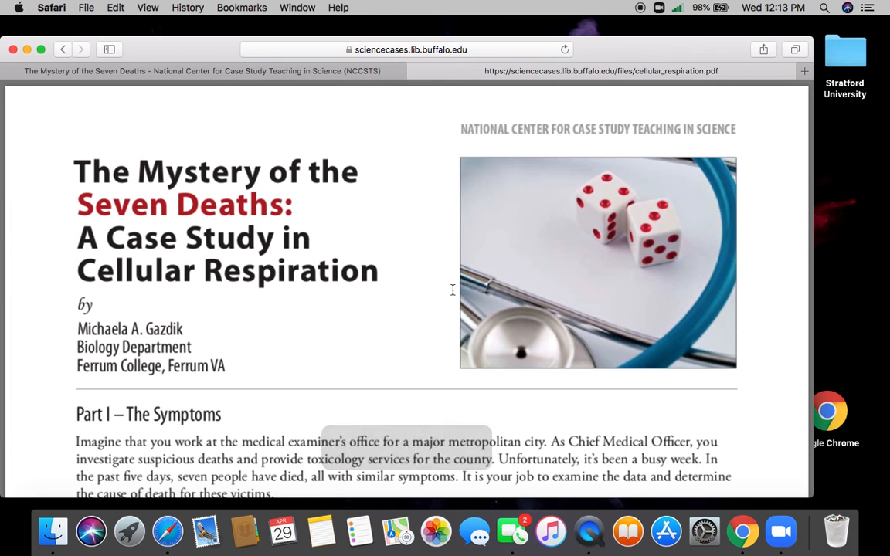
pyautogui.moveTo(379, 312)
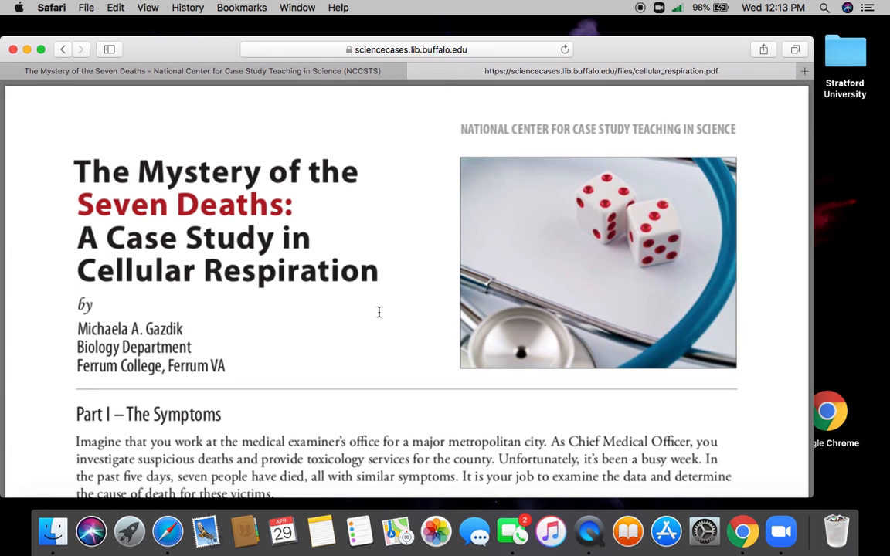
pyautogui.moveTo(356, 343)
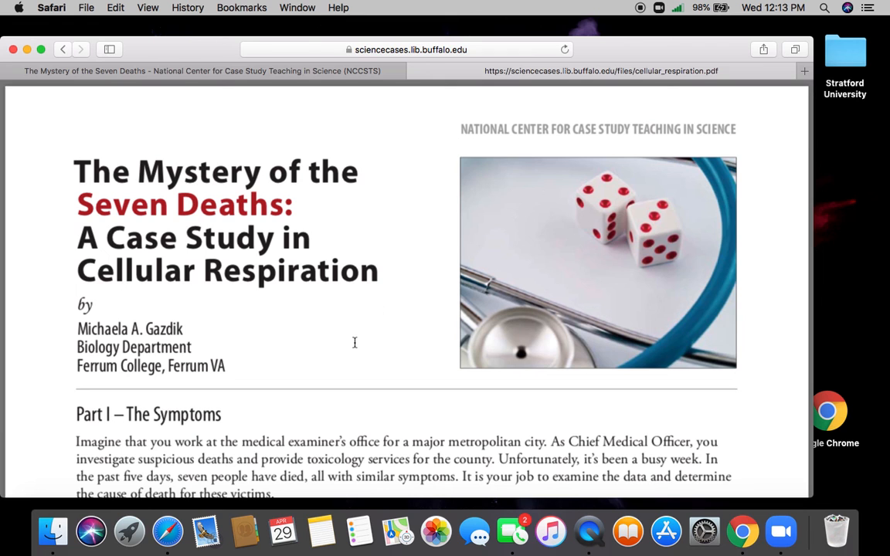
pyautogui.scroll(-3)
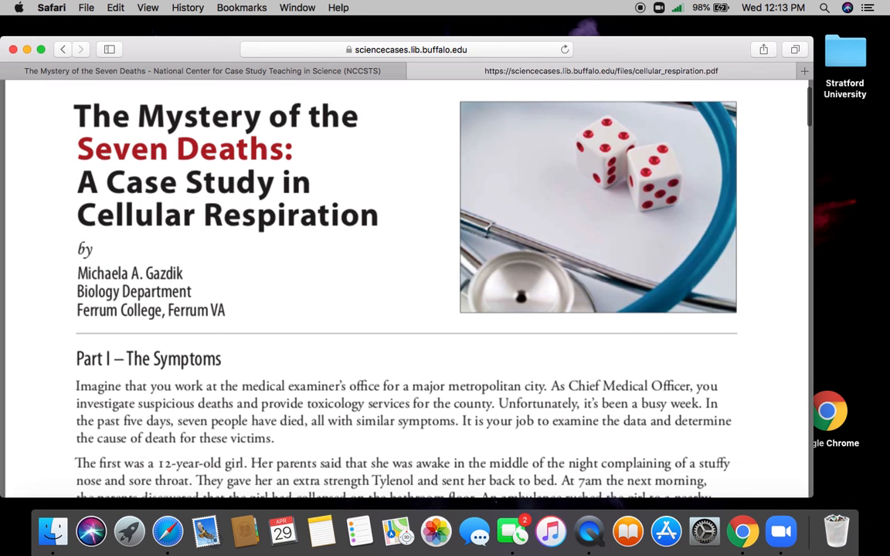
pyautogui.scroll(-3)
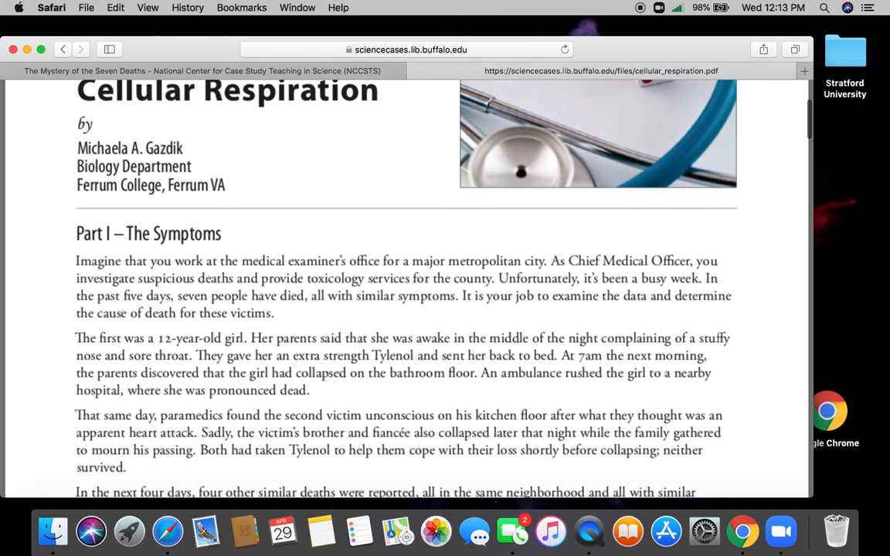
pyautogui.scroll(-3)
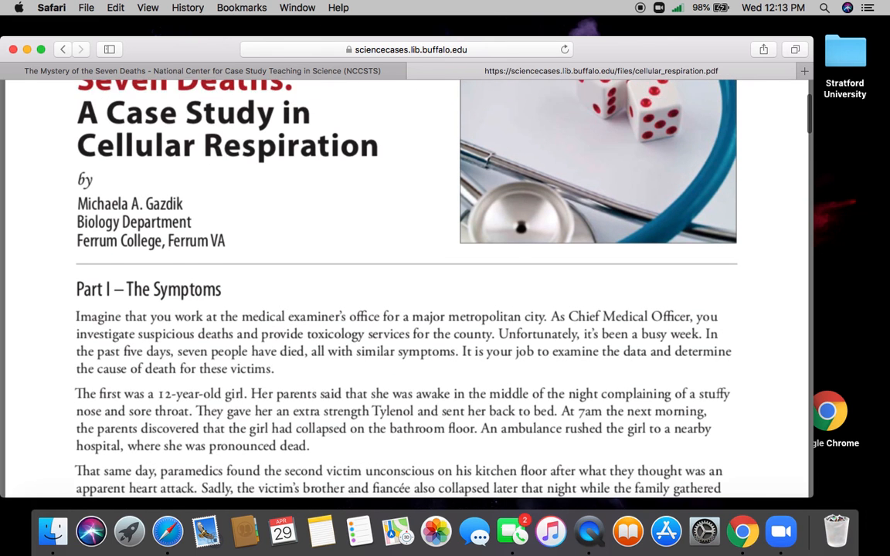
pyautogui.scroll(-3)
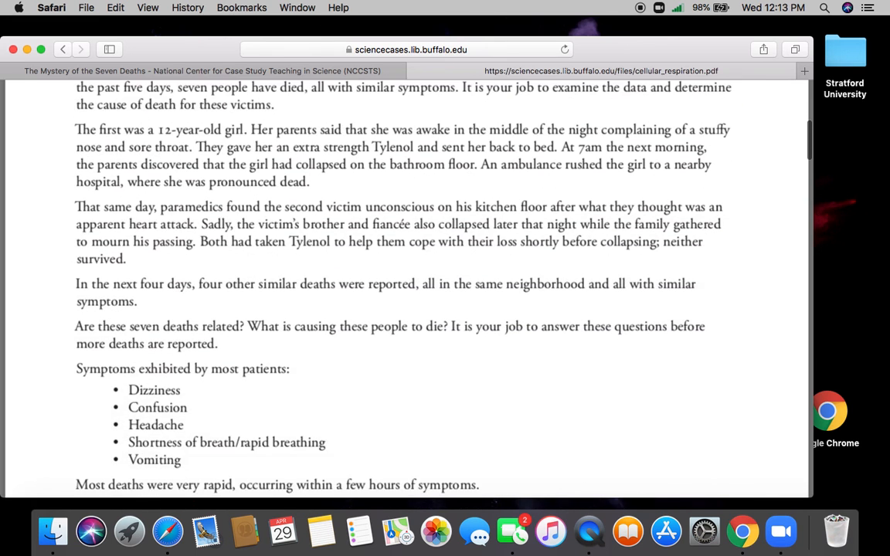
pyautogui.scroll(-3)
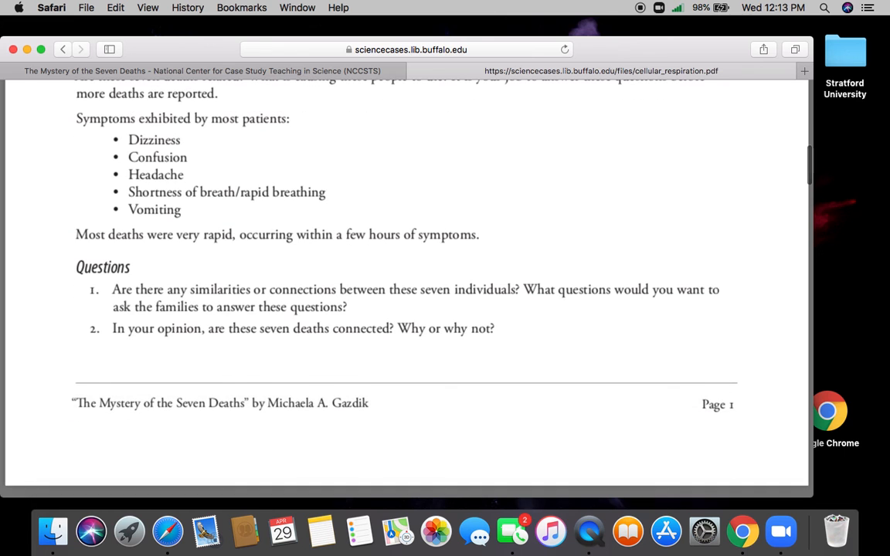
pyautogui.scroll(-3)
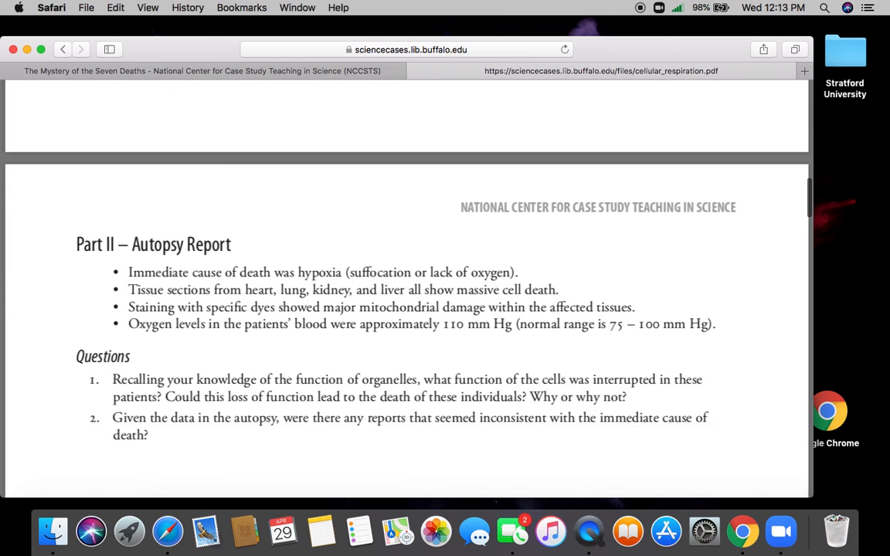
pyautogui.scroll(-3)
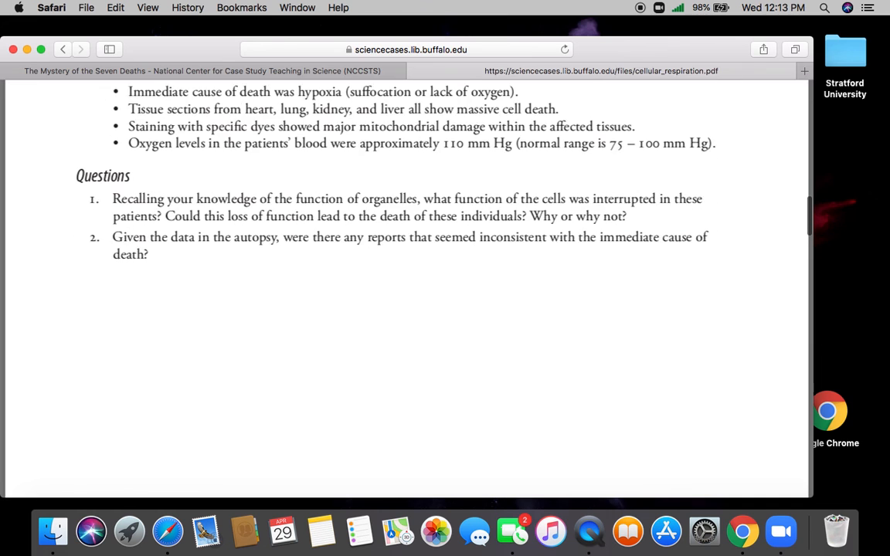
pyautogui.scroll(-3)
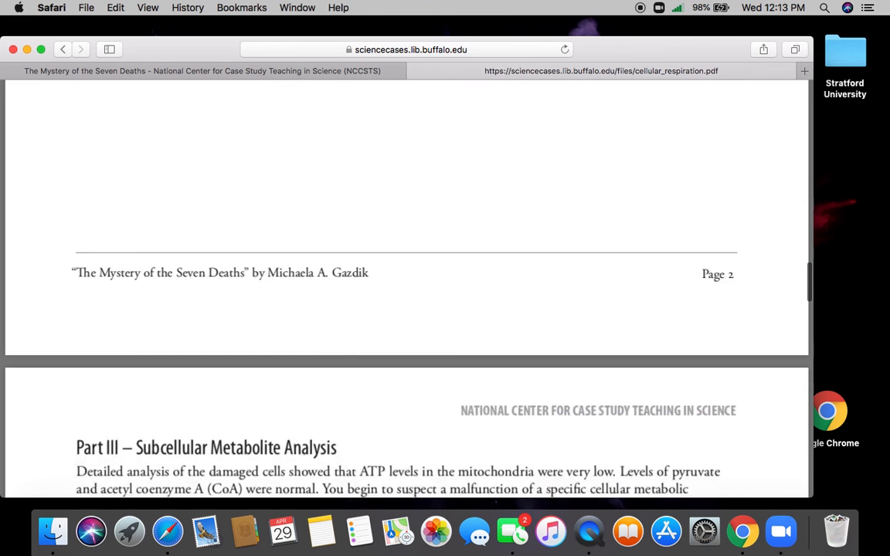
pyautogui.scroll(-3)
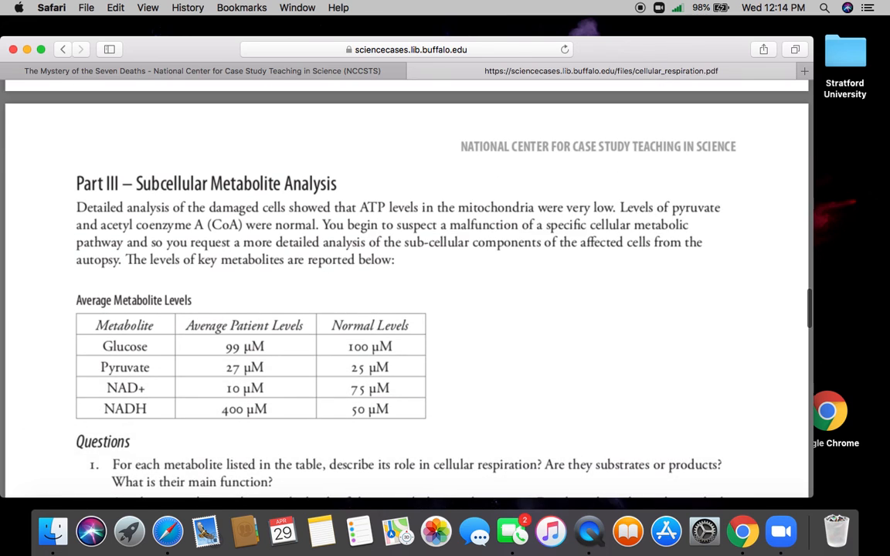
pyautogui.scroll(-3)
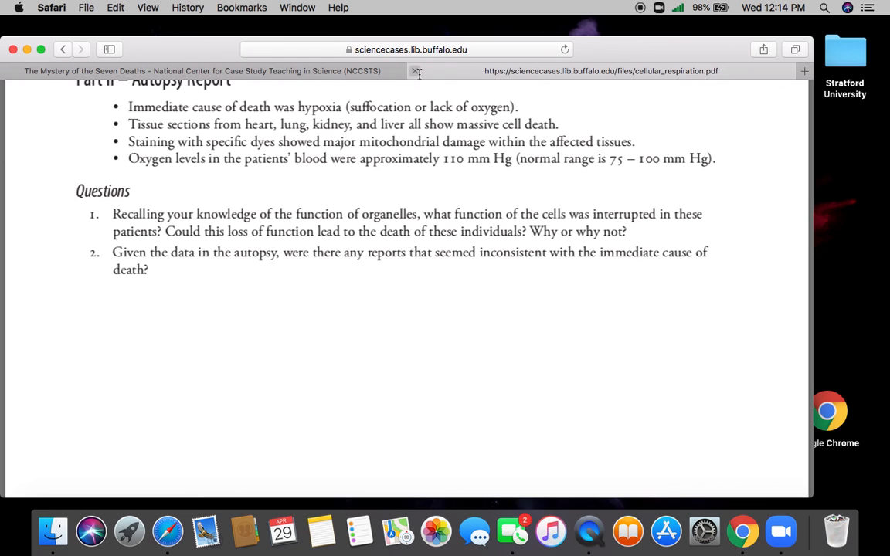
pyautogui.moveTo(415, 71)
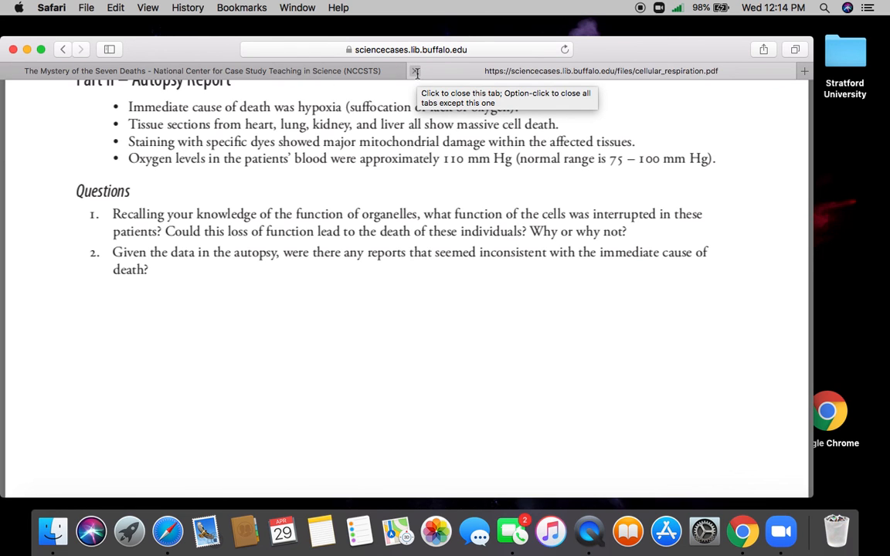
# Step: Close the case study PDF tab to return to the Lesson 7 page in Moodle
pyautogui.click(415, 71)
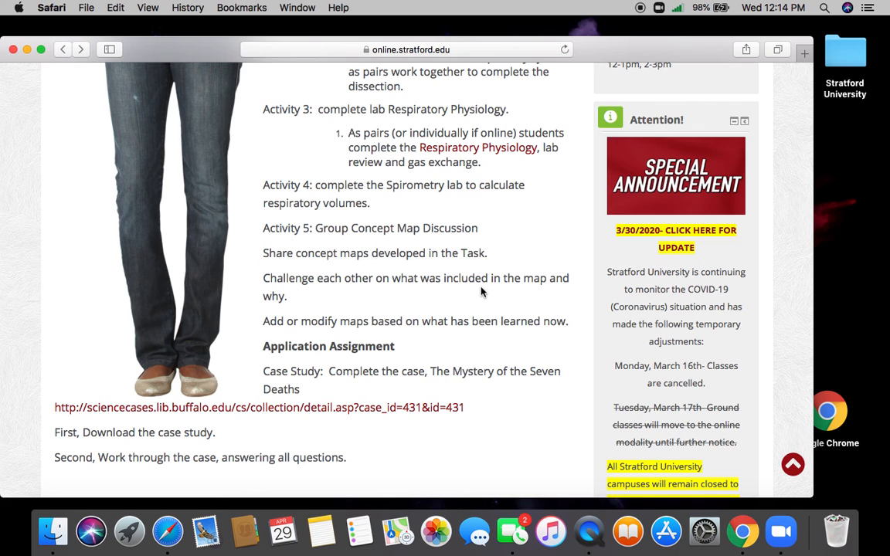
pyautogui.moveTo(99, 173)
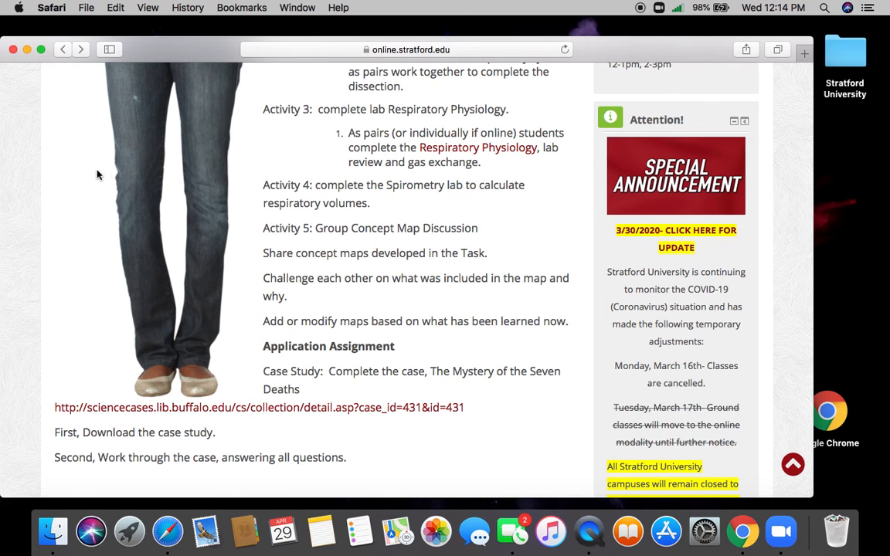
pyautogui.moveTo(90, 172)
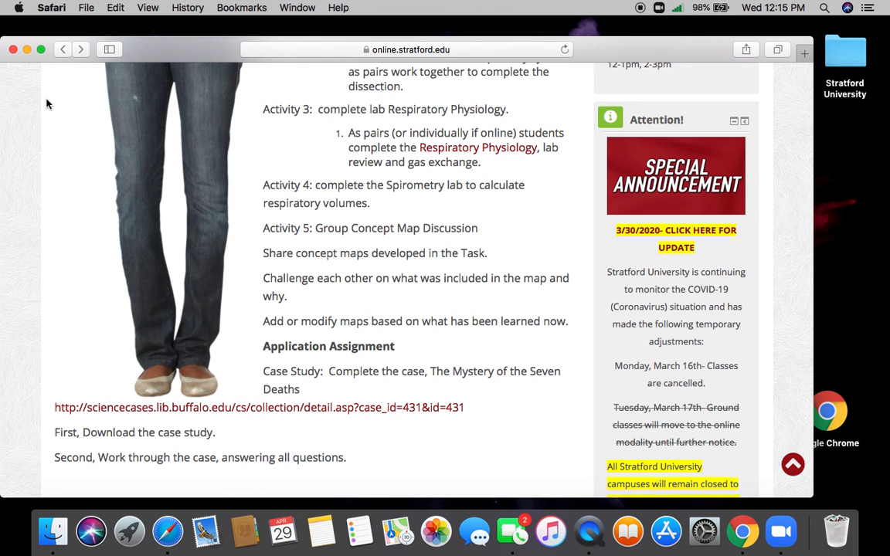
pyautogui.moveTo(640, 12)
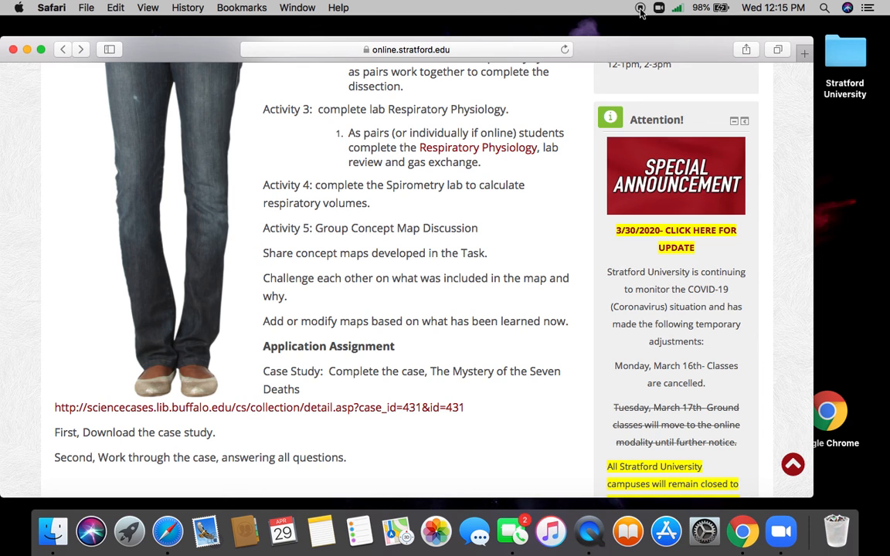